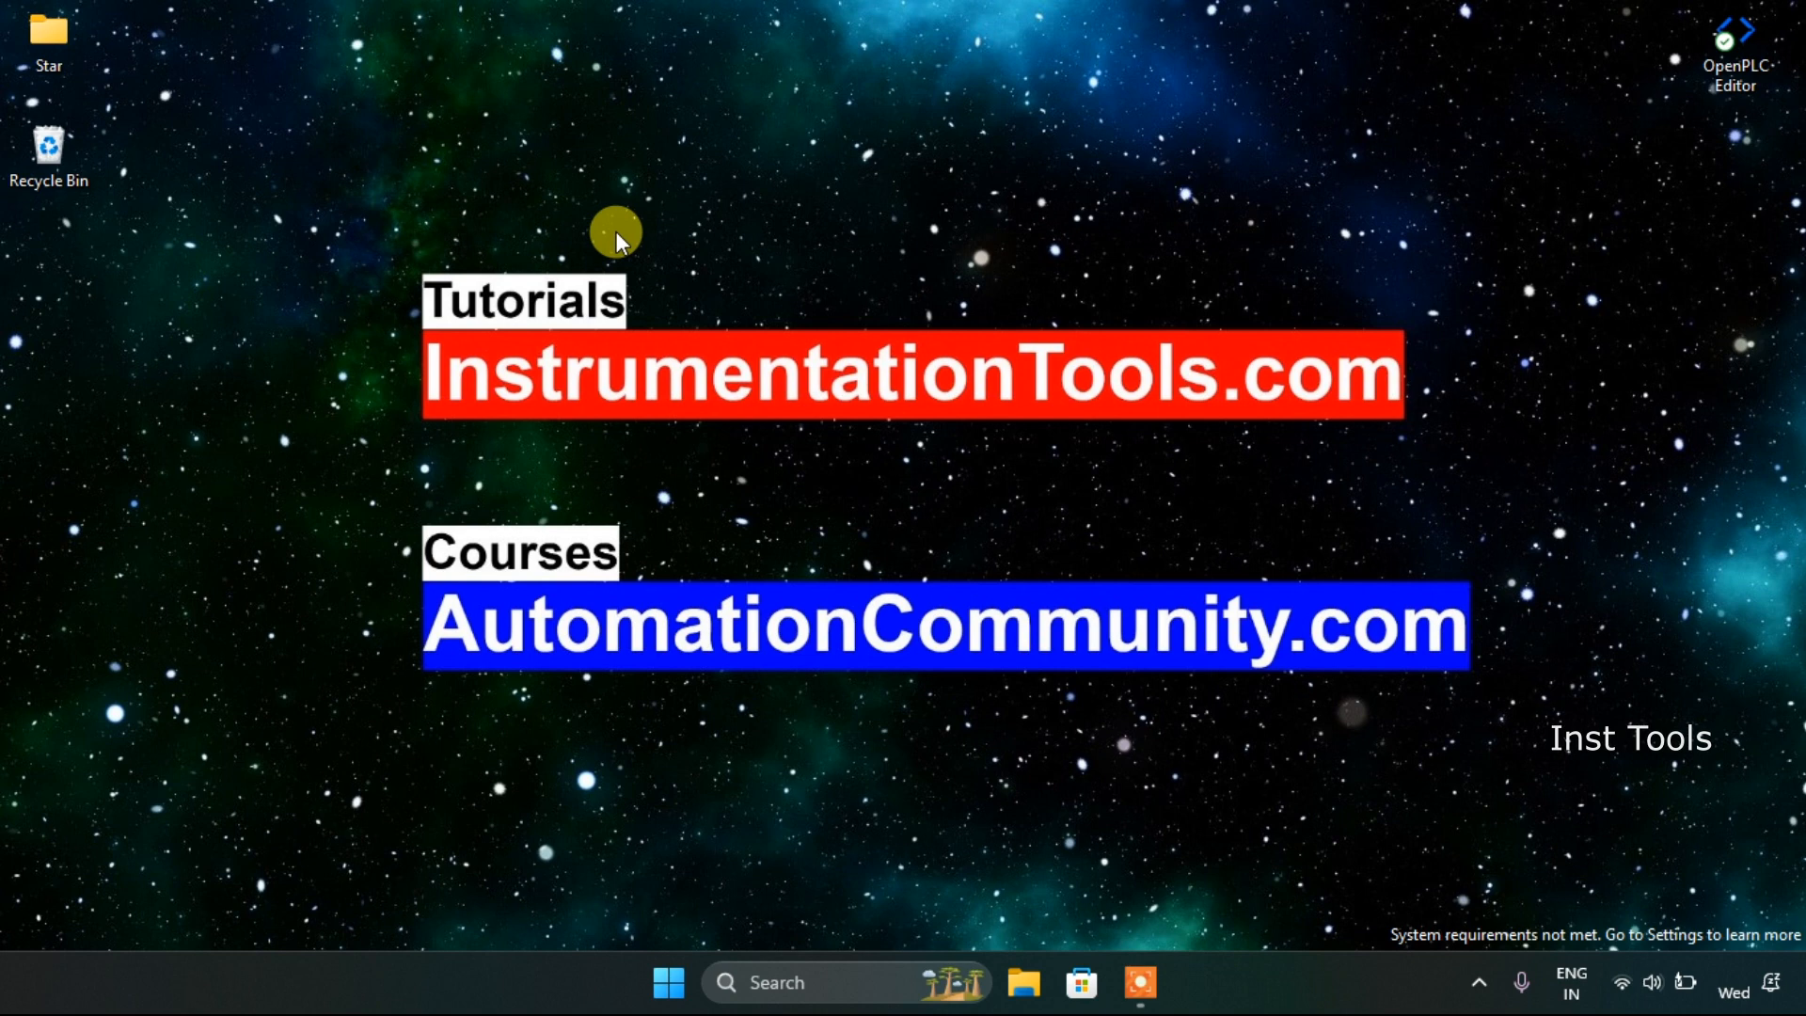
{"action": "mouse_move", "coordinate": [1377, 11]}
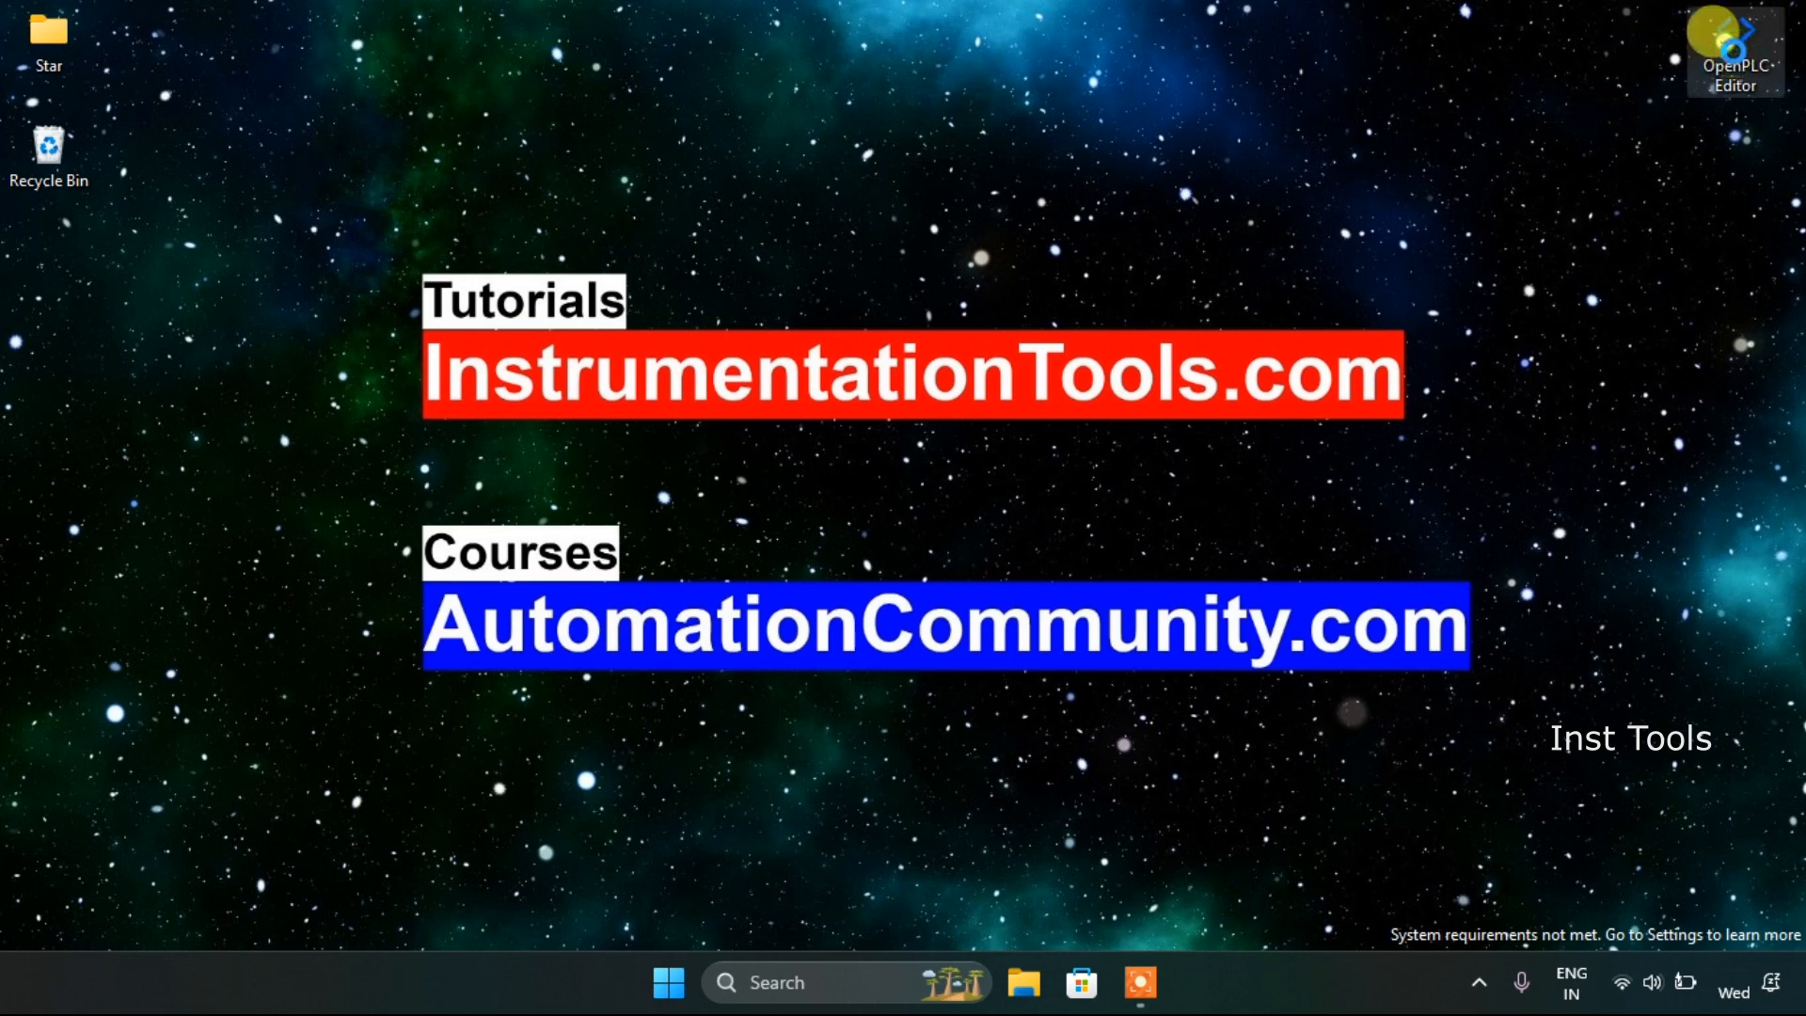
Step: Launch OpenPLC Editor from its desktop shortcut
{"action": "double_click", "coordinate": [1733, 53]}
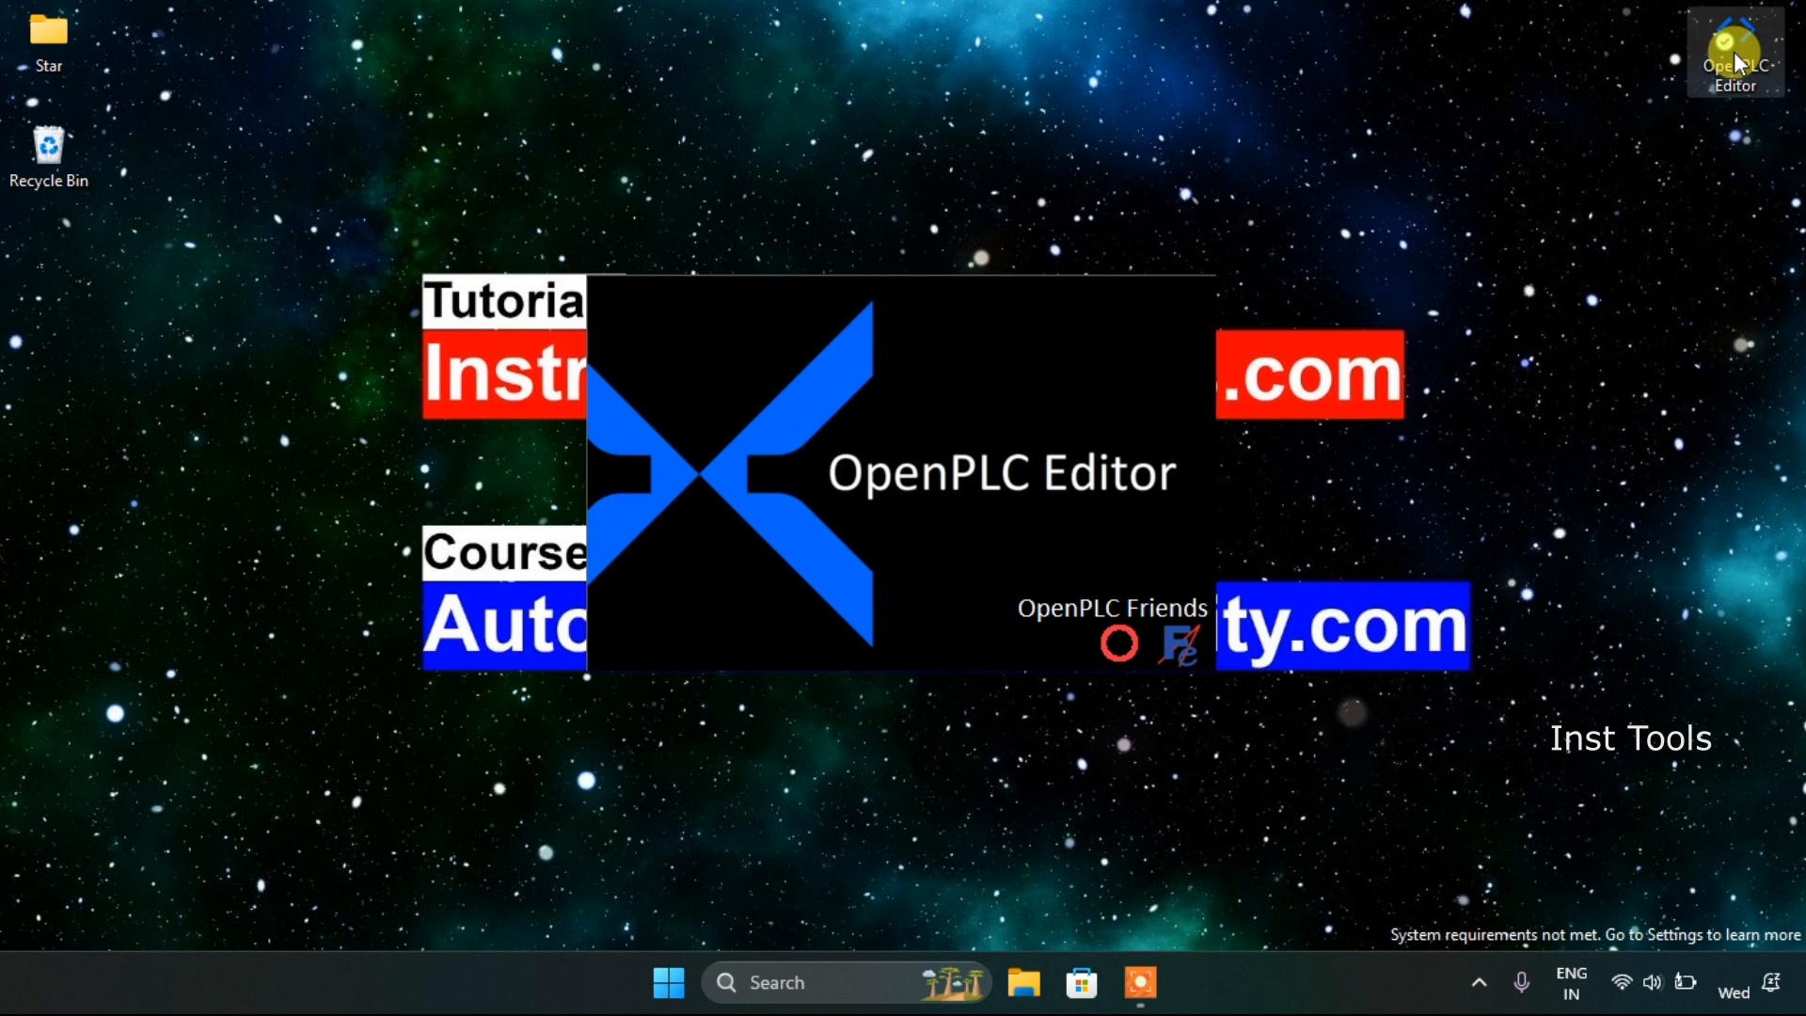
Step: Start a new project from the OpenPLC Editor toolbar
{"action": "double_click", "coordinate": [1732, 53]}
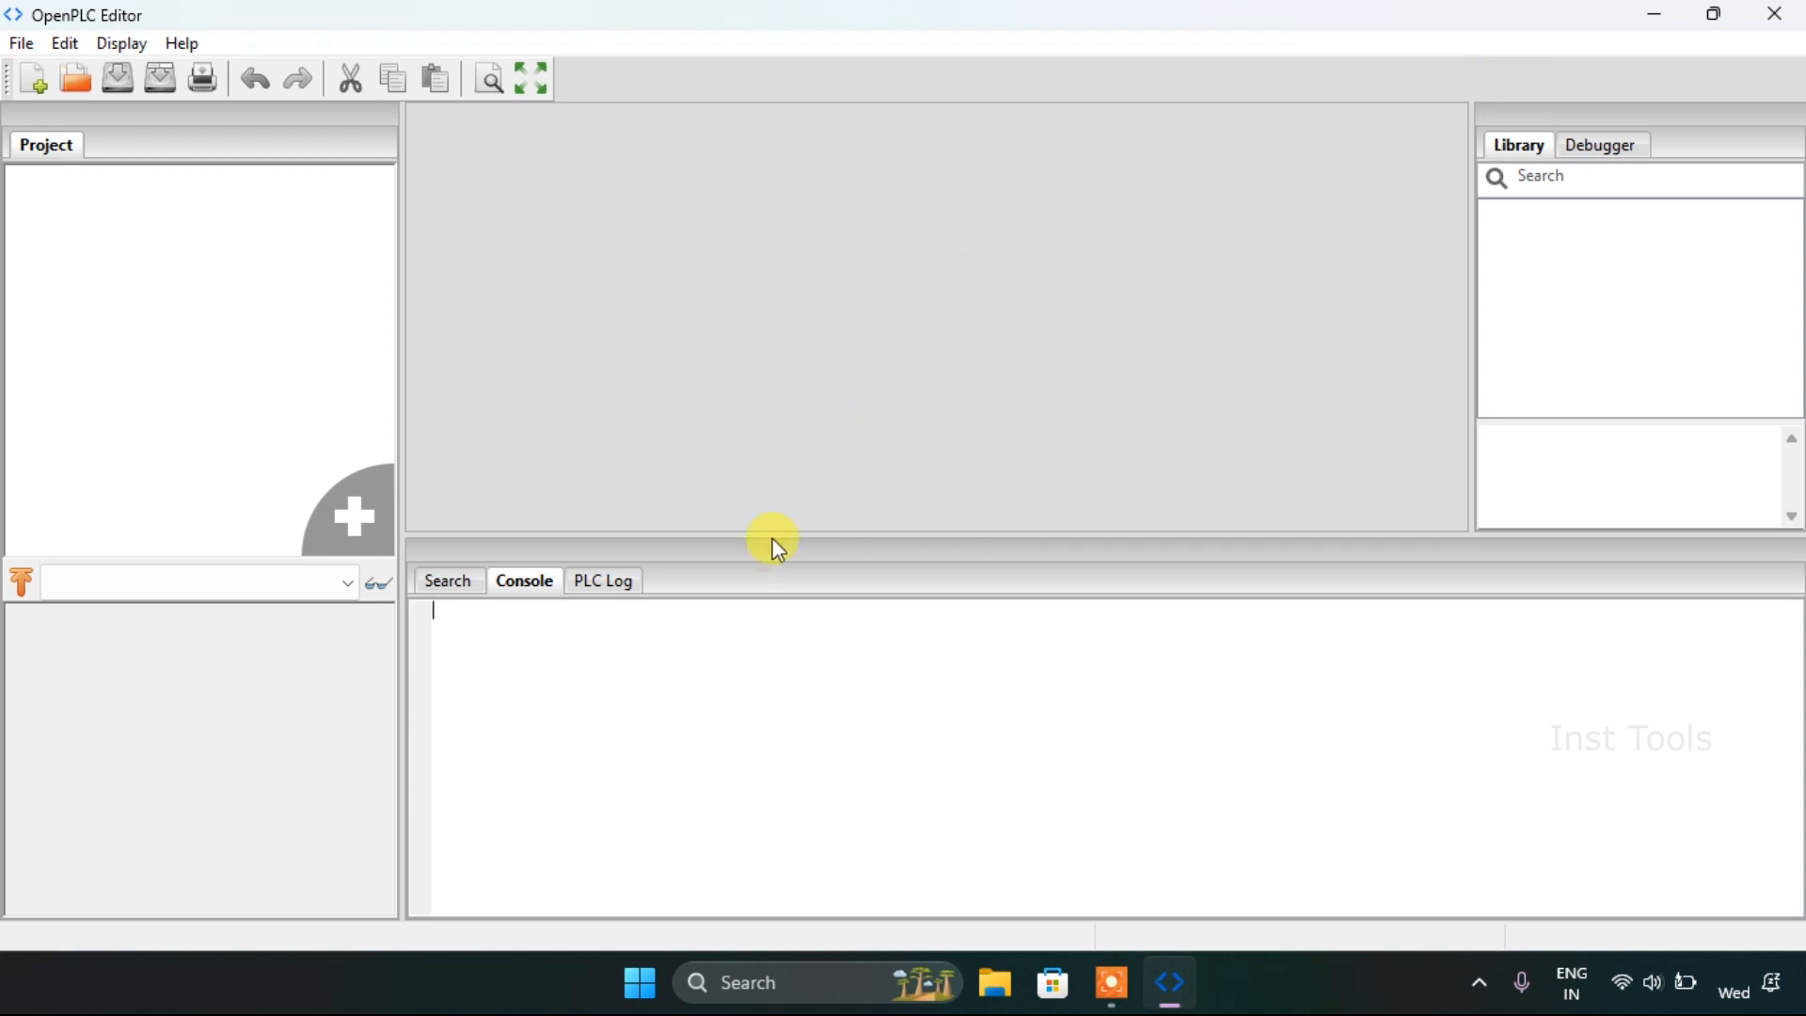
{"action": "left_click", "coordinate": [19, 43]}
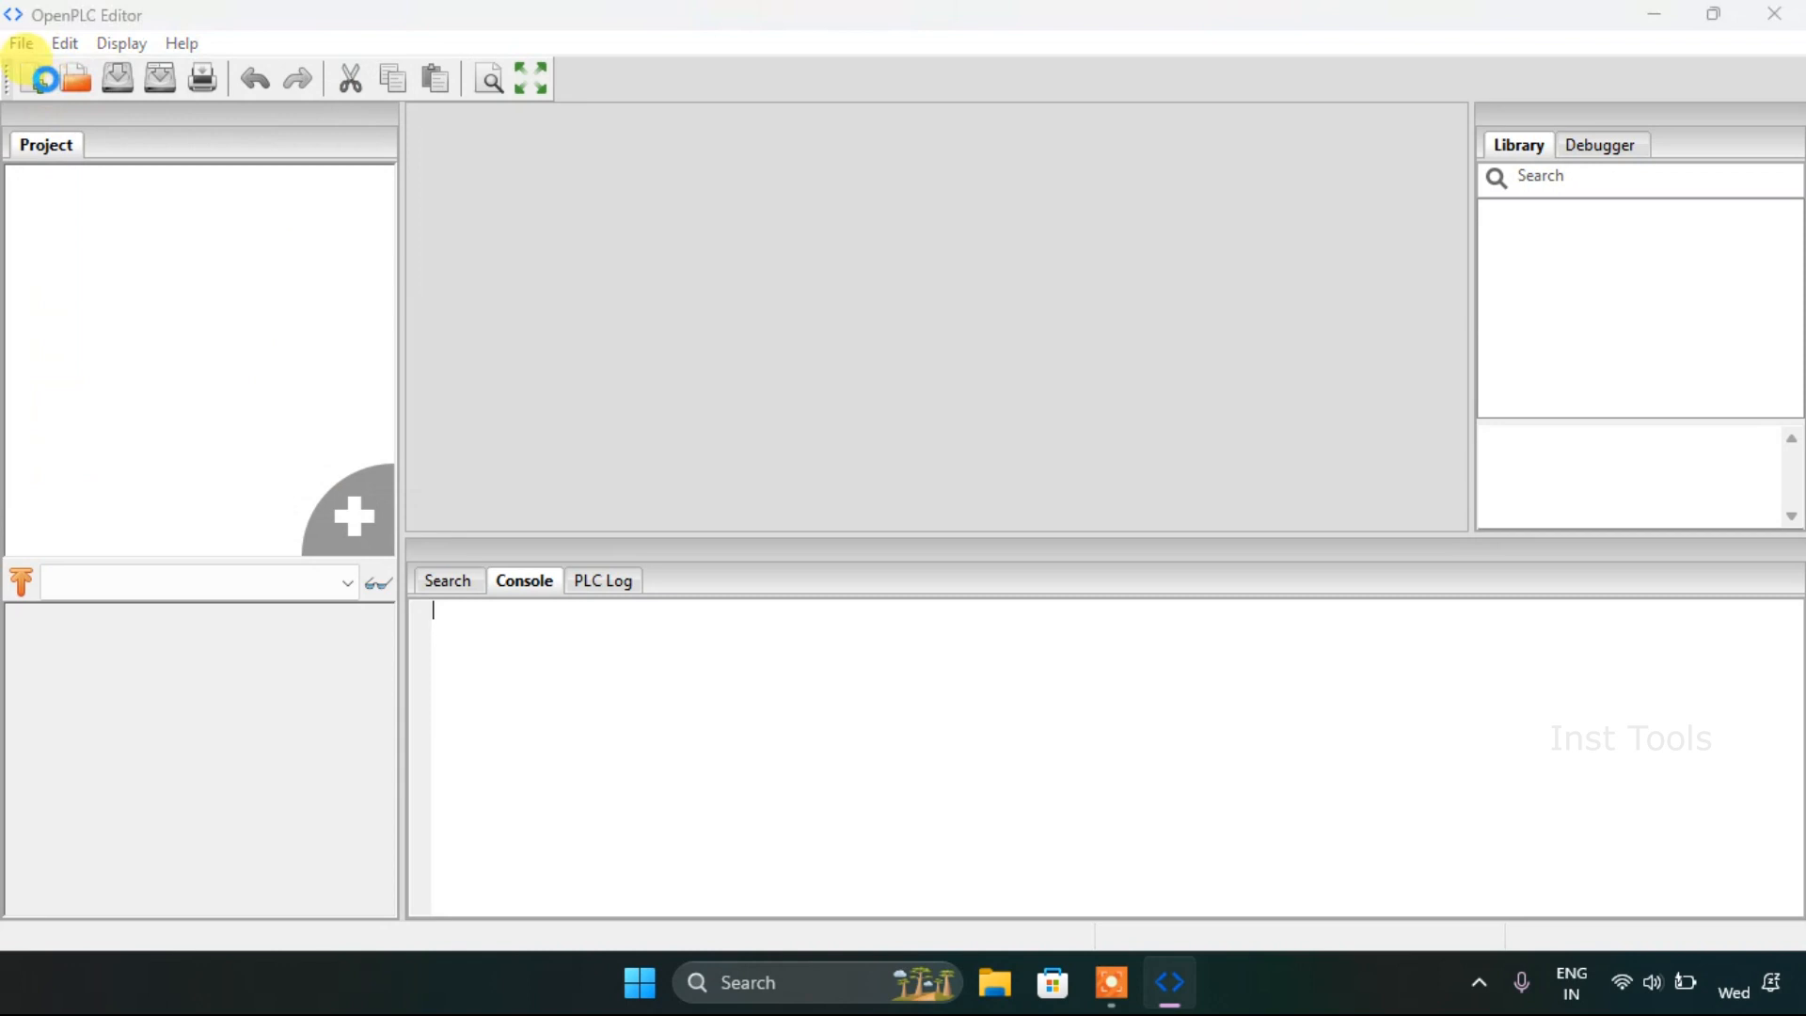
{"action": "left_click", "coordinate": [44, 77]}
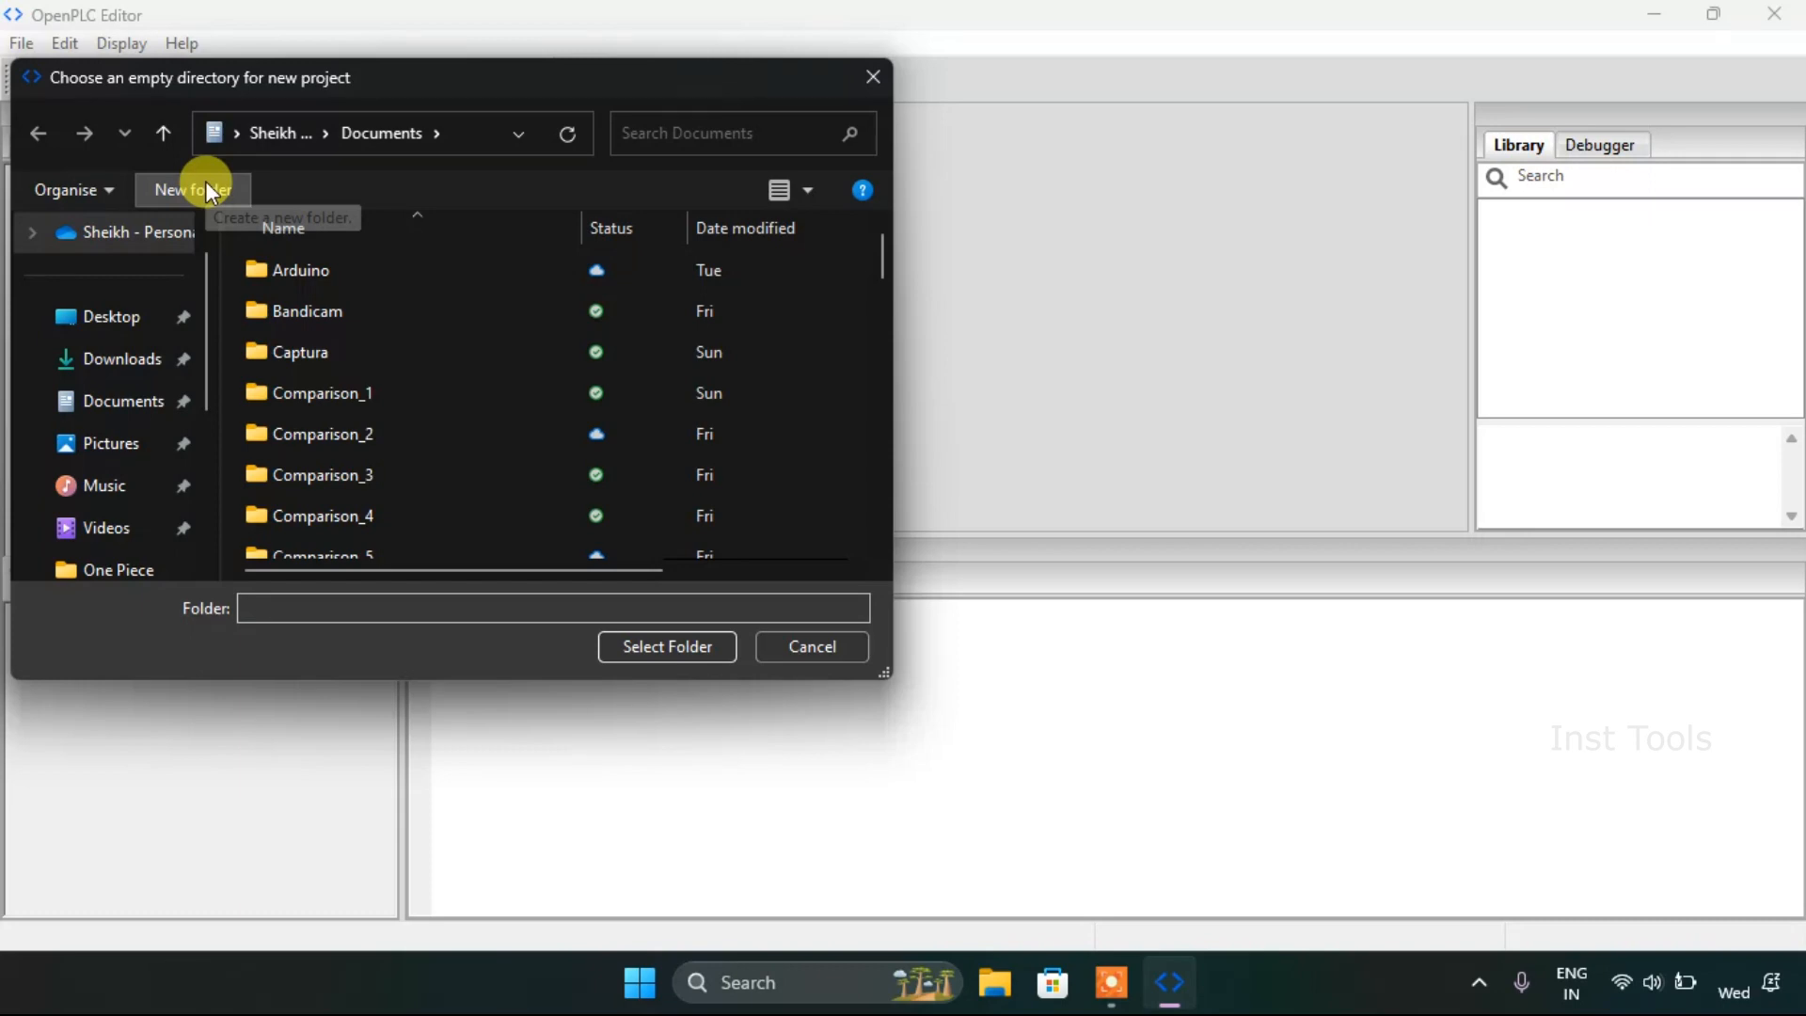
Step: Create a new folder named Airthematic_! in Documents and use it as the project directory
{"action": "left_click", "coordinate": [192, 190]}
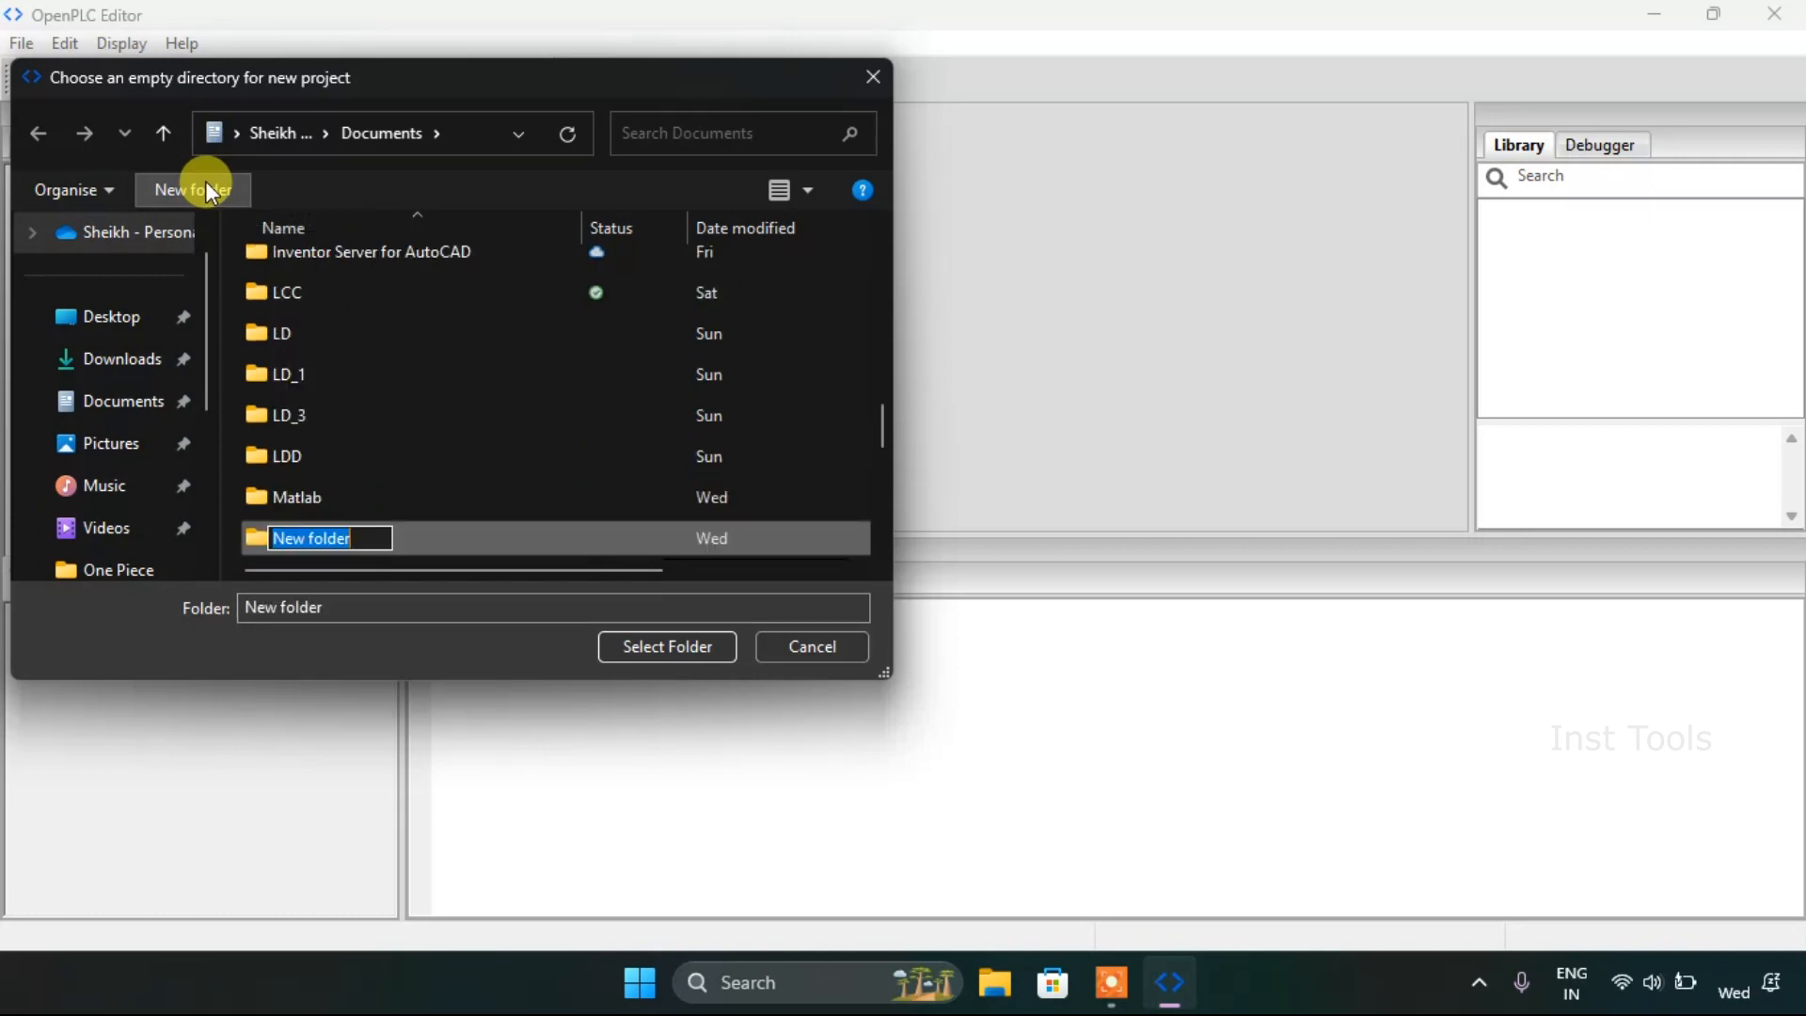
{"action": "type", "text": "A"}
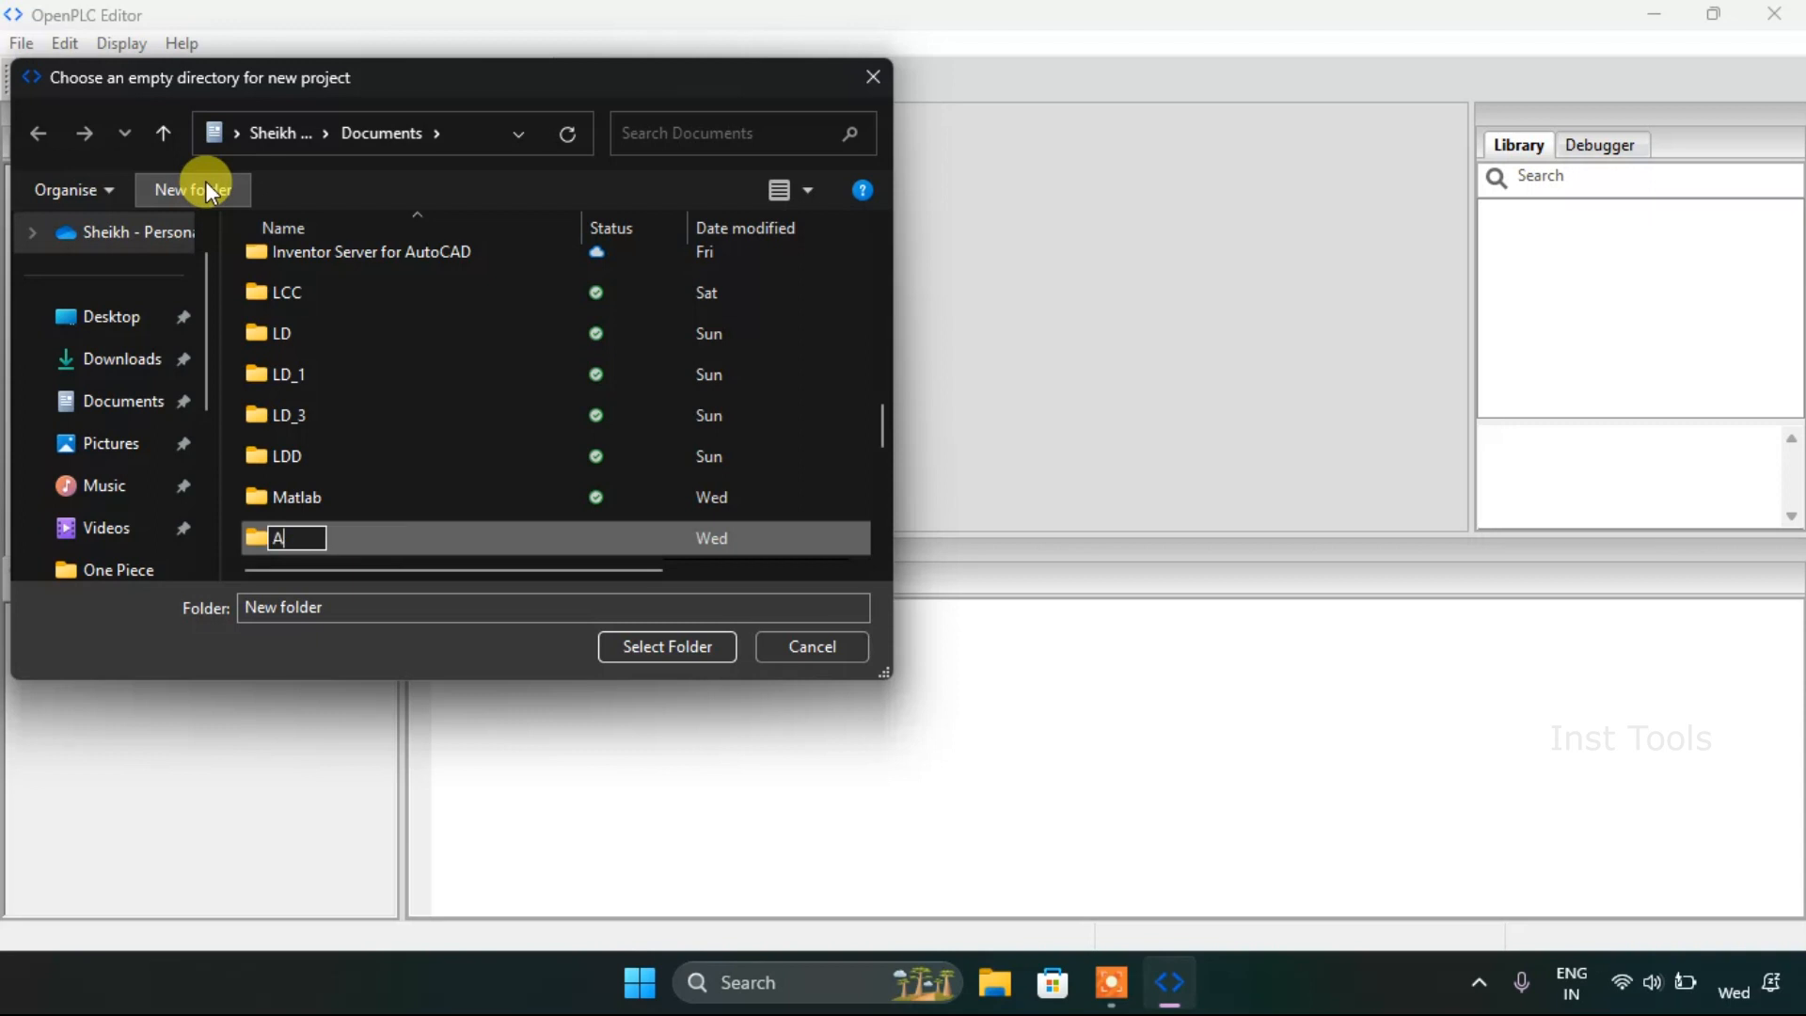
{"action": "type", "text": "irthematic_!"}
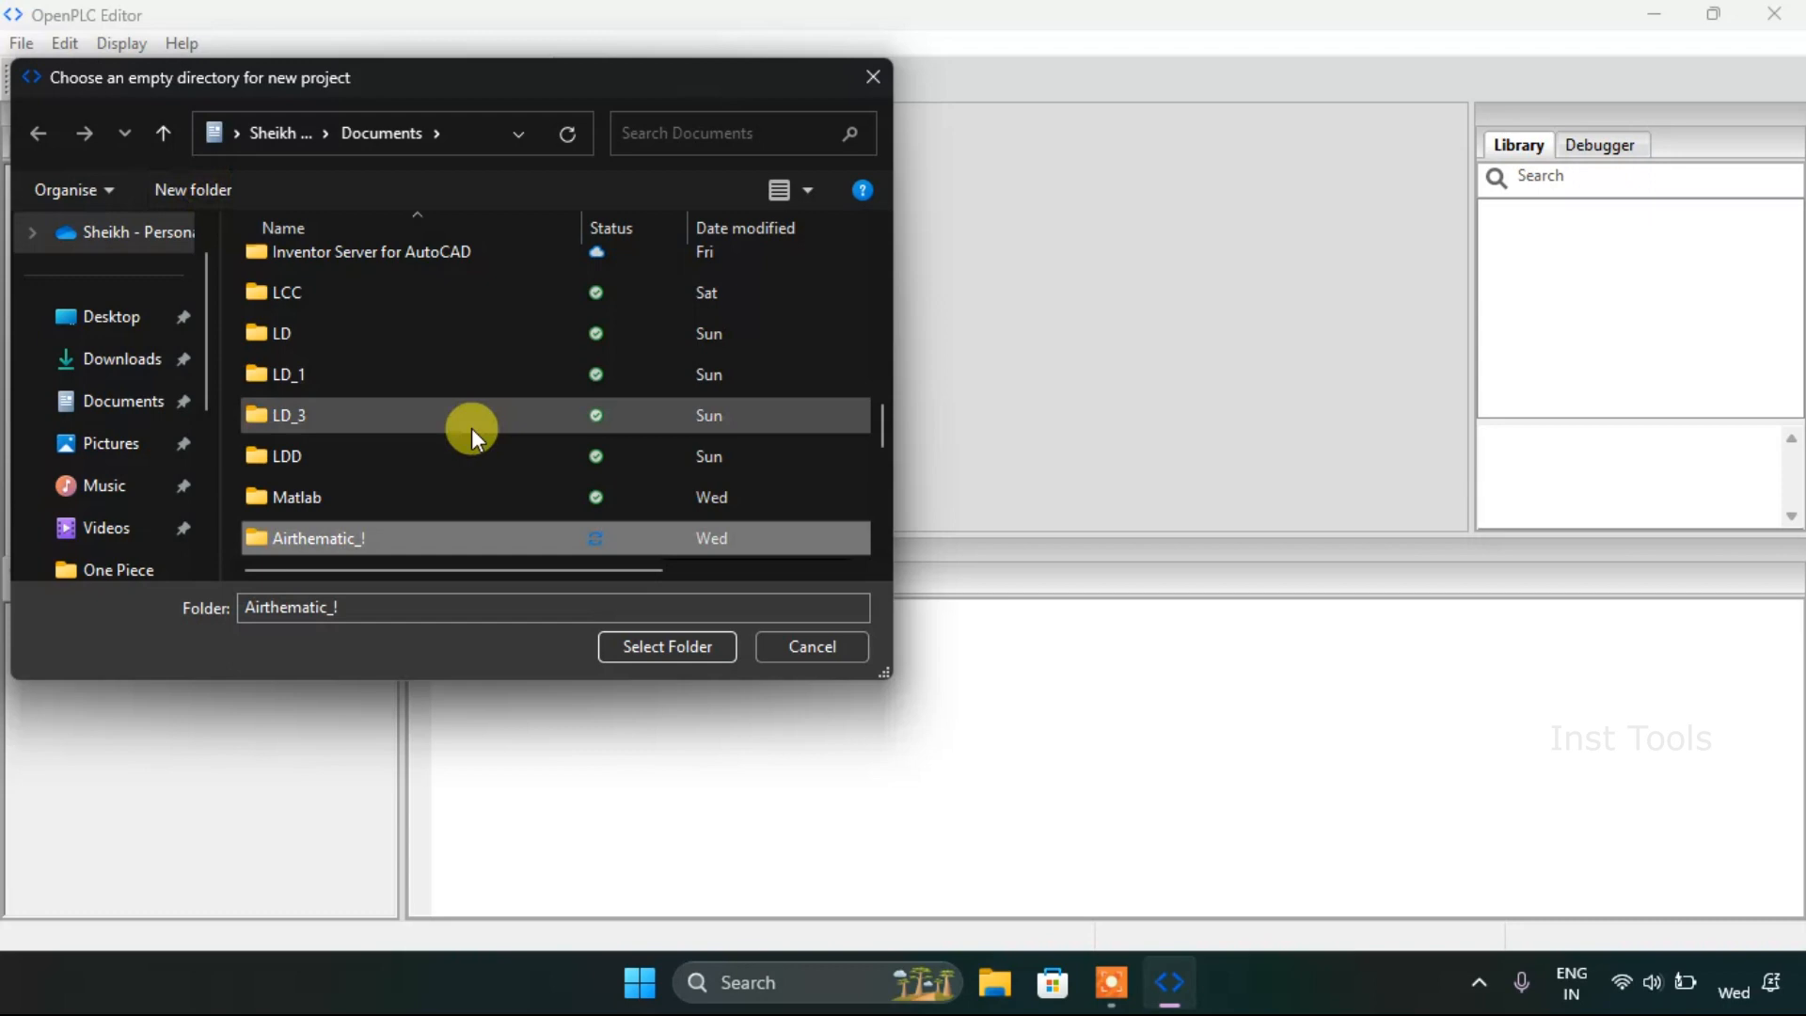
{"action": "left_click", "coordinate": [666, 645]}
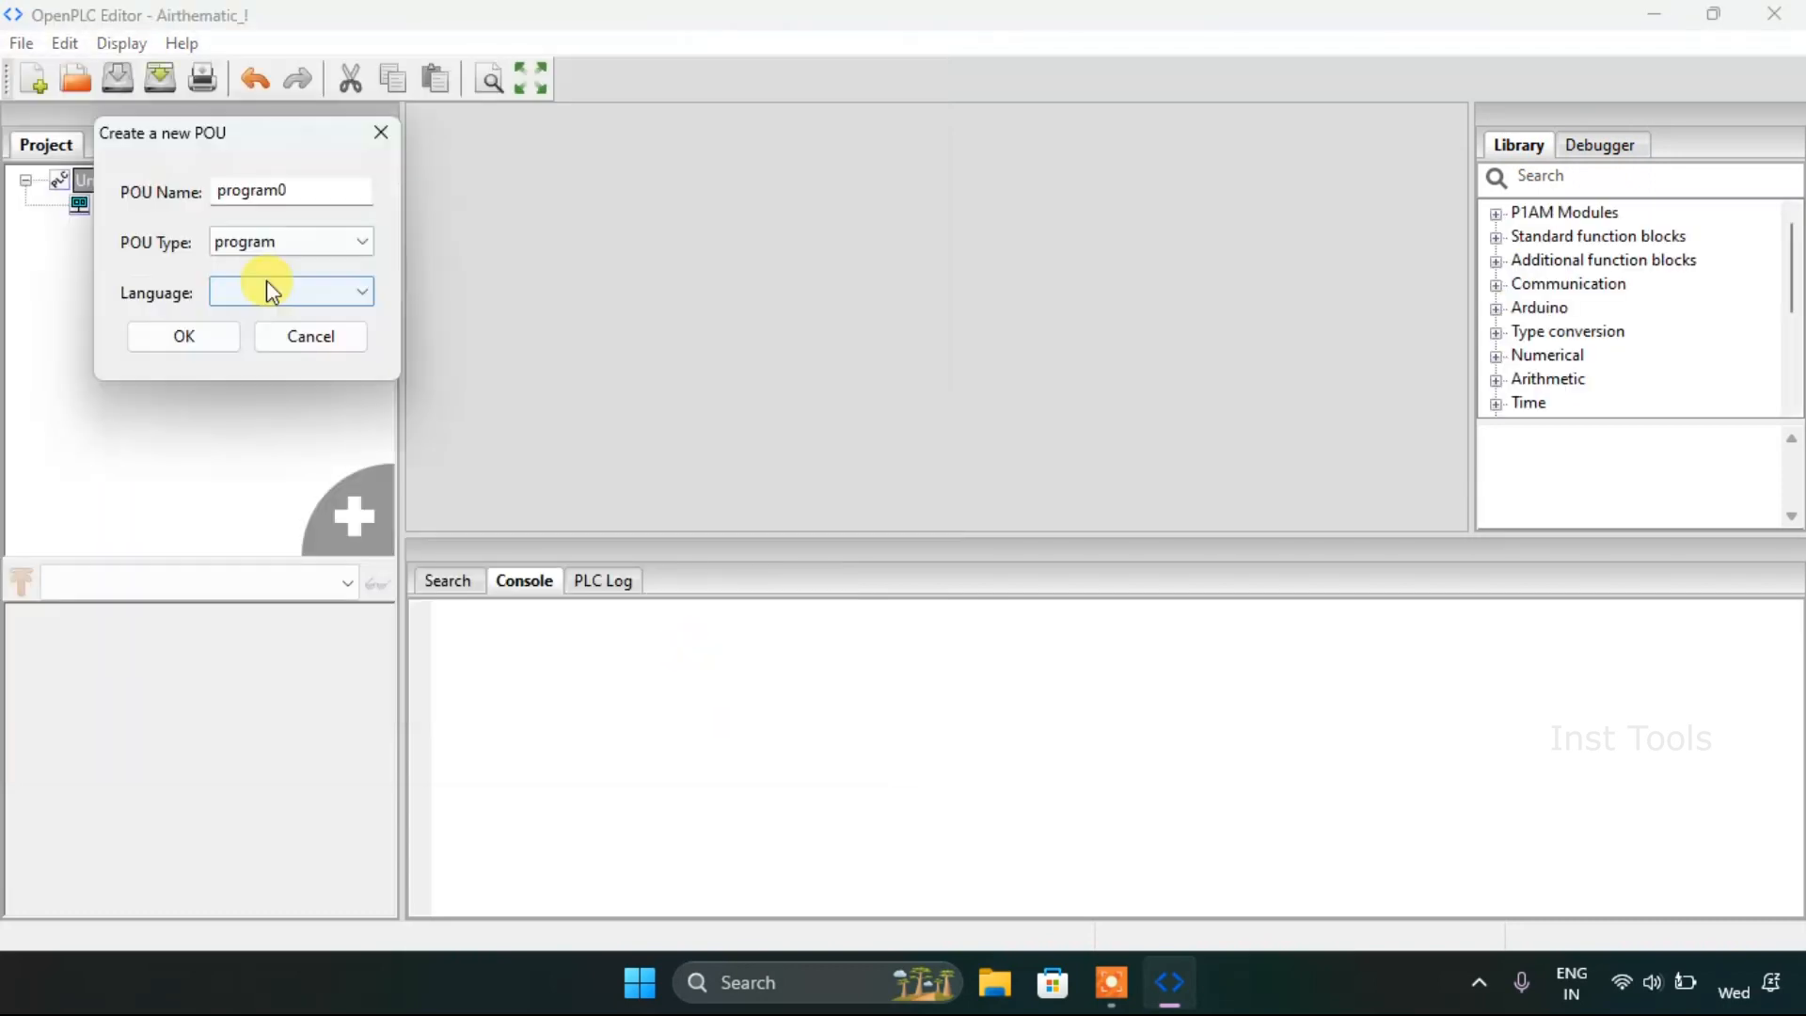
Step: Create program0 with LD as its language so it opens as a ladder diagram
{"action": "left_click", "coordinate": [290, 290]}
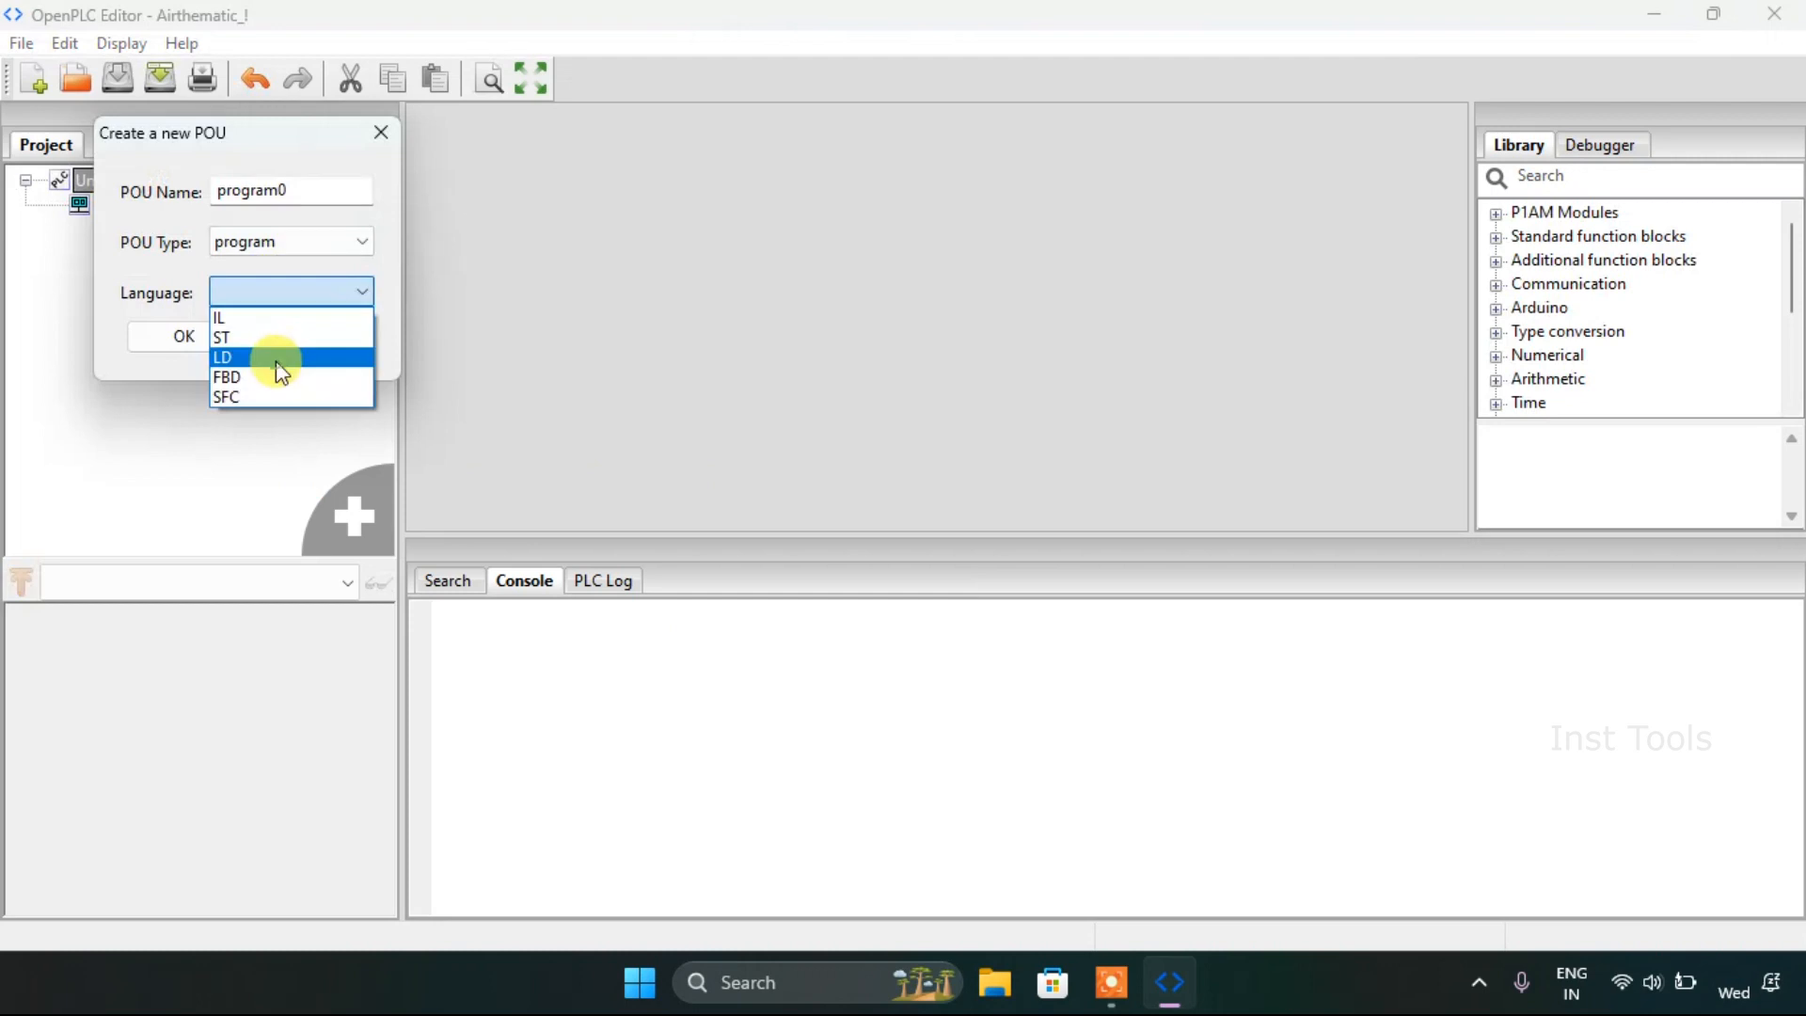
{"action": "left_click", "coordinate": [380, 132]}
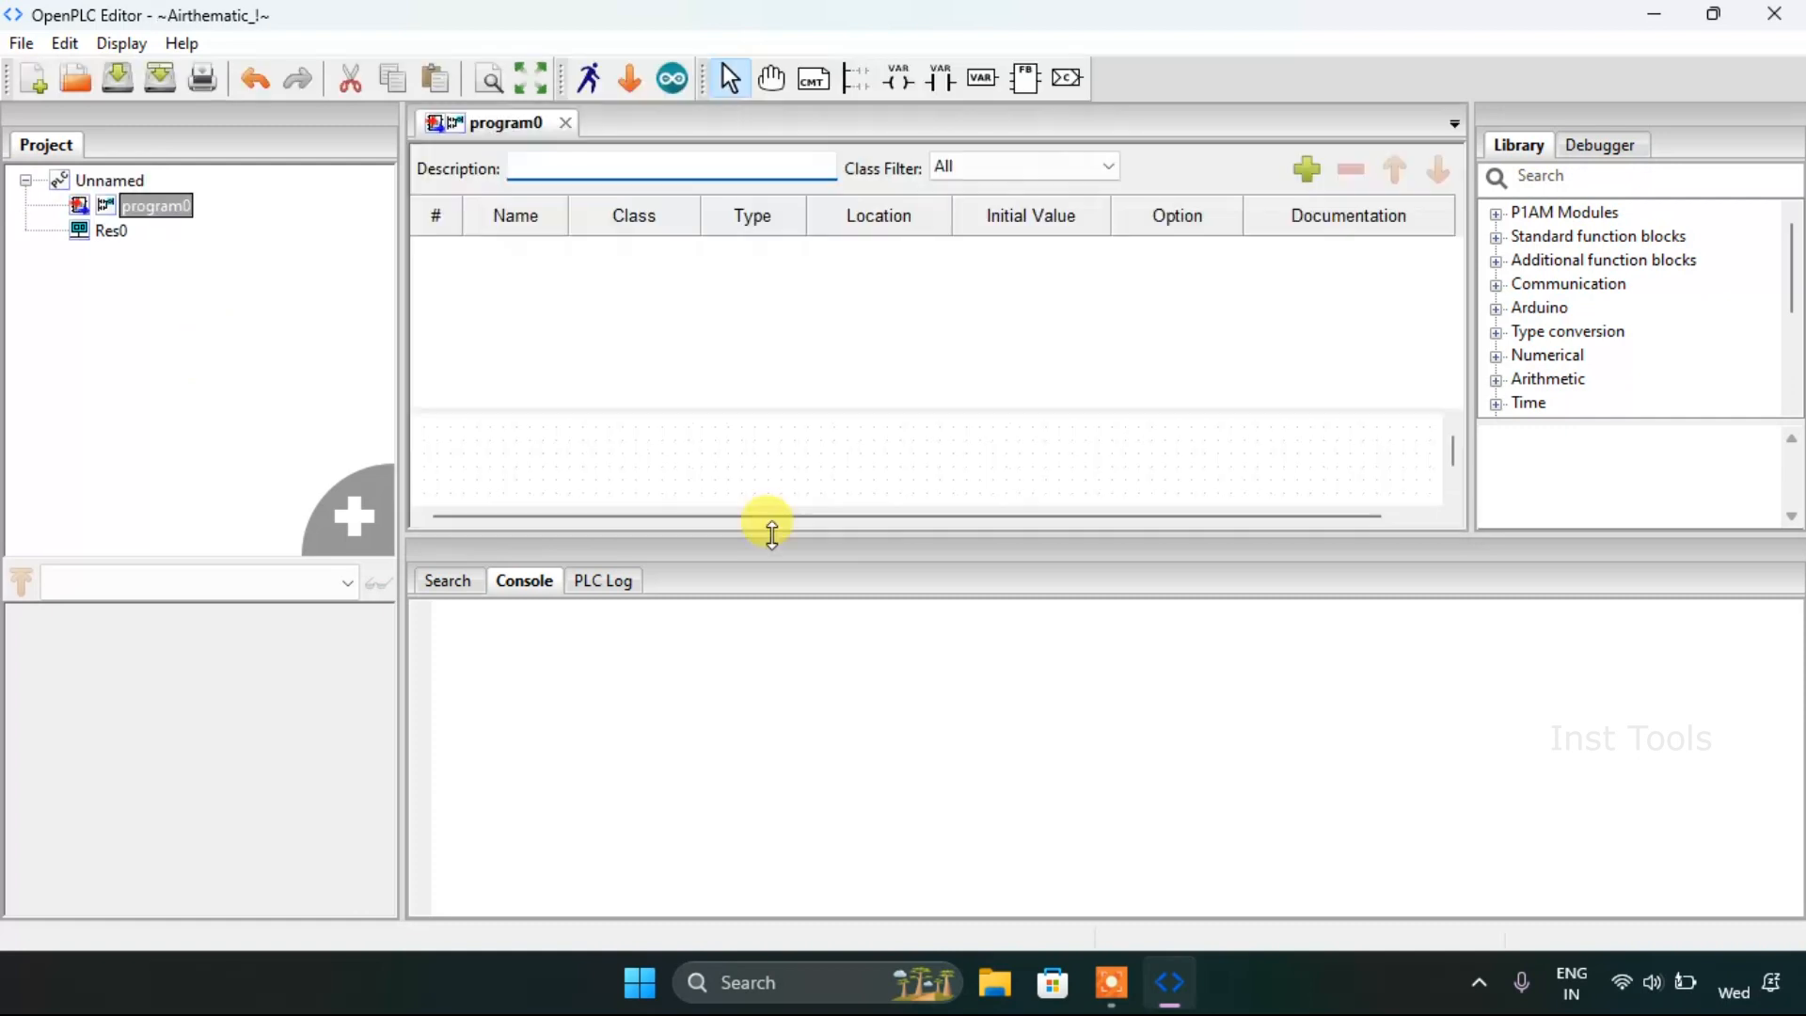
Step: Enlarge the diagram pane and add a left power rail and a right power rail
{"action": "left_click_drag", "start_coordinate": [771, 533], "coordinate": [772, 807]}
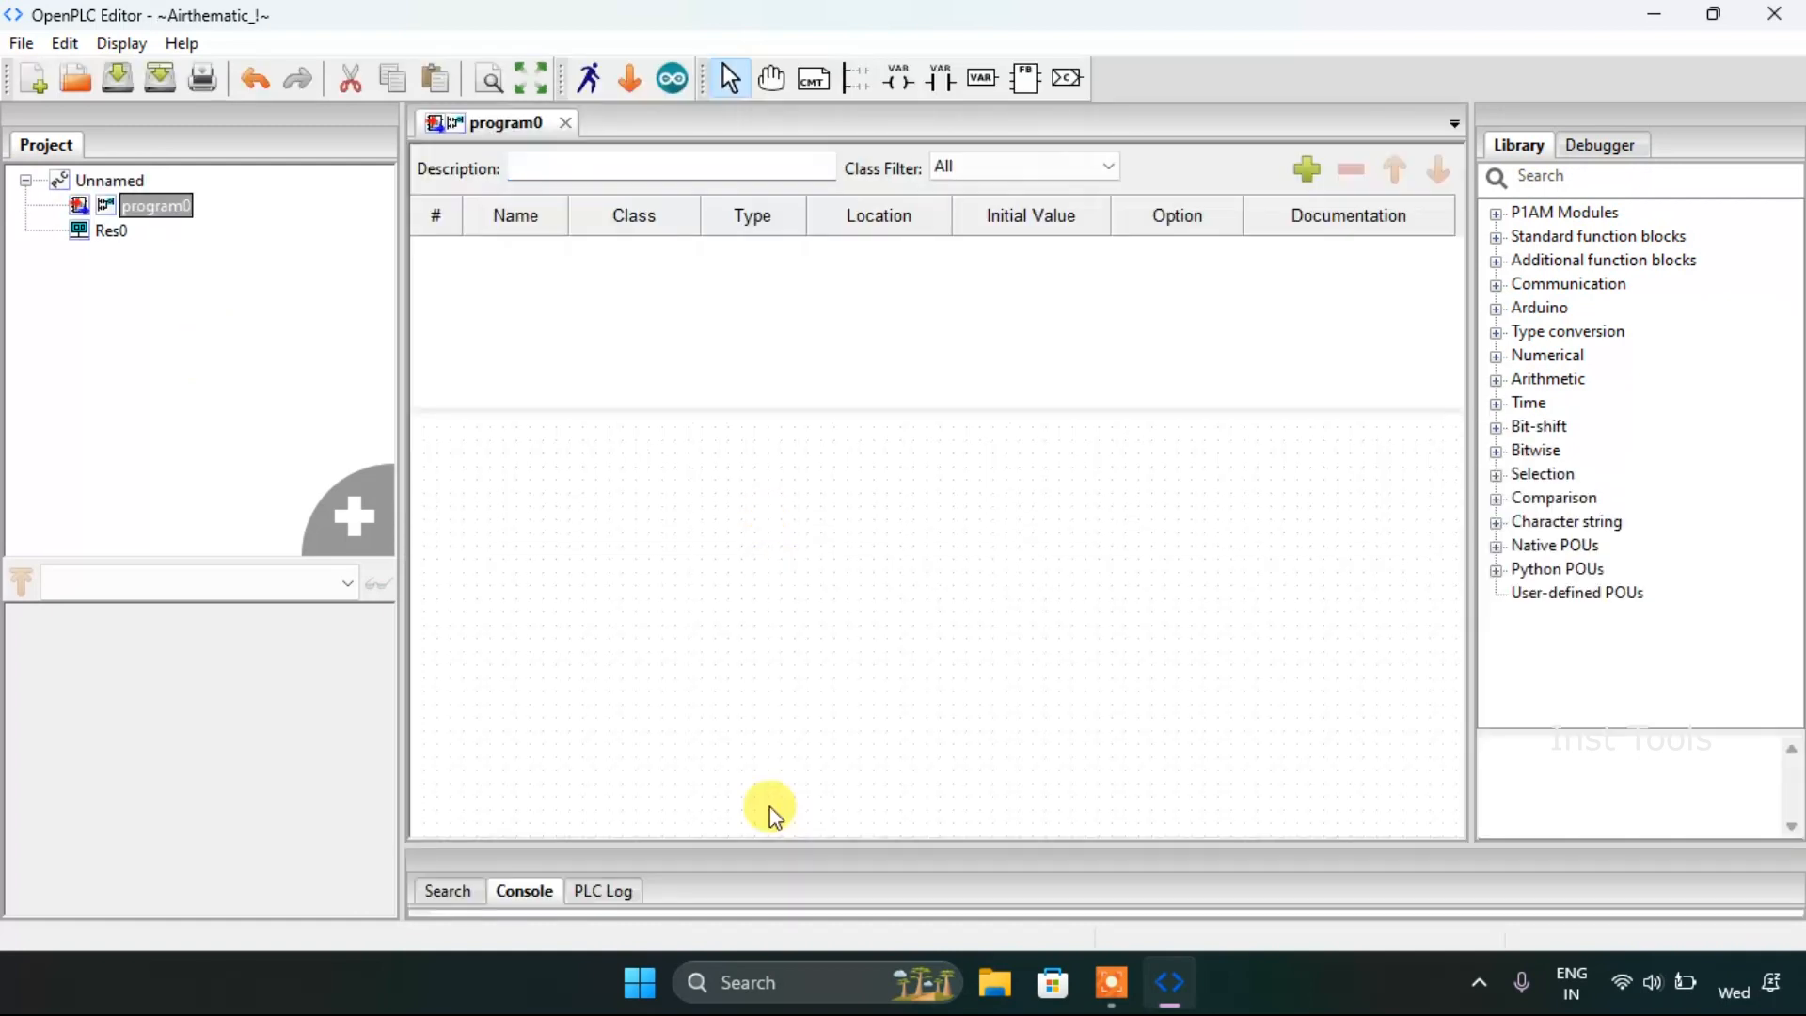
{"action": "mouse_move", "coordinate": [815, 400]}
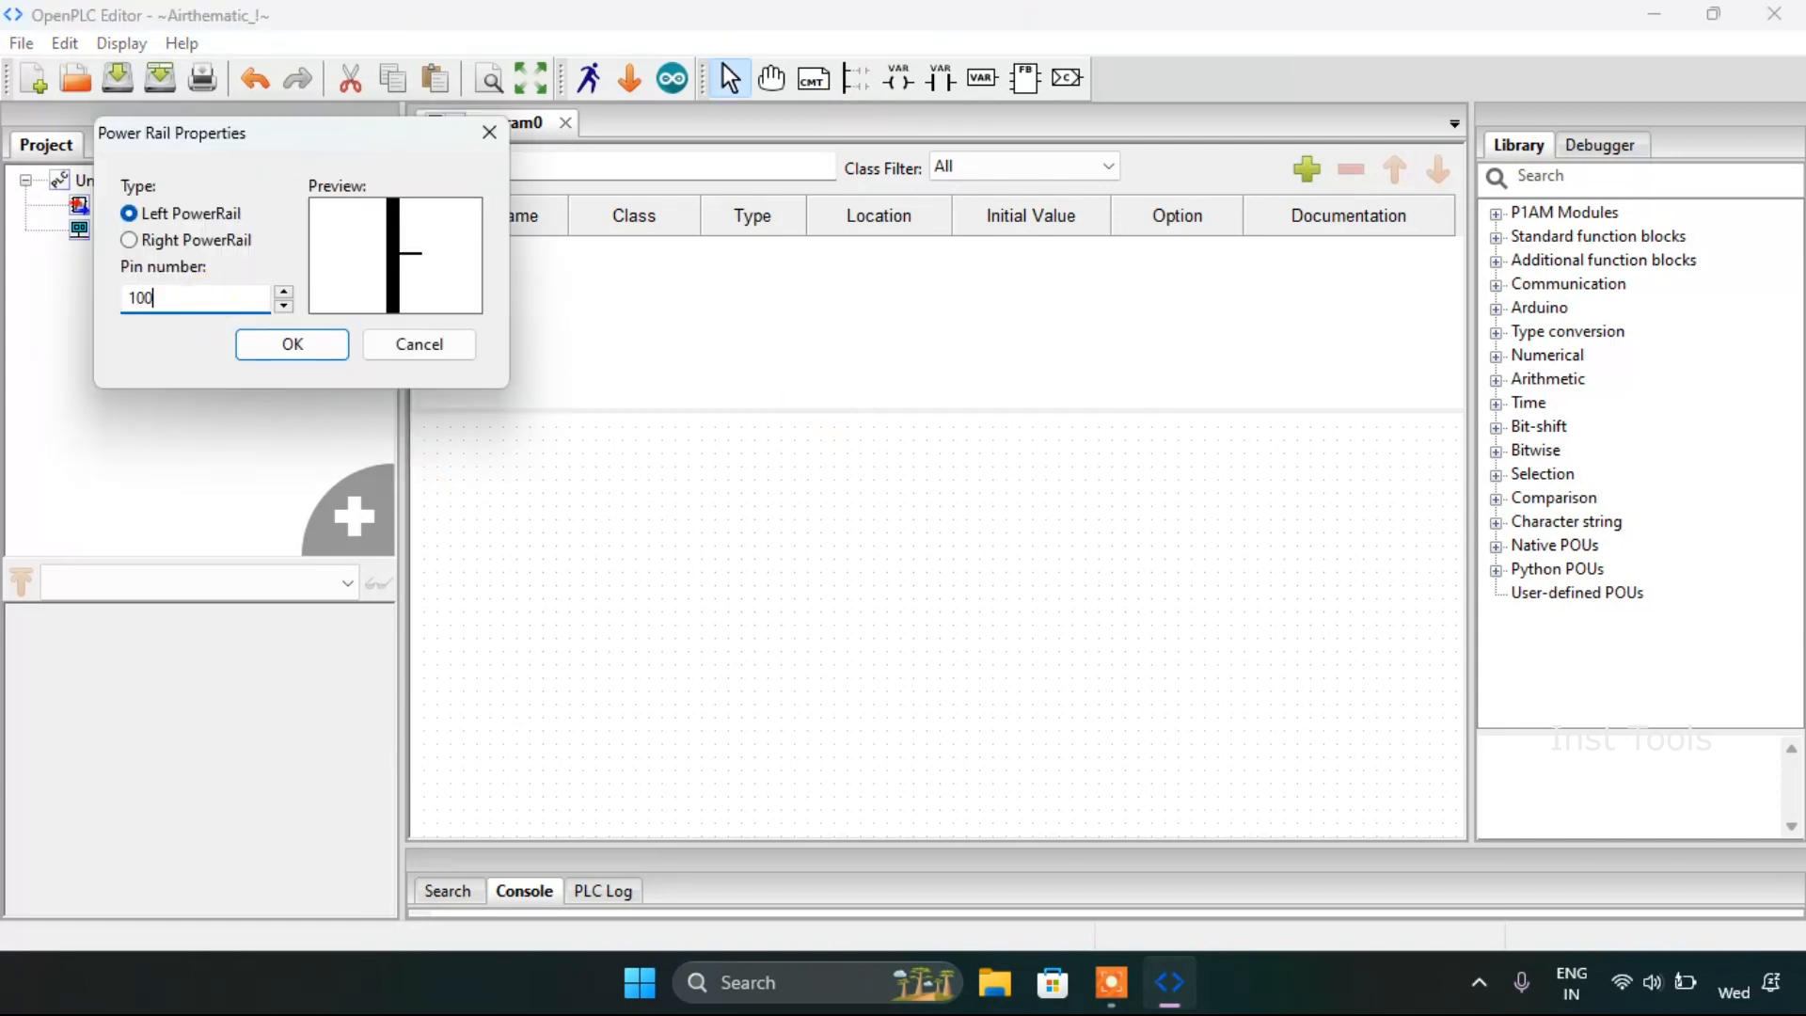
{"action": "left_click", "coordinate": [292, 344]}
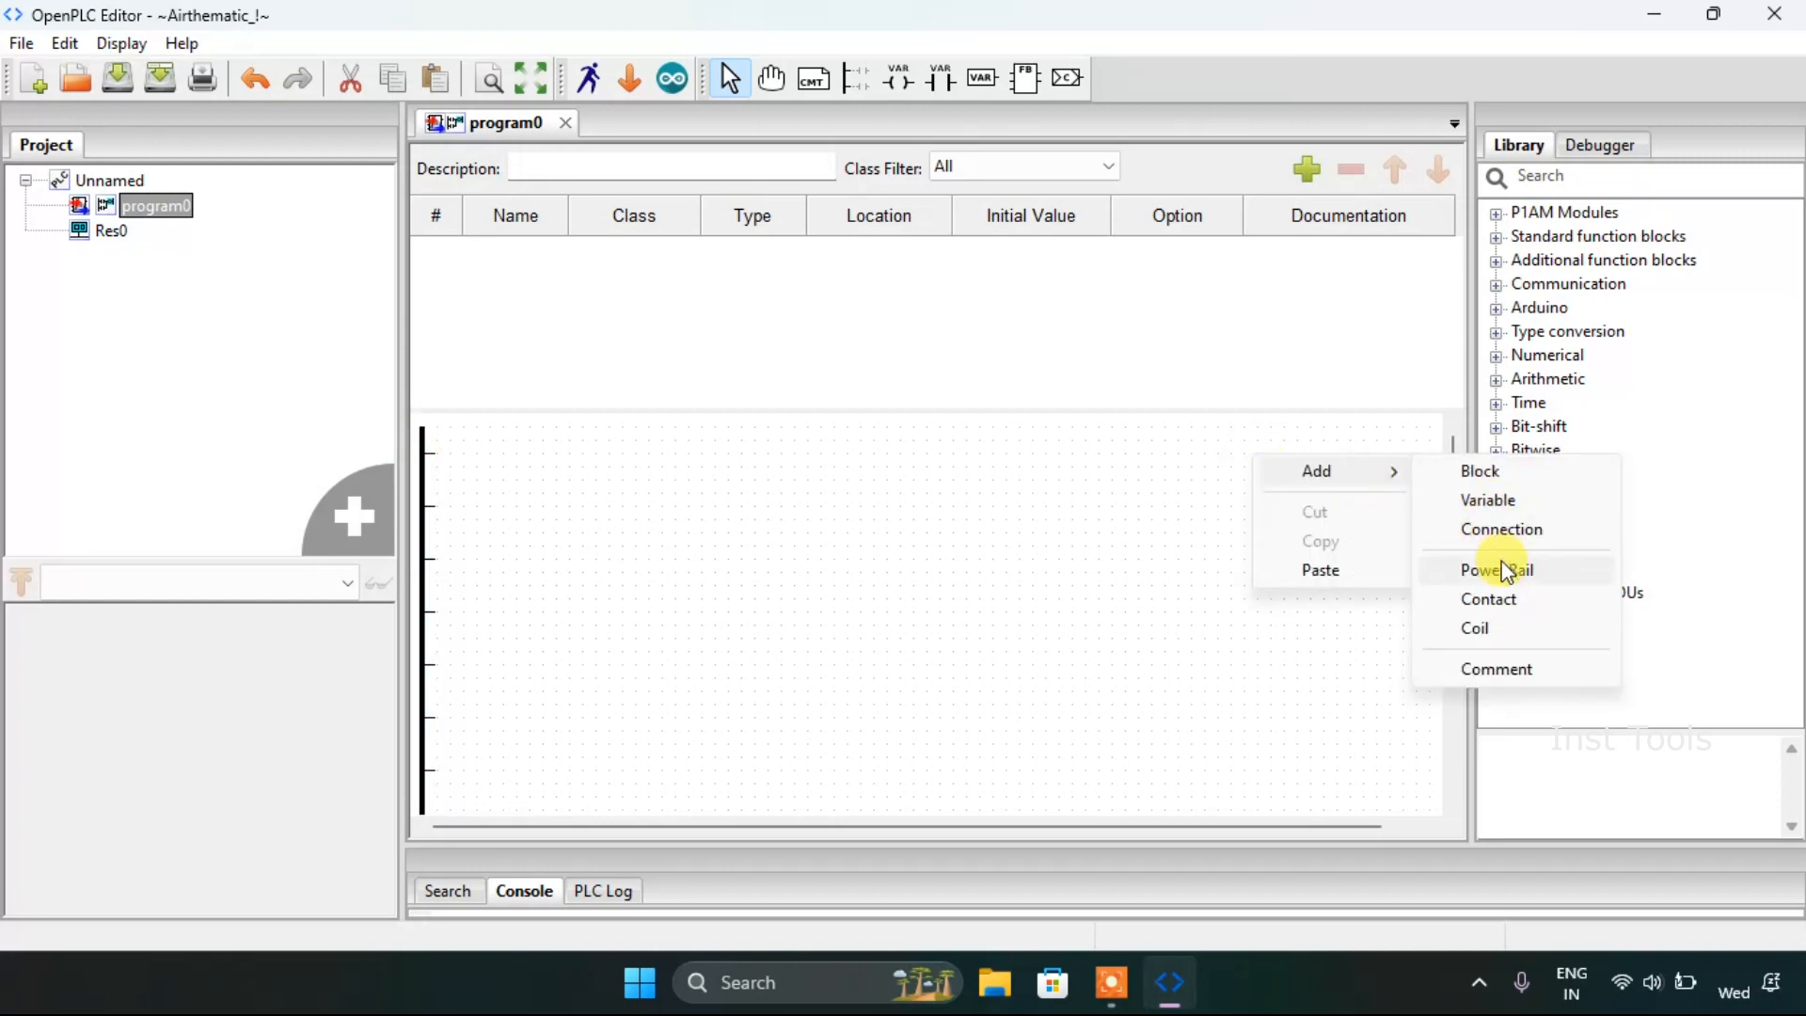
{"action": "left_click", "coordinate": [1496, 568]}
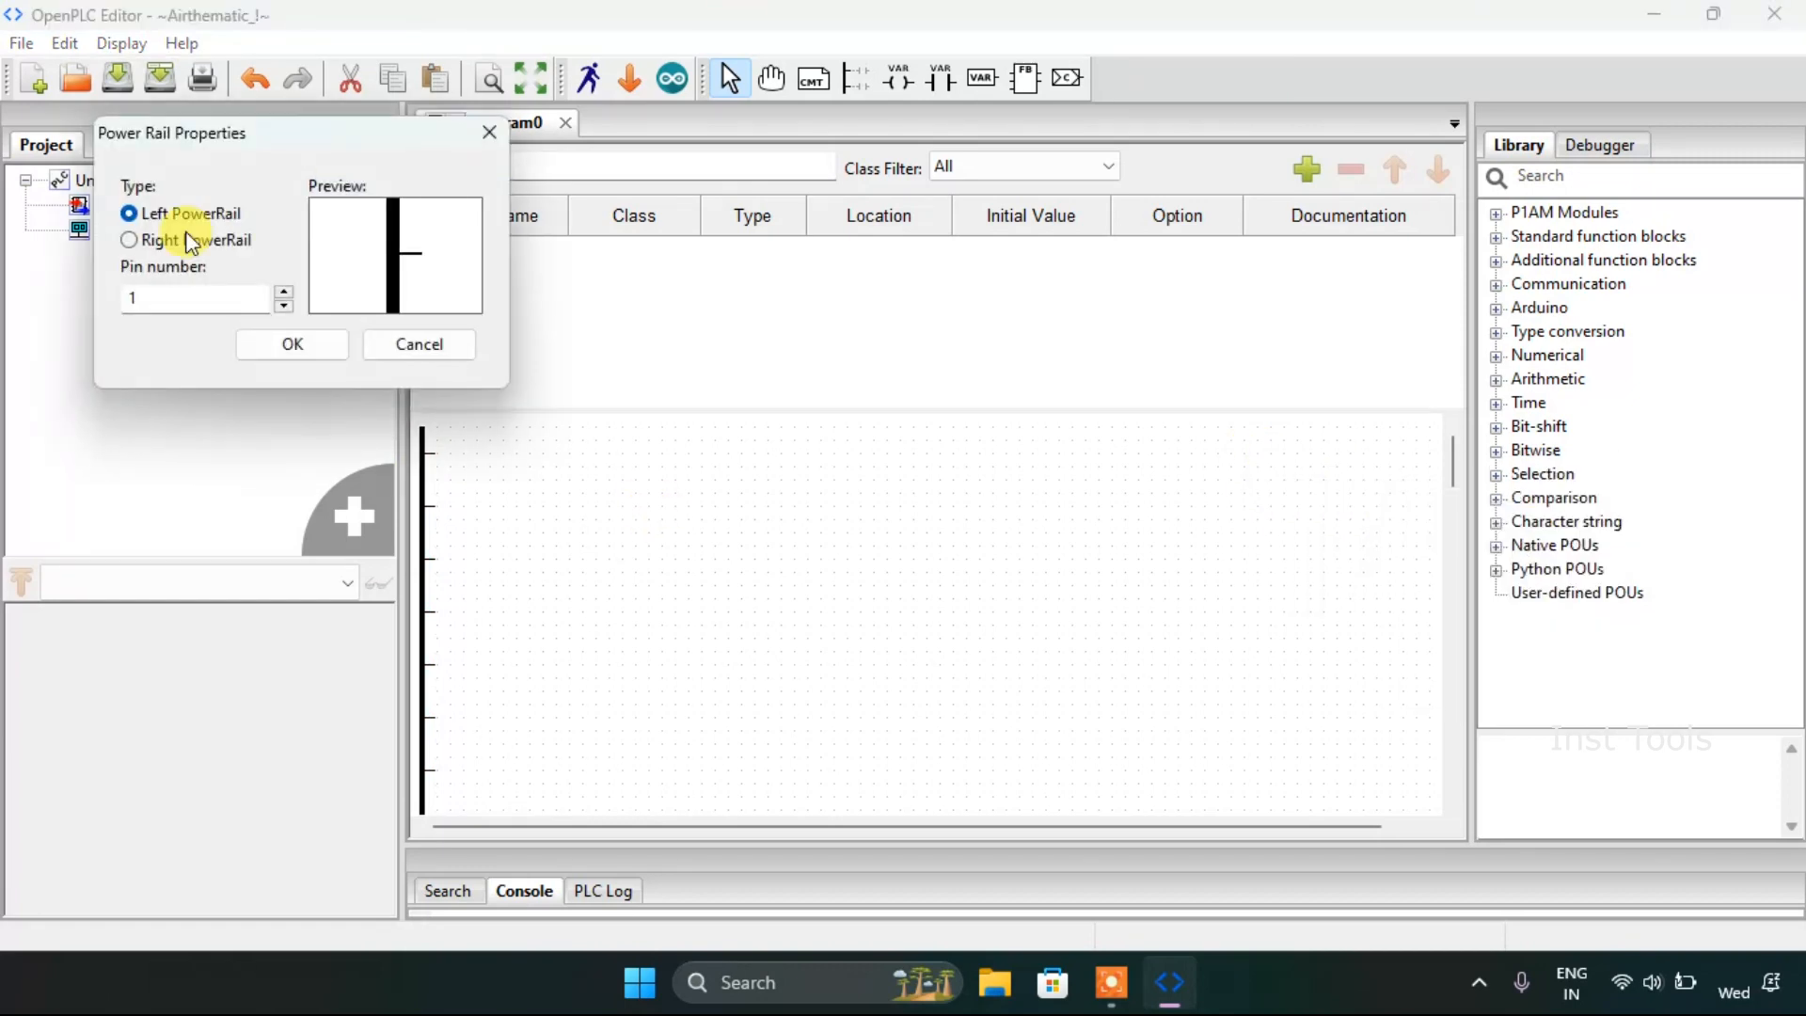
{"action": "left_click", "coordinate": [130, 239]}
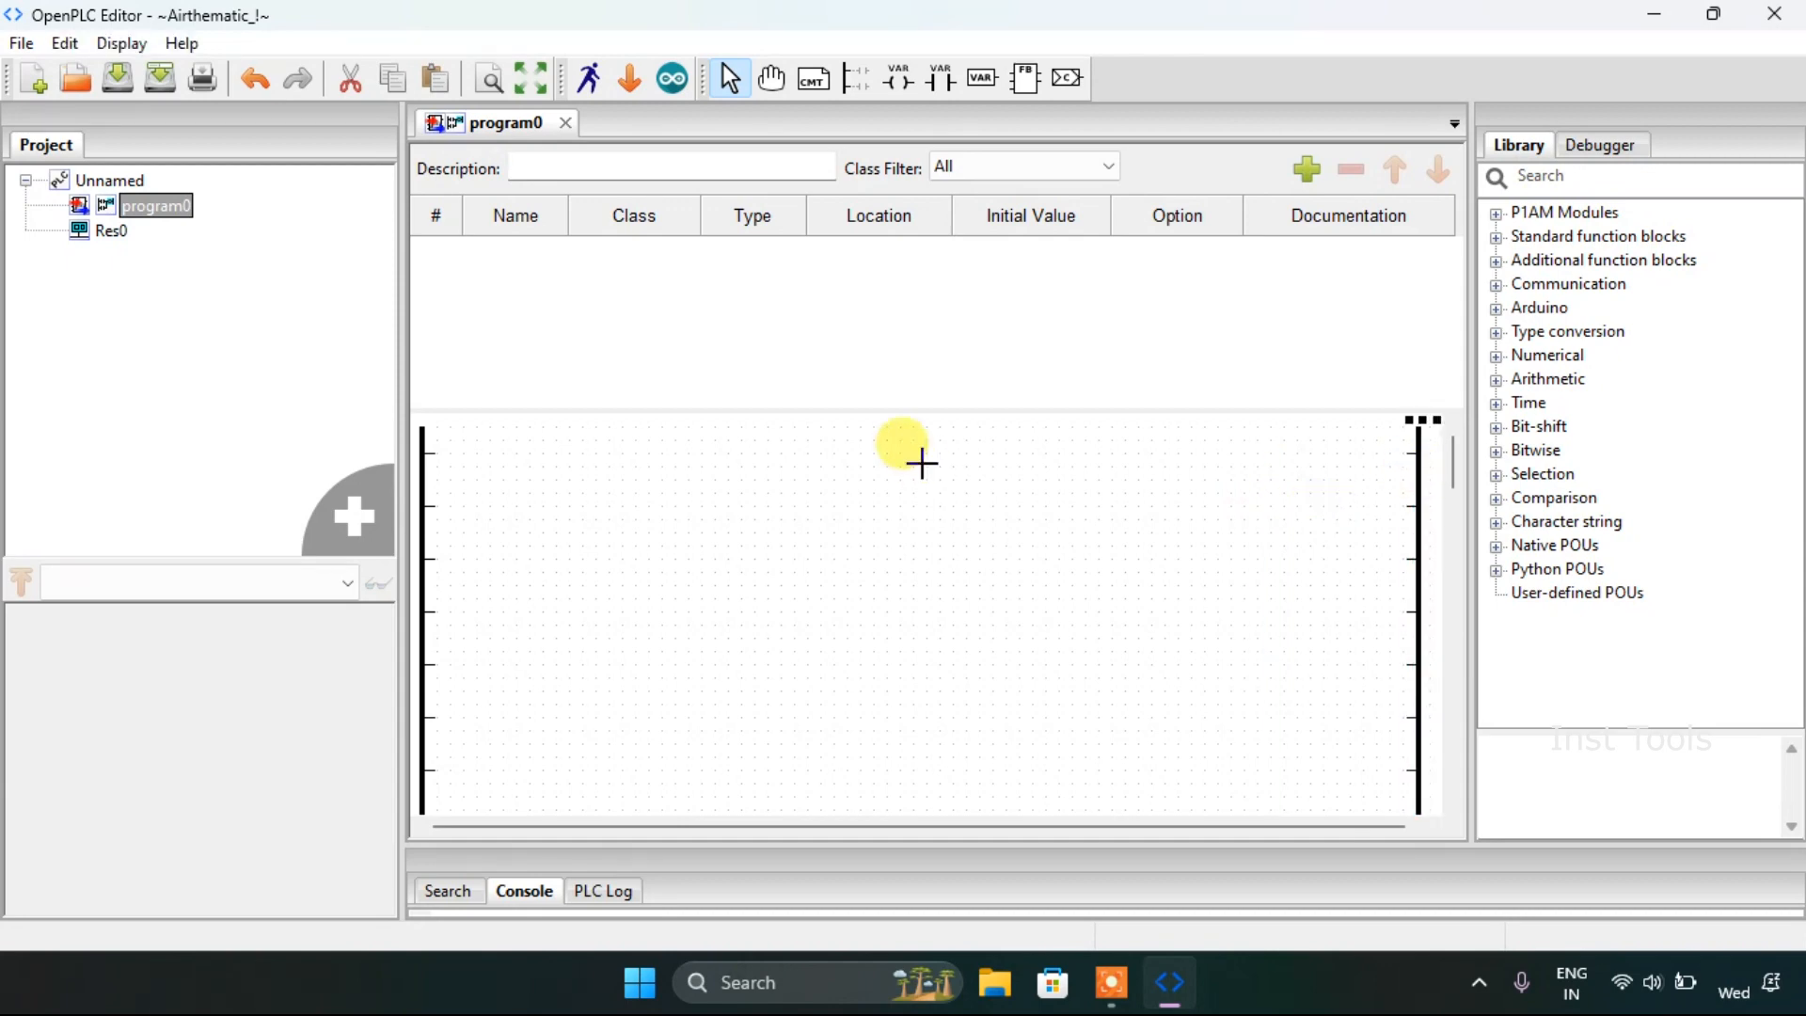
{"action": "mouse_move", "coordinate": [782, 397]}
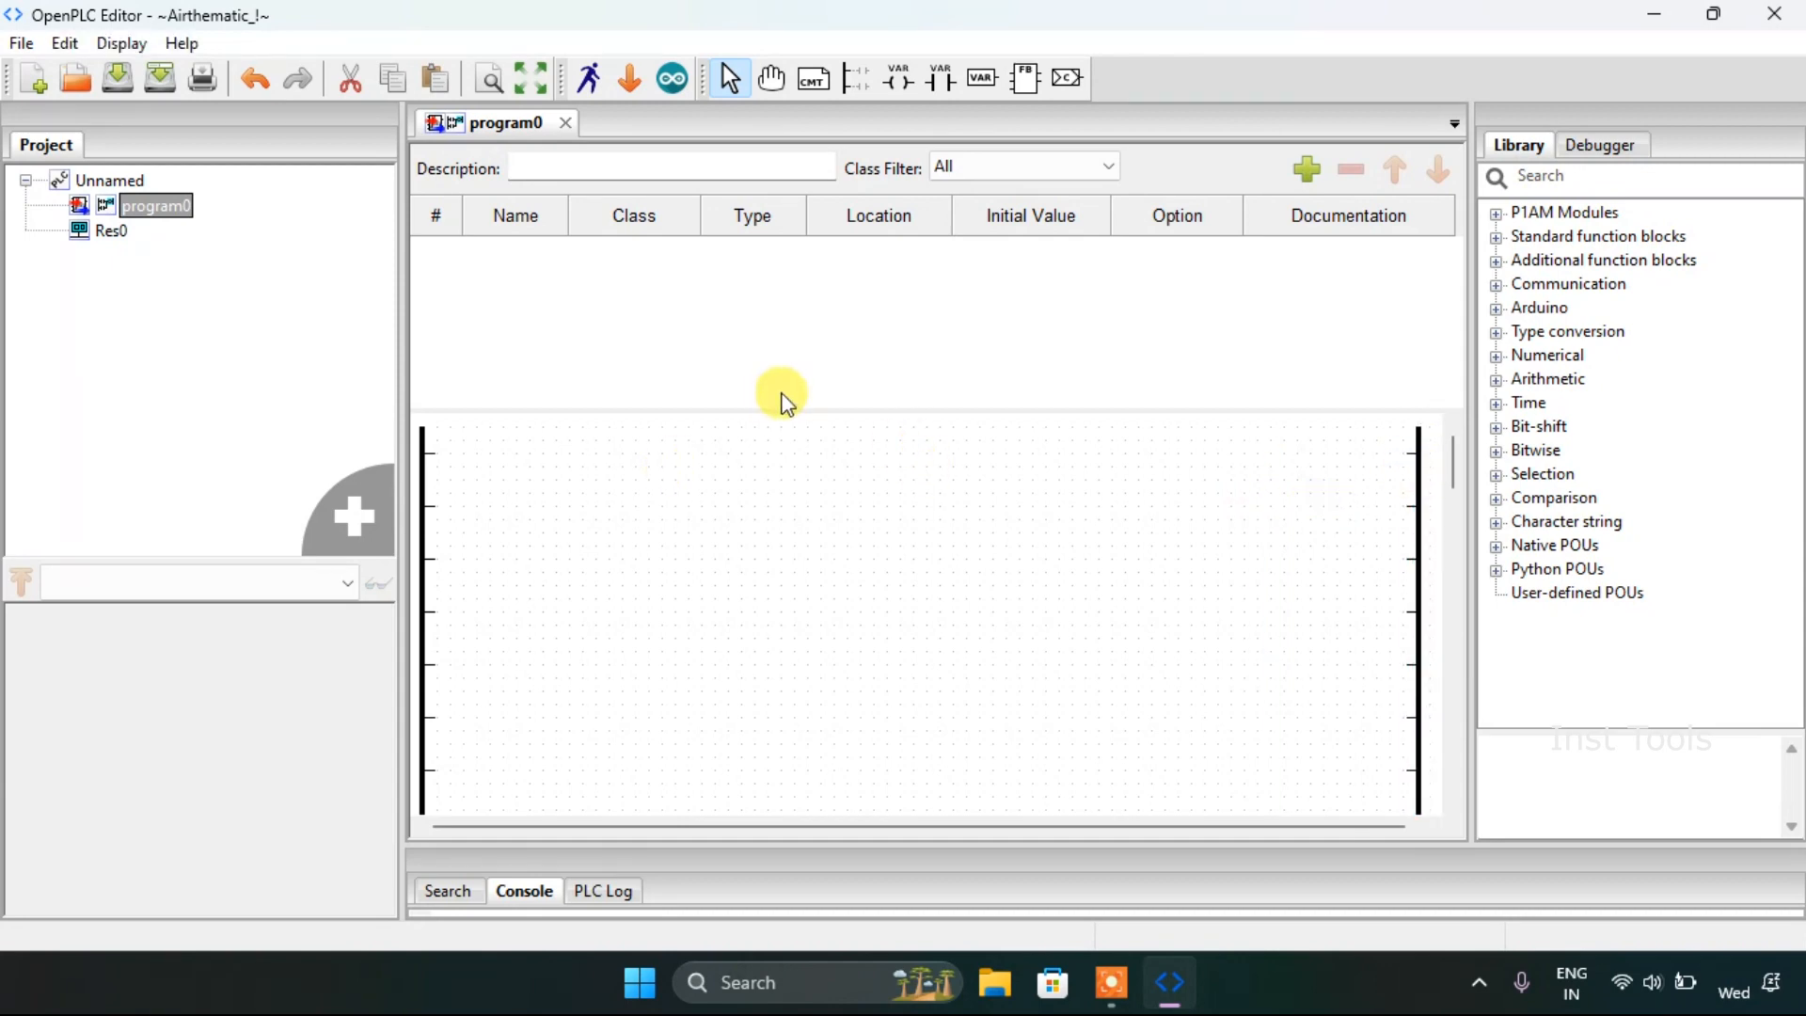
Step: Insert an ADD block from the Arithmetic category between the power rails
{"action": "right_click", "coordinate": [781, 397]}
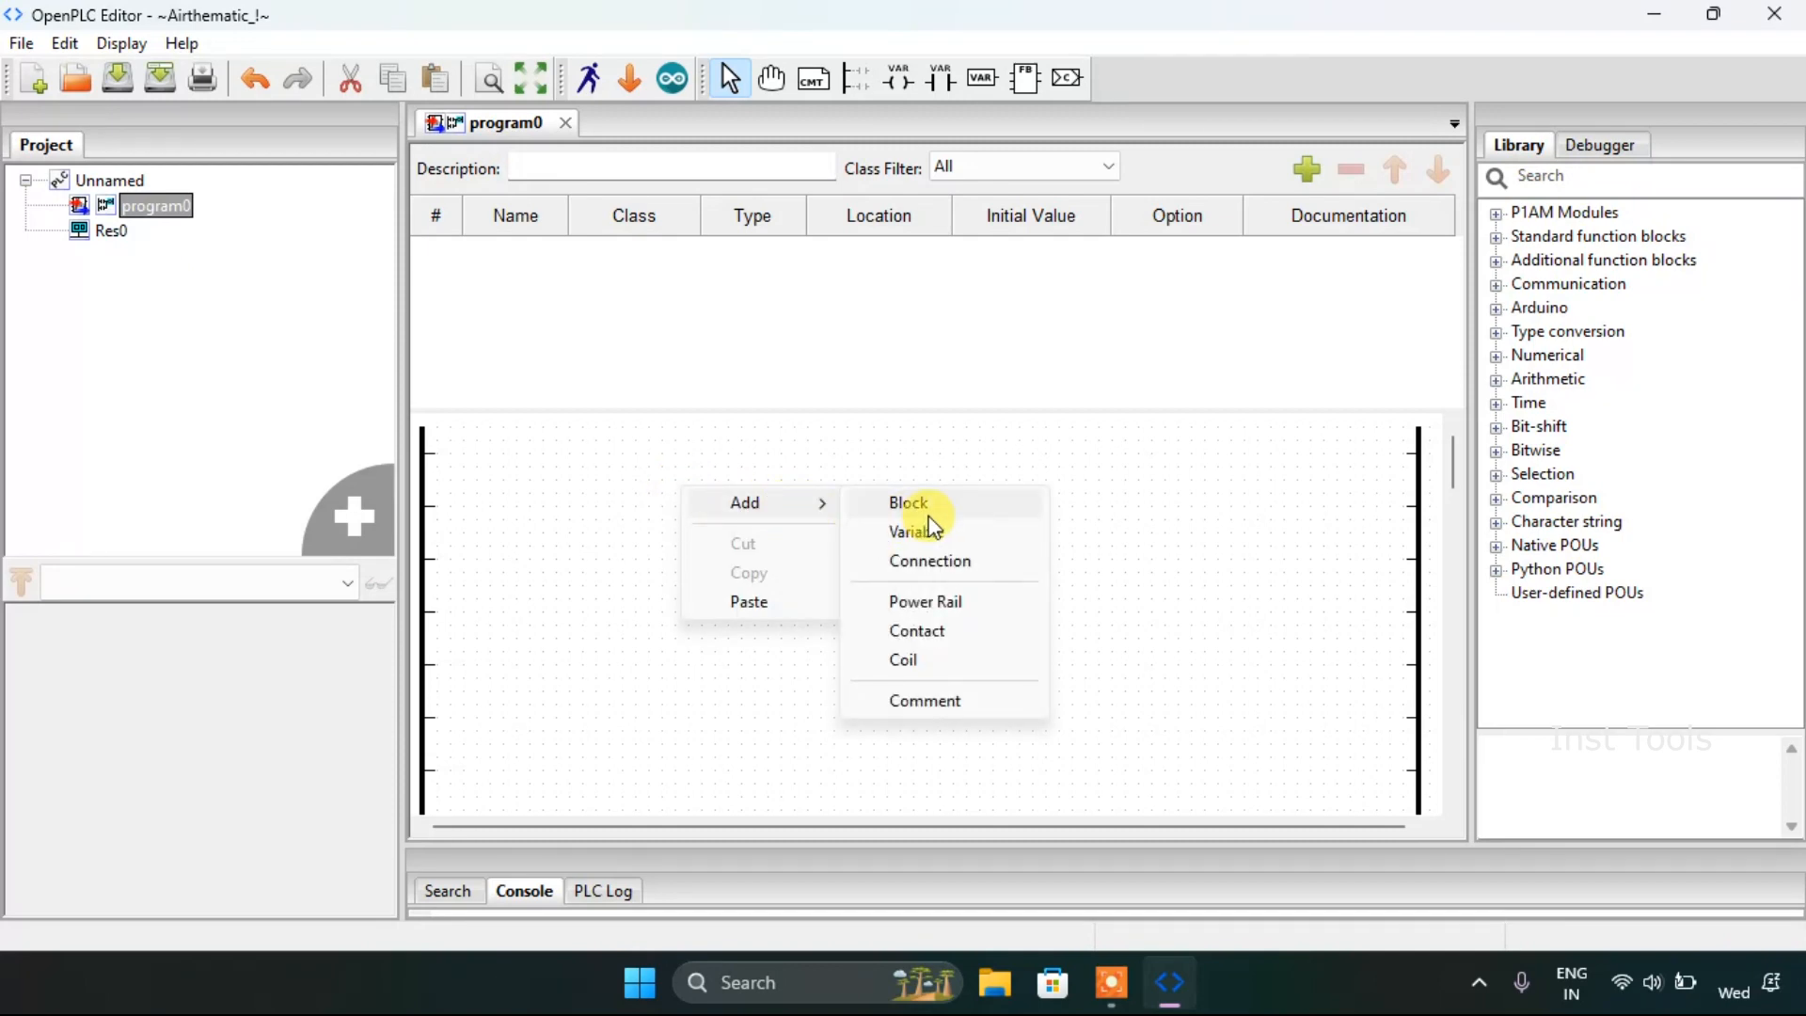
{"action": "left_click", "coordinate": [909, 502]}
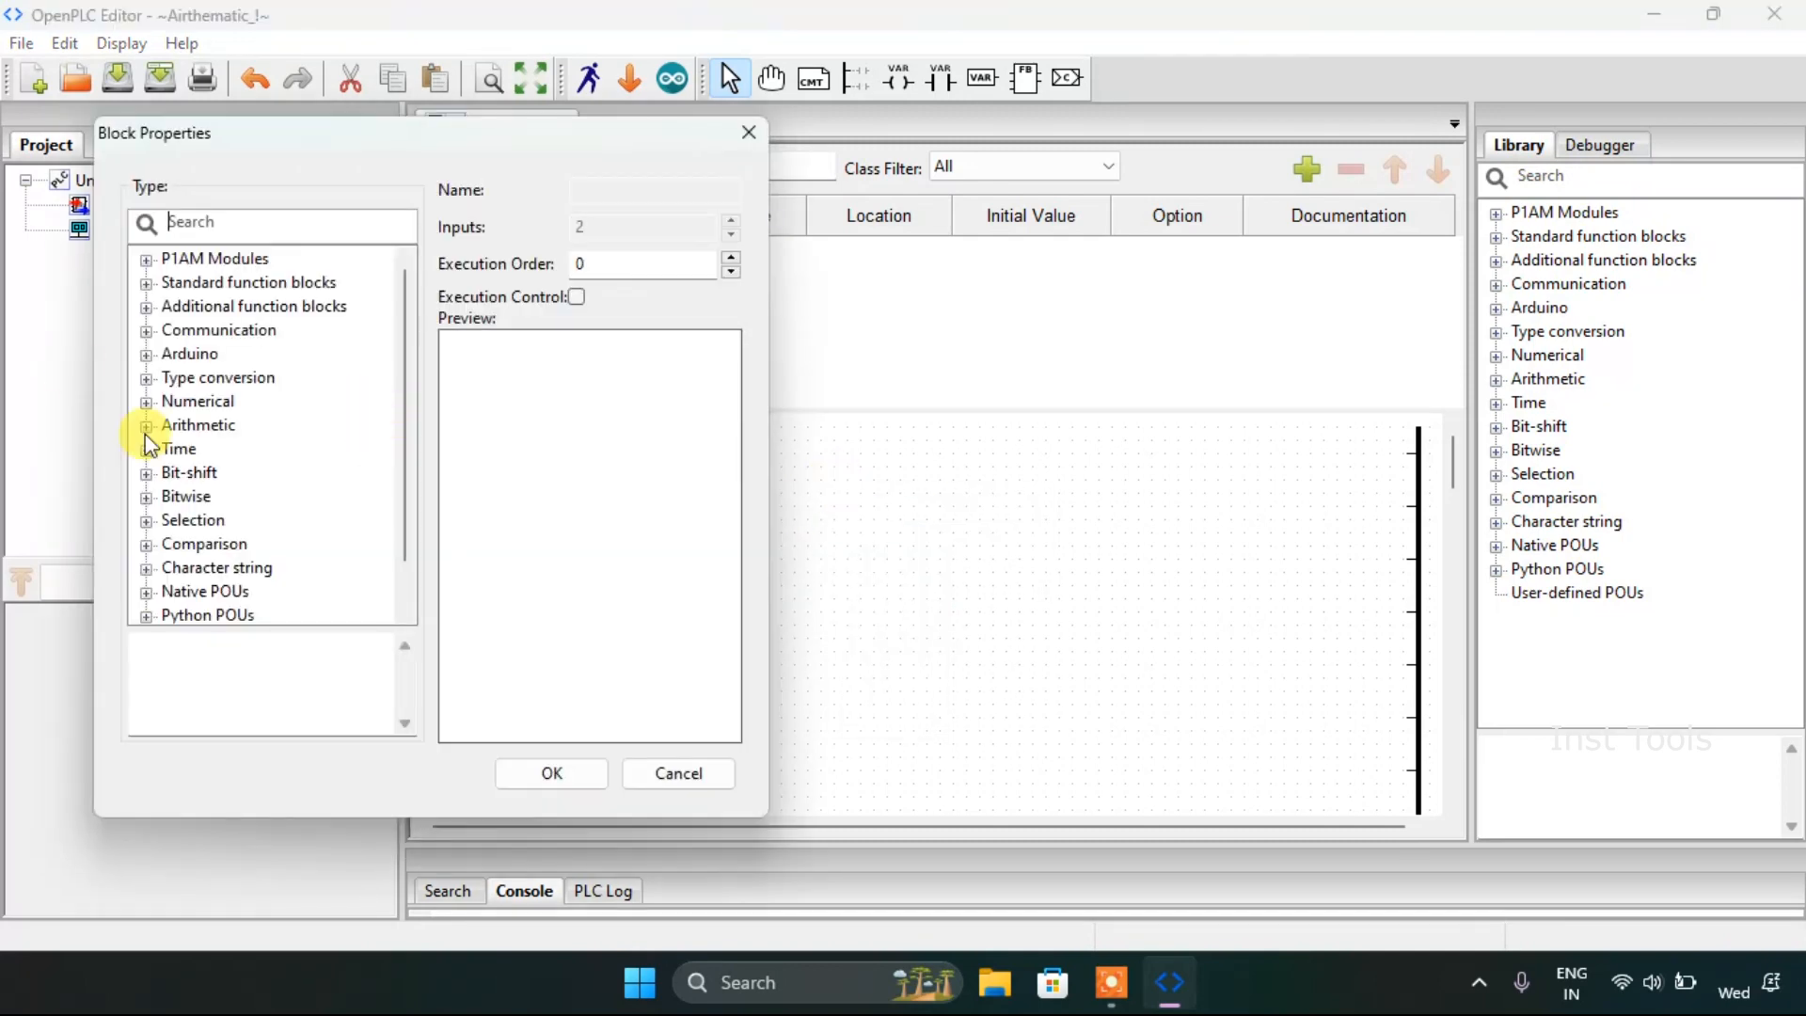
{"action": "left_click", "coordinate": [147, 425]}
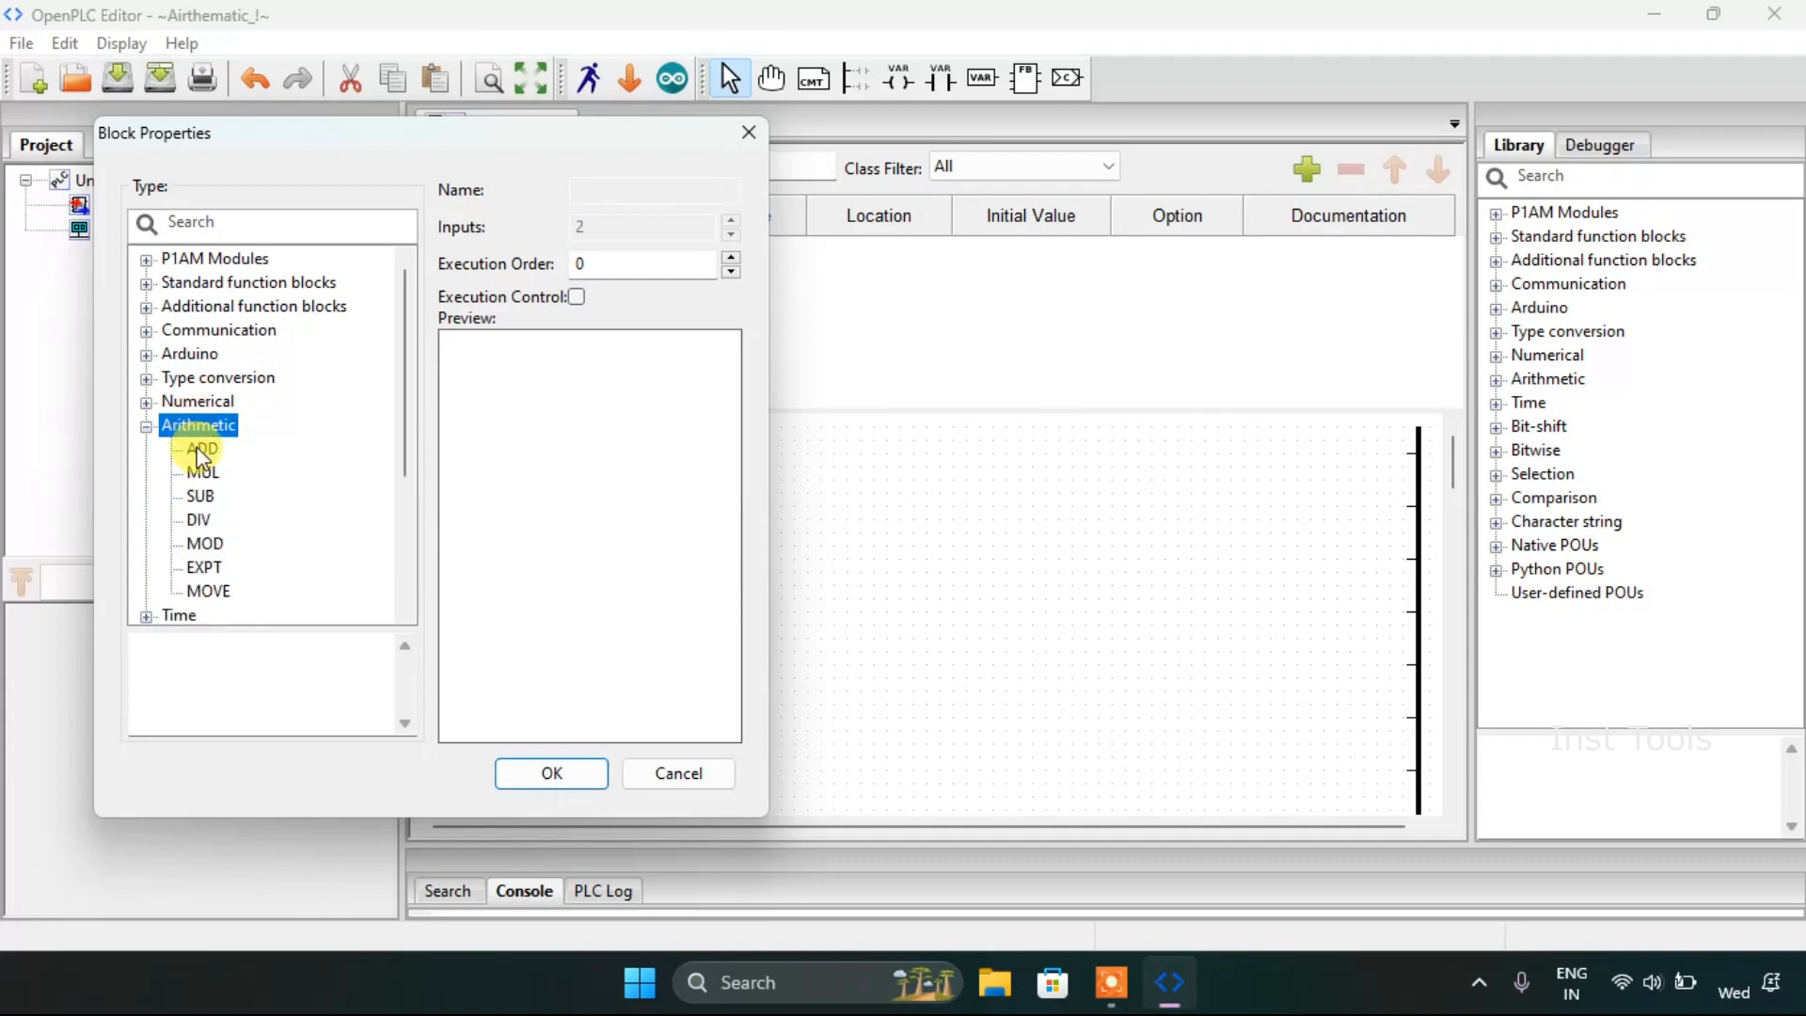
{"action": "left_click", "coordinate": [201, 447]}
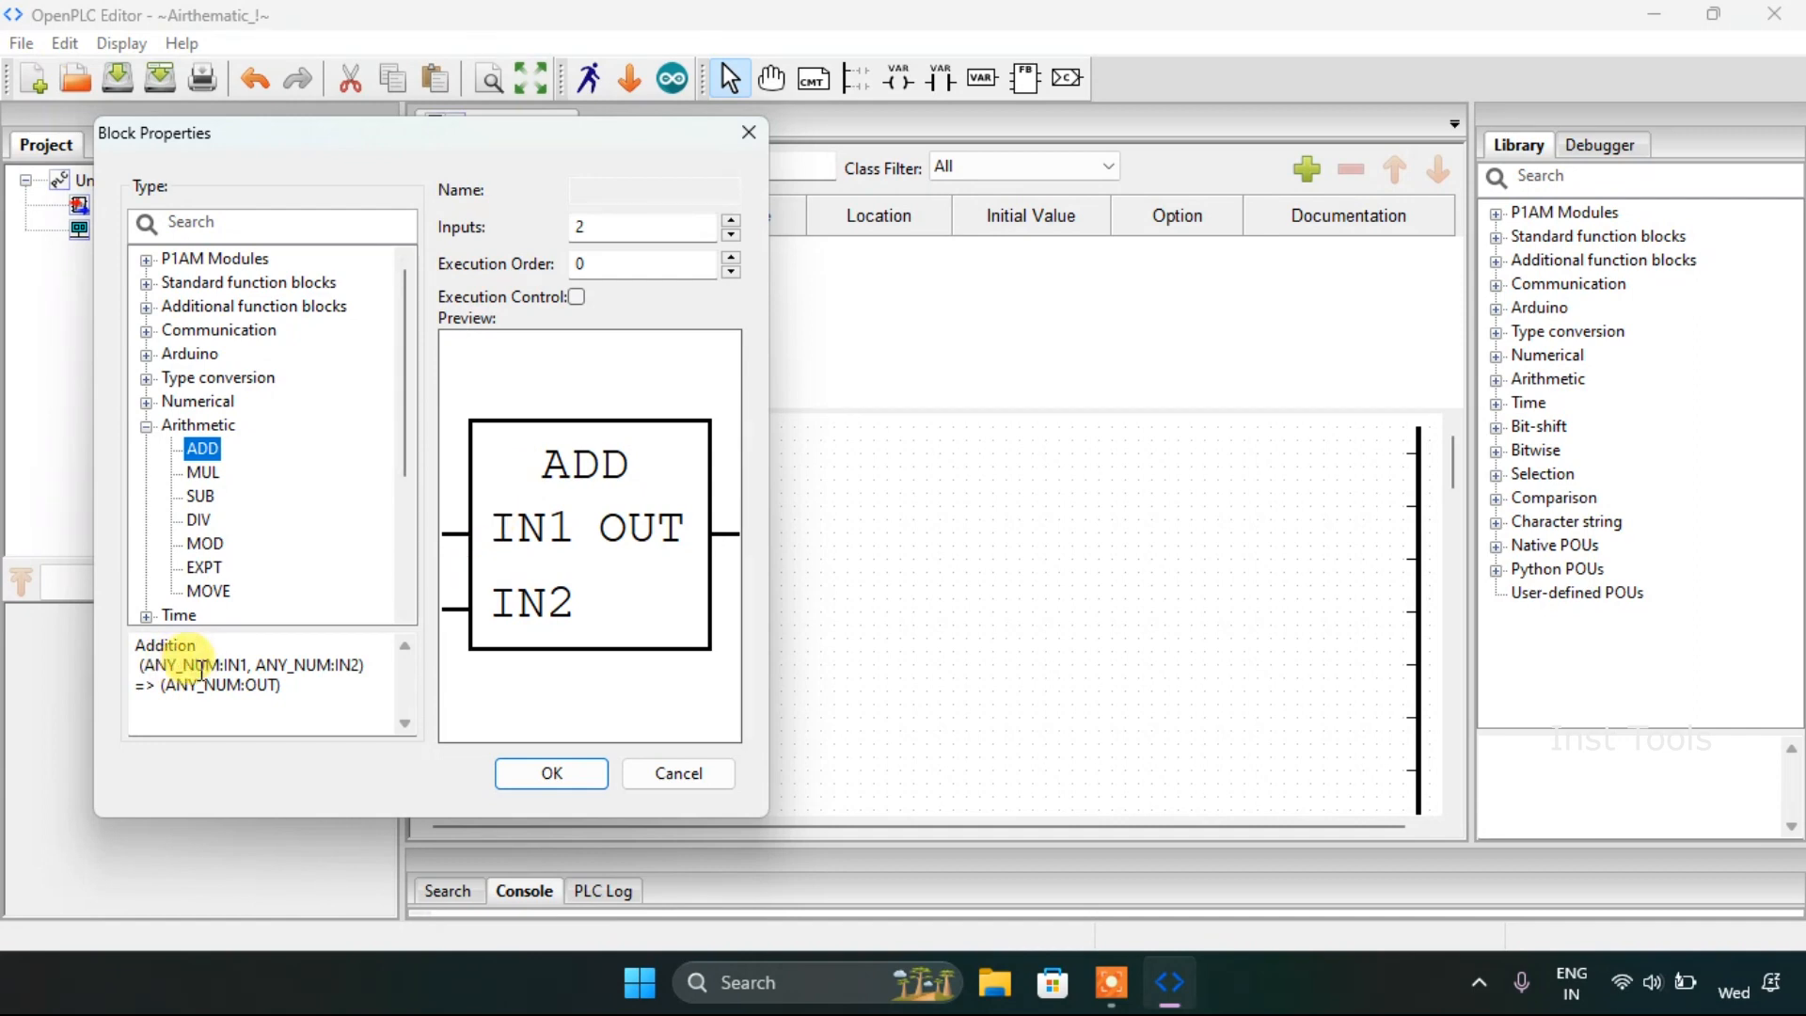
{"action": "mouse_move", "coordinate": [500, 551]}
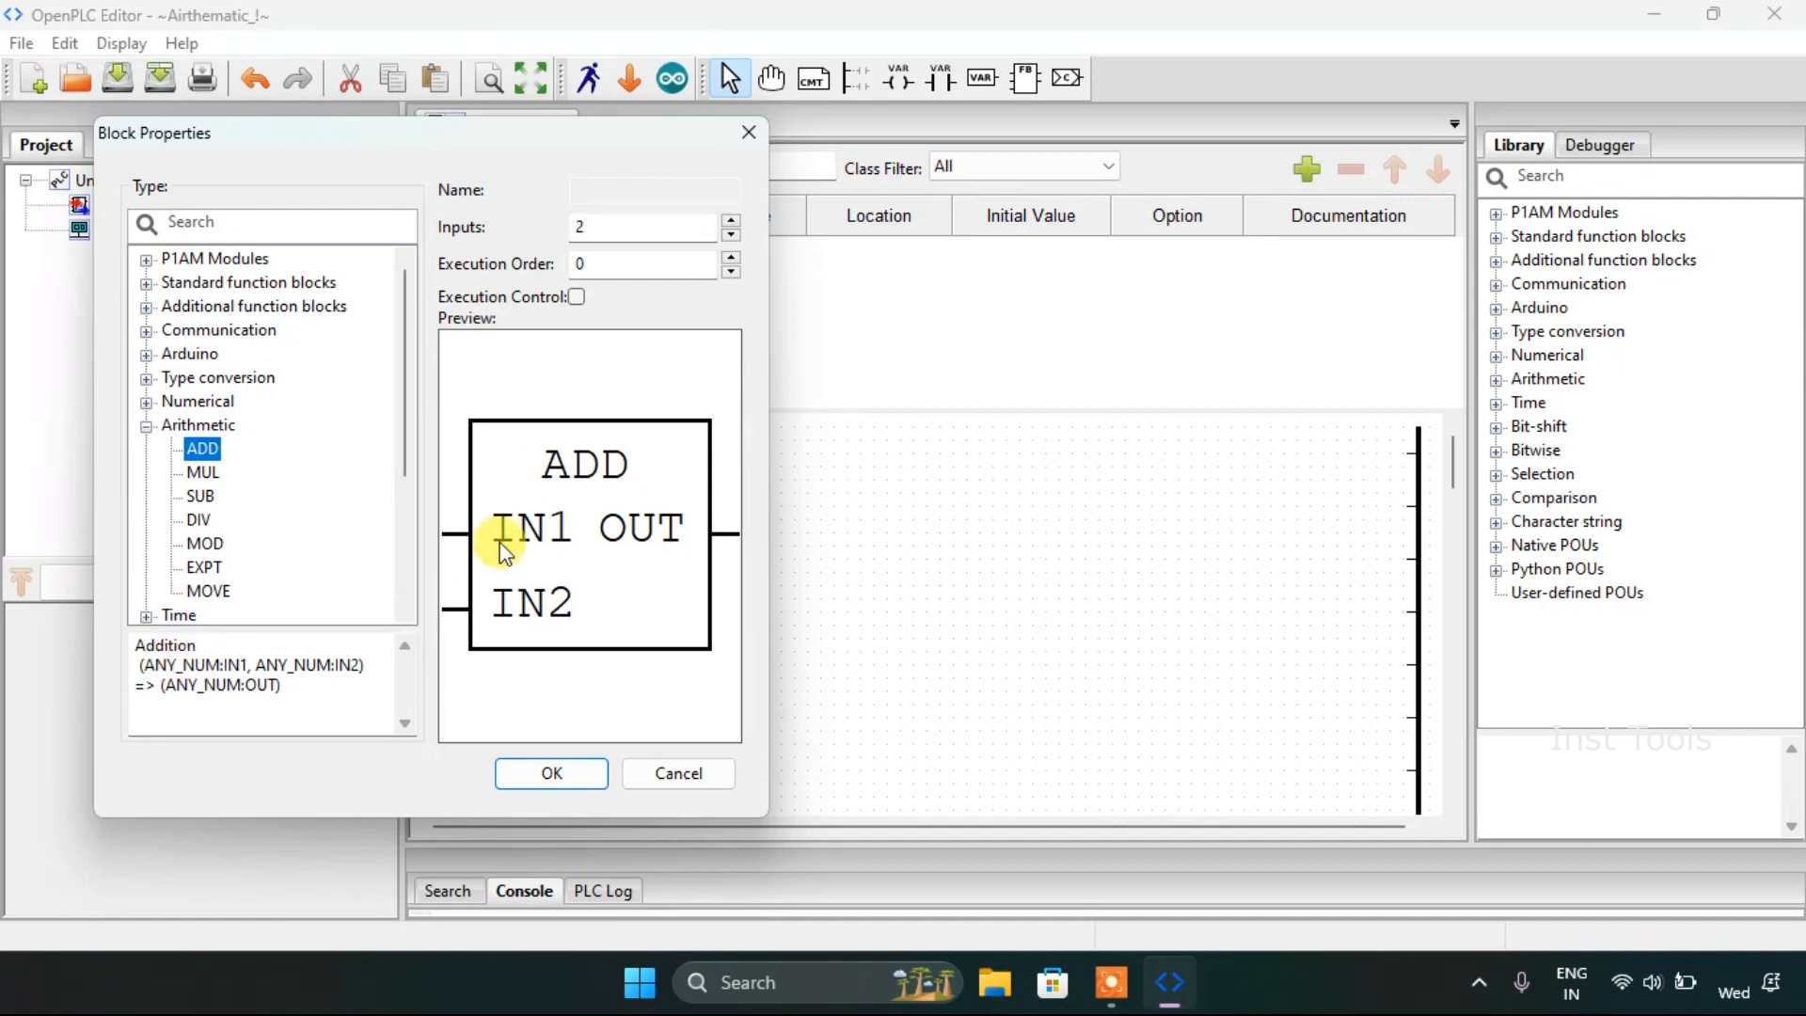
{"action": "mouse_move", "coordinate": [530, 609]}
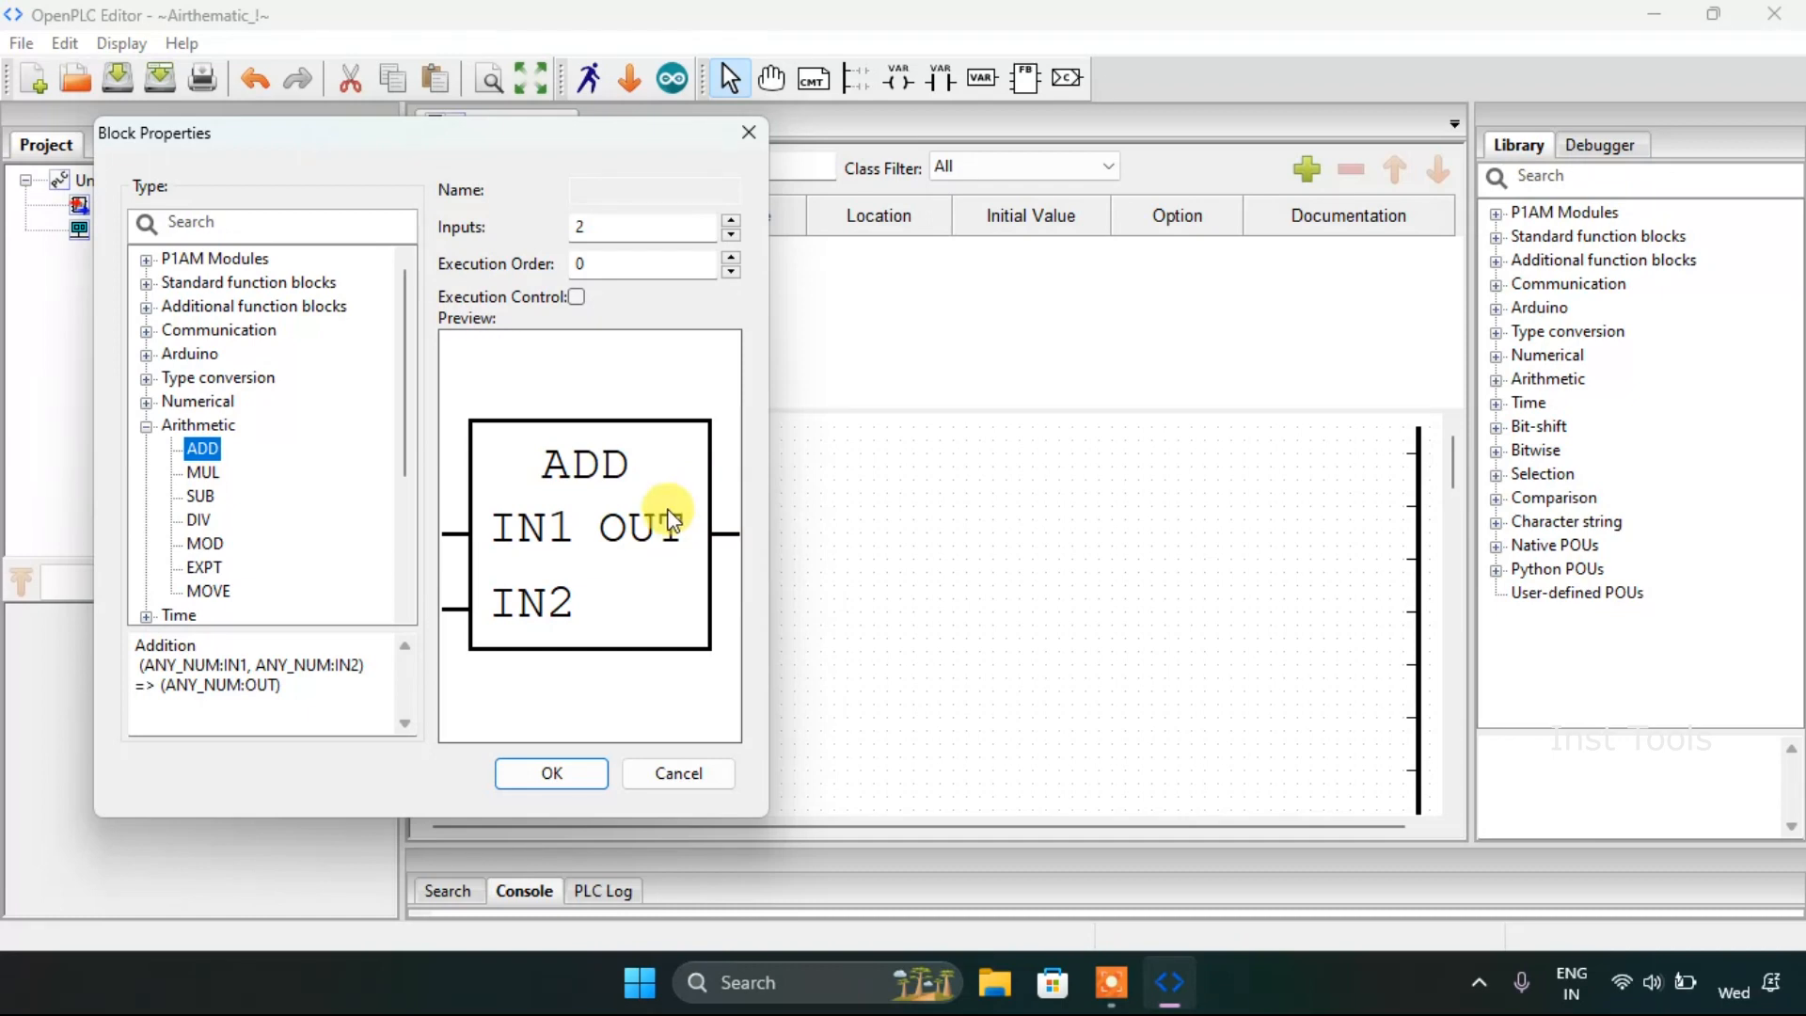
{"action": "mouse_move", "coordinate": [564, 572]}
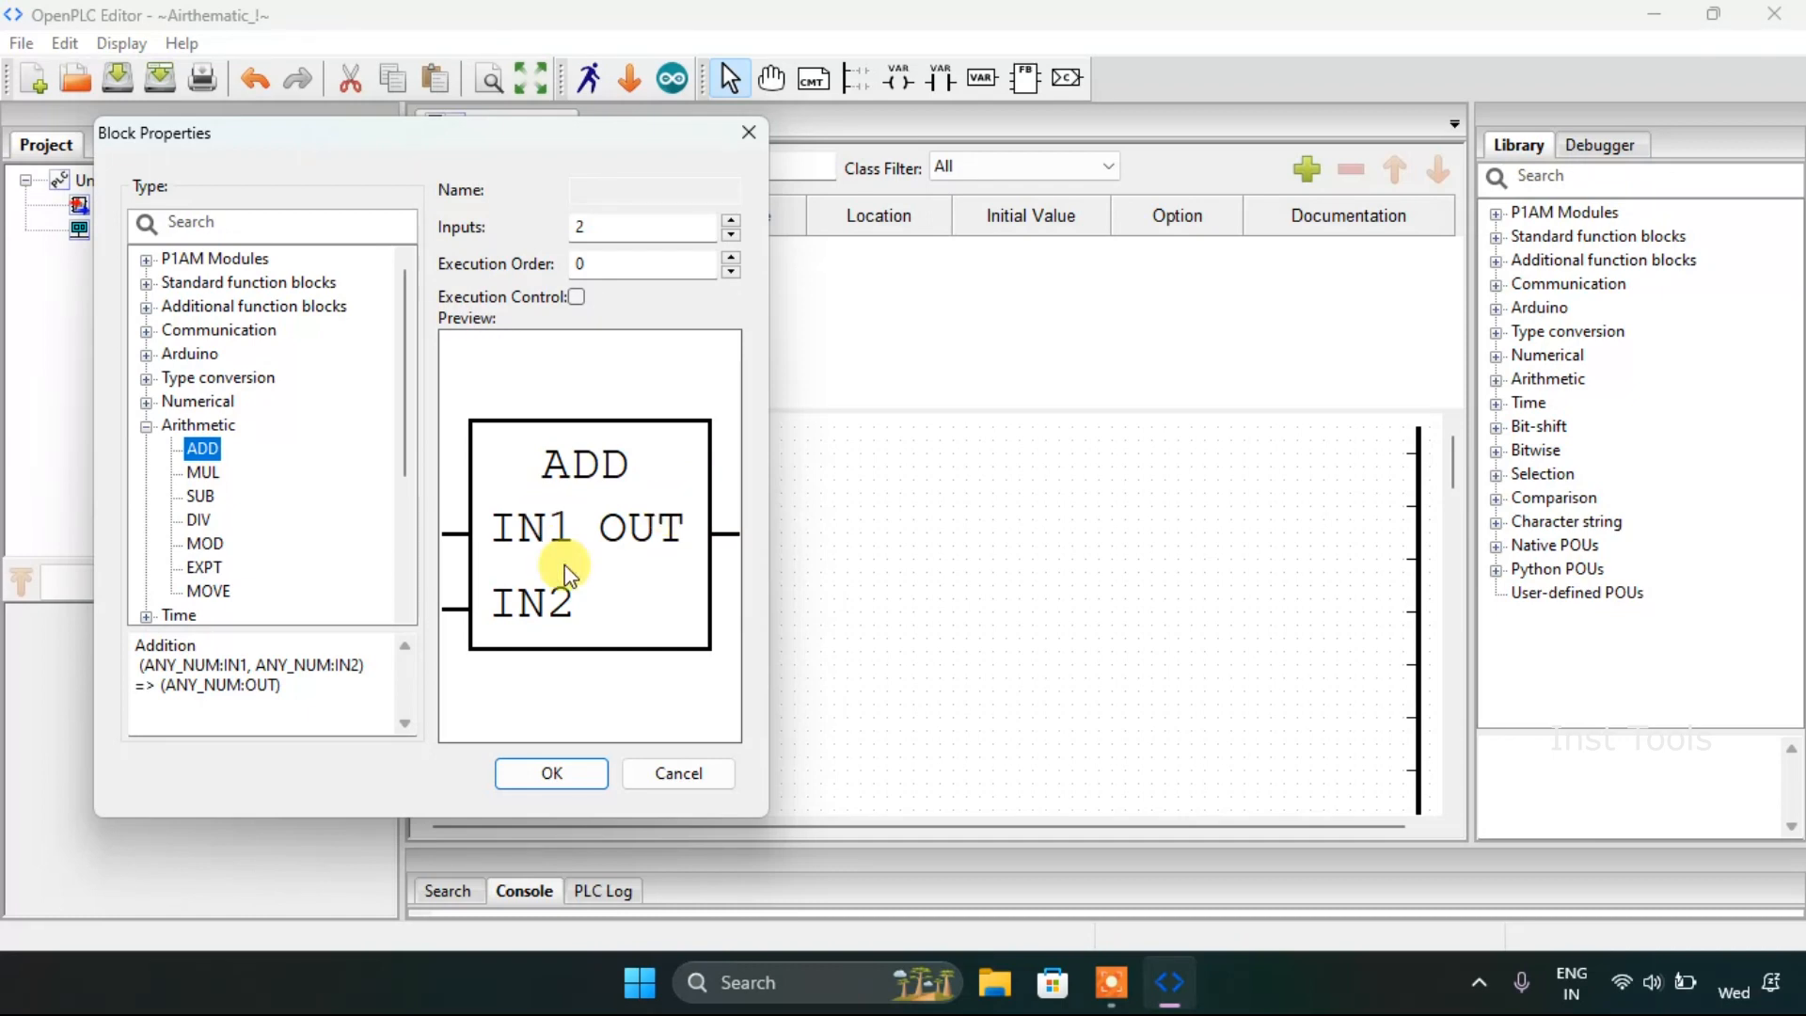
{"action": "left_click", "coordinate": [551, 773]}
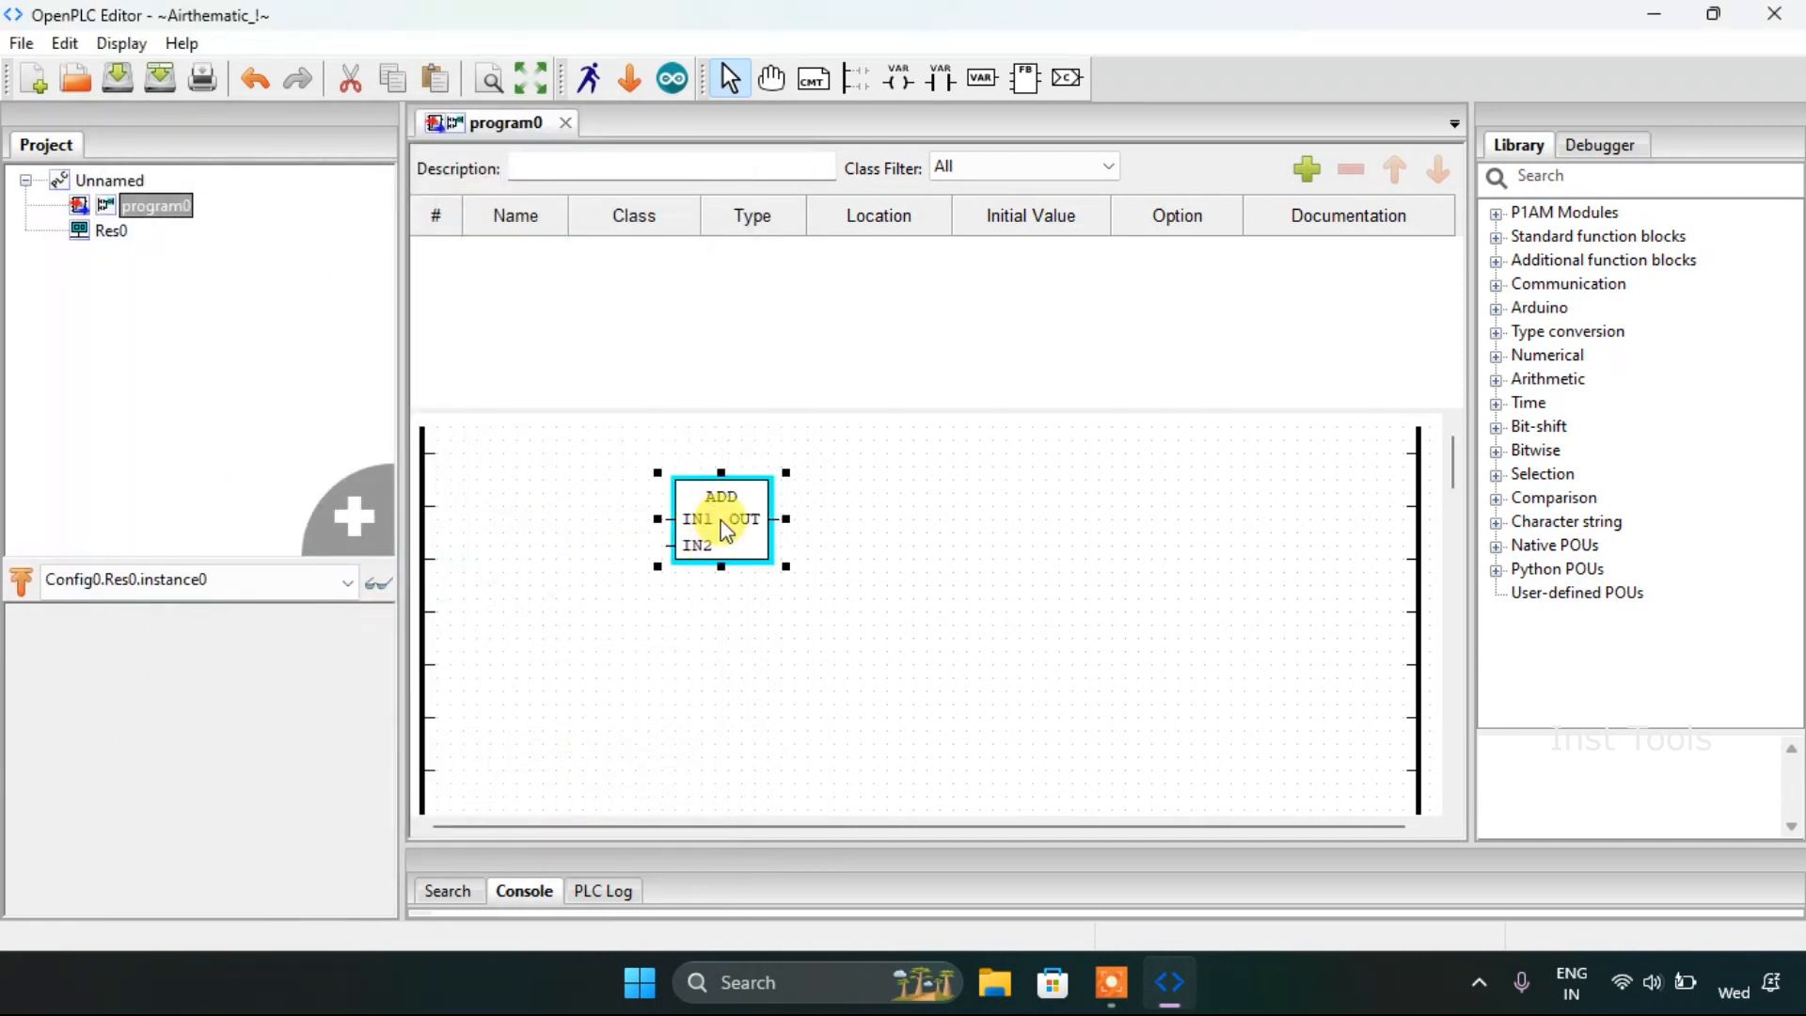
Step: Enlarge the ADD block and shift it toward the right rail
{"action": "left_click_drag", "start_coordinate": [786, 567], "coordinate": [786, 646]}
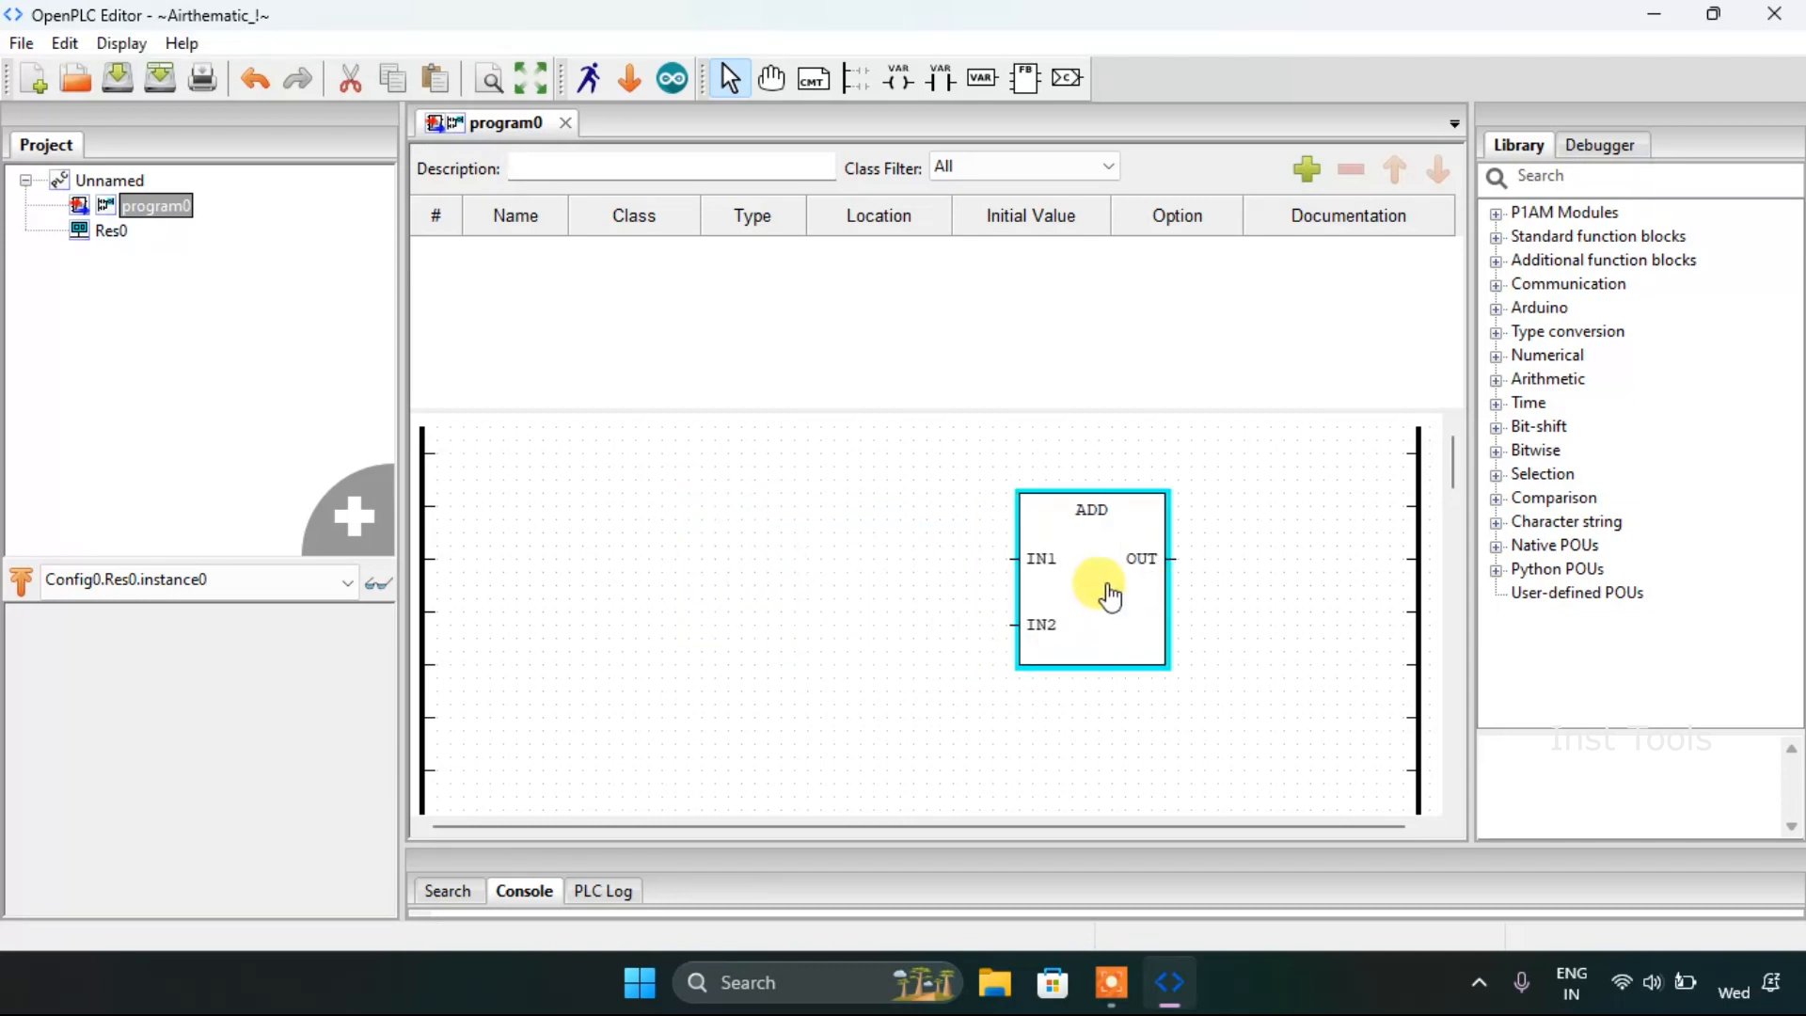
{"action": "left_click_drag", "start_coordinate": [1091, 582], "coordinate": [1104, 581]}
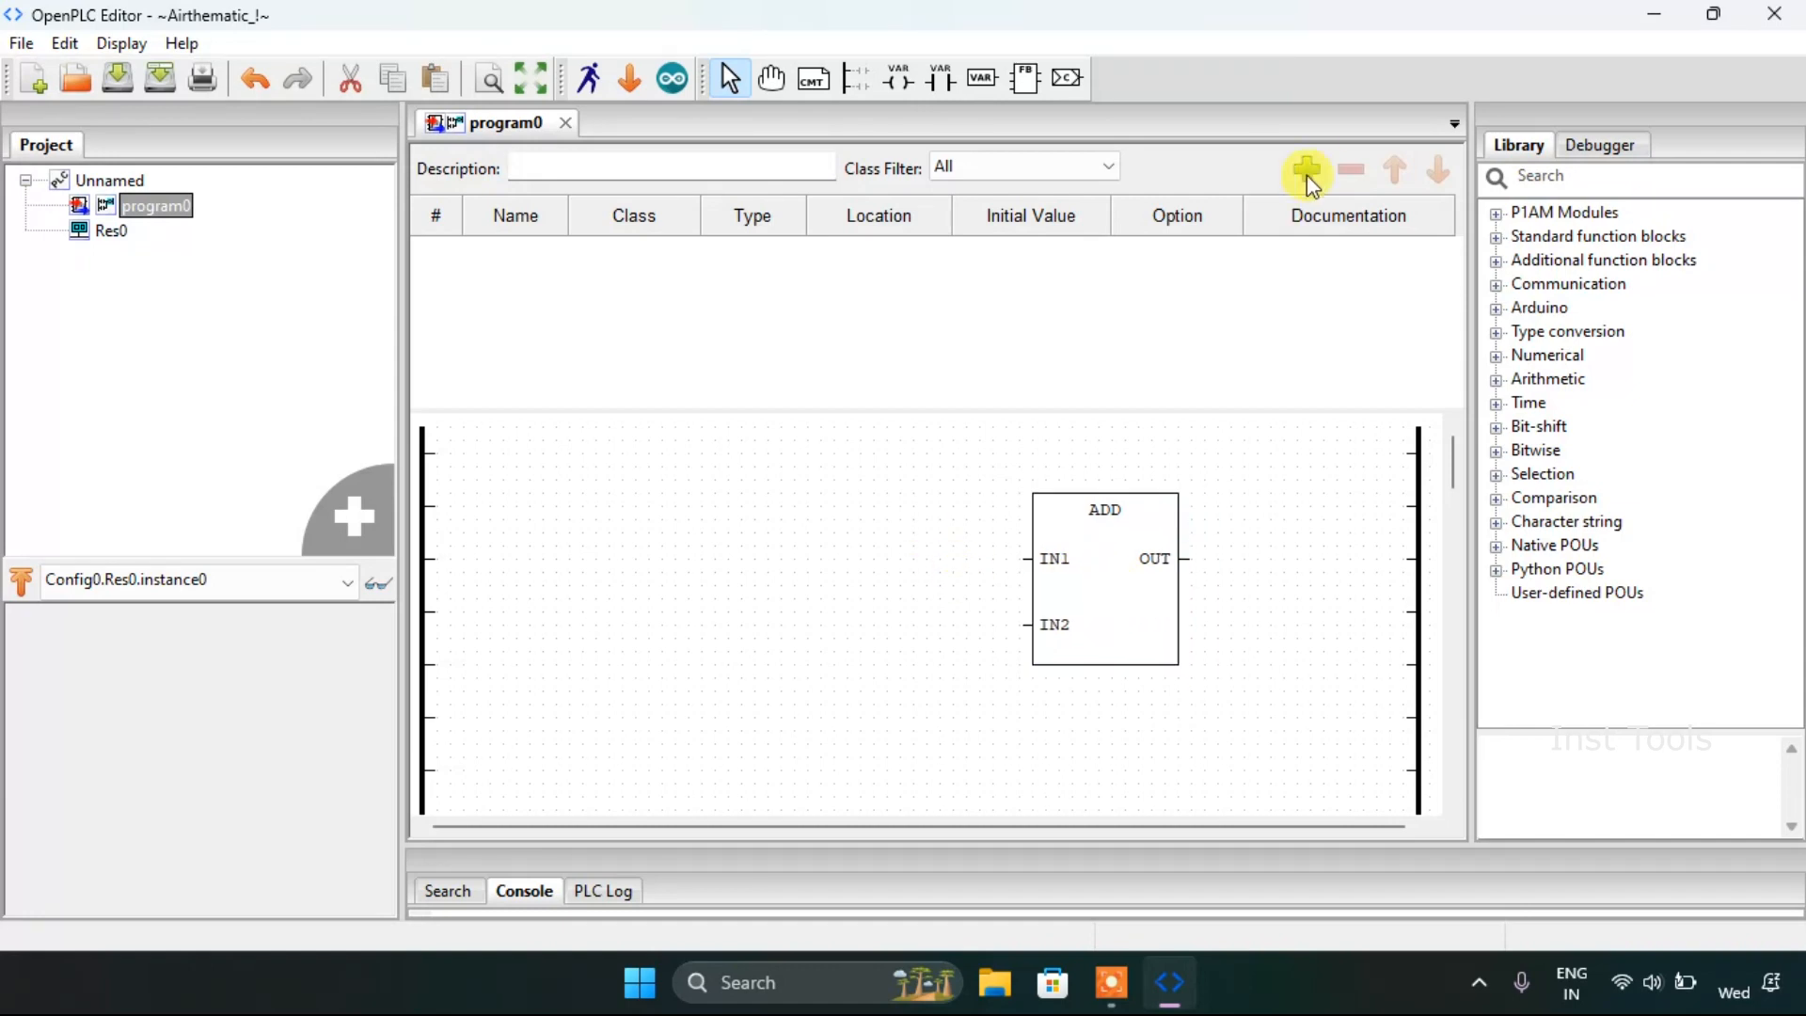
Step: Declare local variables IN1, IN2 and IN3 as DINT
{"action": "left_click", "coordinate": [1306, 169]}
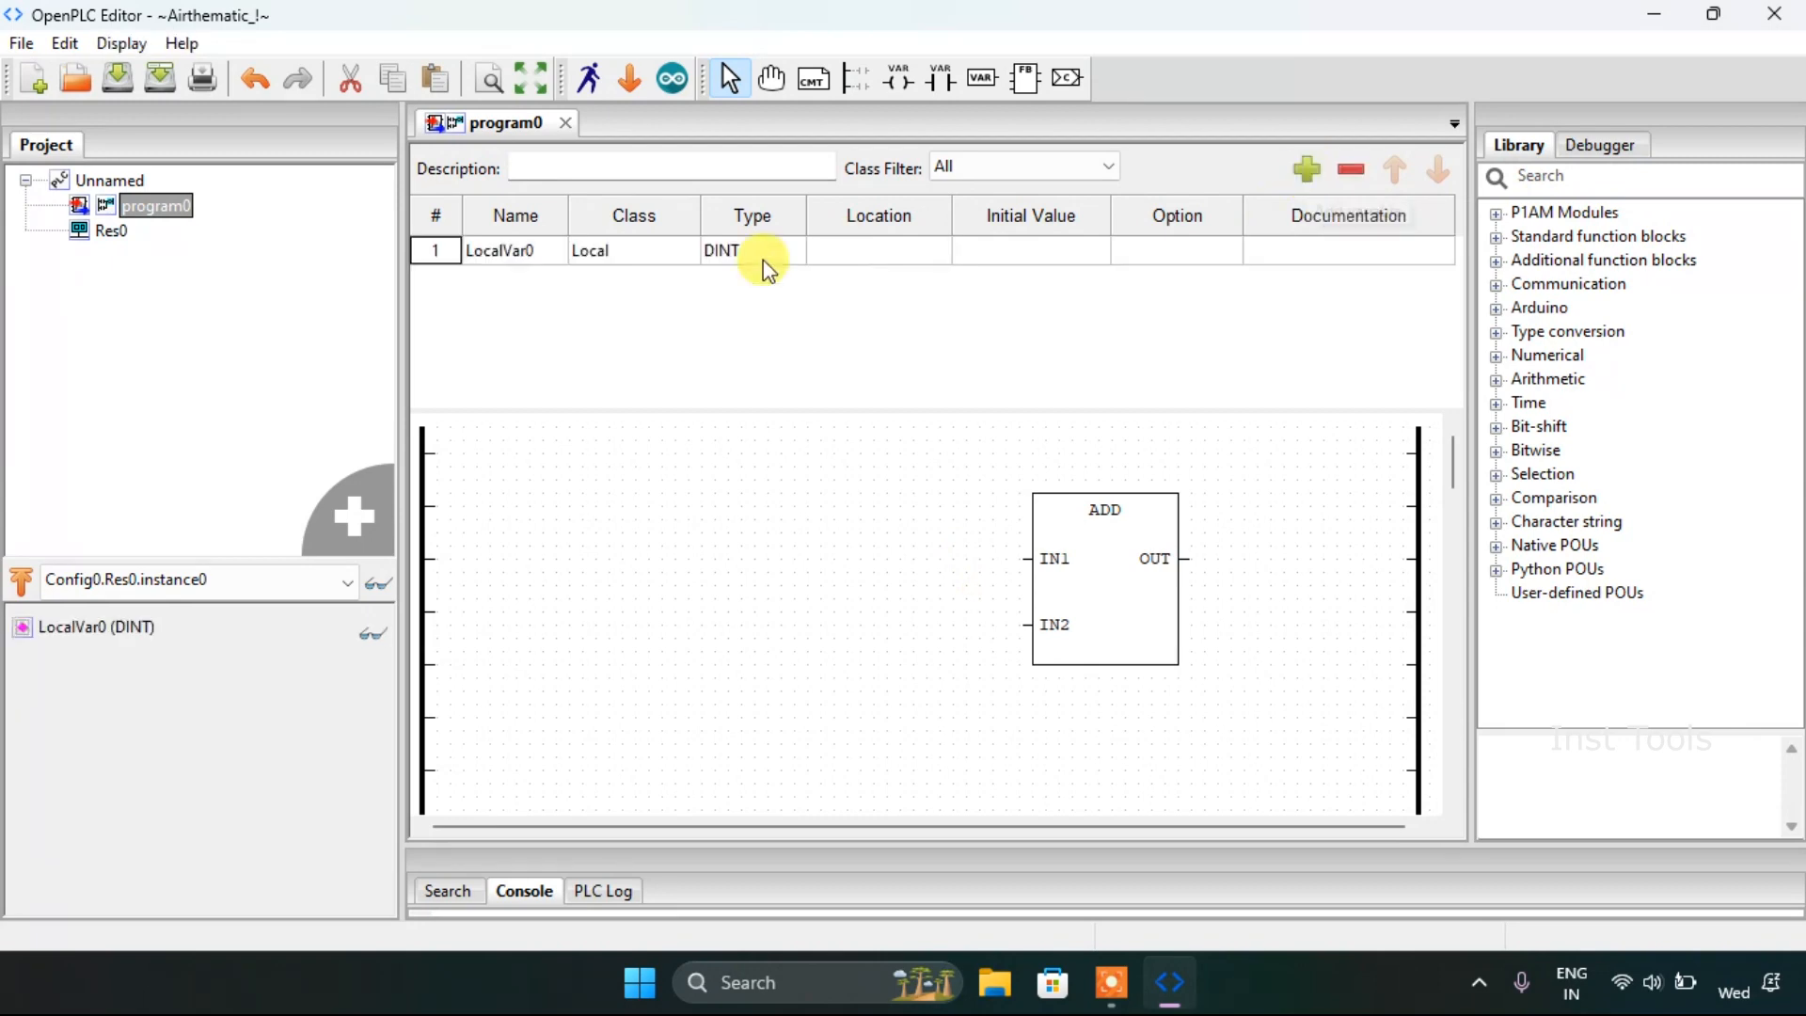
{"action": "left_click", "coordinate": [565, 251]}
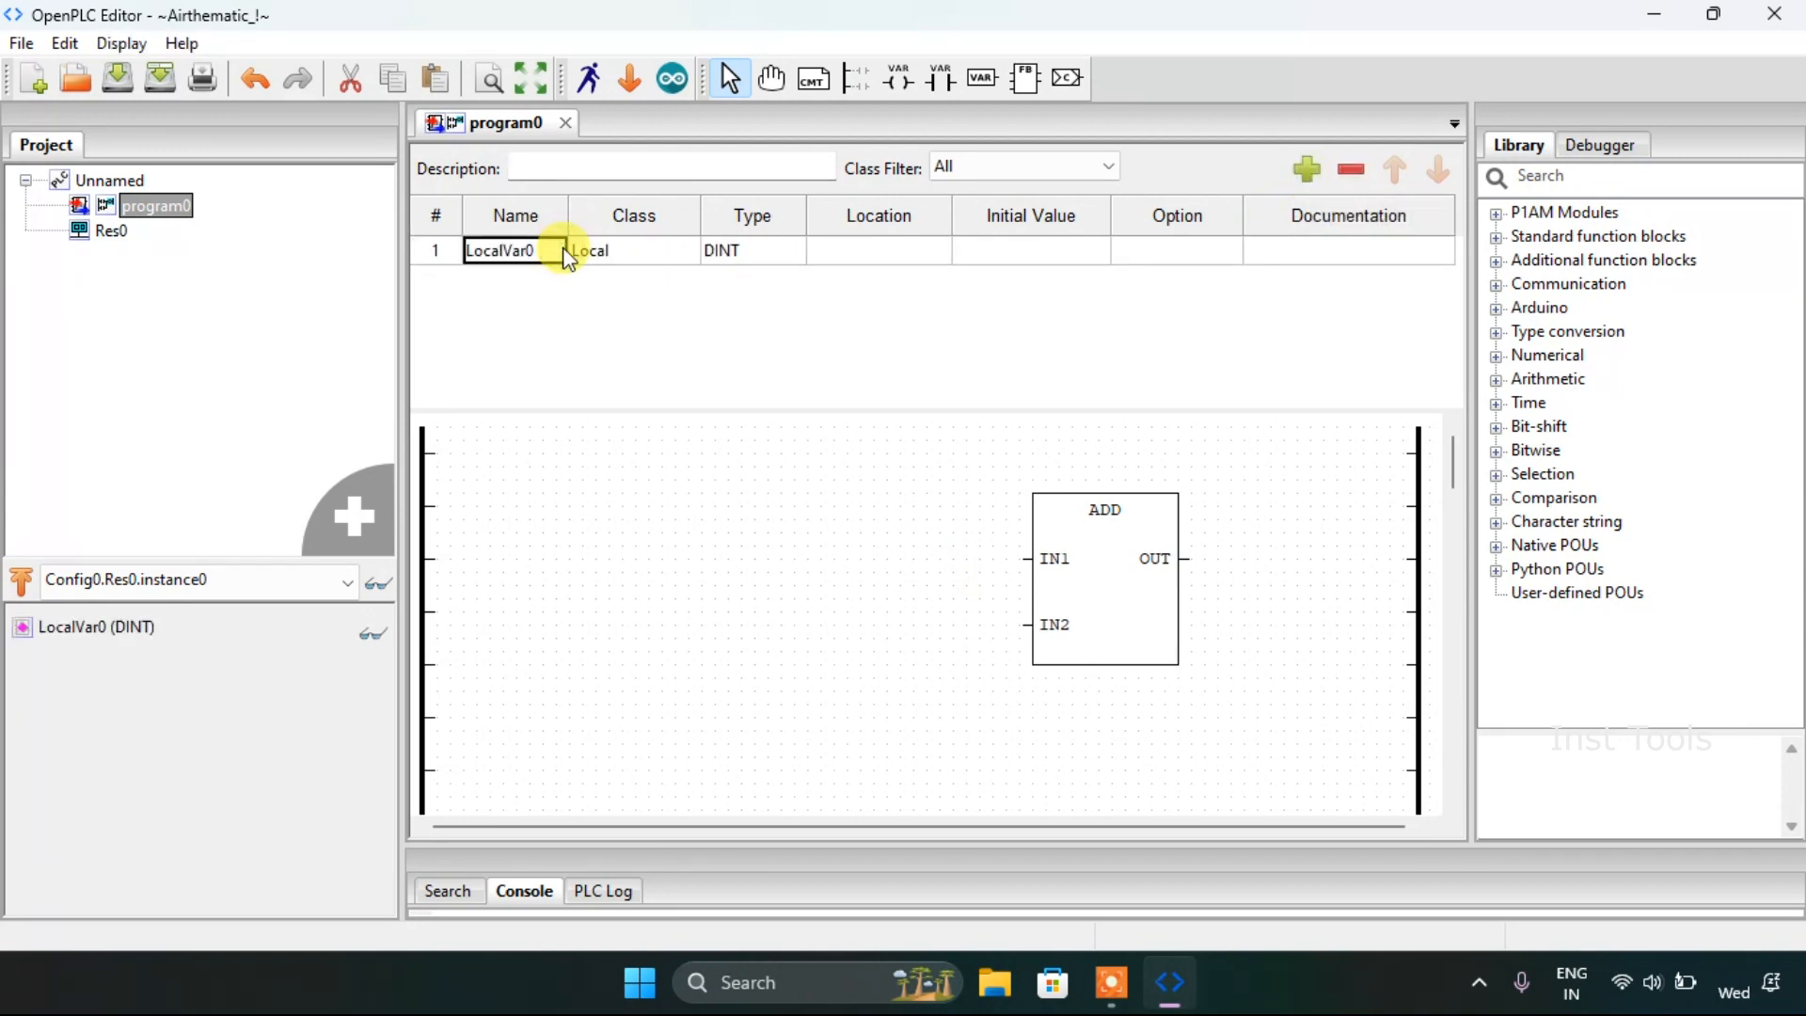
{"action": "type", "text": "IN"}
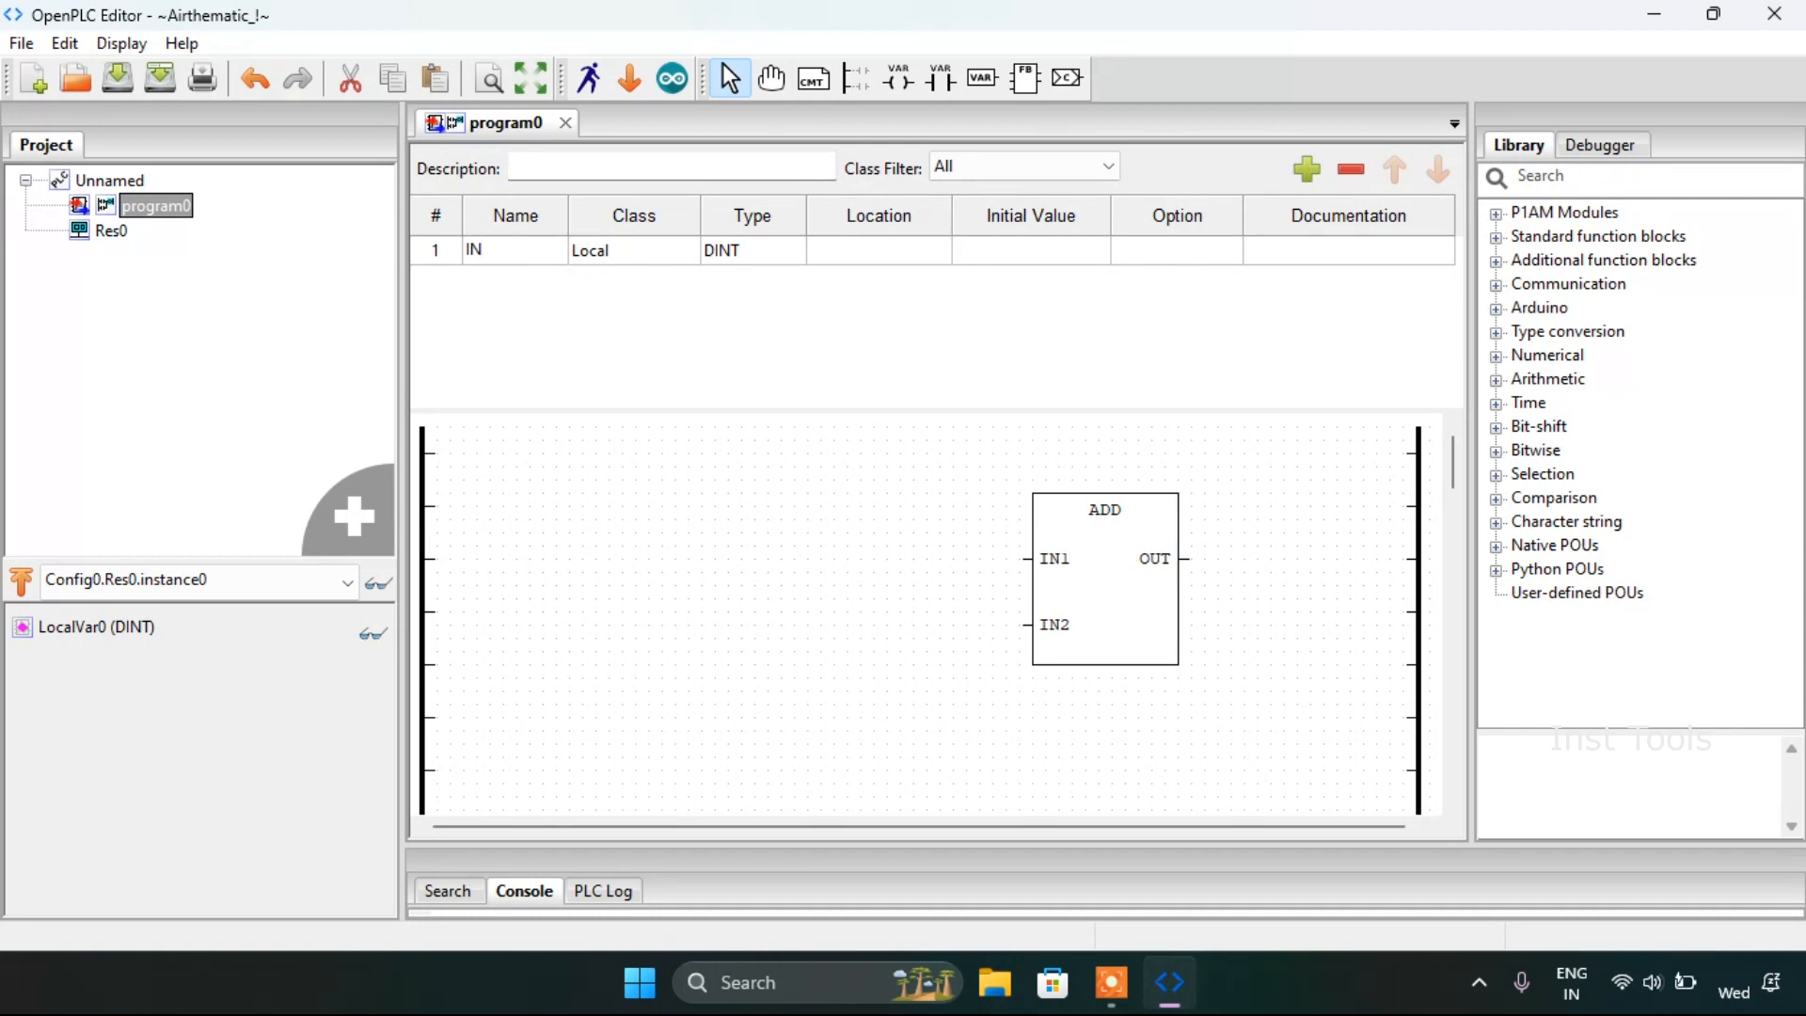
{"action": "type", "text": "1"}
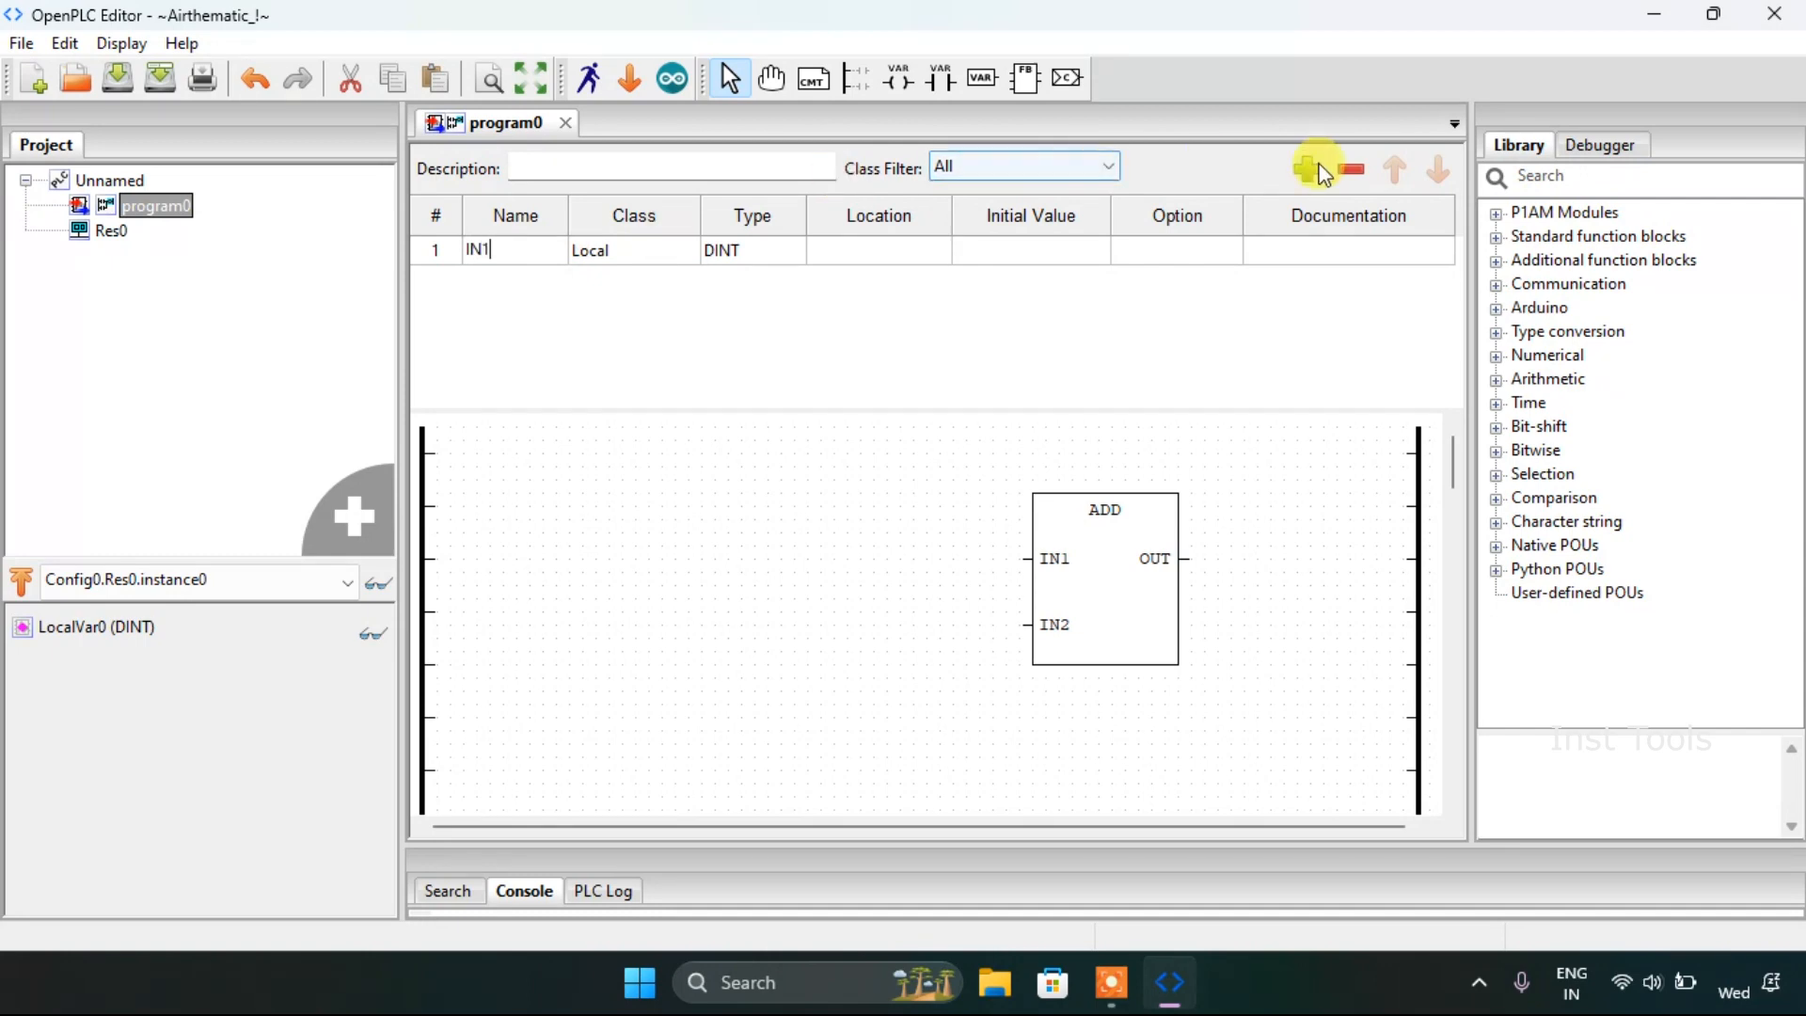
{"action": "mouse_move", "coordinate": [1317, 165]}
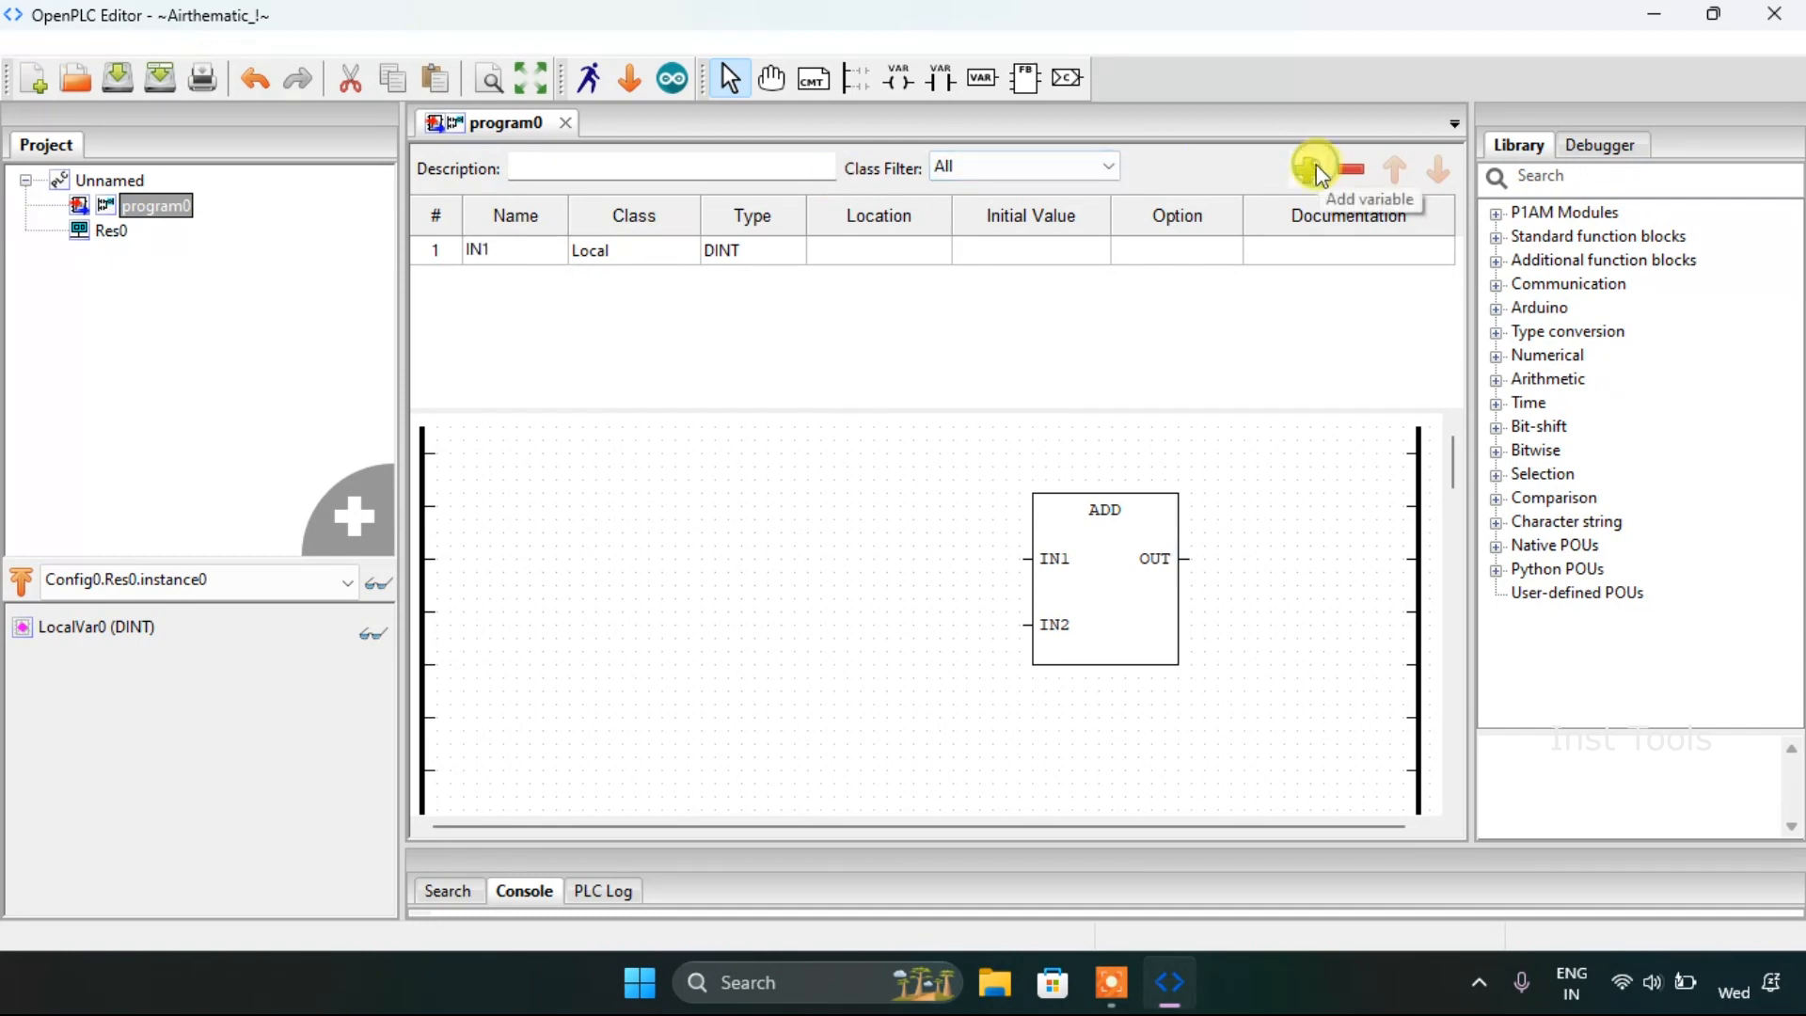
{"action": "left_click", "coordinate": [1306, 169]}
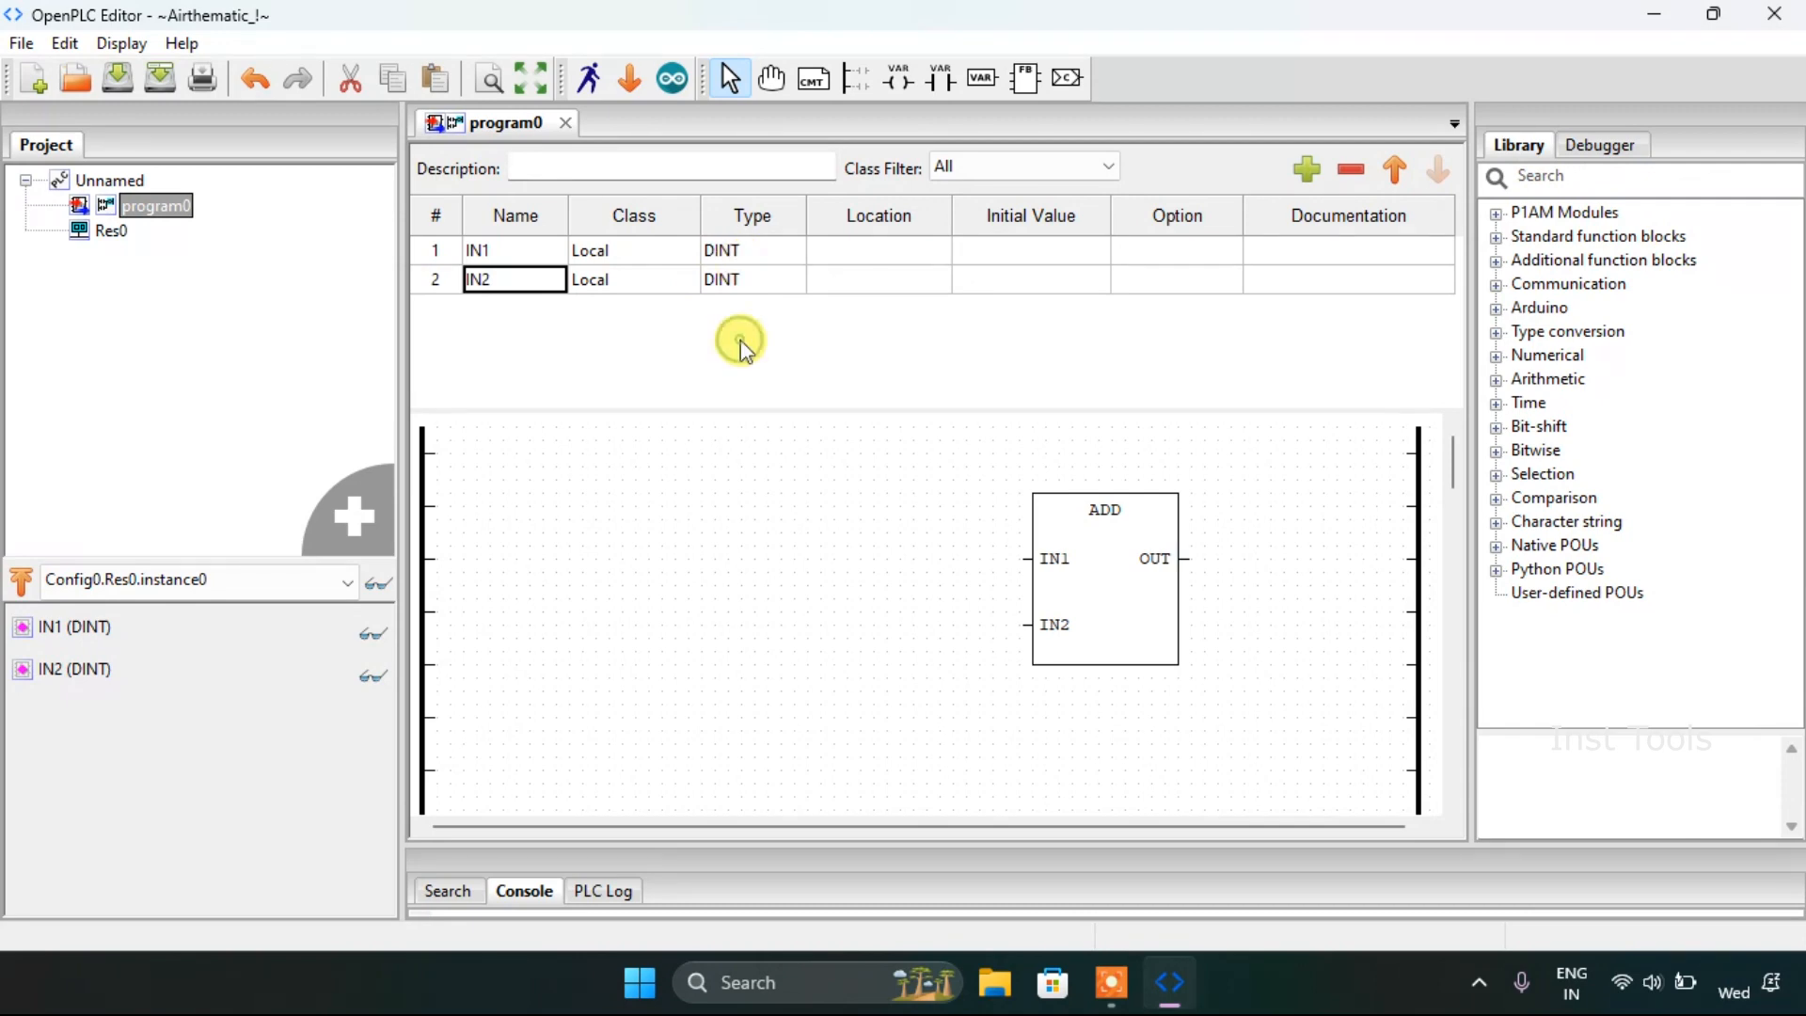
{"action": "left_click", "coordinate": [1306, 170]}
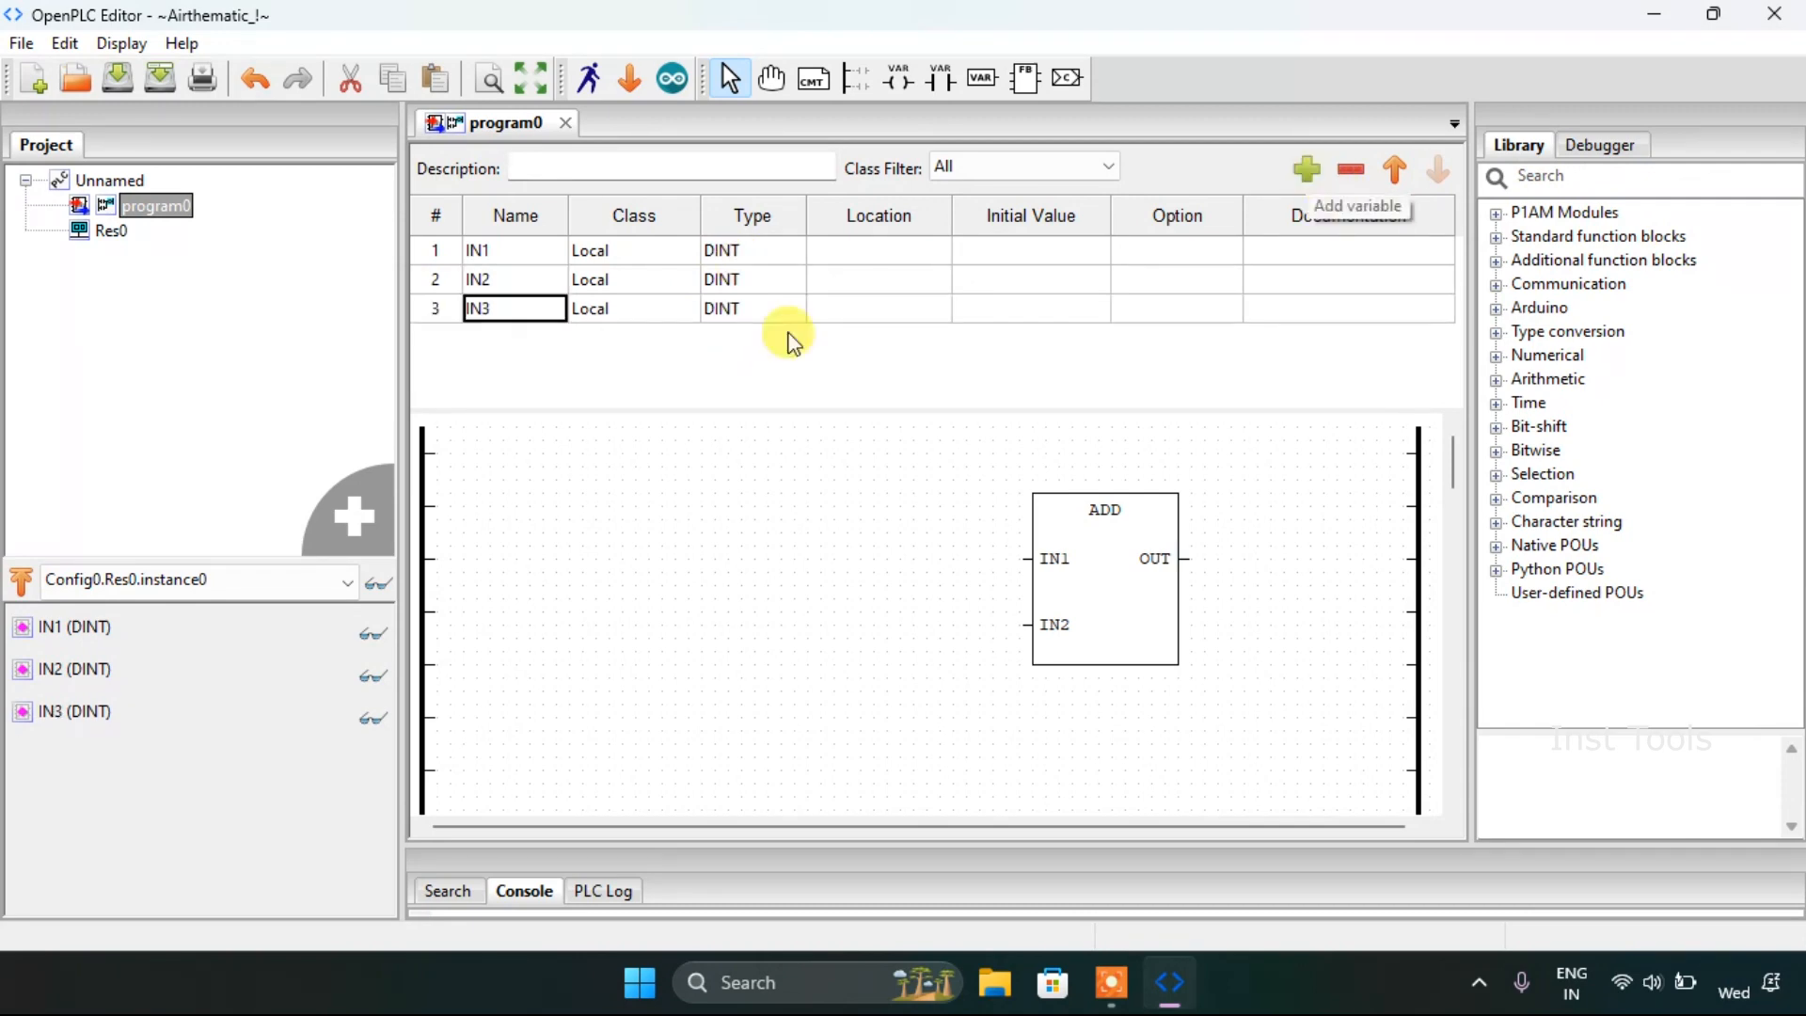
{"action": "mouse_move", "coordinate": [743, 348]}
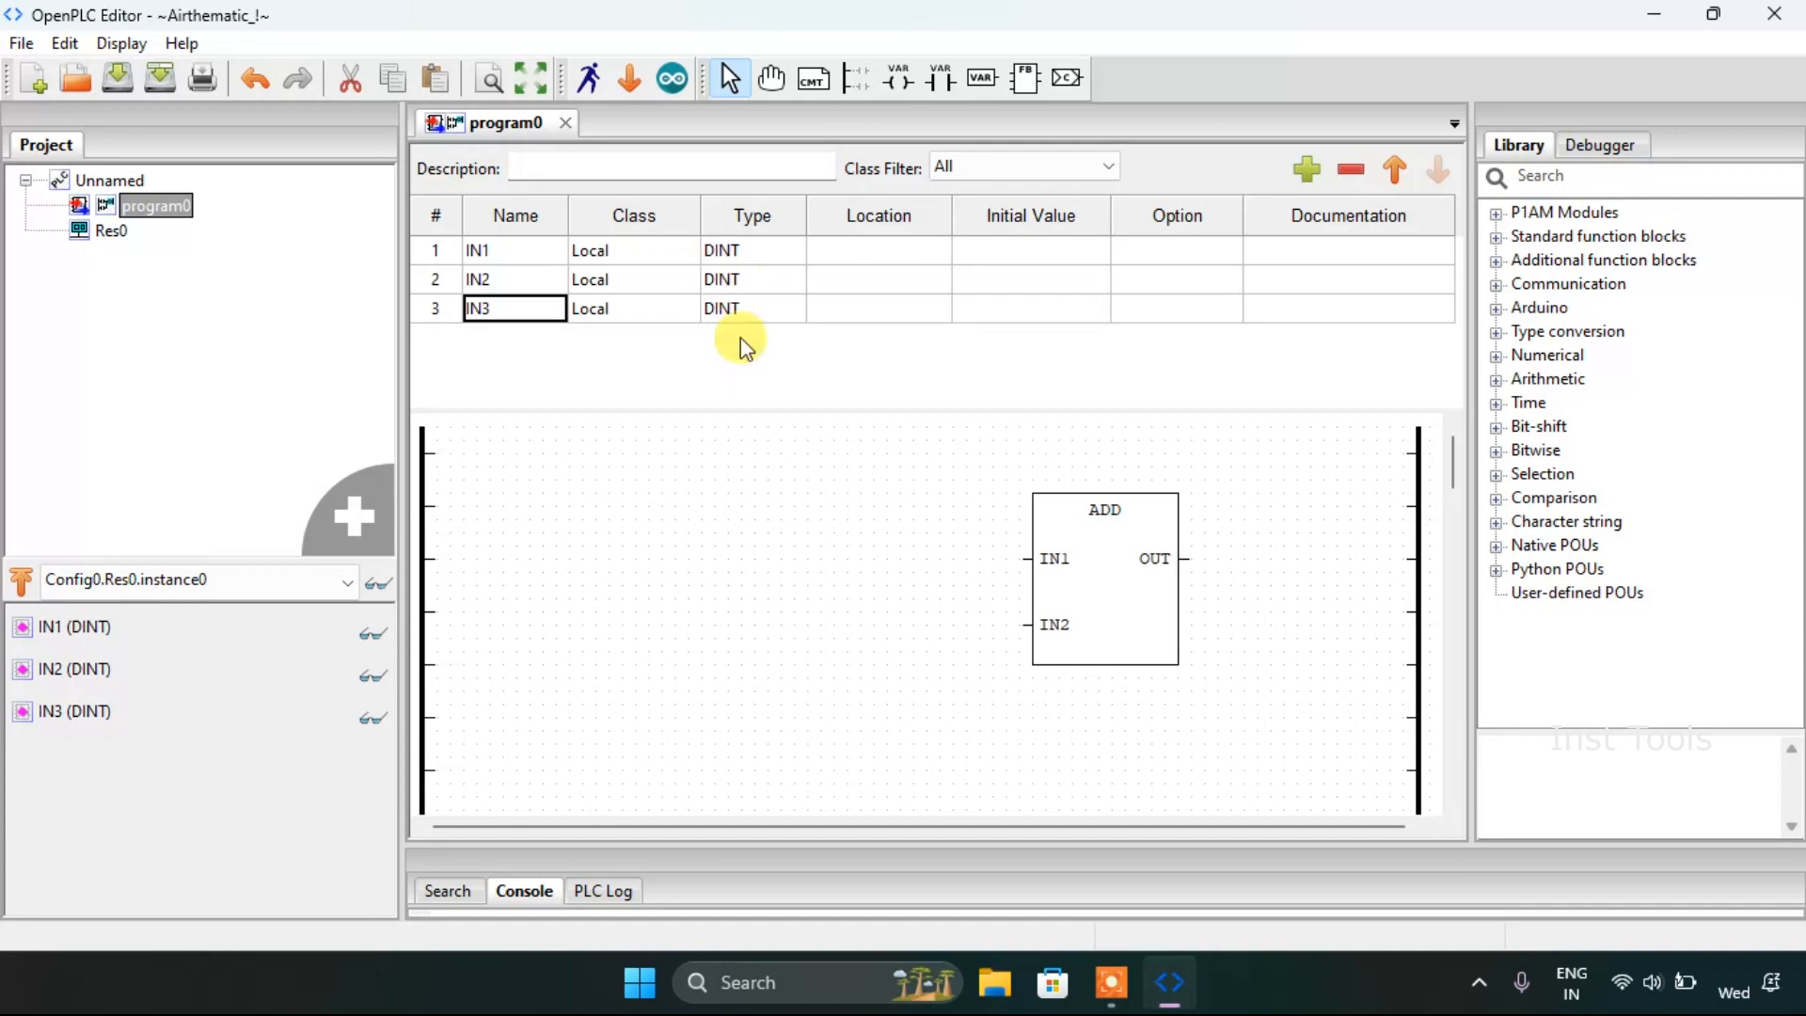
{"action": "left_click", "coordinate": [1104, 576]}
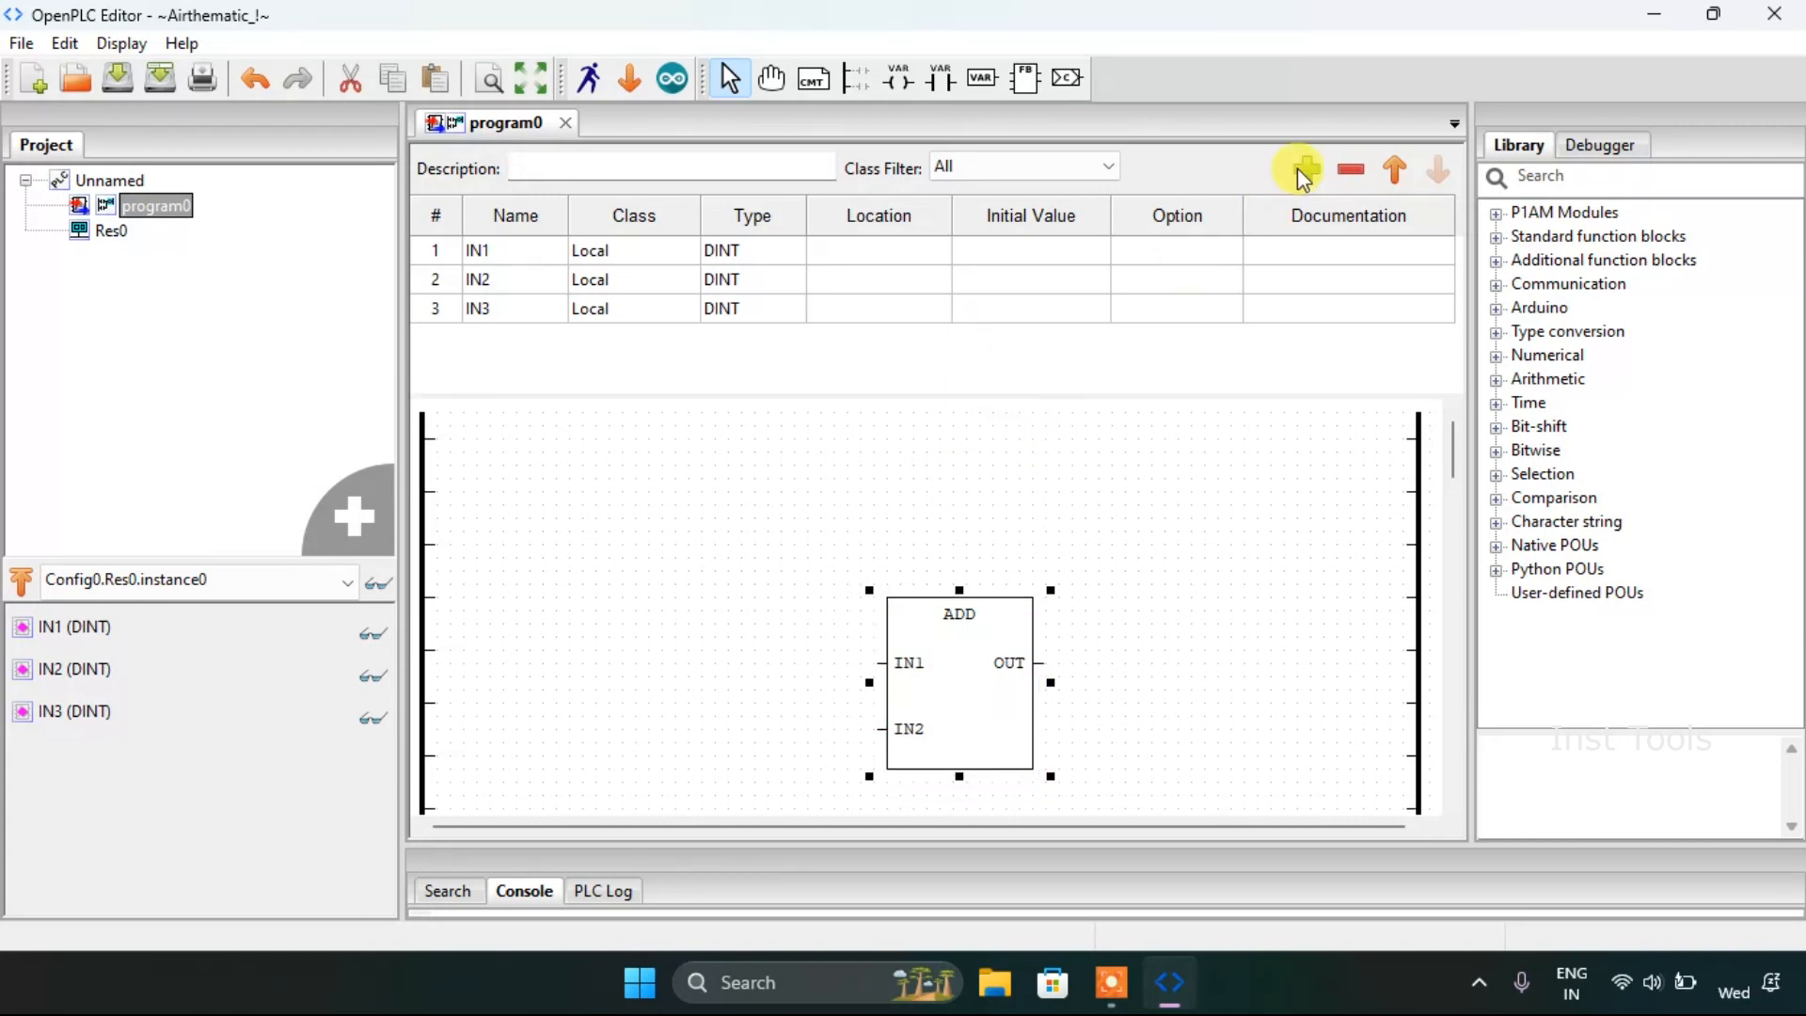
Step: Add a fourth variable named INPUT with type BOOL
{"action": "left_click", "coordinate": [1304, 170]}
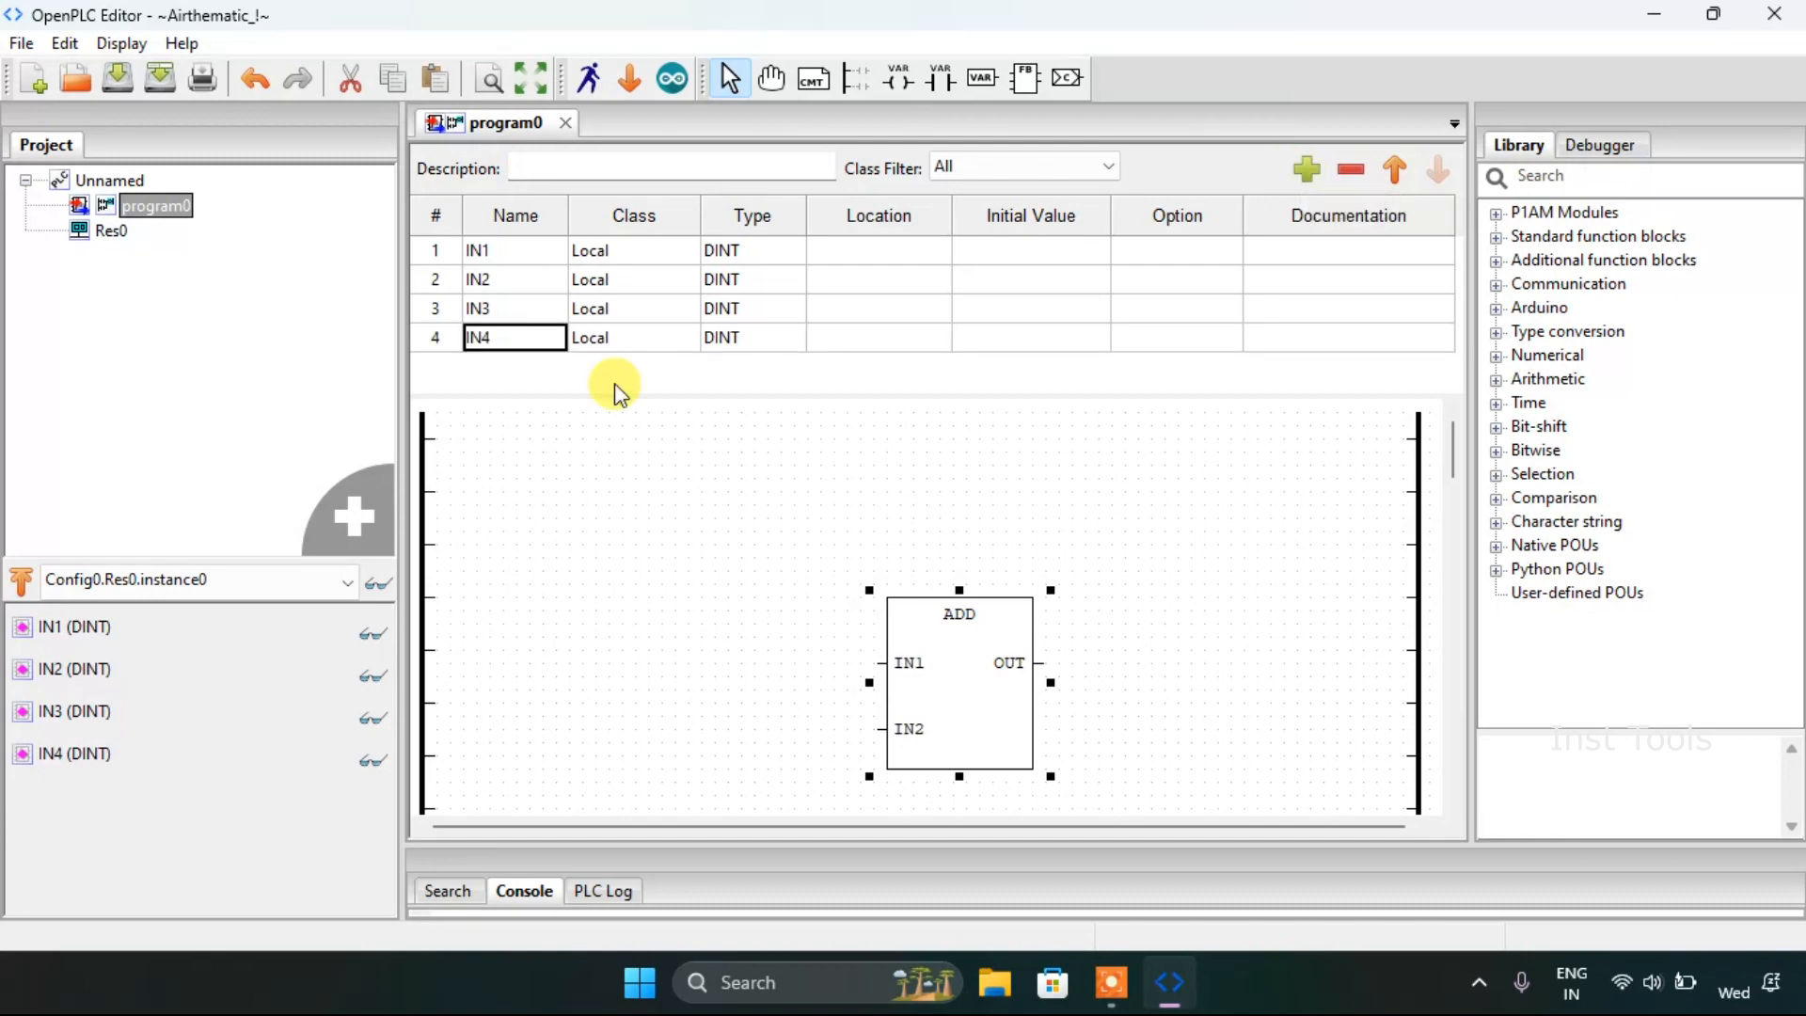
{"action": "double_click", "coordinate": [476, 337]}
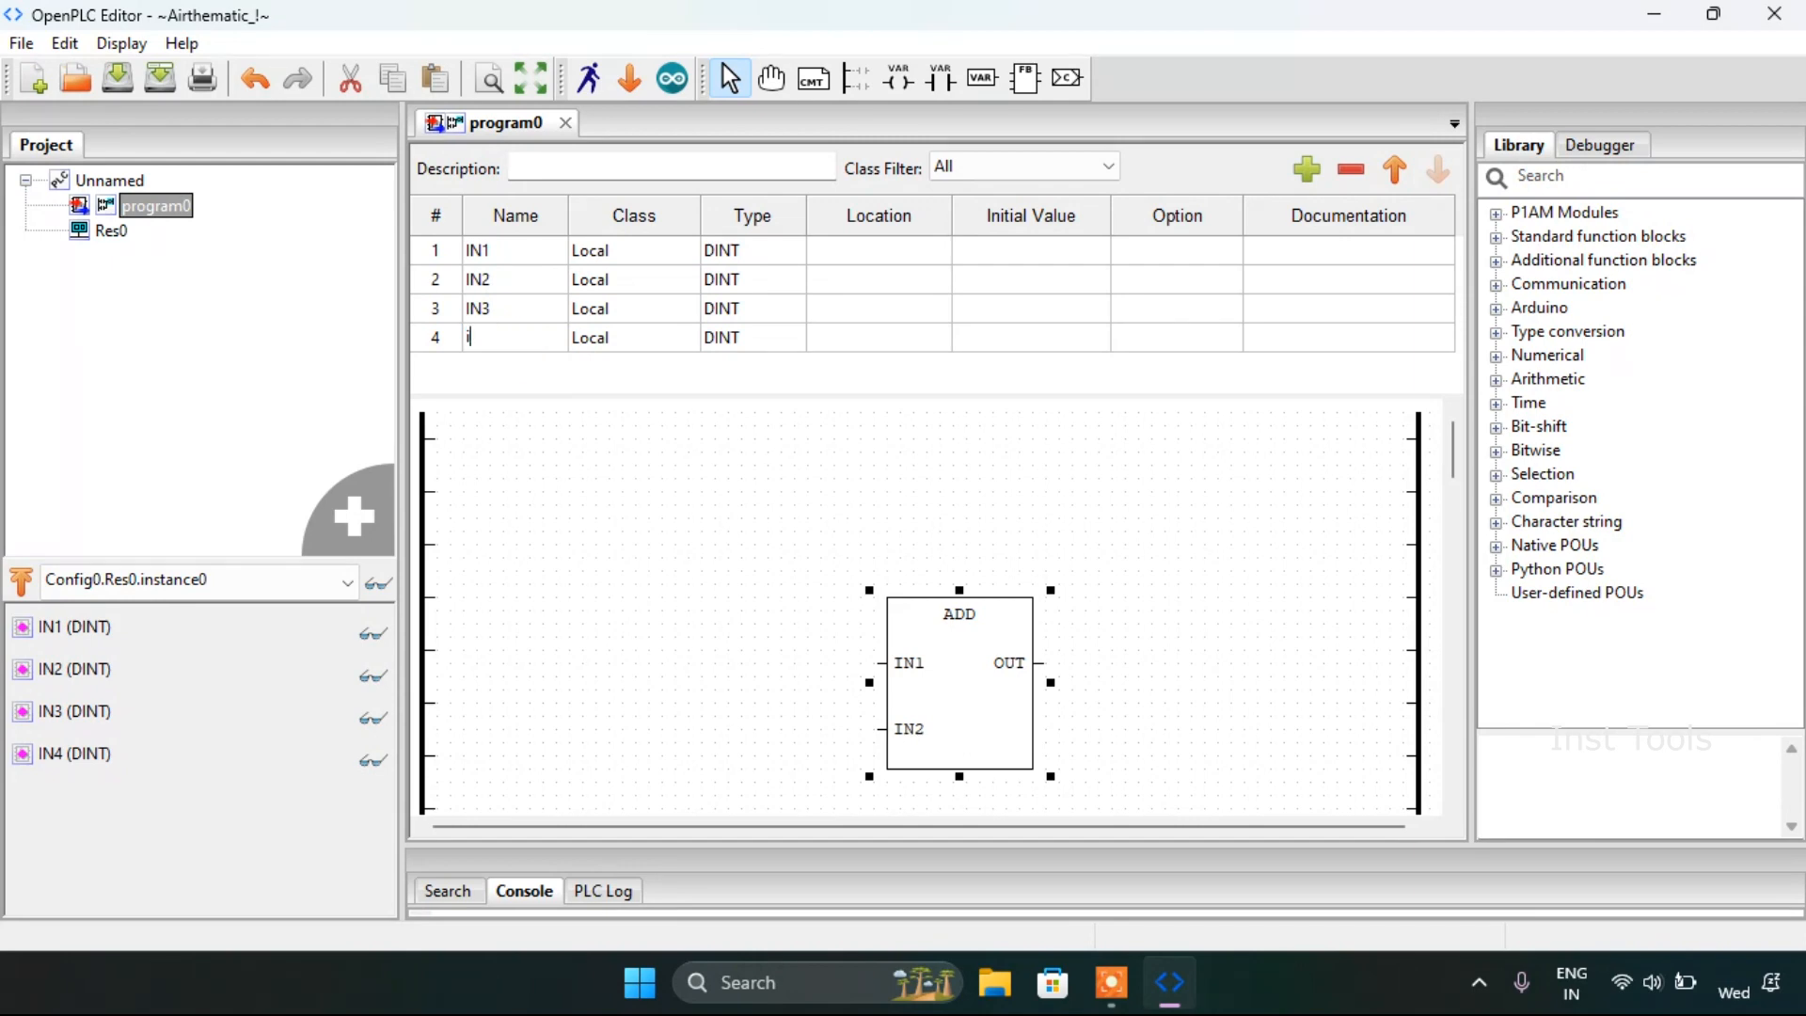
{"action": "type", "text": "INPUT"}
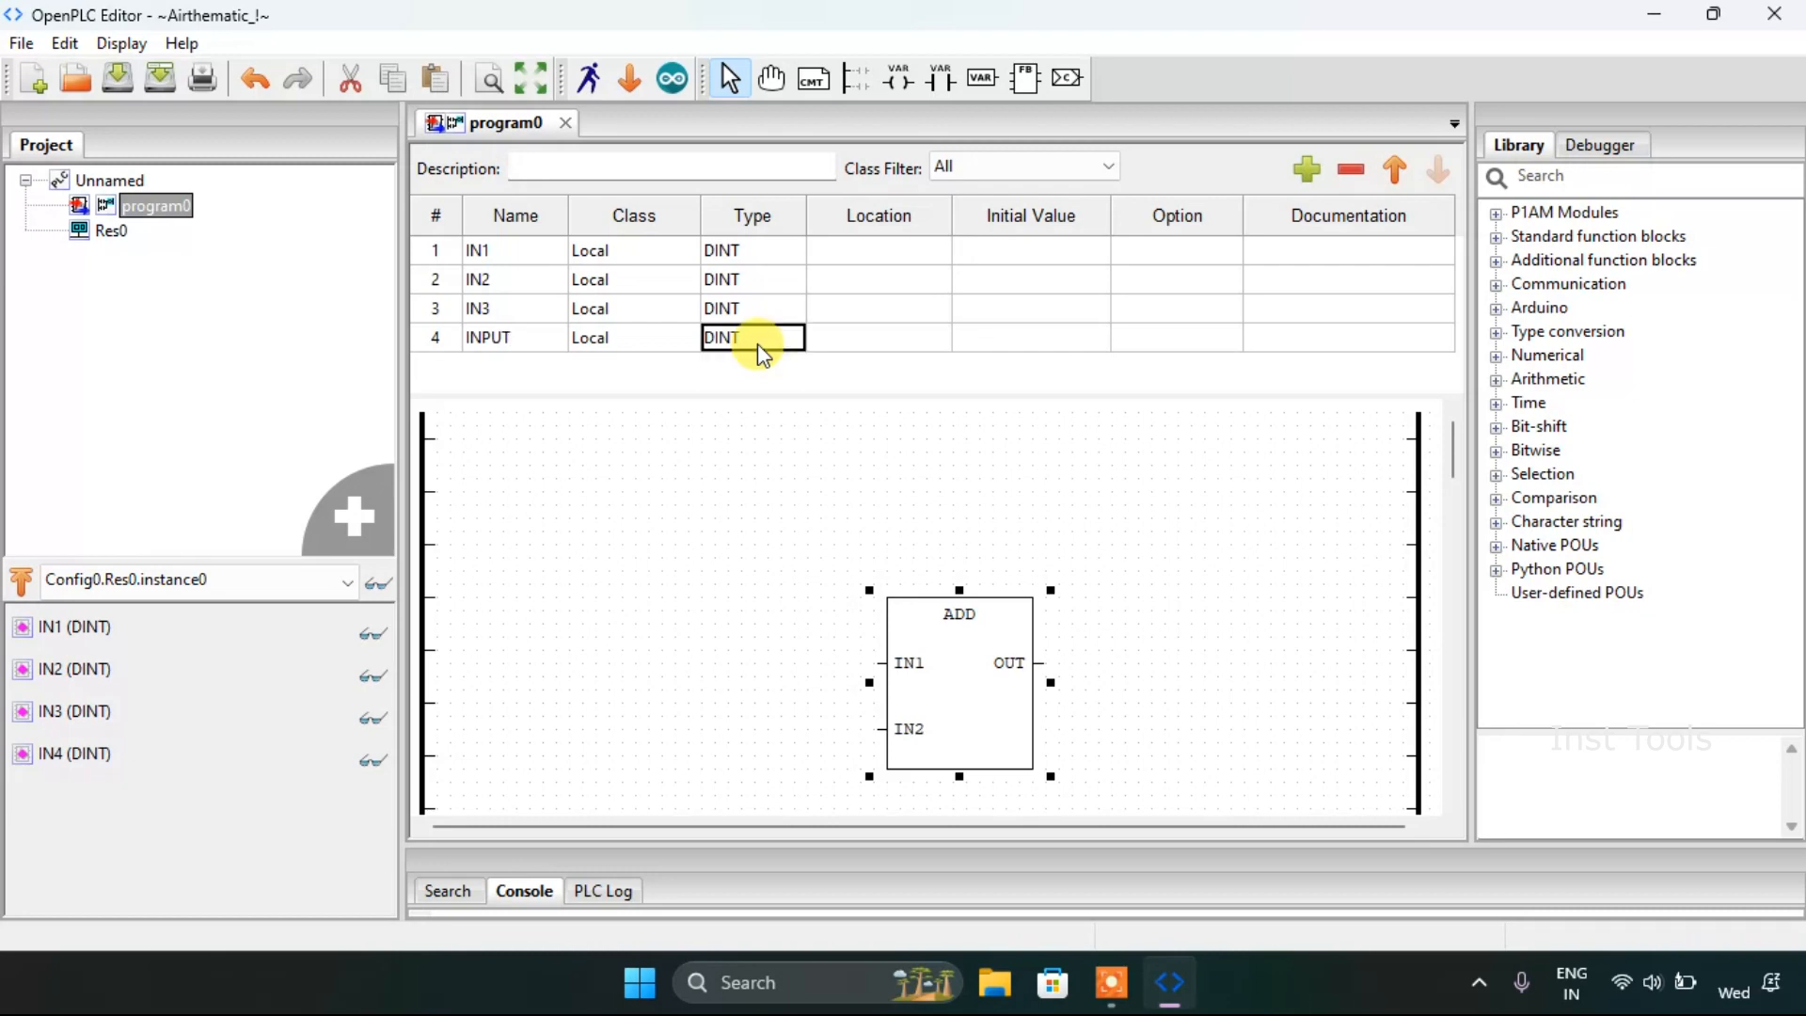
{"action": "left_click", "coordinate": [750, 336]}
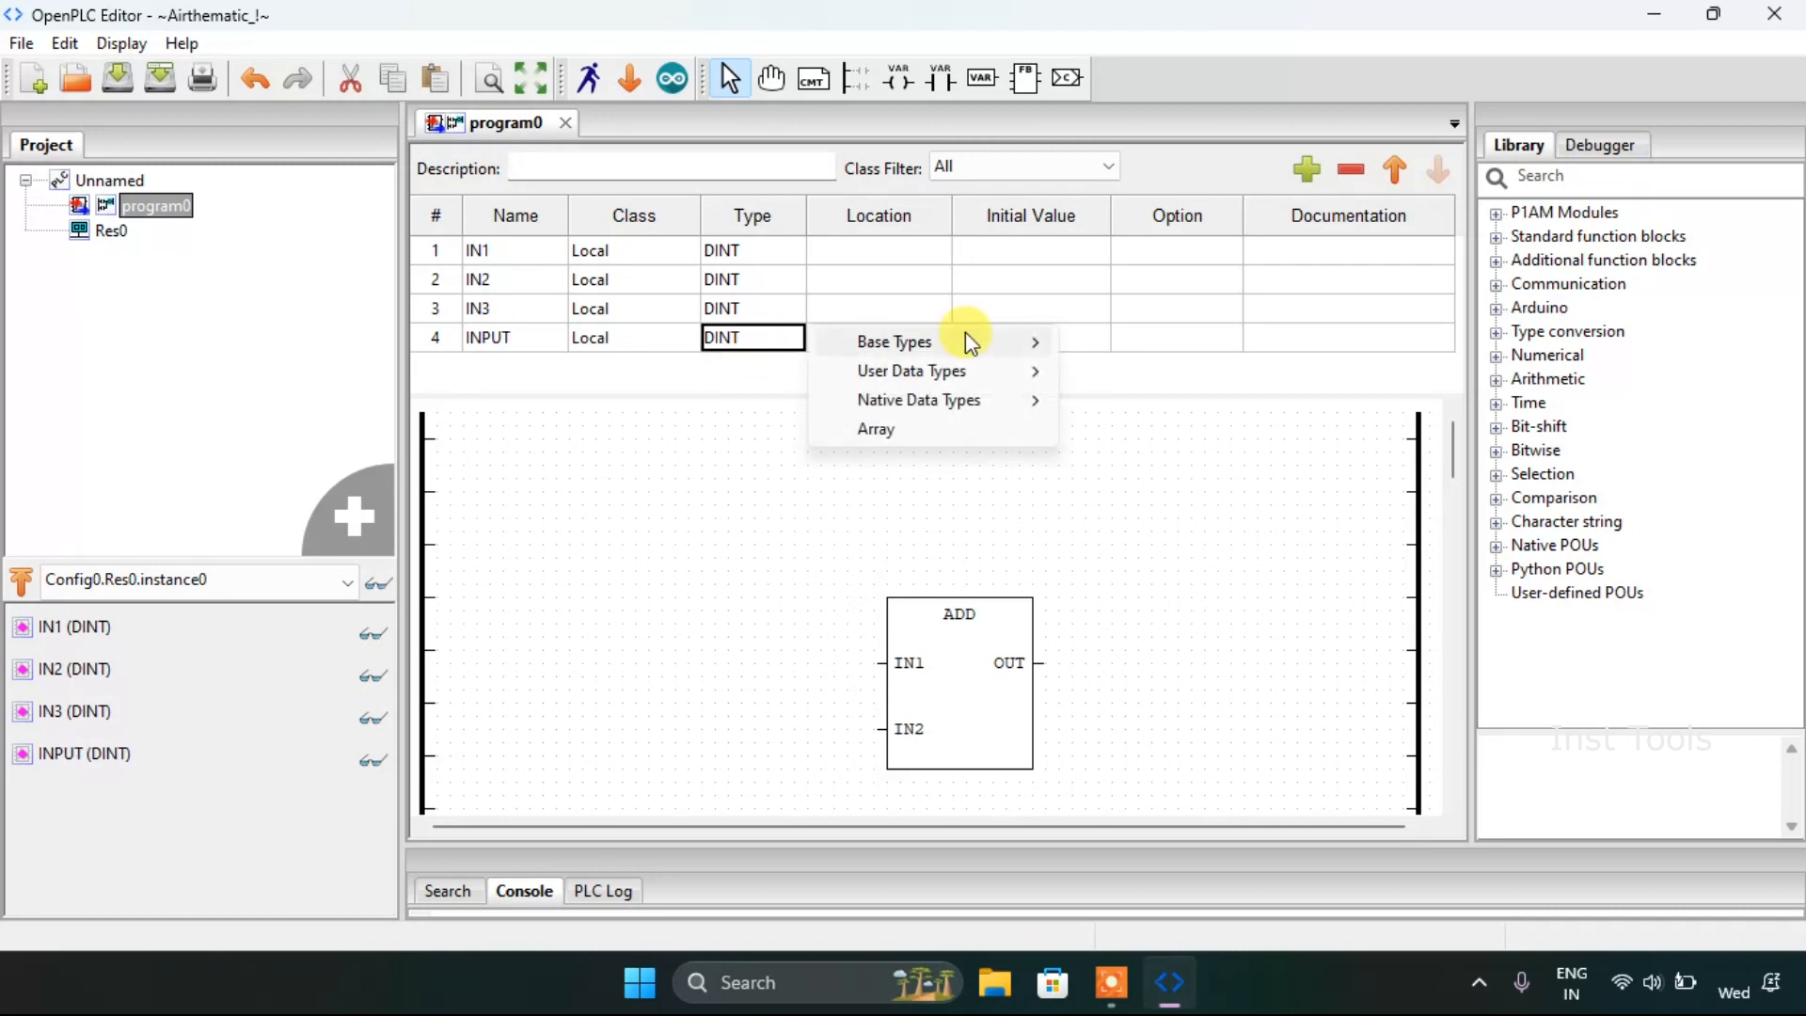
{"action": "left_click", "coordinate": [893, 340]}
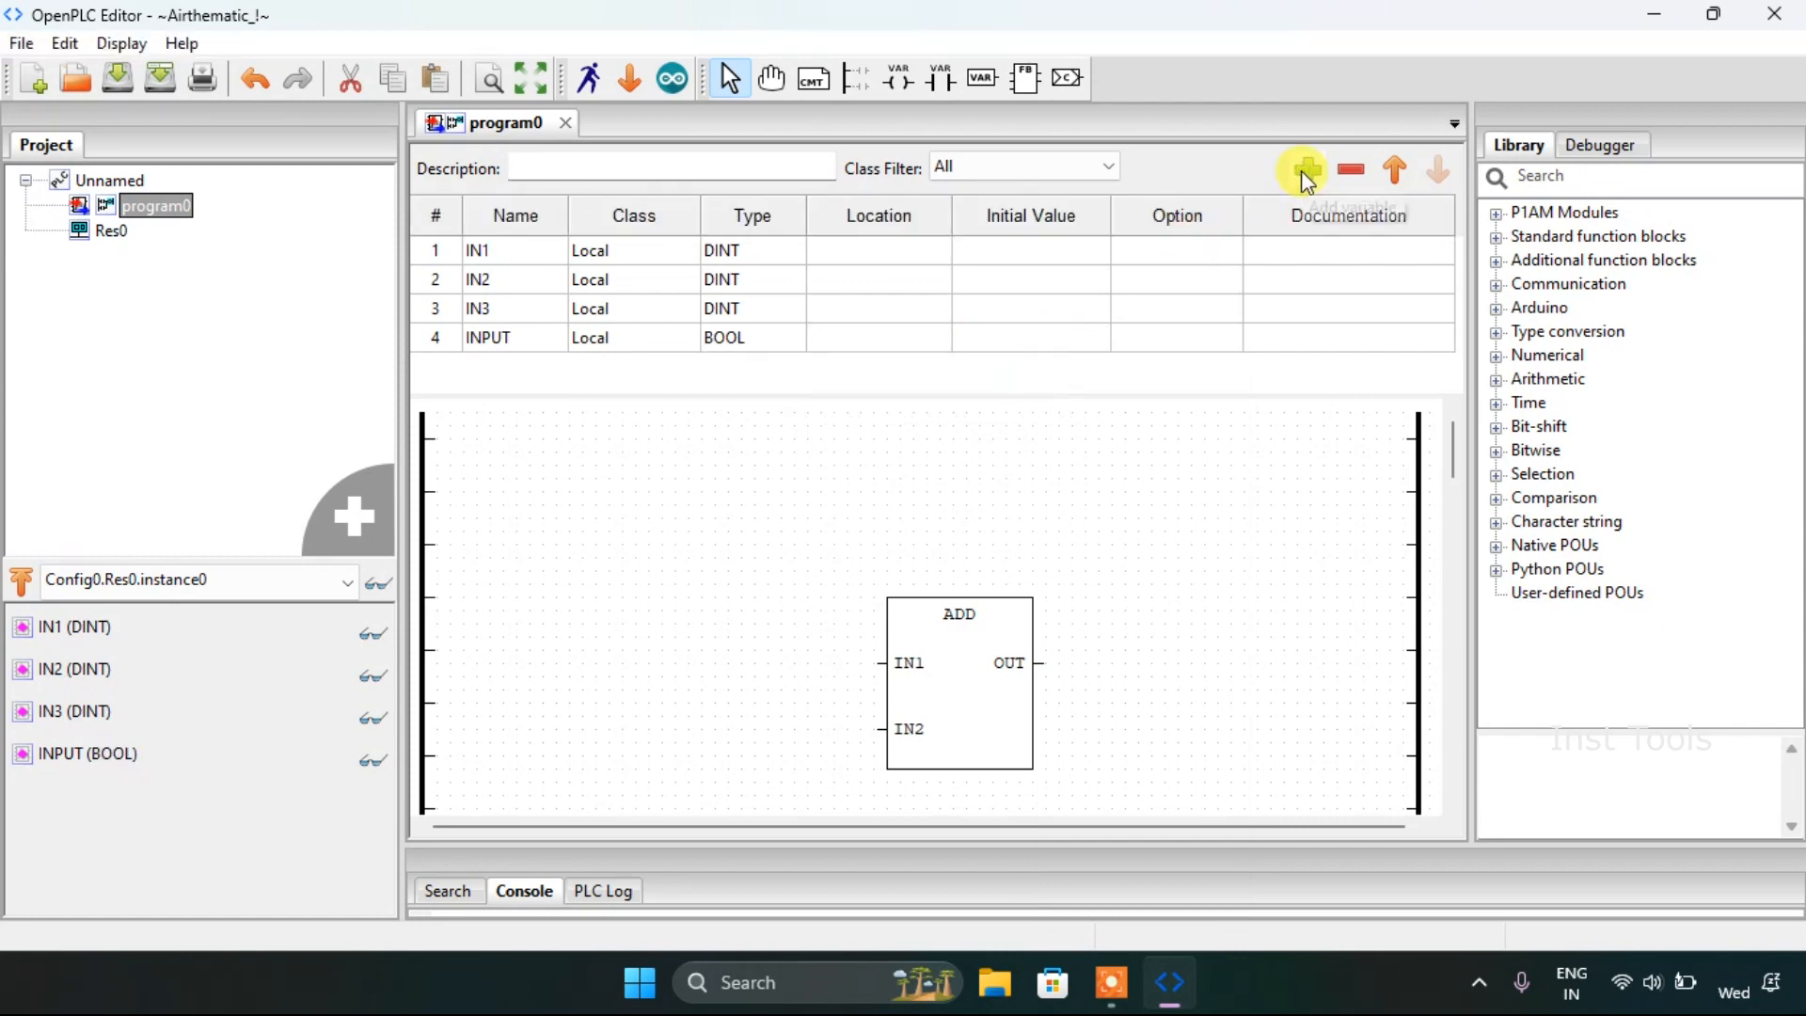
Step: Add a fifth variable named PRESETVALUE with base type INT
{"action": "left_click", "coordinate": [1305, 169]}
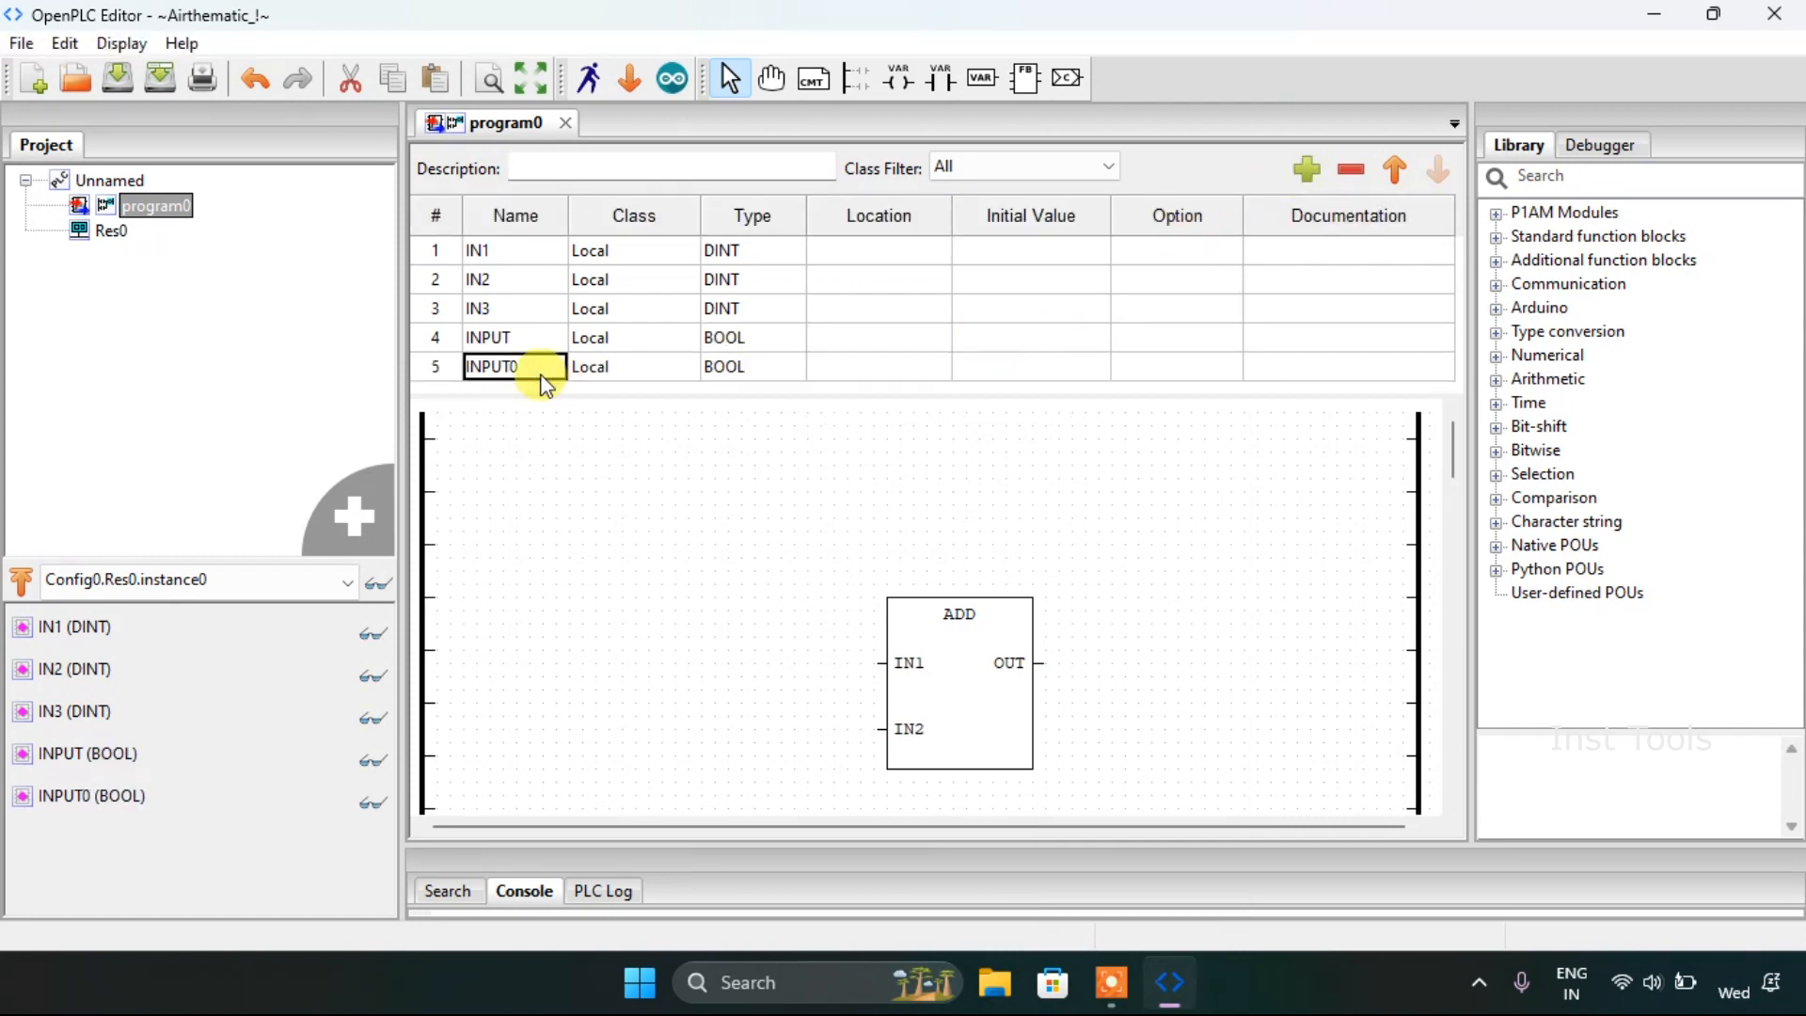
{"action": "type", "text": "PRESET"}
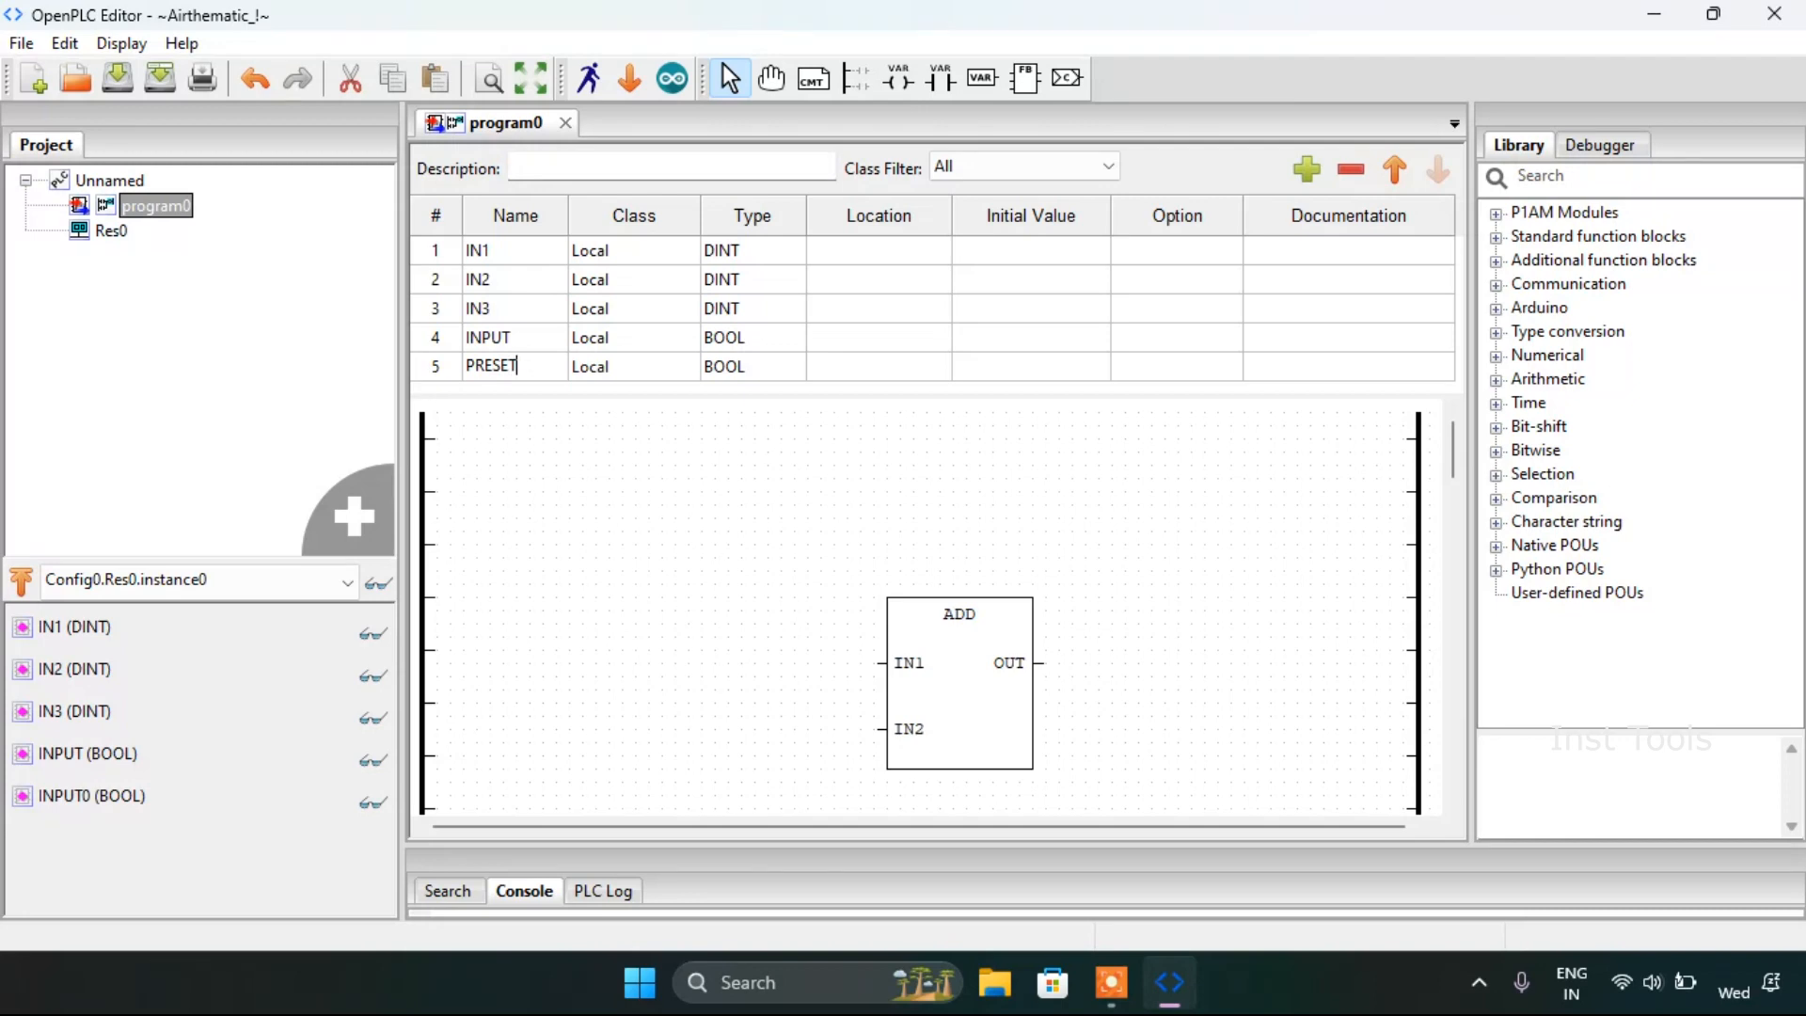
{"action": "type", "text": "VALUE"}
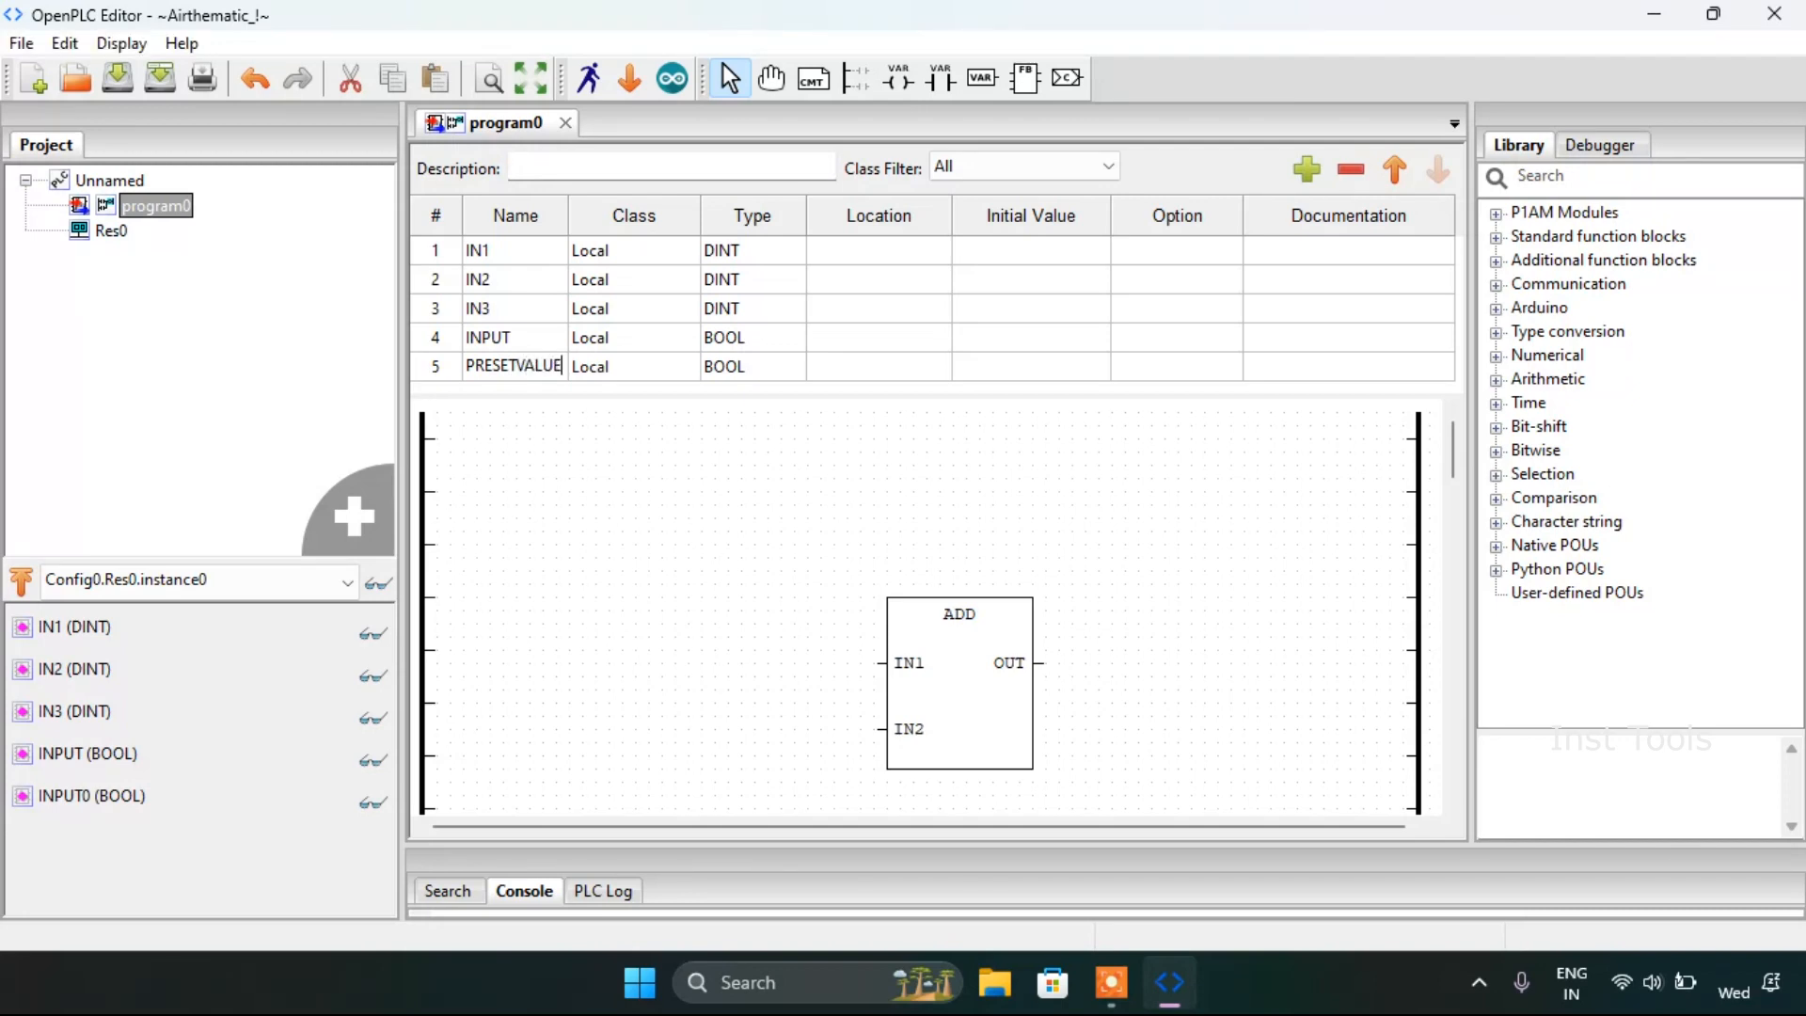
{"action": "left_click", "coordinate": [780, 368]}
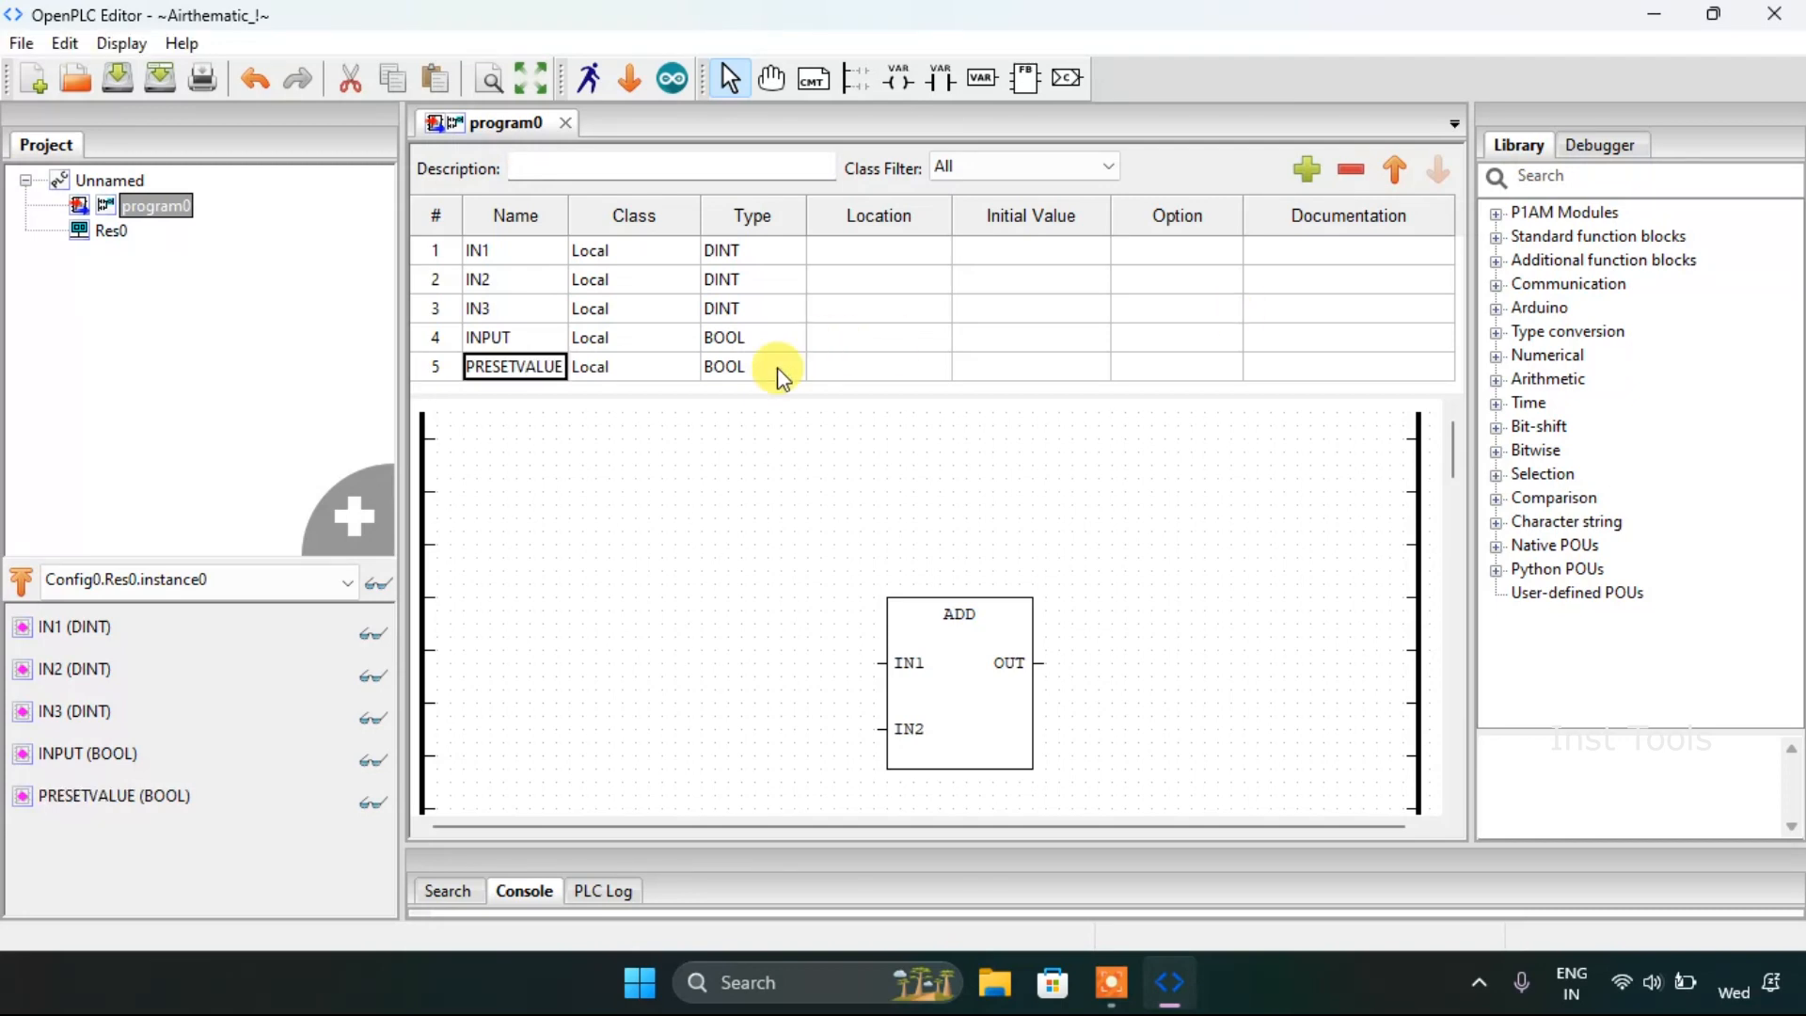
{"action": "left_click", "coordinate": [752, 366]}
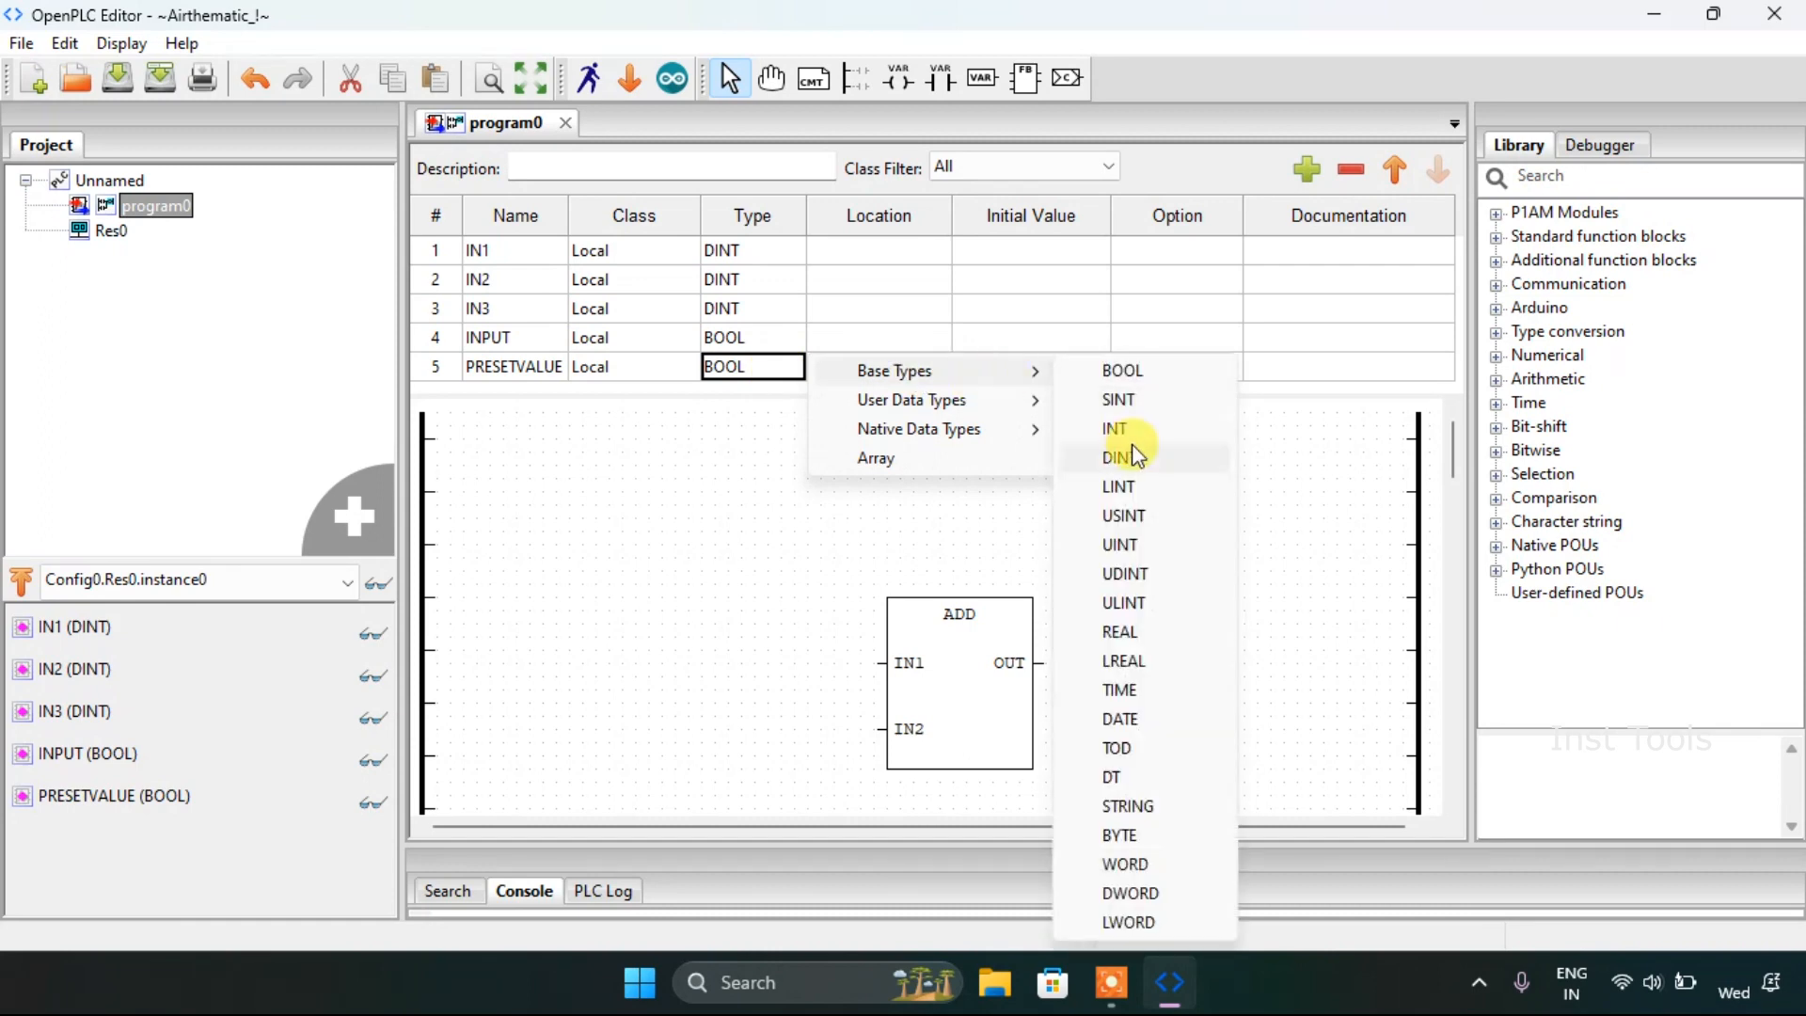
{"action": "left_click", "coordinate": [1113, 427]}
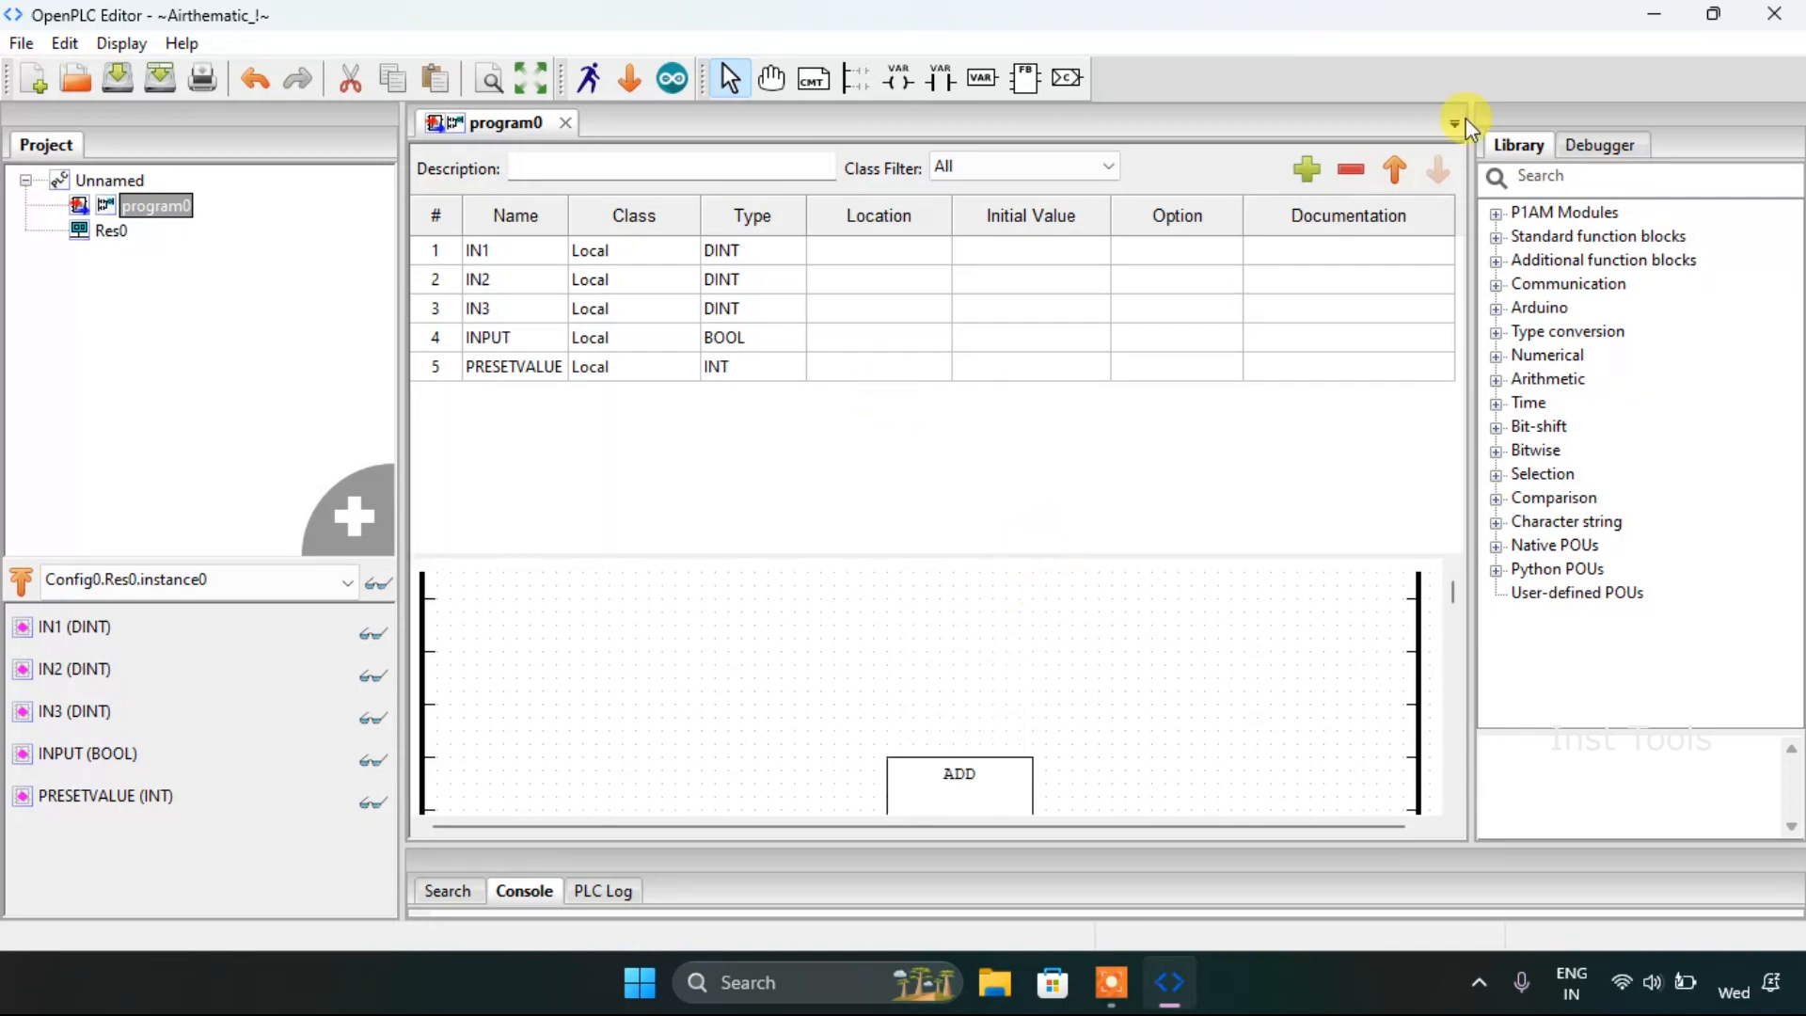
Step: Add a sixth variable named COUNTVALUE as INT
{"action": "left_click", "coordinate": [1305, 169]}
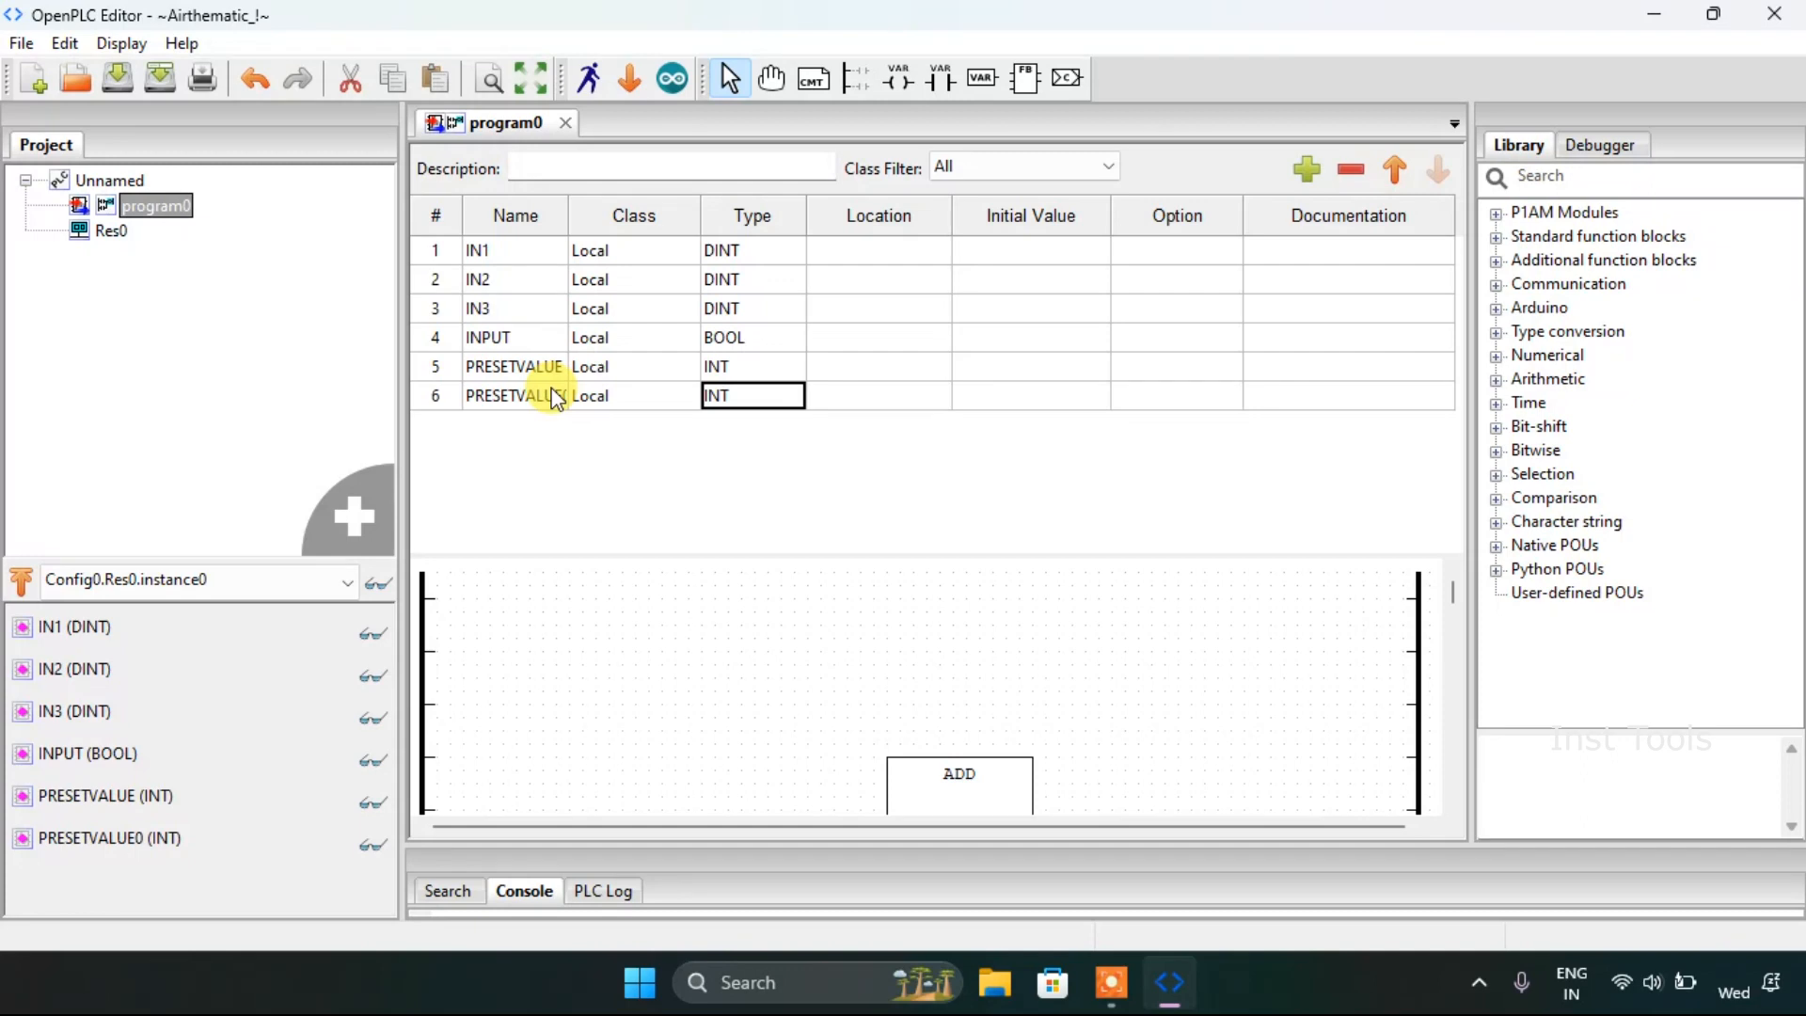
{"action": "left_click", "coordinate": [514, 395]}
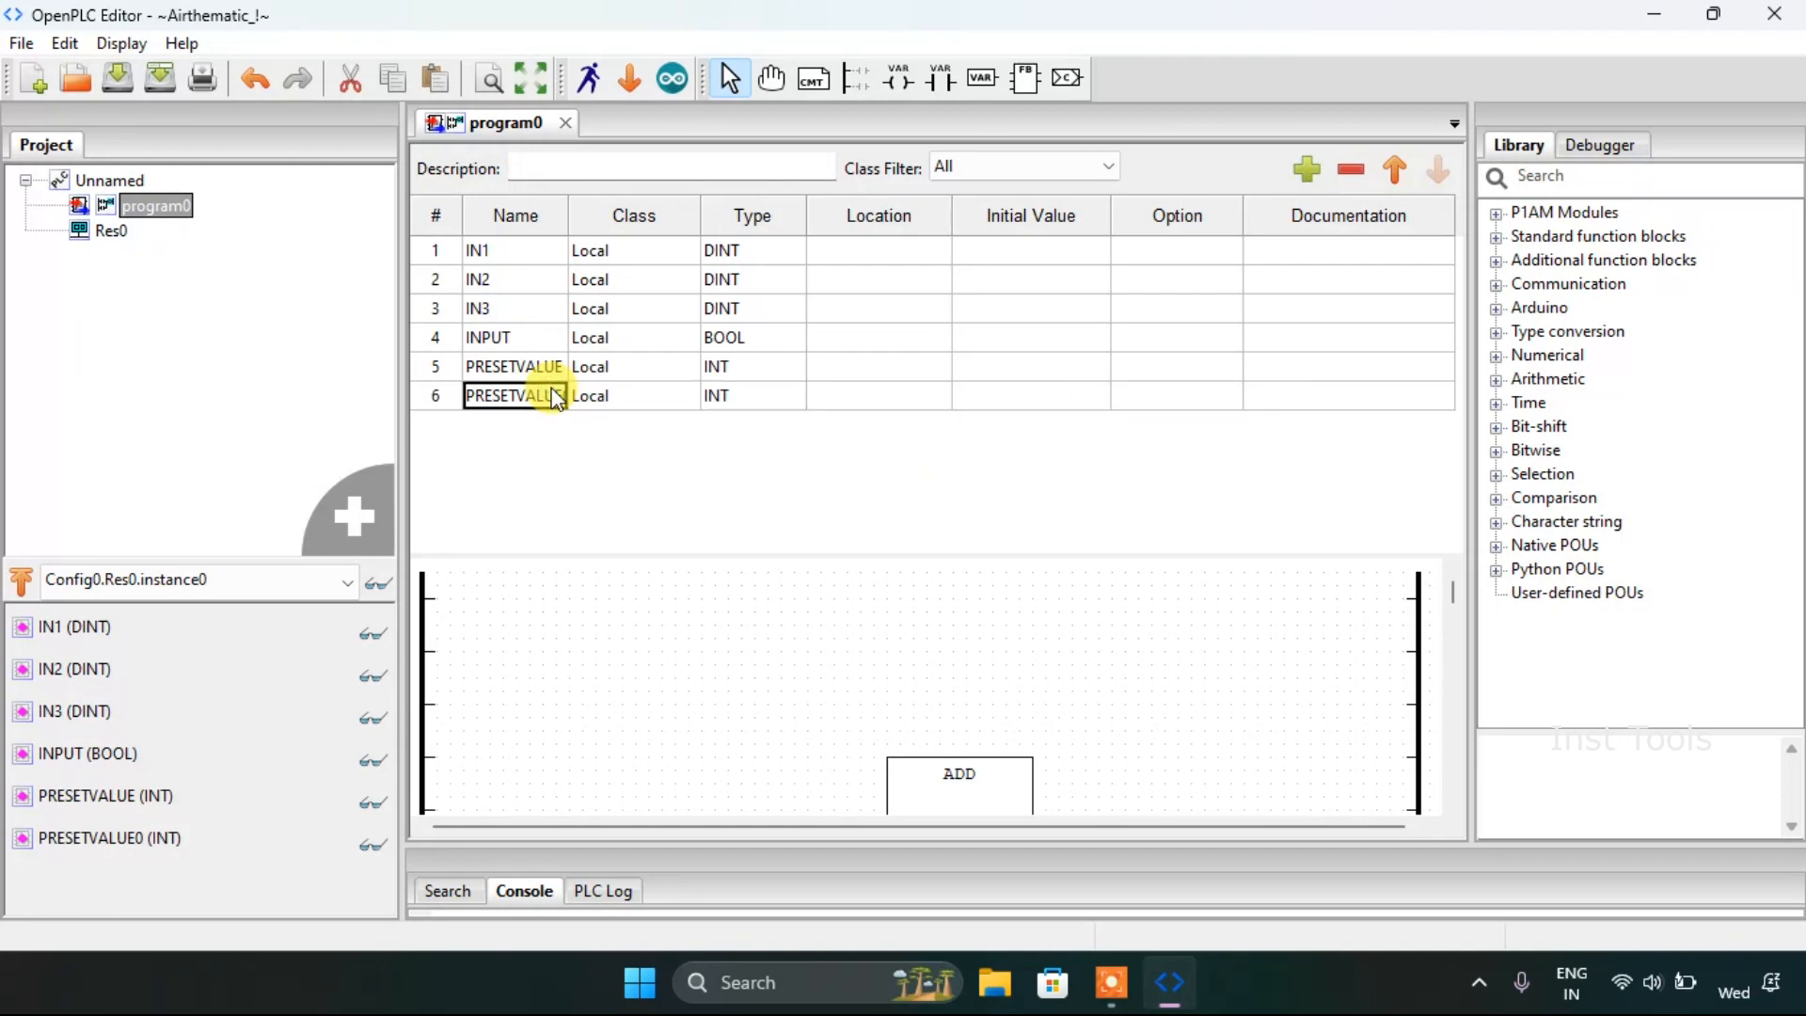
{"action": "type", "text": "COUNT"}
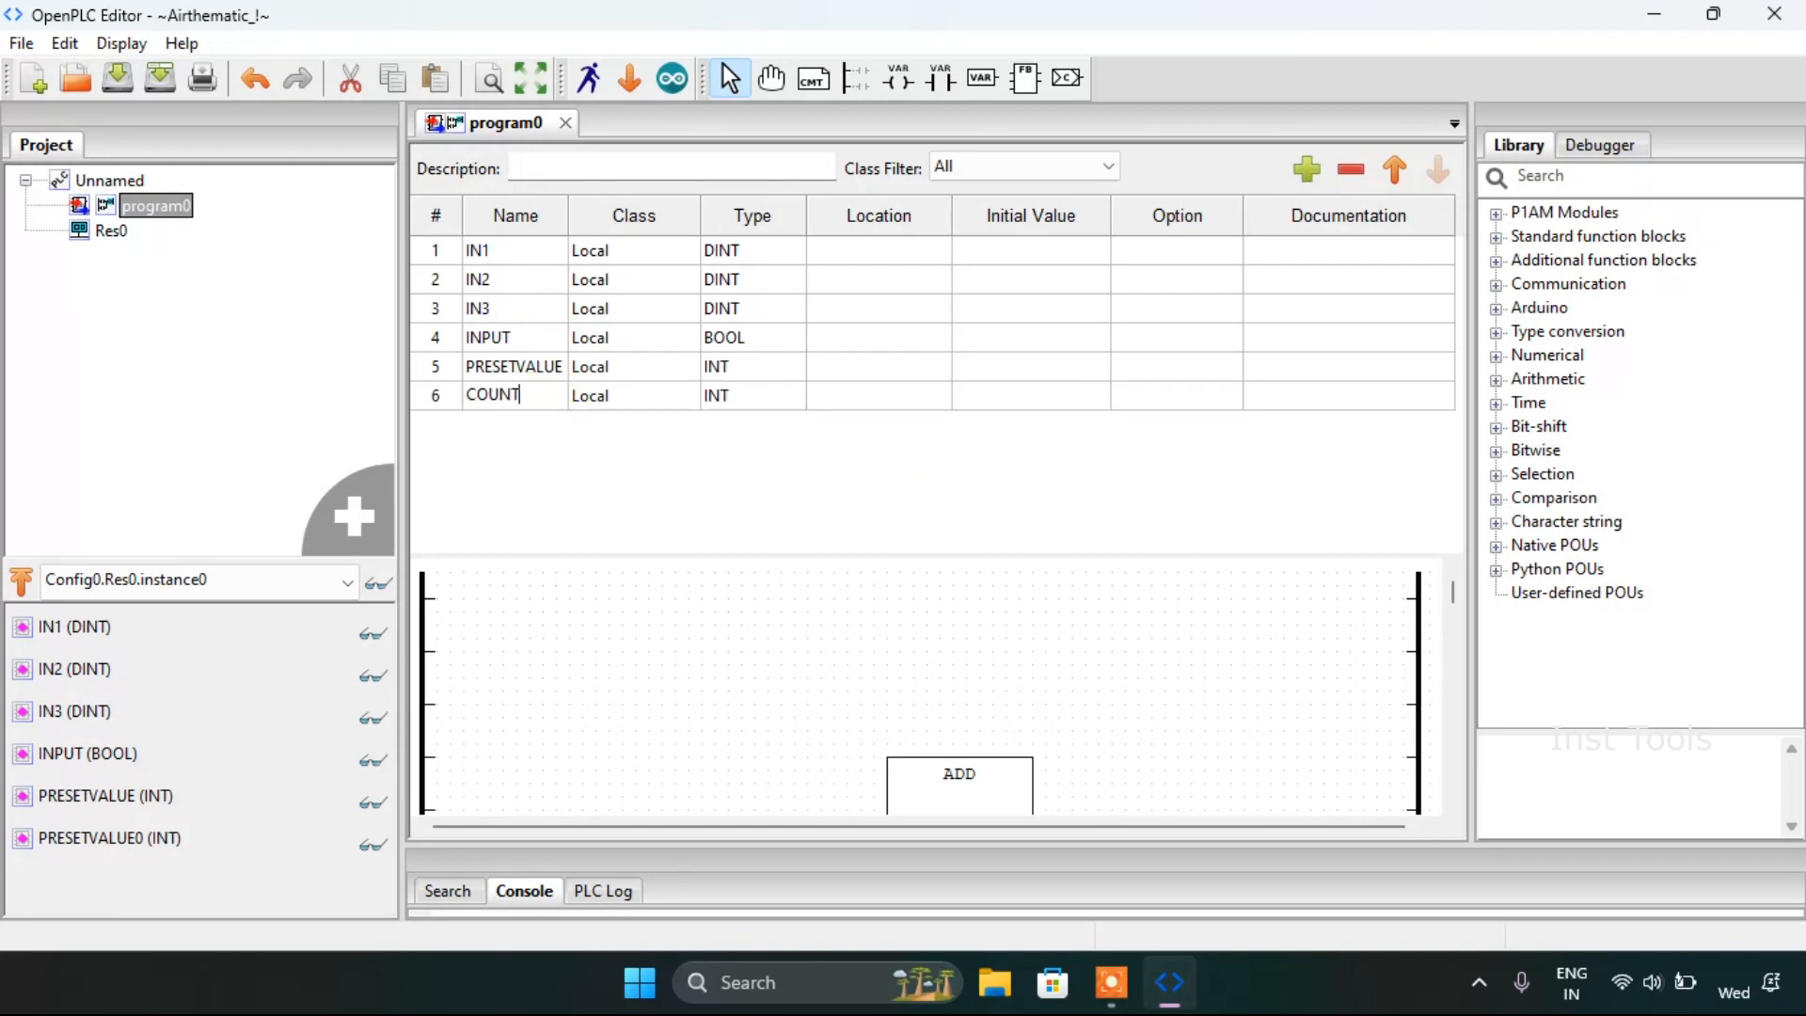
{"action": "type", "text": "VALUE"}
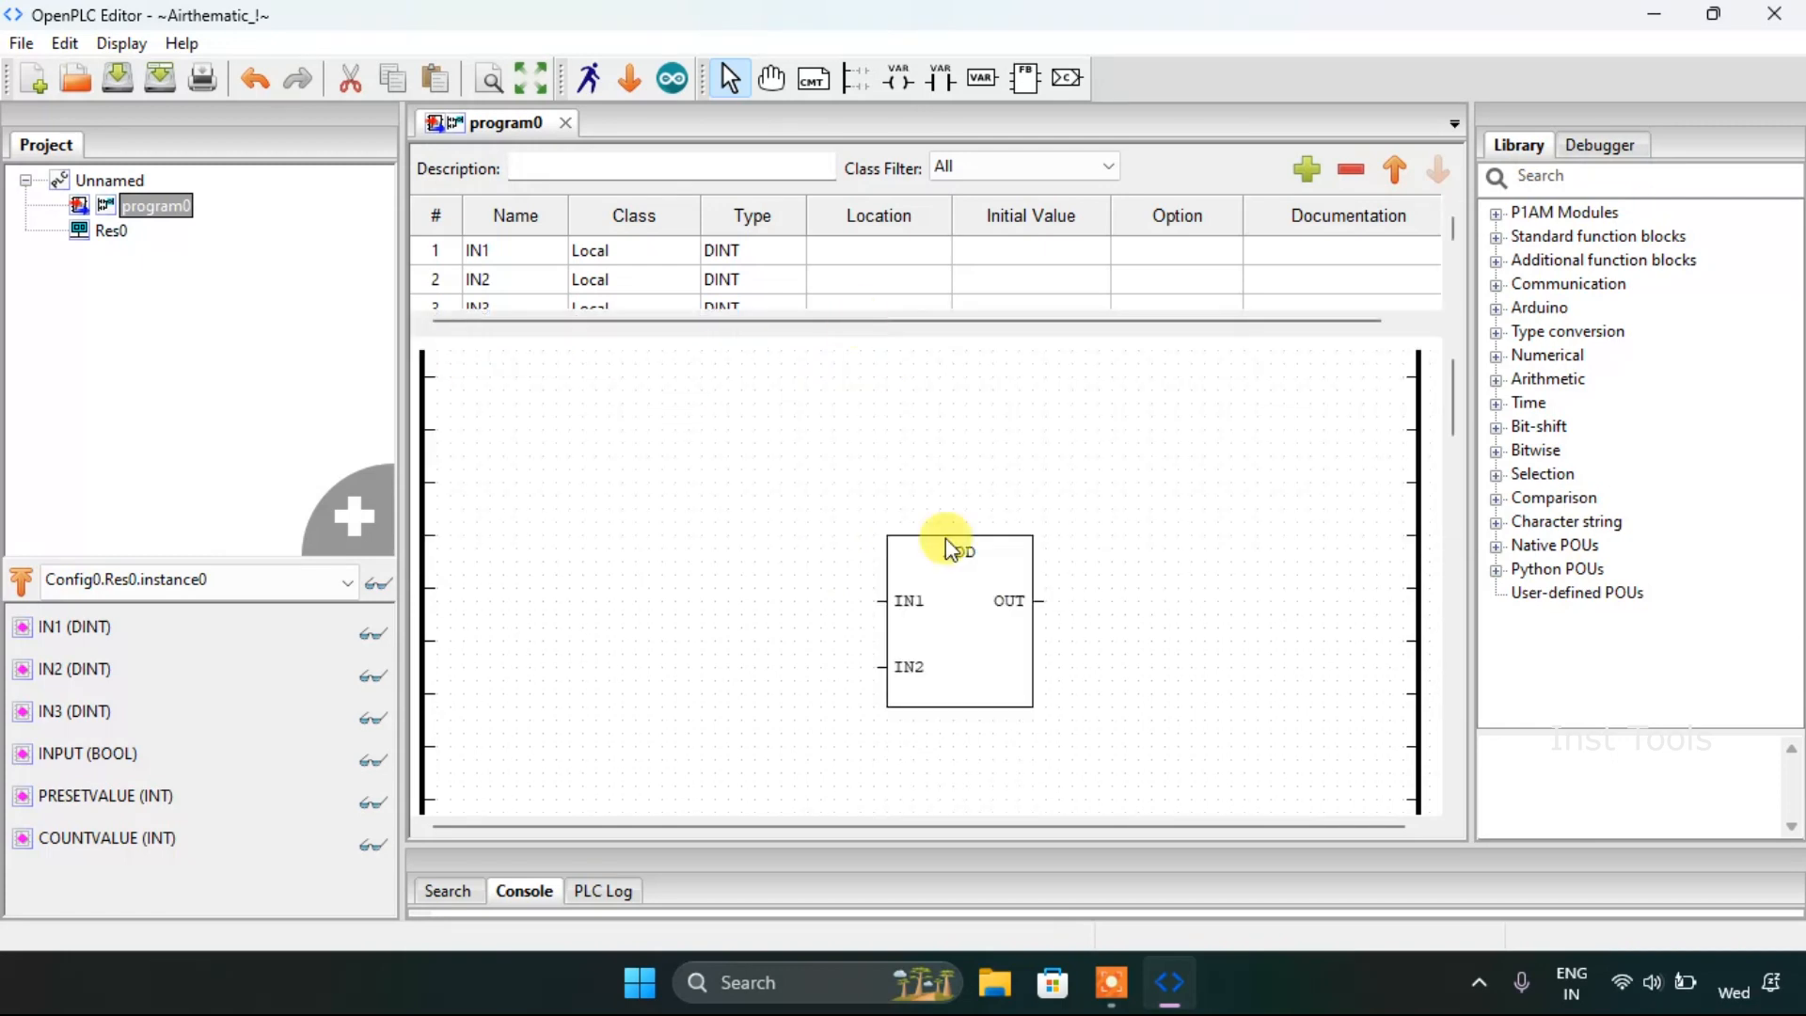
Step: Move the ADD block lower and insert a CTU up-counter block CTU0 above it
{"action": "left_click_drag", "start_coordinate": [950, 550], "coordinate": [946, 685]}
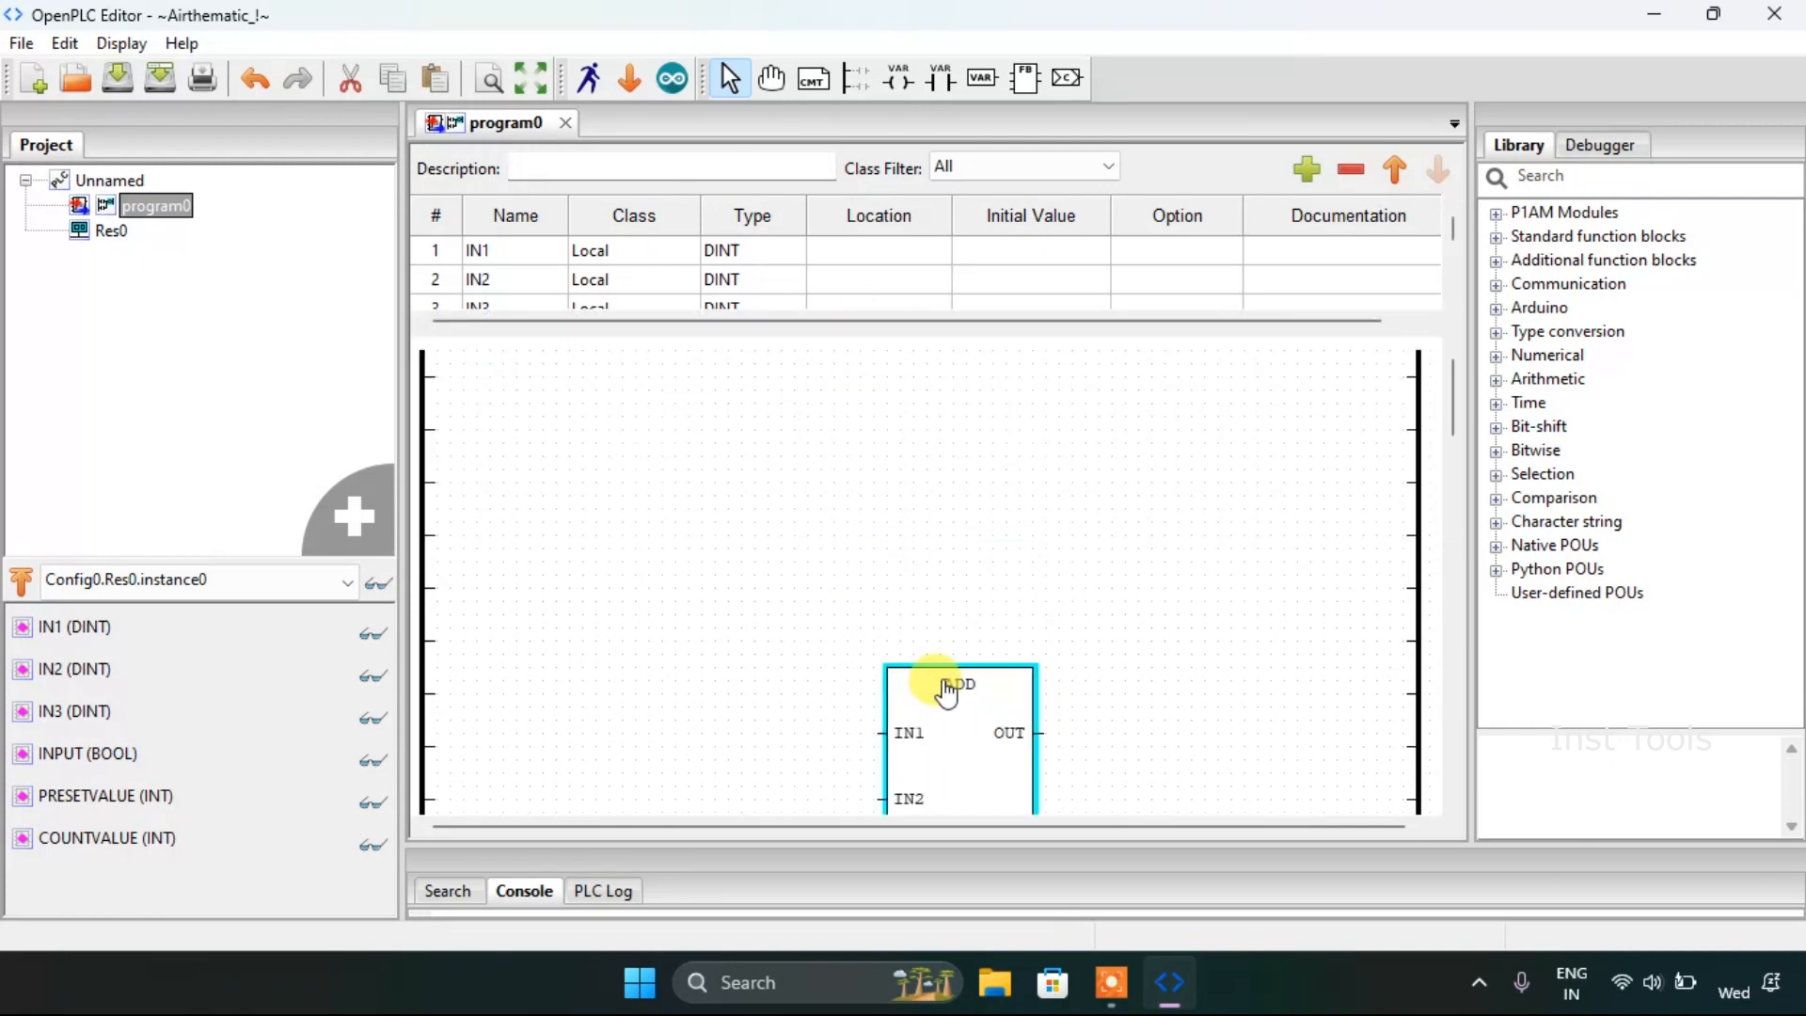
{"action": "right_click", "coordinate": [944, 685]}
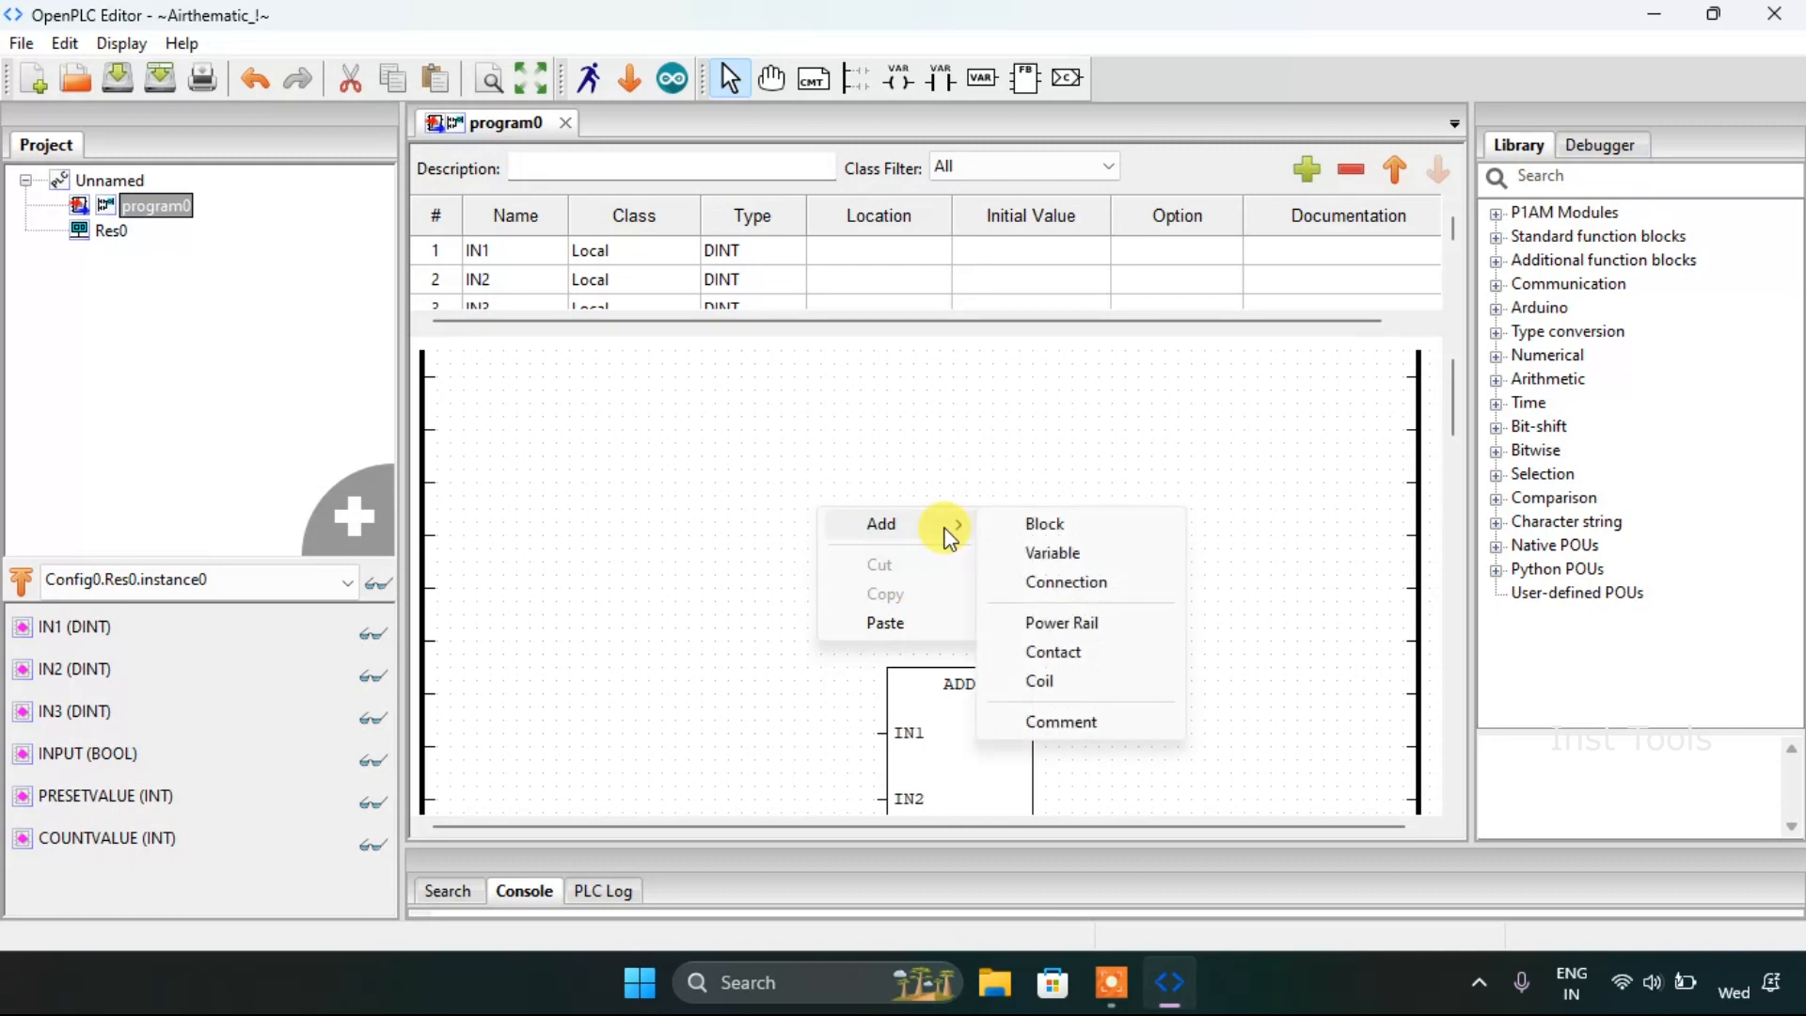
{"action": "mouse_move", "coordinate": [1051, 525]}
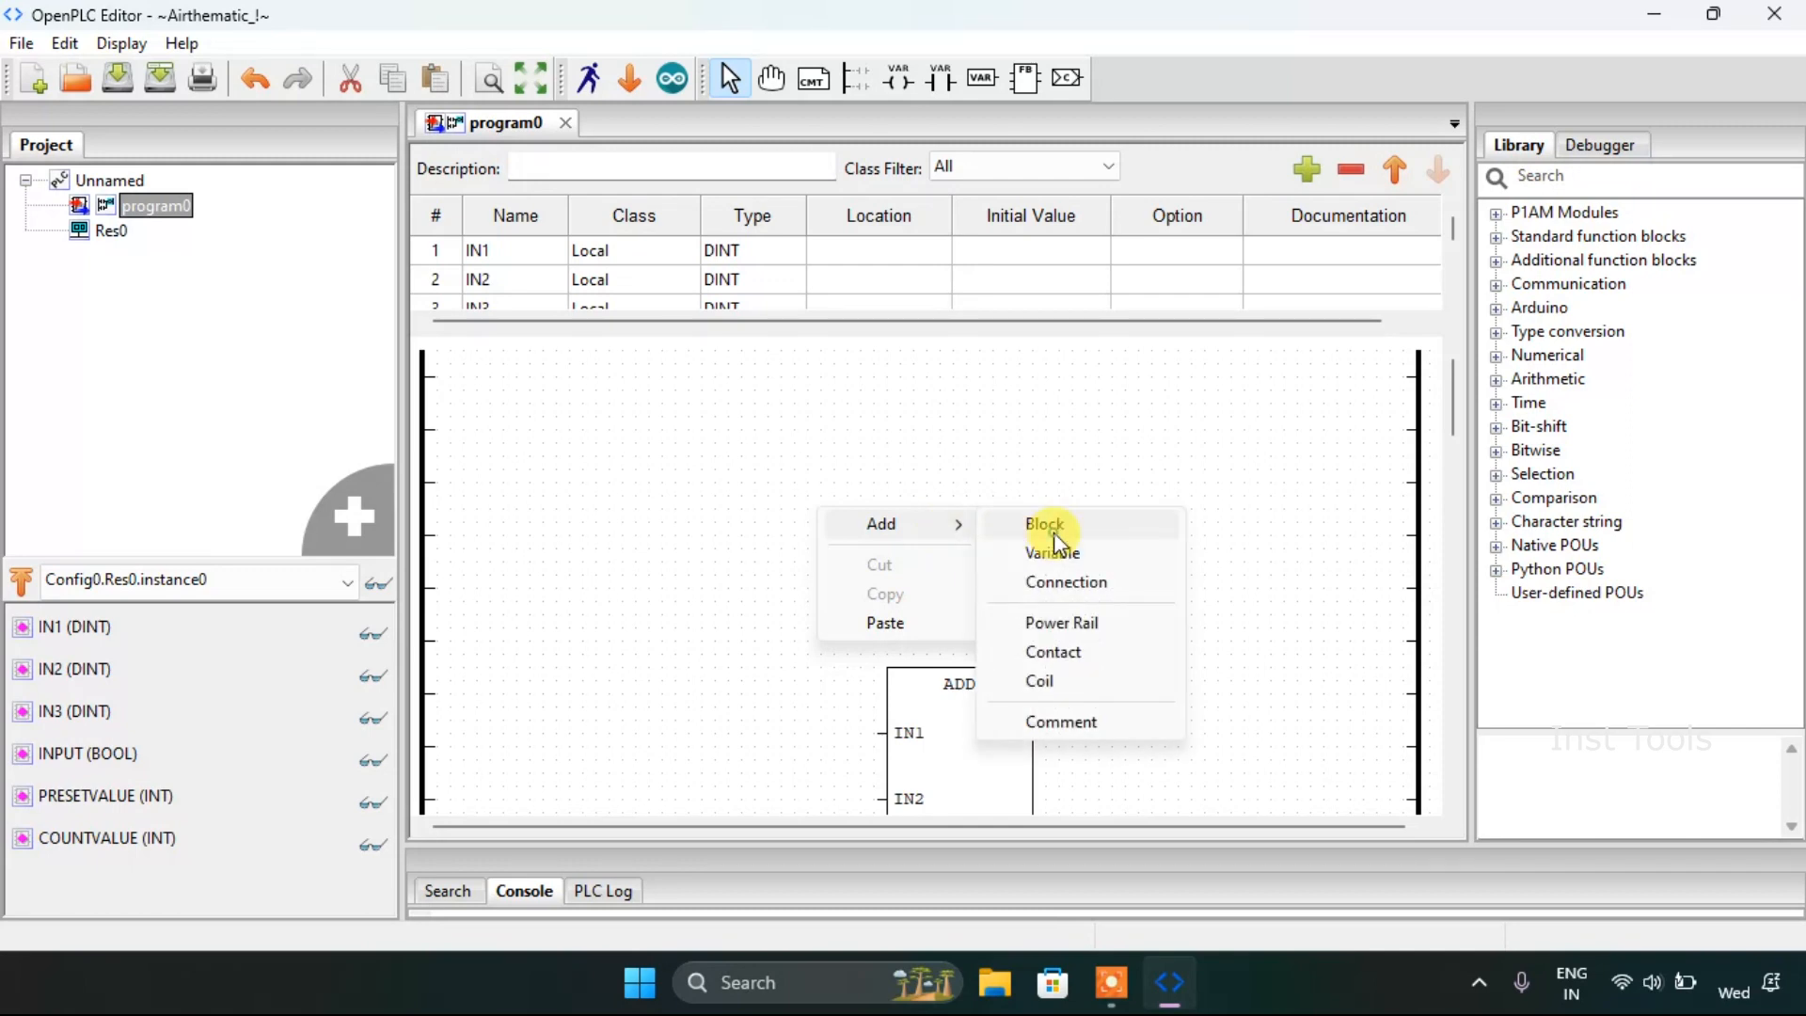
{"action": "left_click", "coordinate": [1044, 525]}
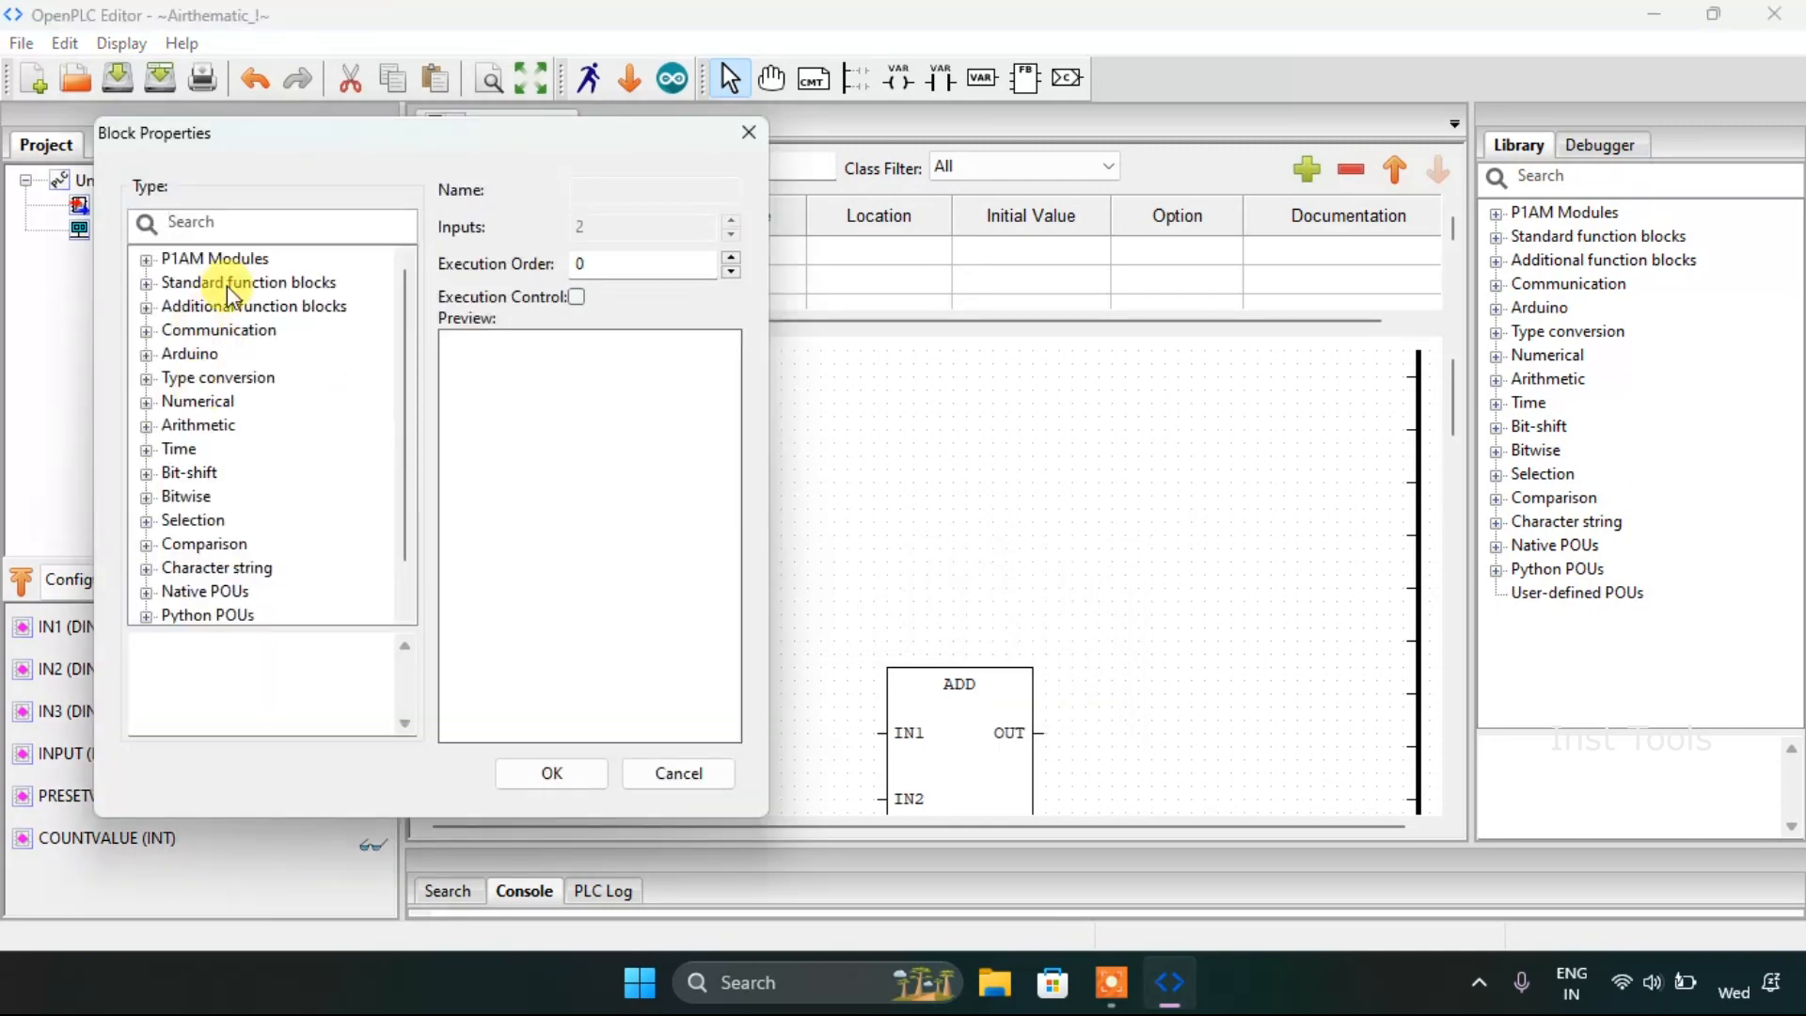
{"action": "left_click", "coordinate": [248, 282]}
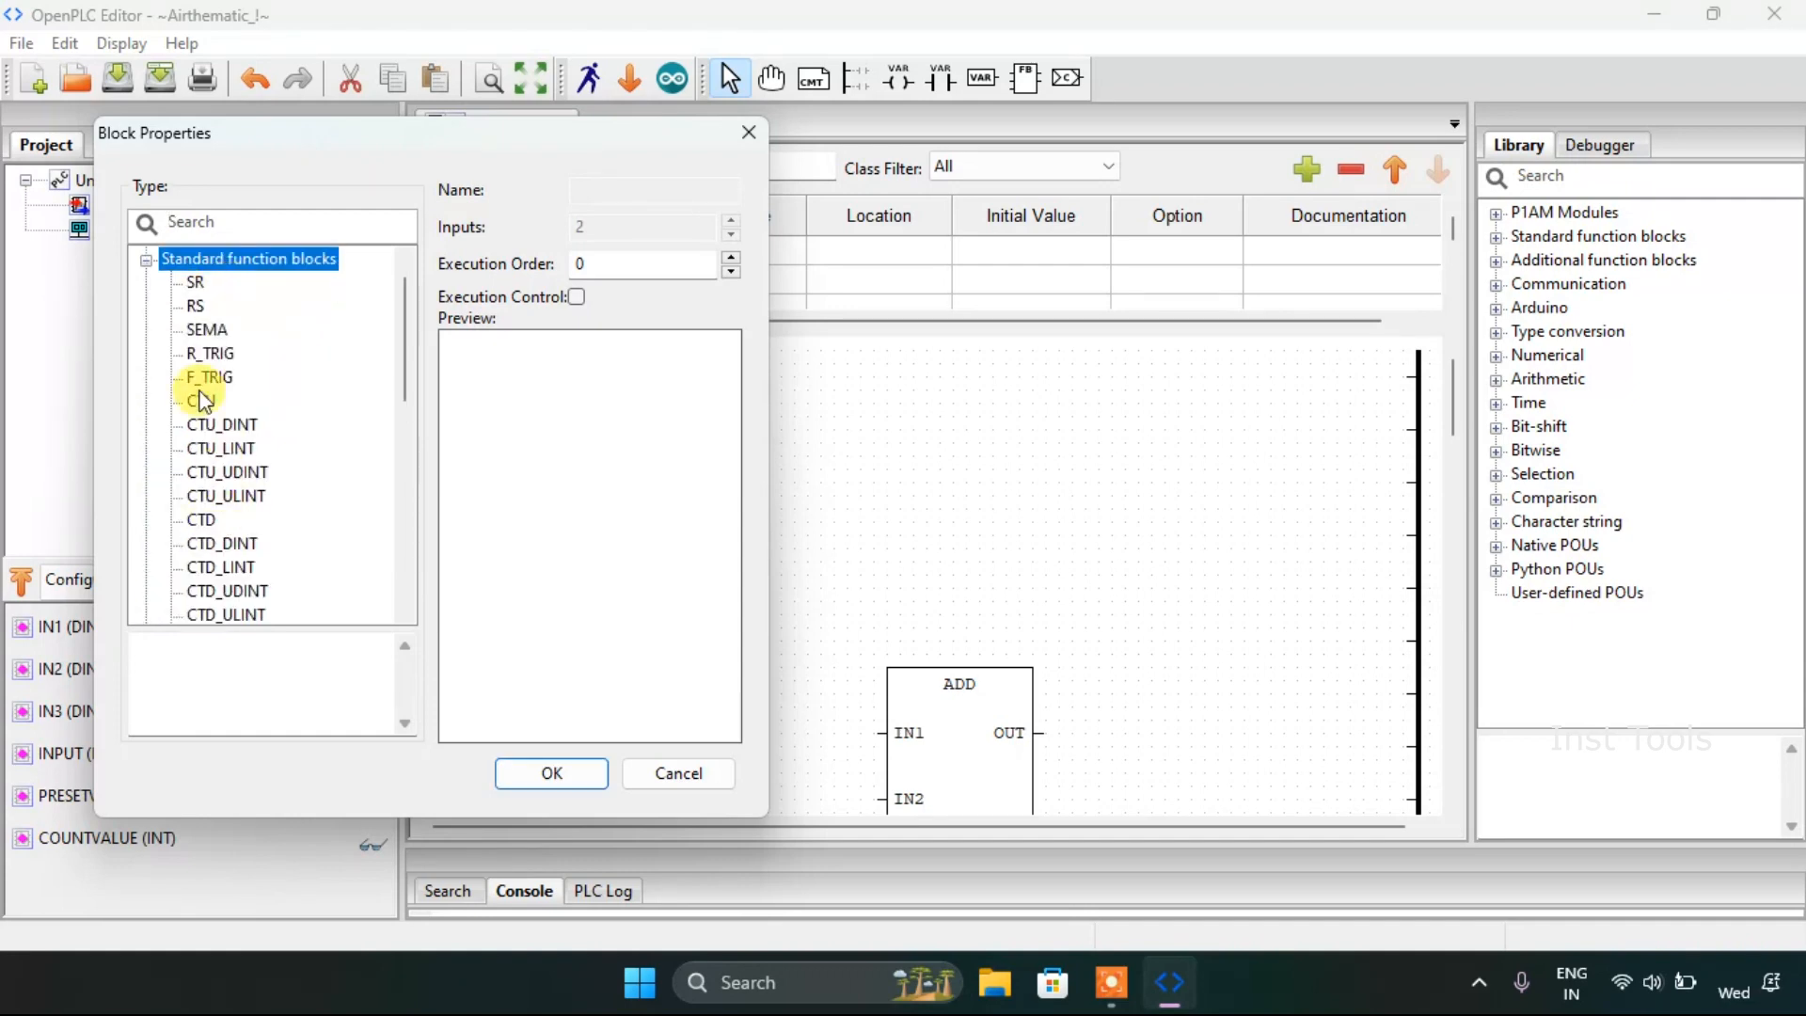
{"action": "left_click", "coordinate": [201, 399]}
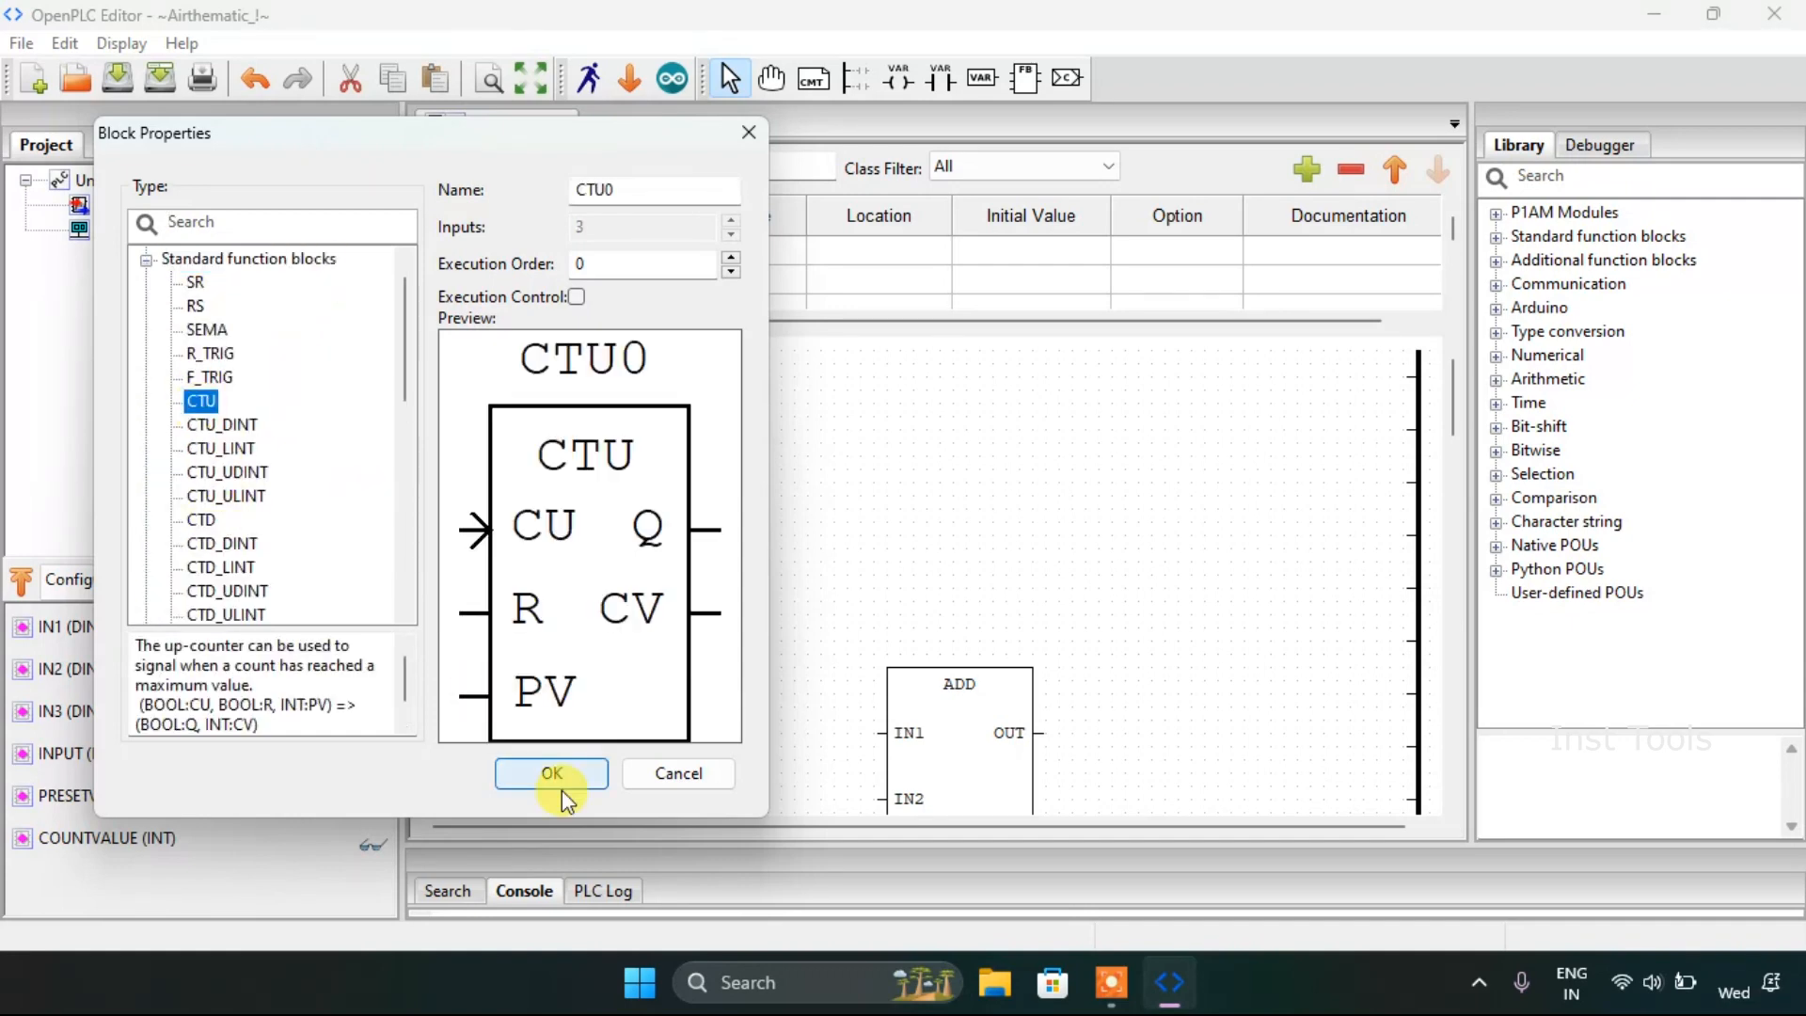
{"action": "left_click", "coordinate": [551, 773]}
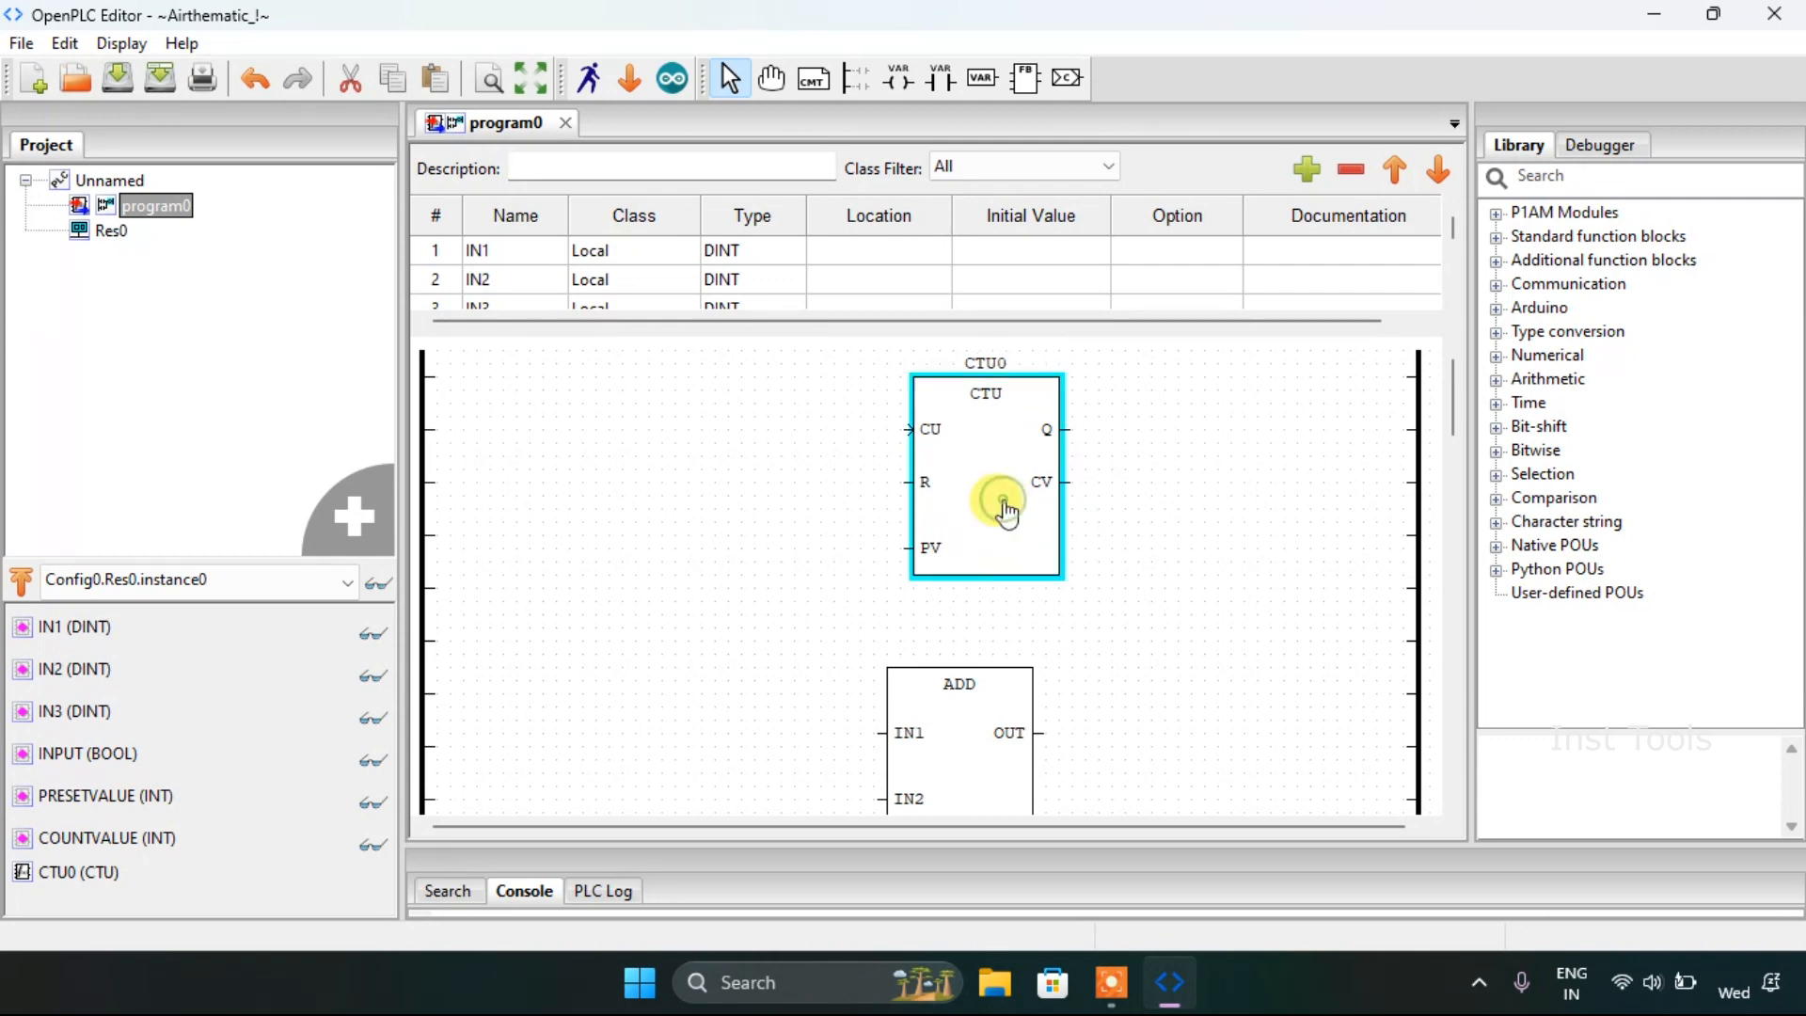
Step: Check the variables offered for a new coil, then abandon adding it
{"action": "right_click", "coordinate": [1003, 506]}
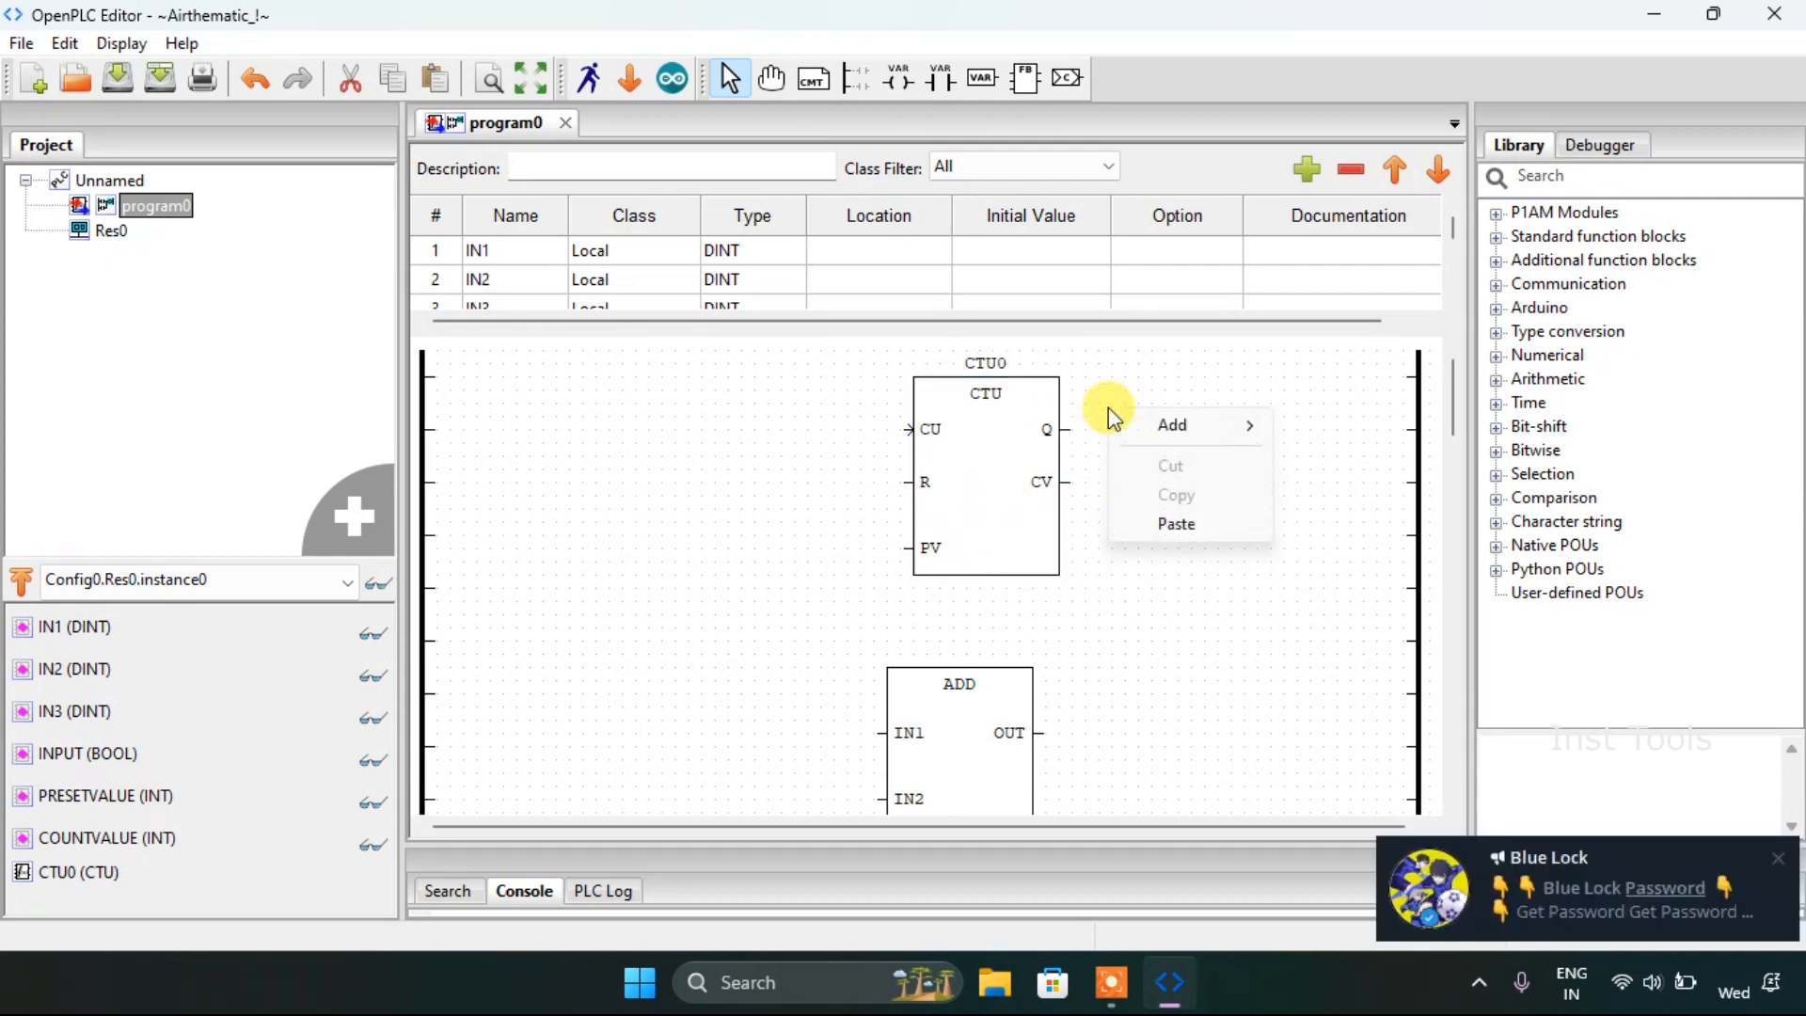
{"action": "left_click", "coordinate": [1138, 409]}
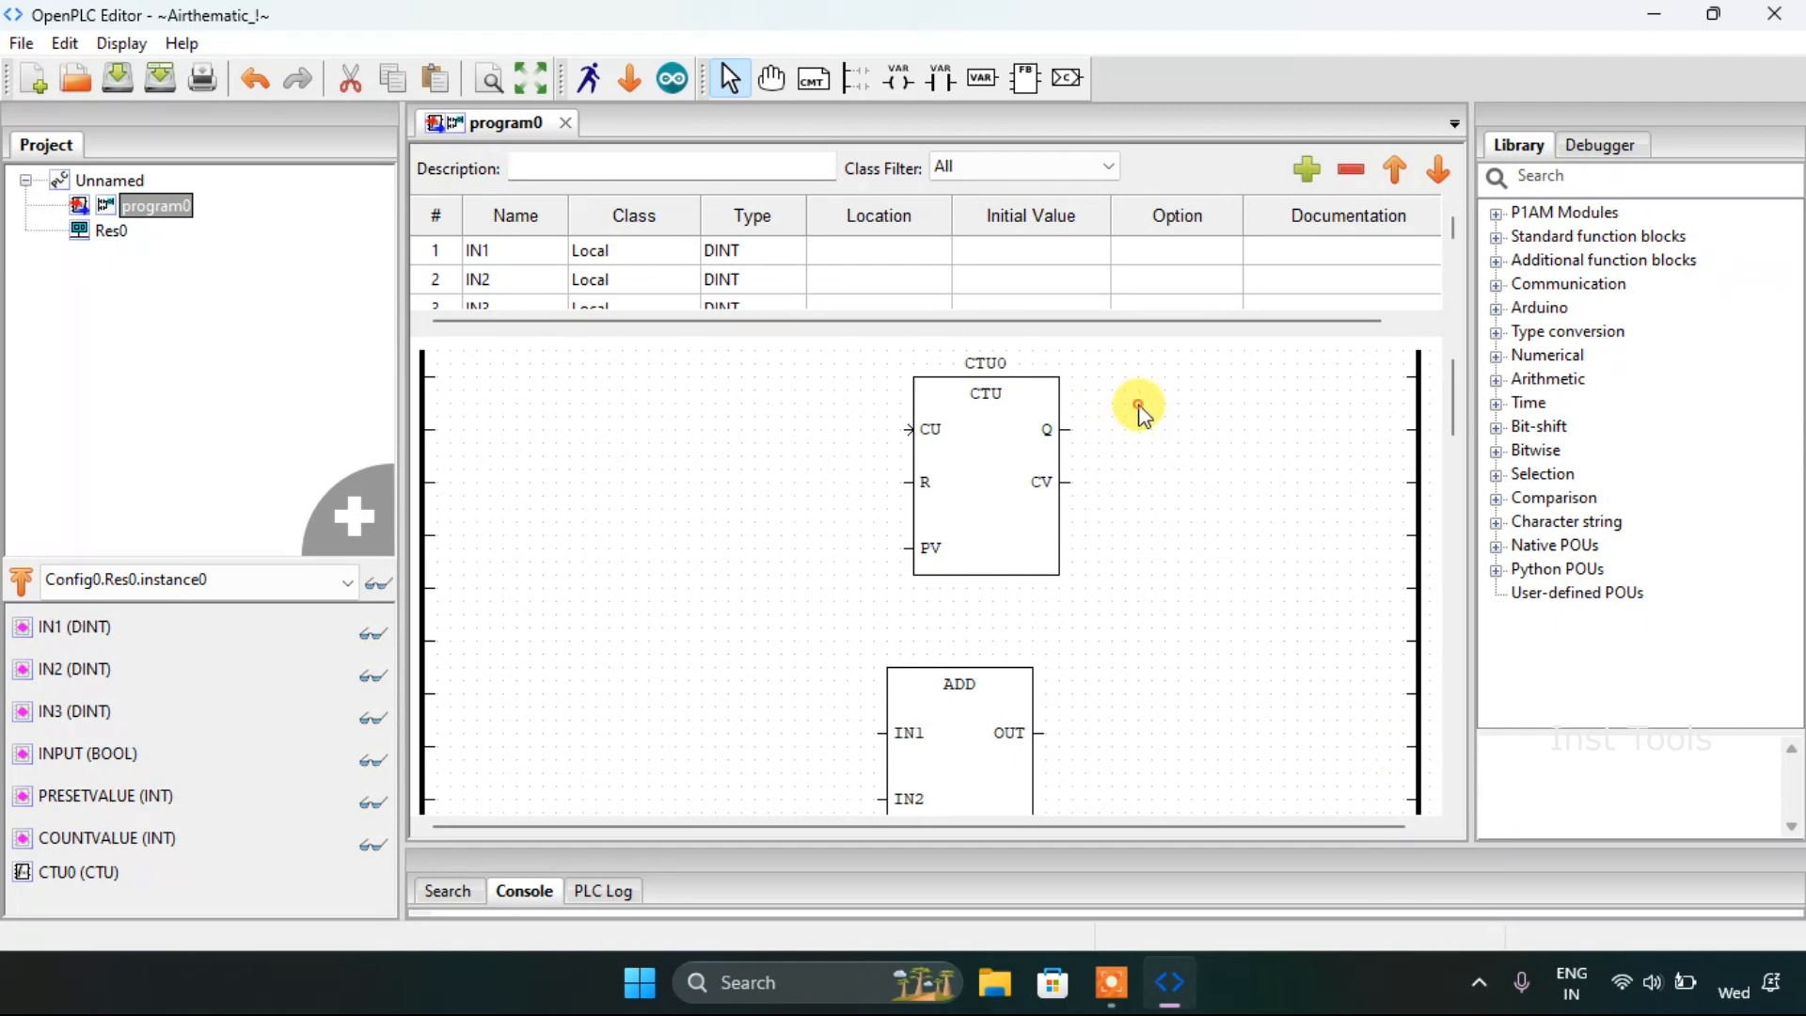
{"action": "right_click", "coordinate": [1138, 408]}
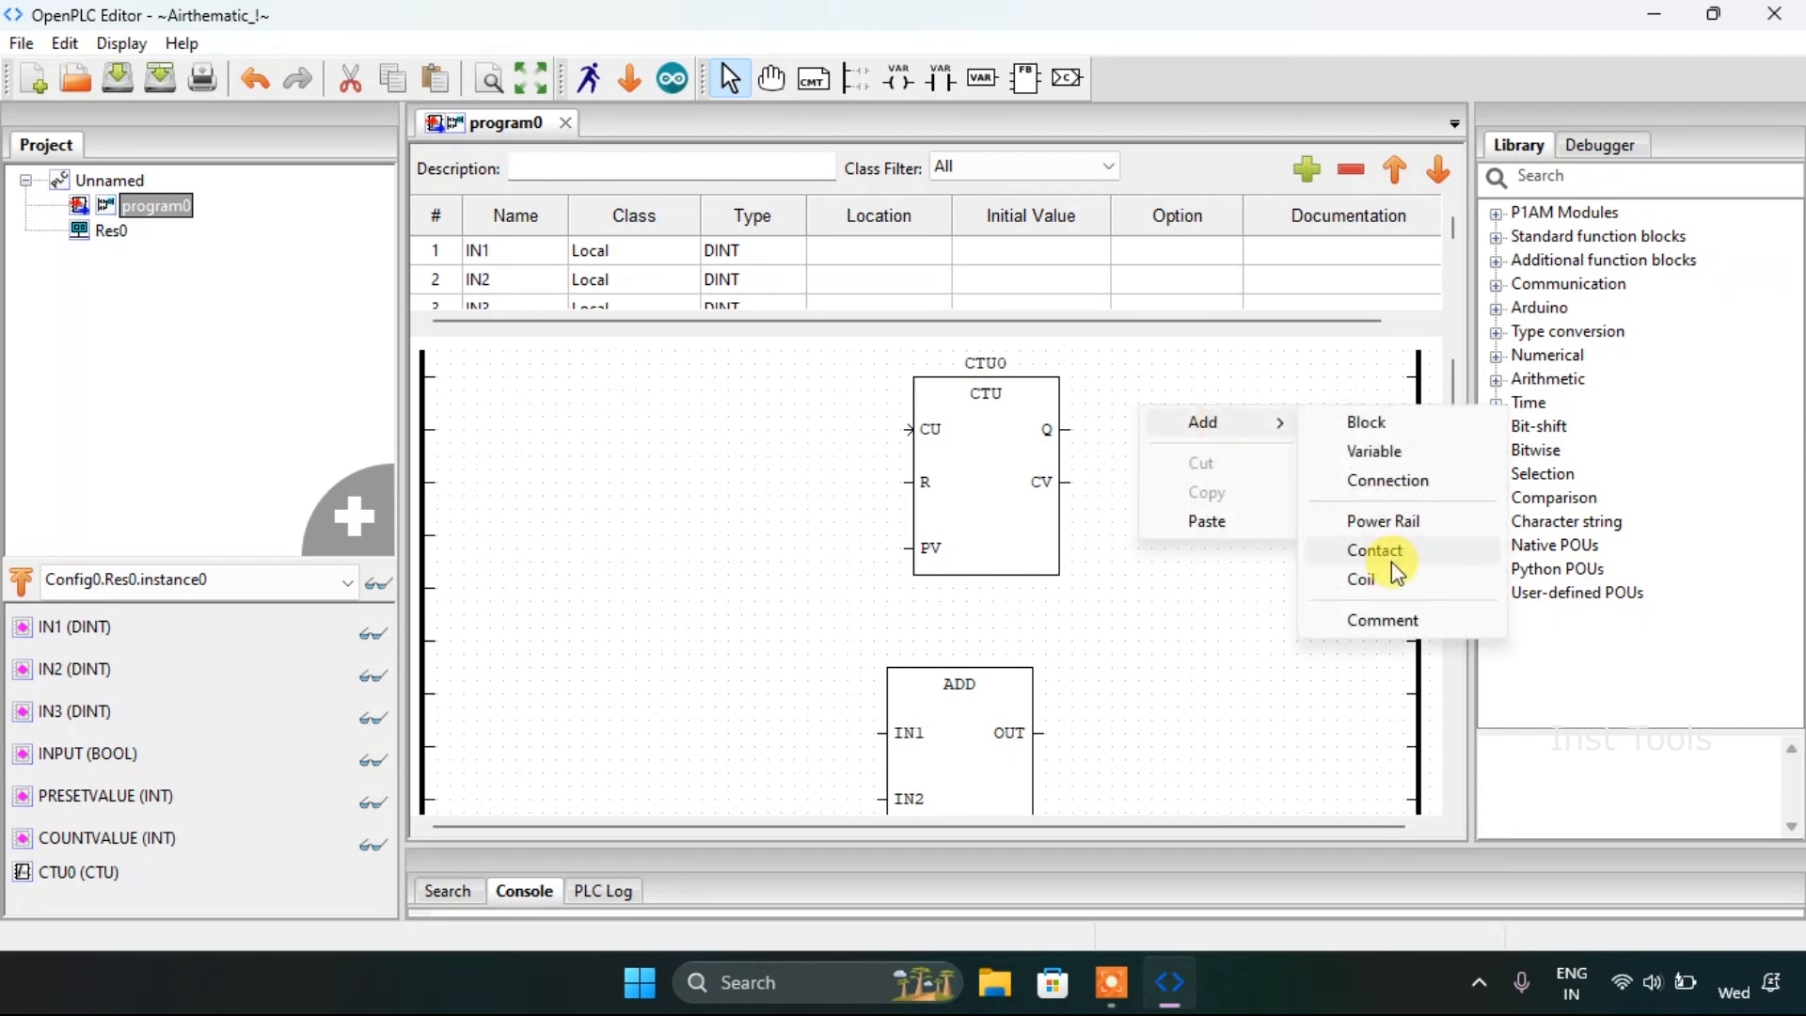
{"action": "left_click", "coordinate": [1360, 577]}
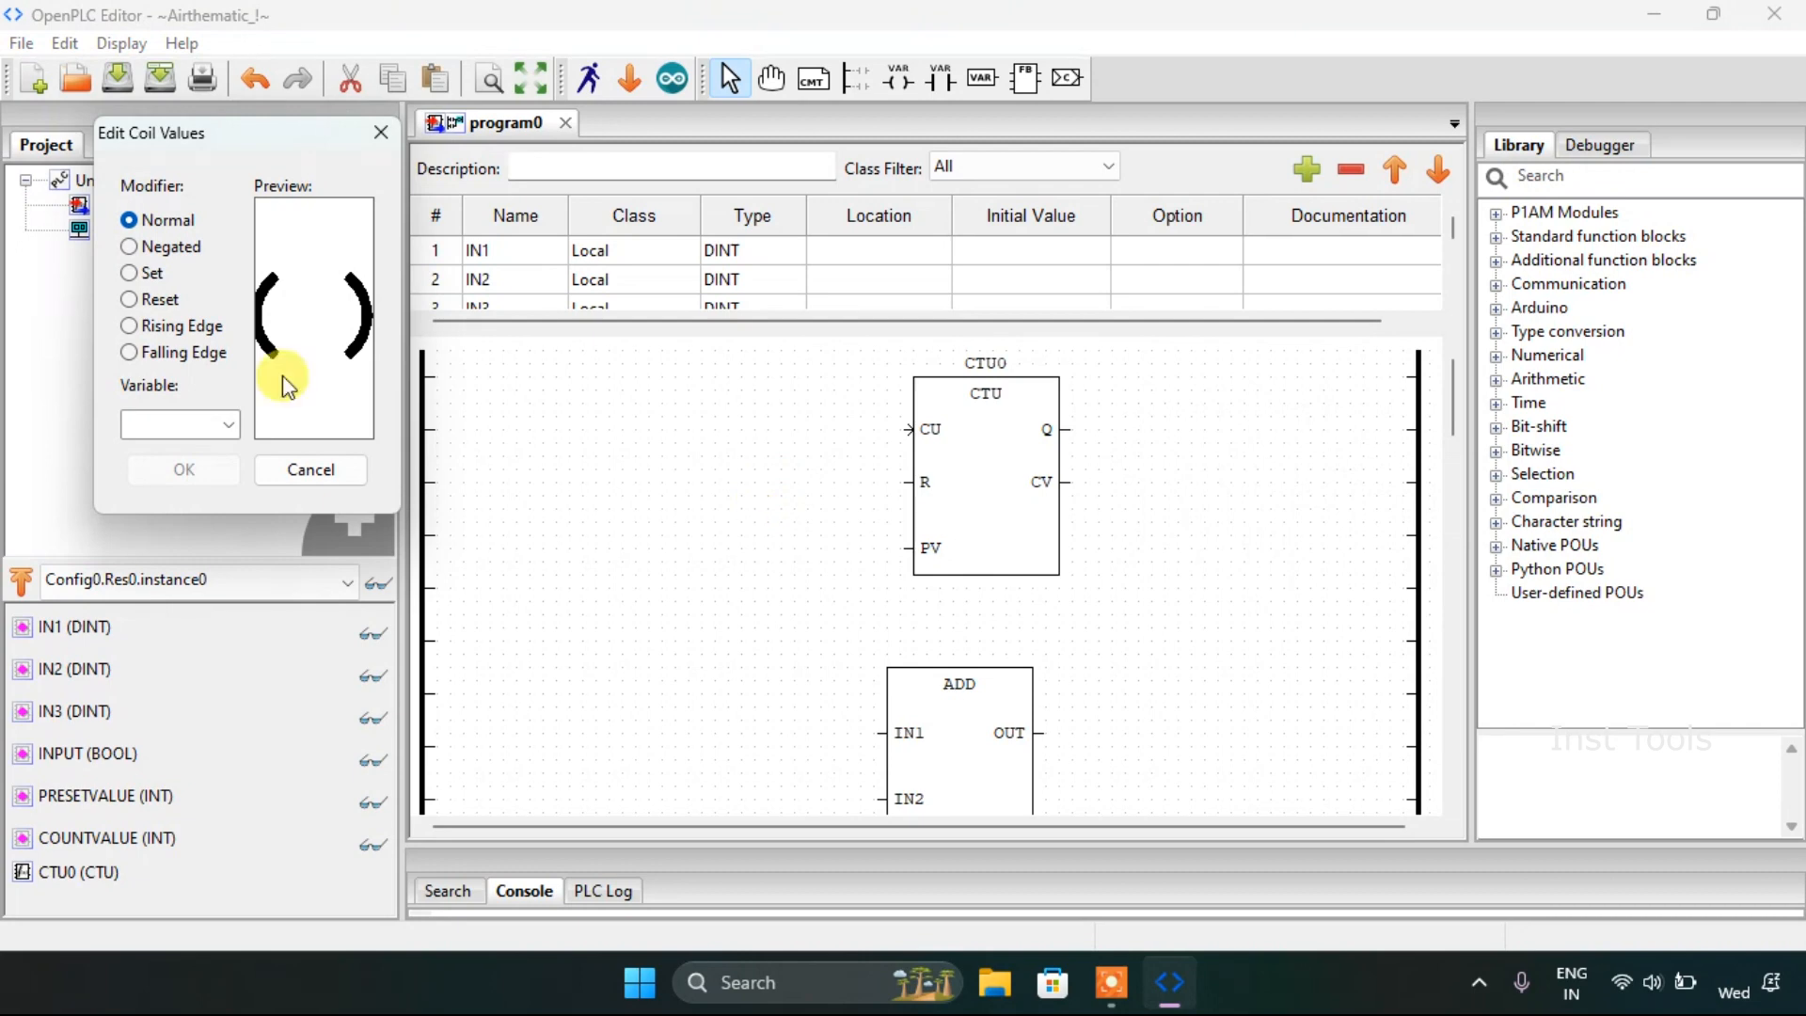
{"action": "left_click", "coordinate": [227, 423]}
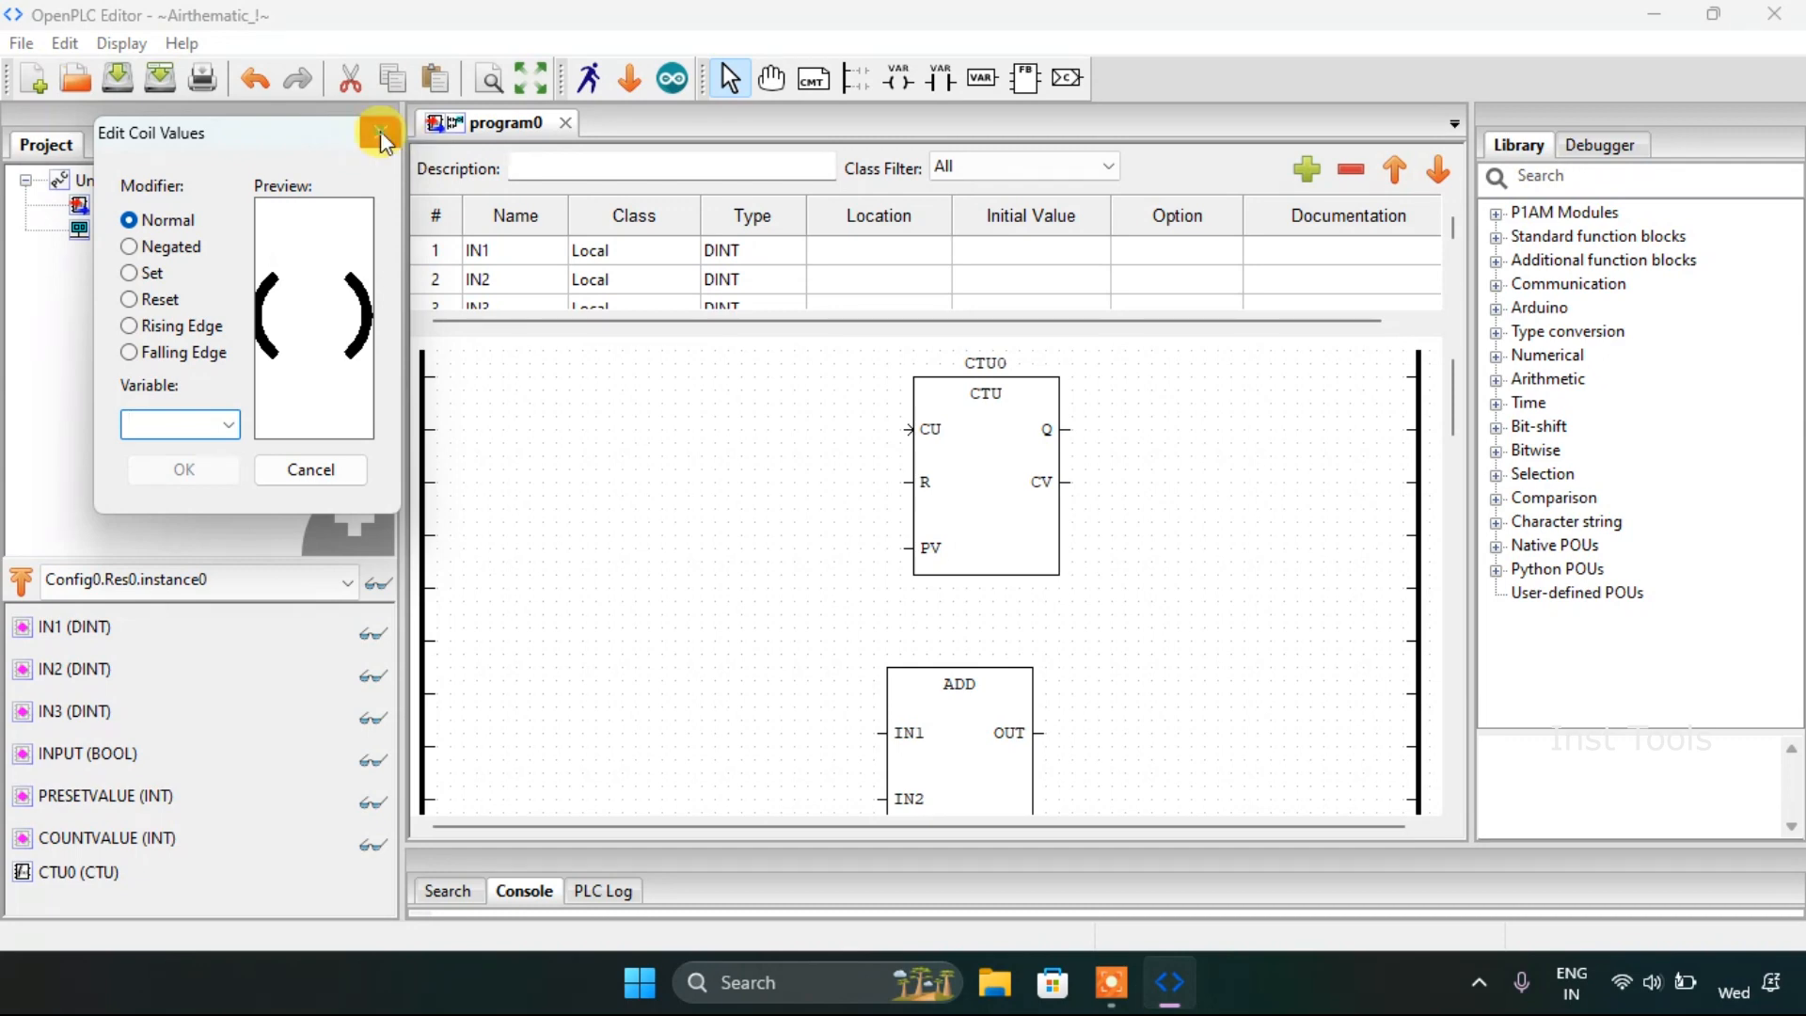
{"action": "left_click", "coordinate": [380, 130]}
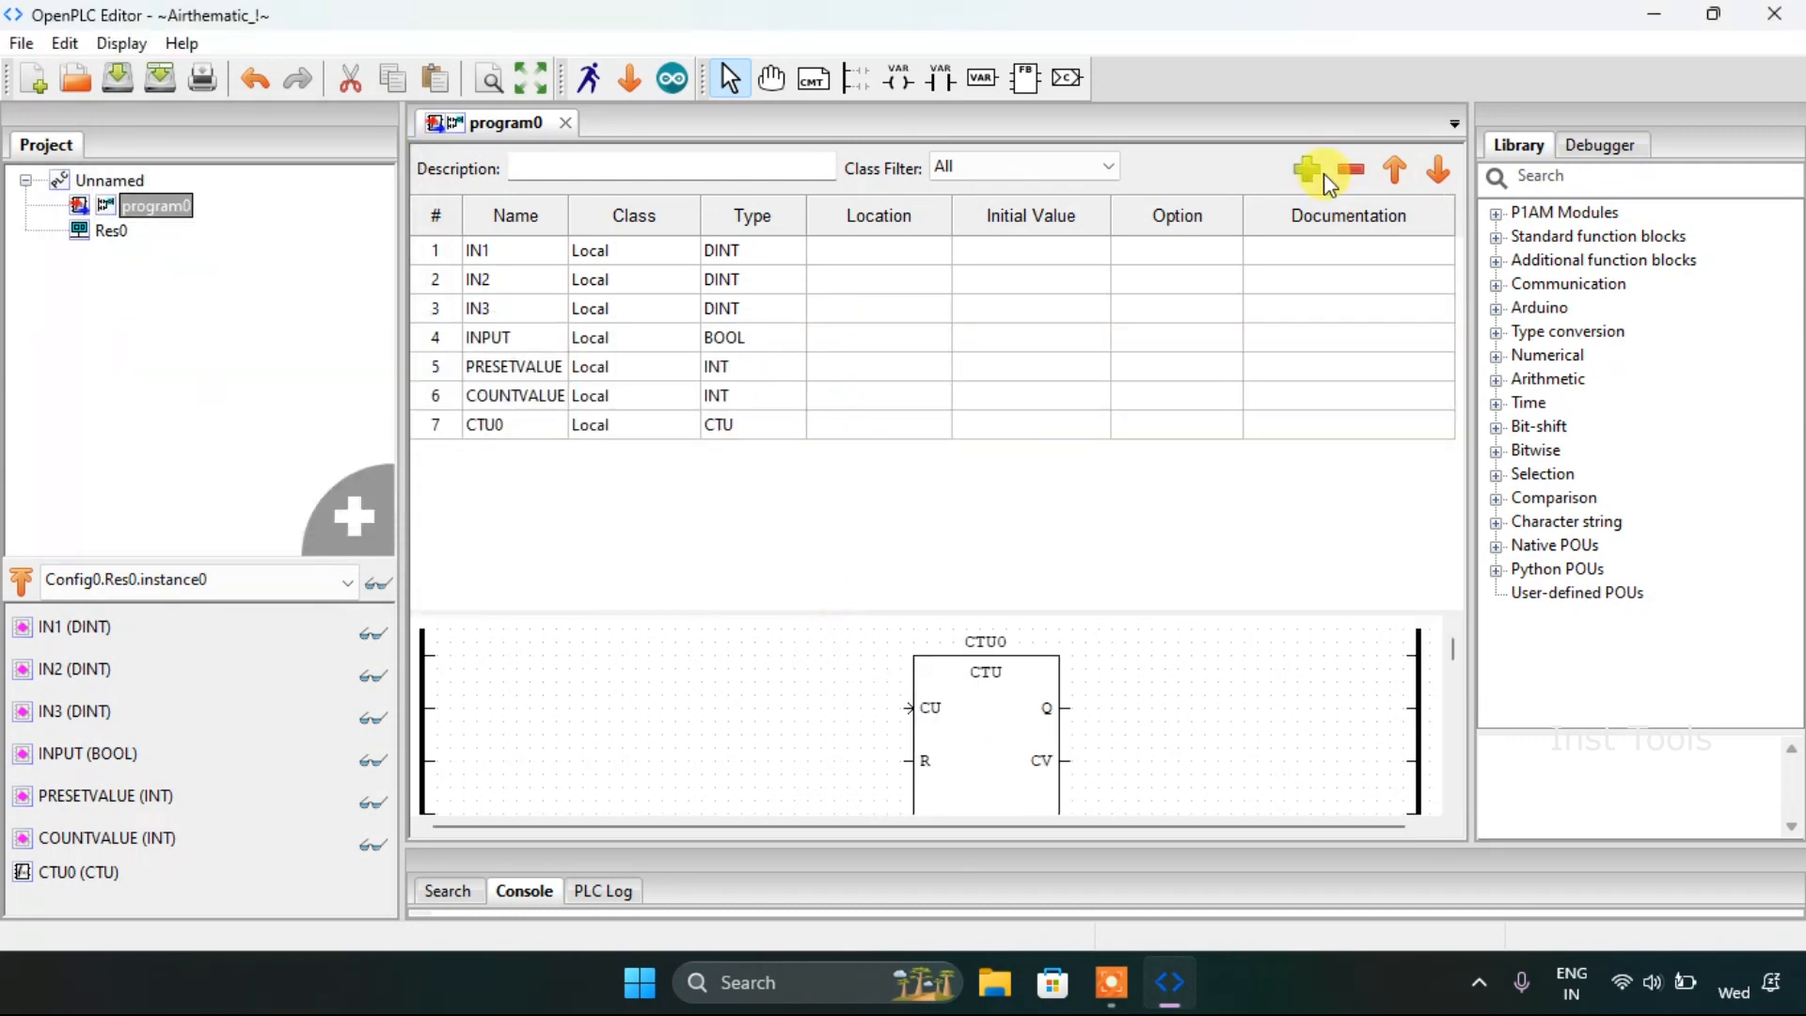
Step: Add a new BOOL local variable named OUTPUT after INPUT
{"action": "left_click", "coordinate": [513, 337]}
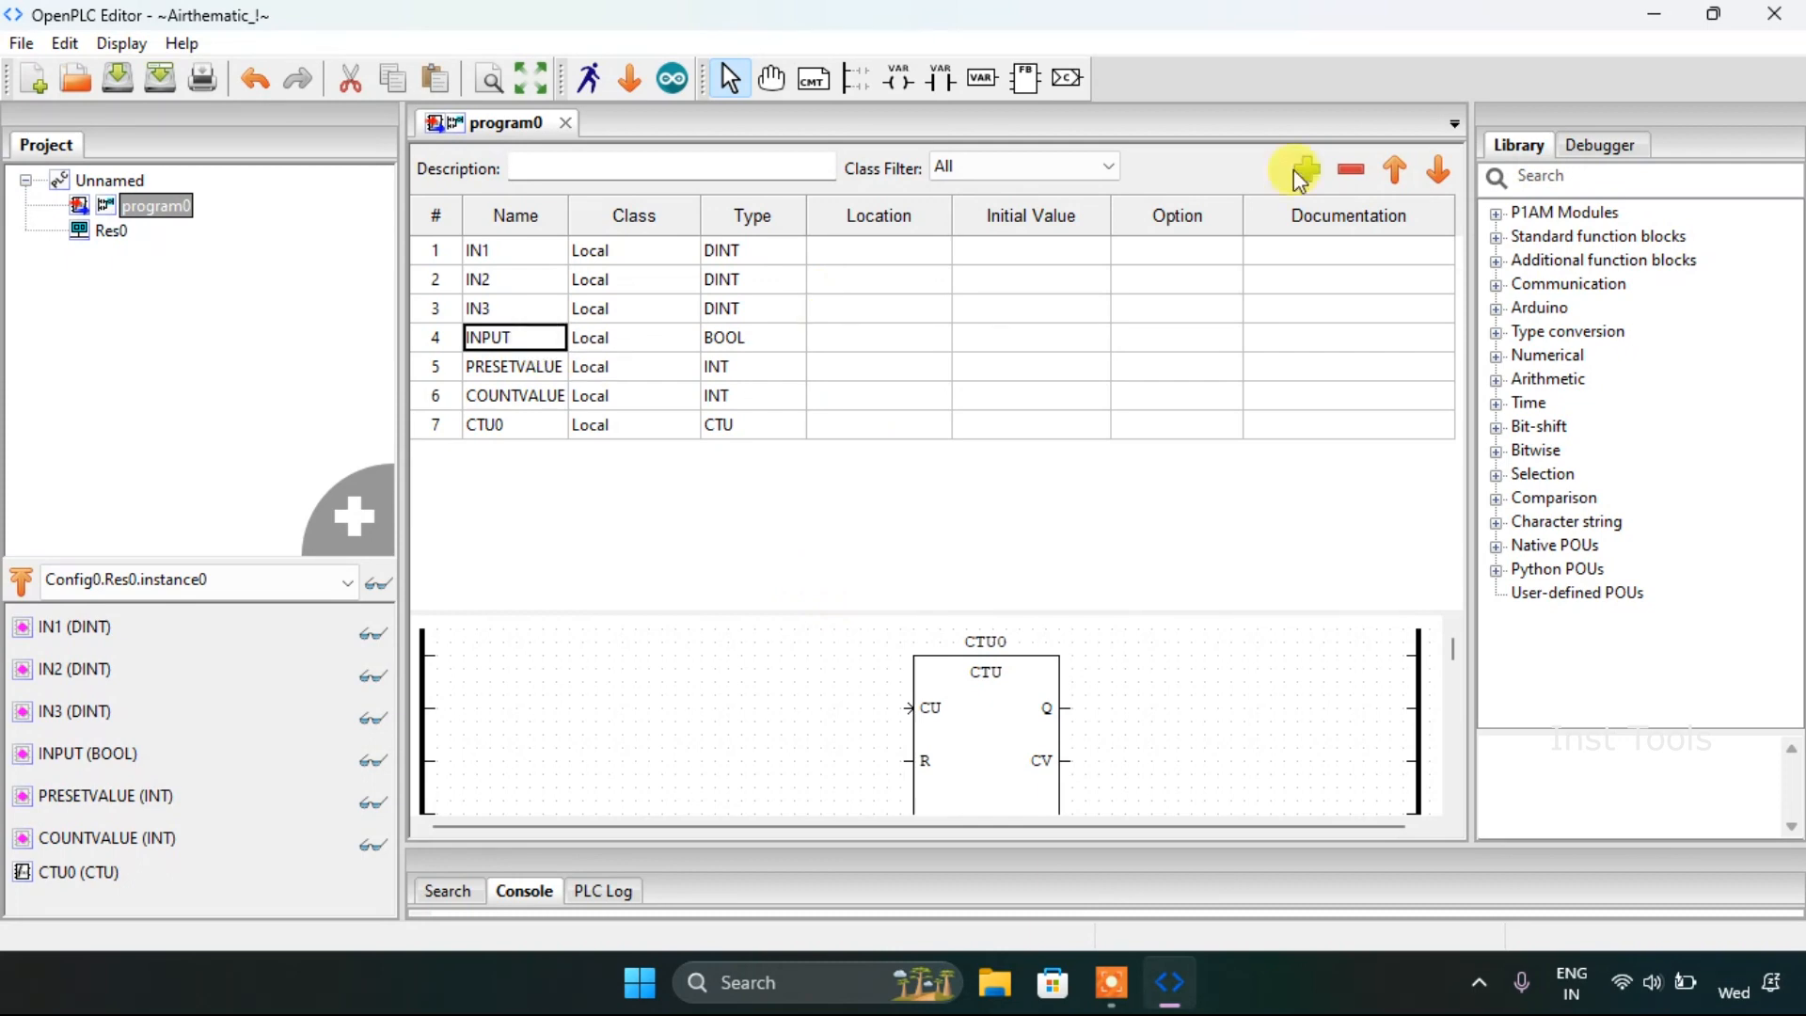
{"action": "left_click", "coordinate": [1306, 169]}
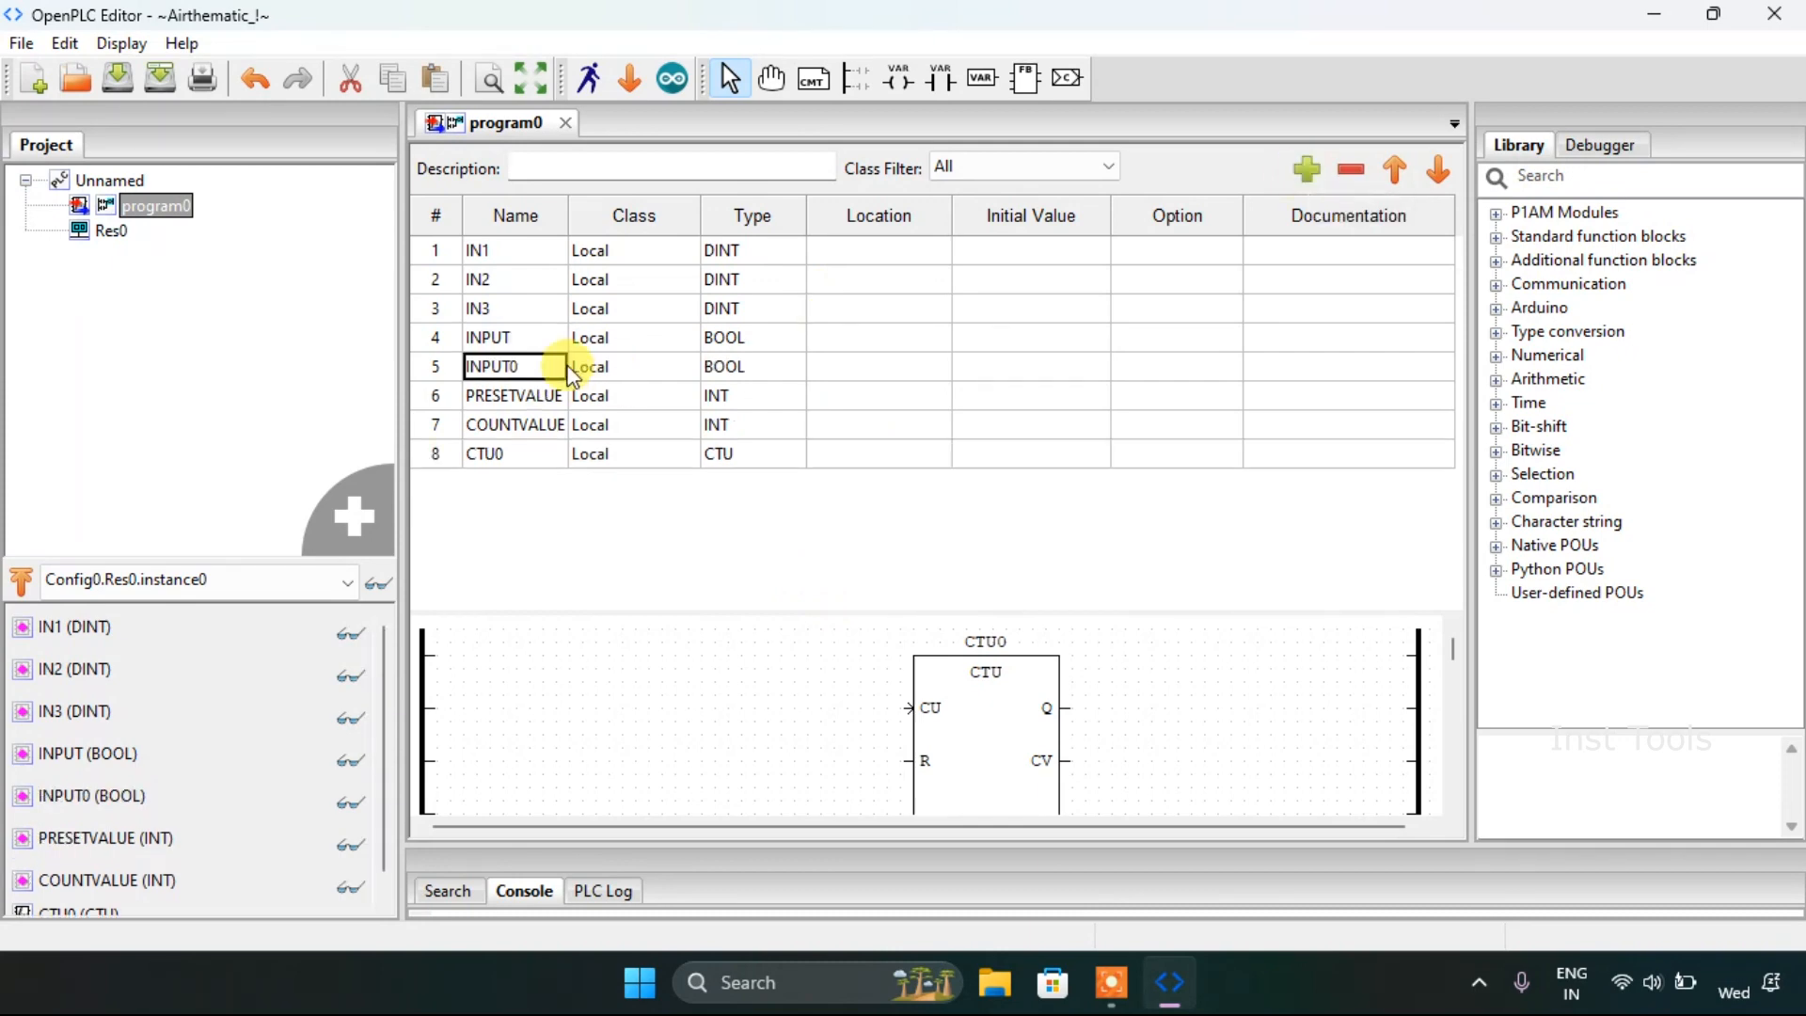
{"action": "type", "text": "OUT"}
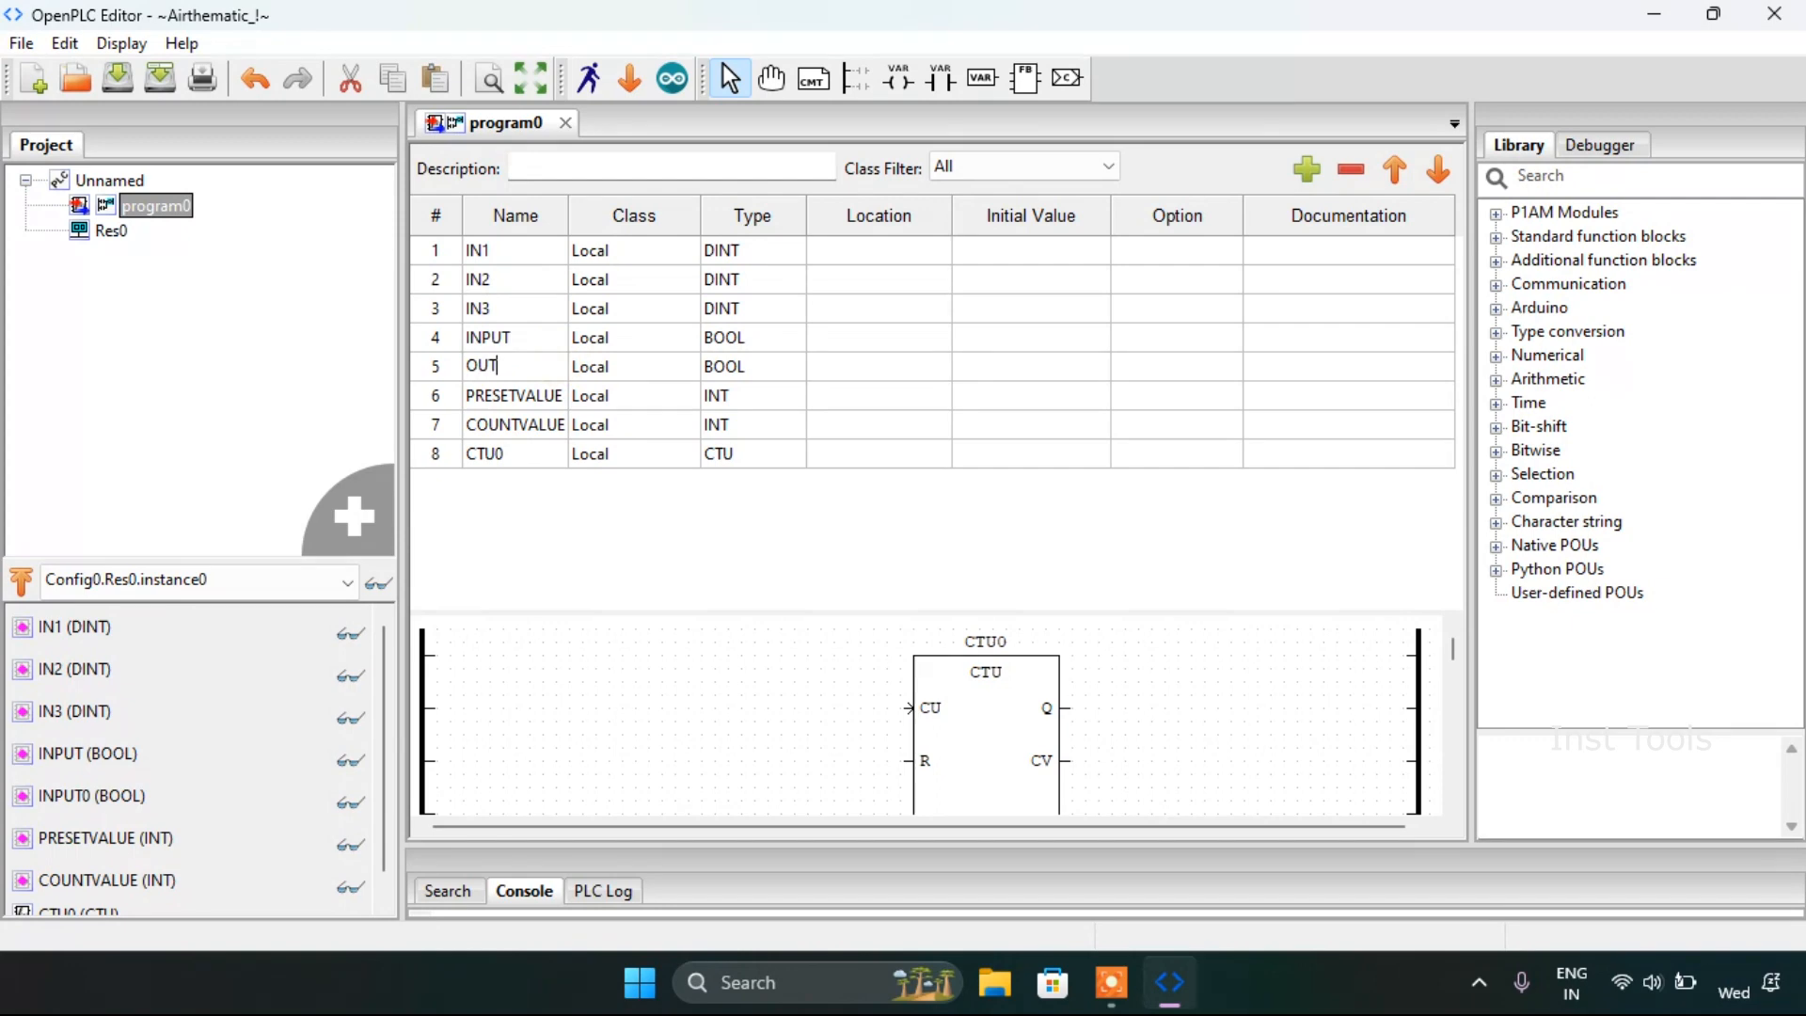
{"action": "type", "text": "PUR"}
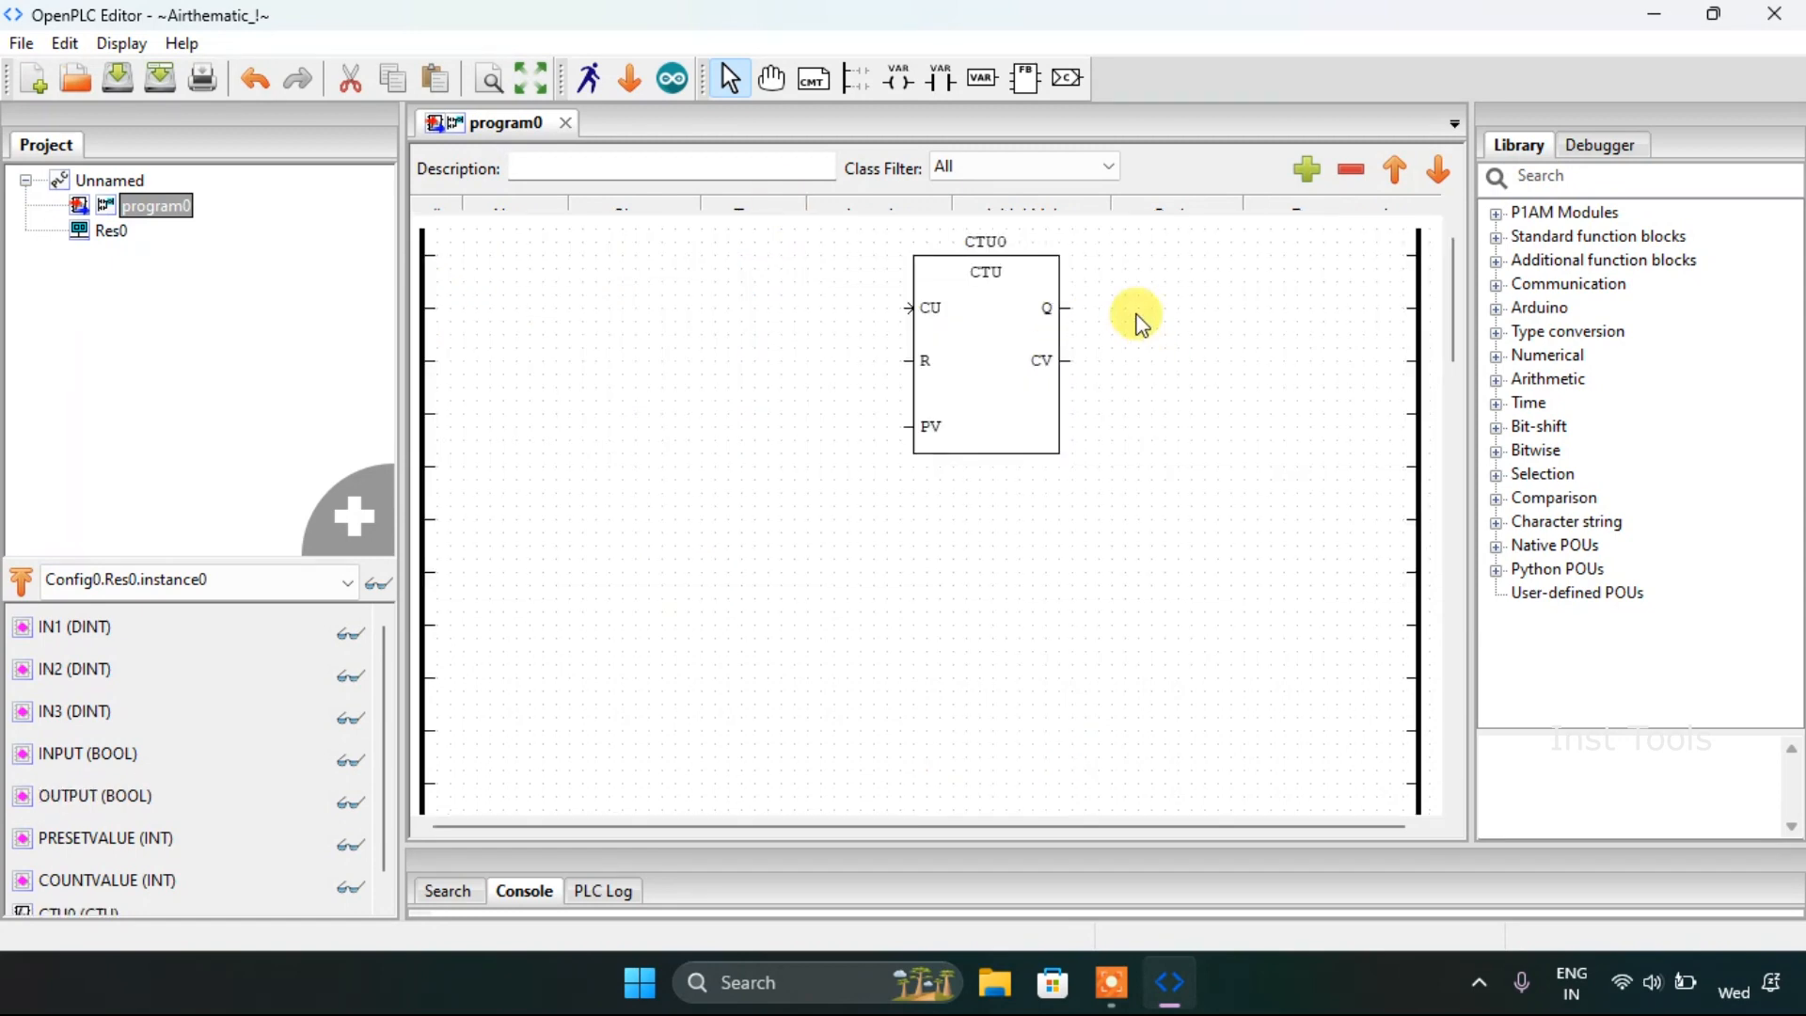
Step: Add an OUTPUT coil on CTU0's Q output and move the ADD block beneath CTU0
{"action": "right_click", "coordinate": [1134, 322]}
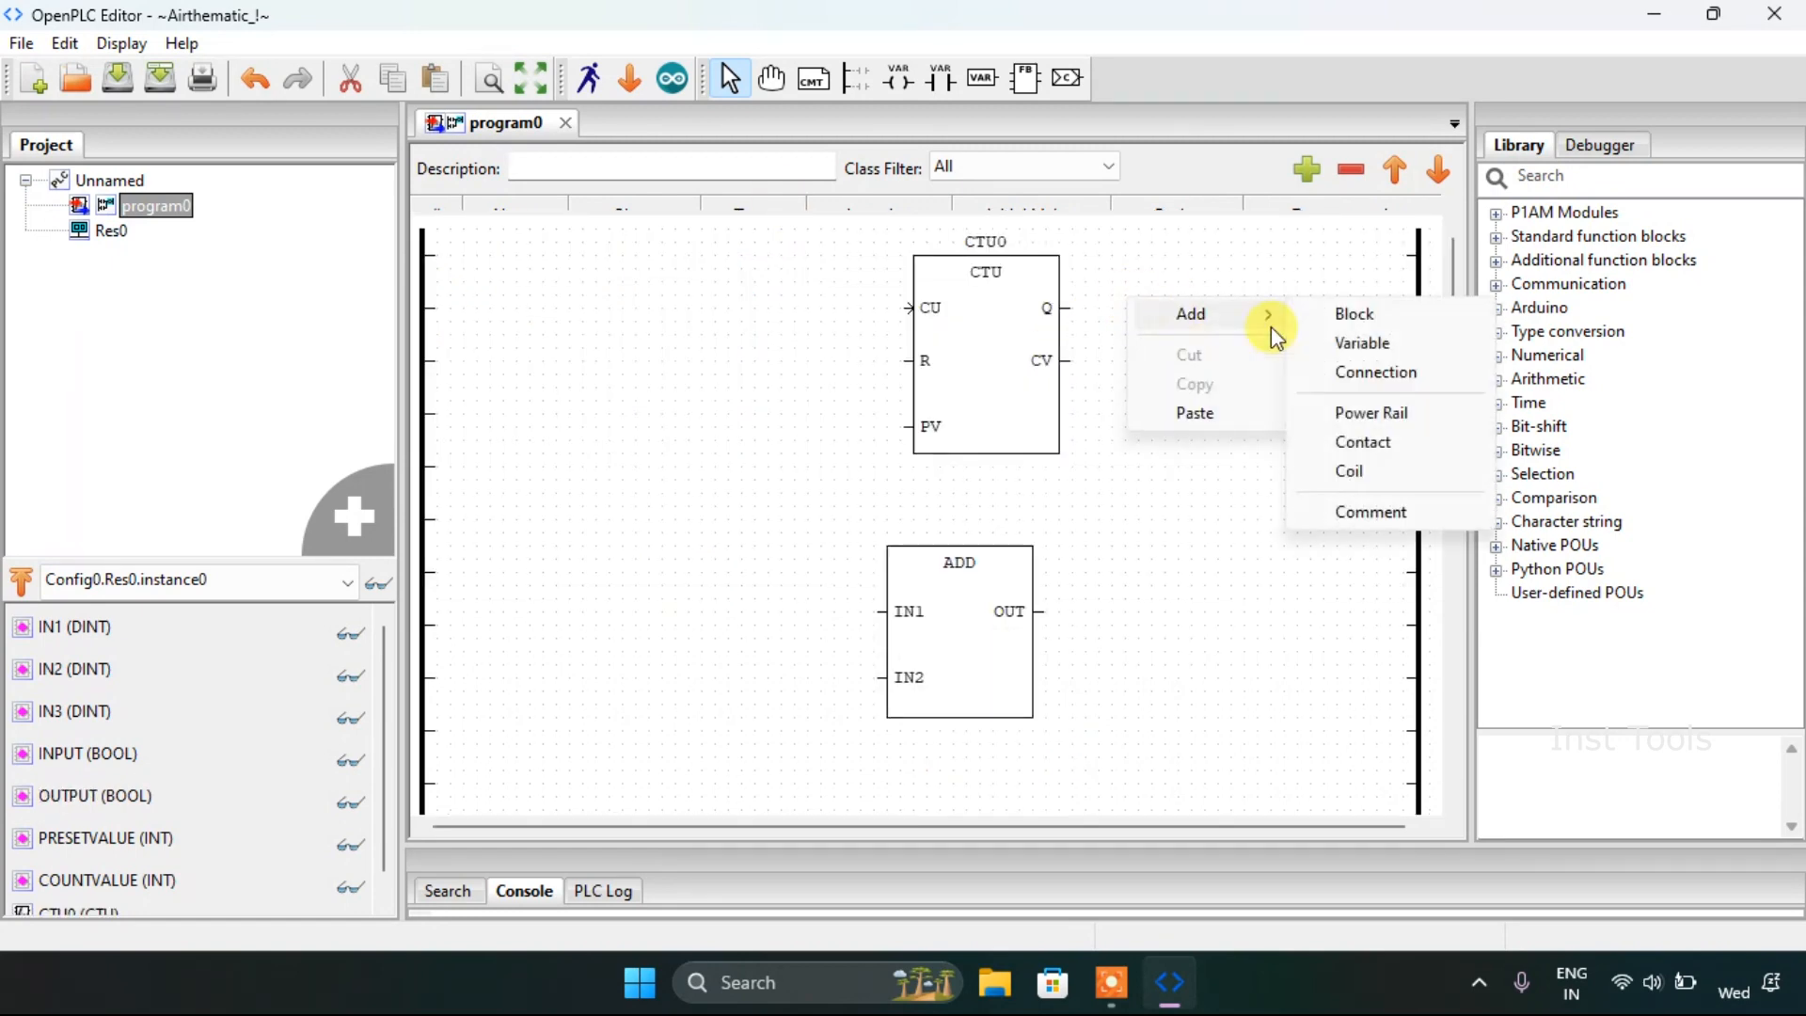
{"action": "left_click", "coordinate": [1349, 470]}
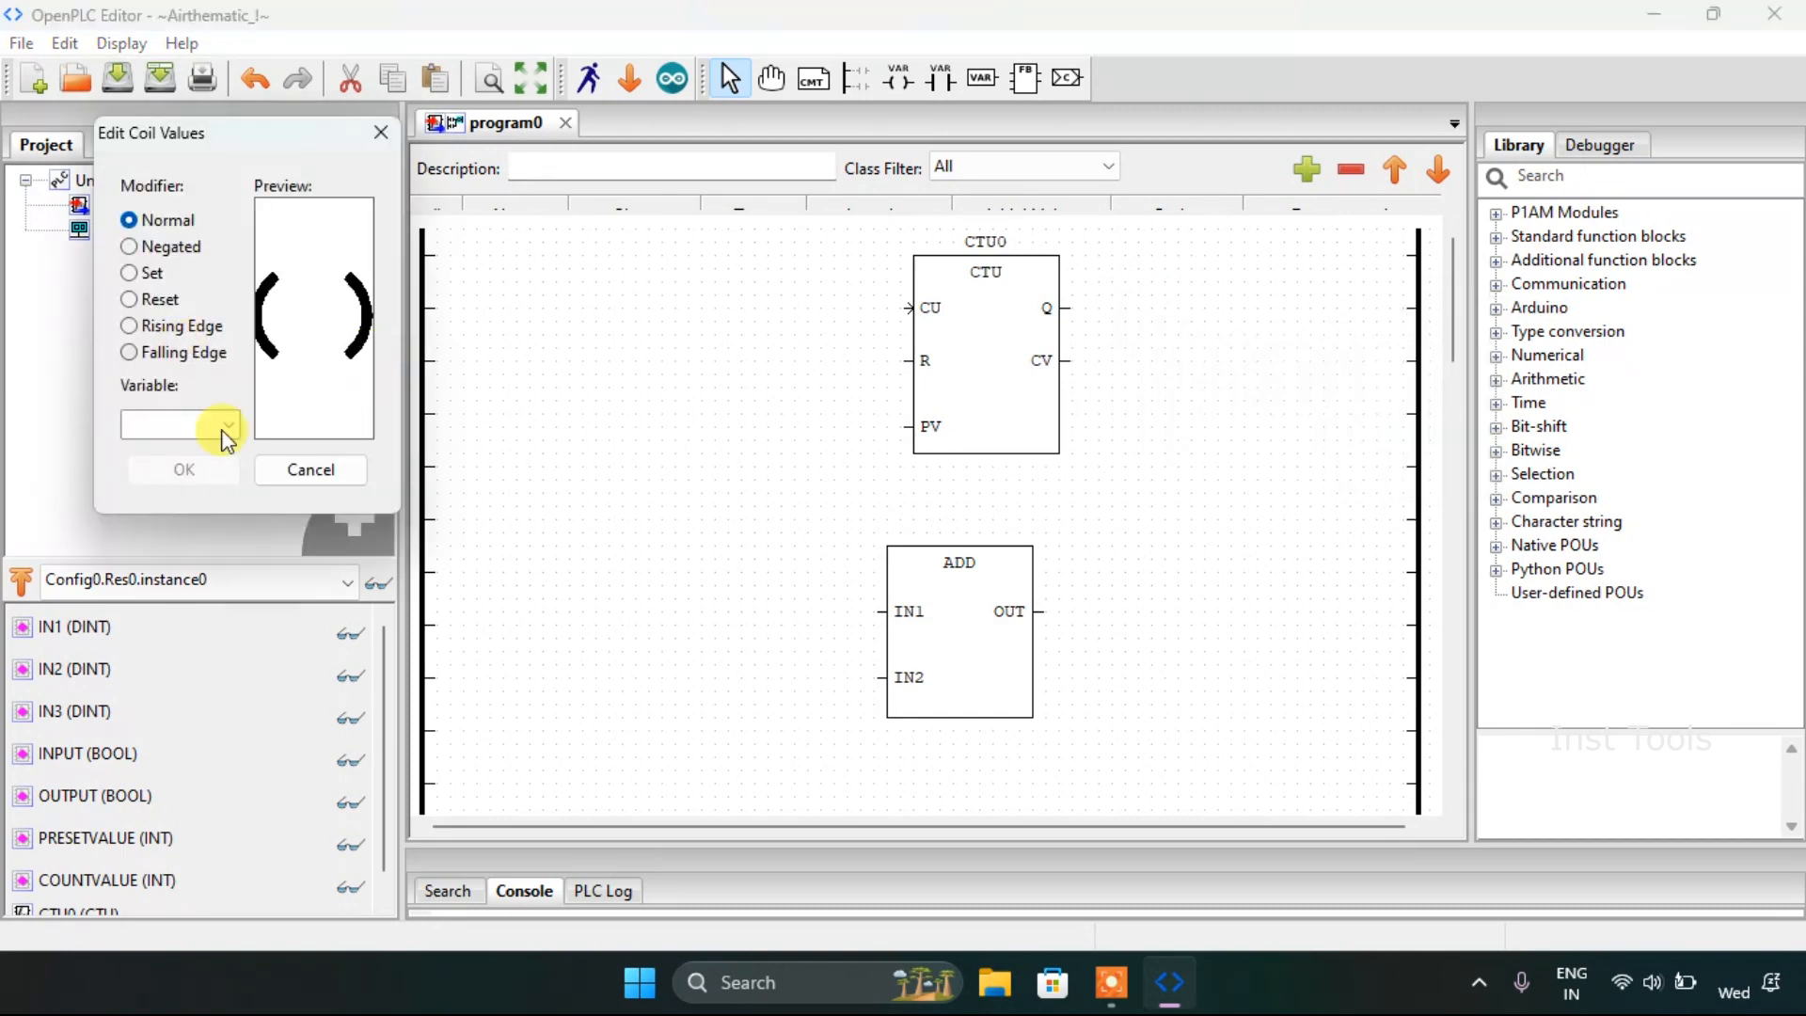
{"action": "left_click", "coordinate": [227, 425]}
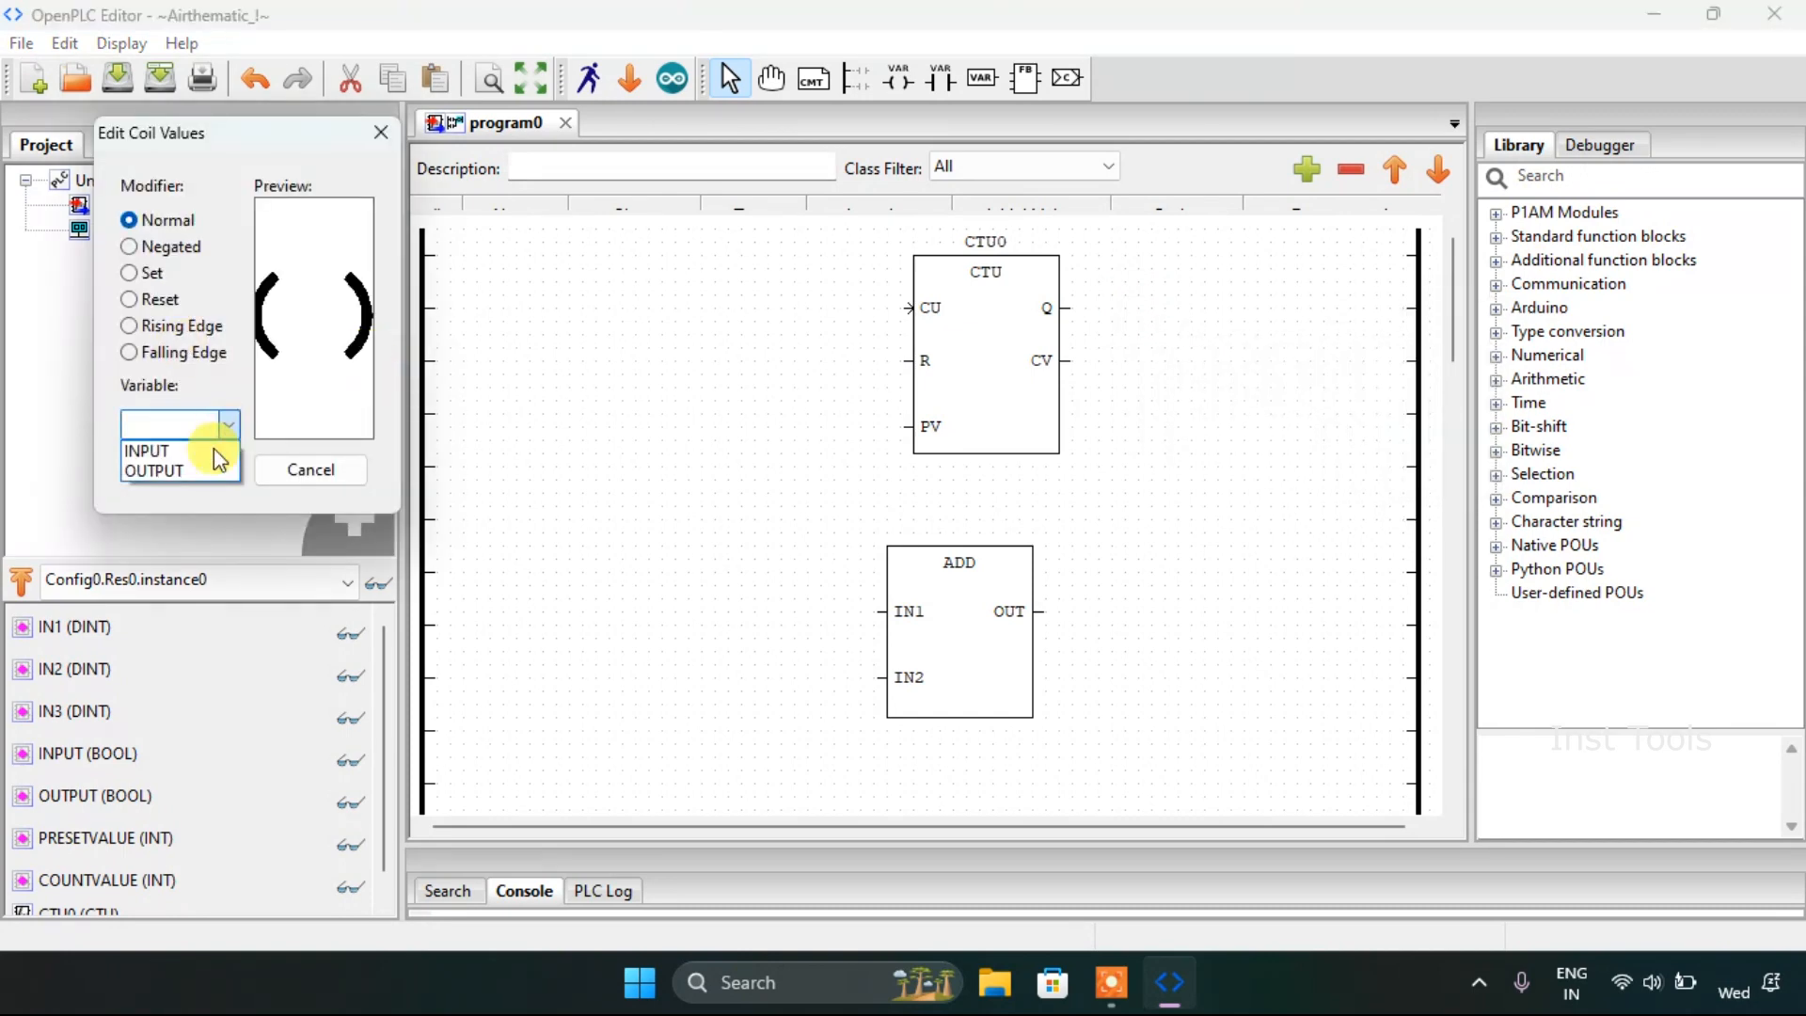
{"action": "left_click", "coordinate": [154, 469]}
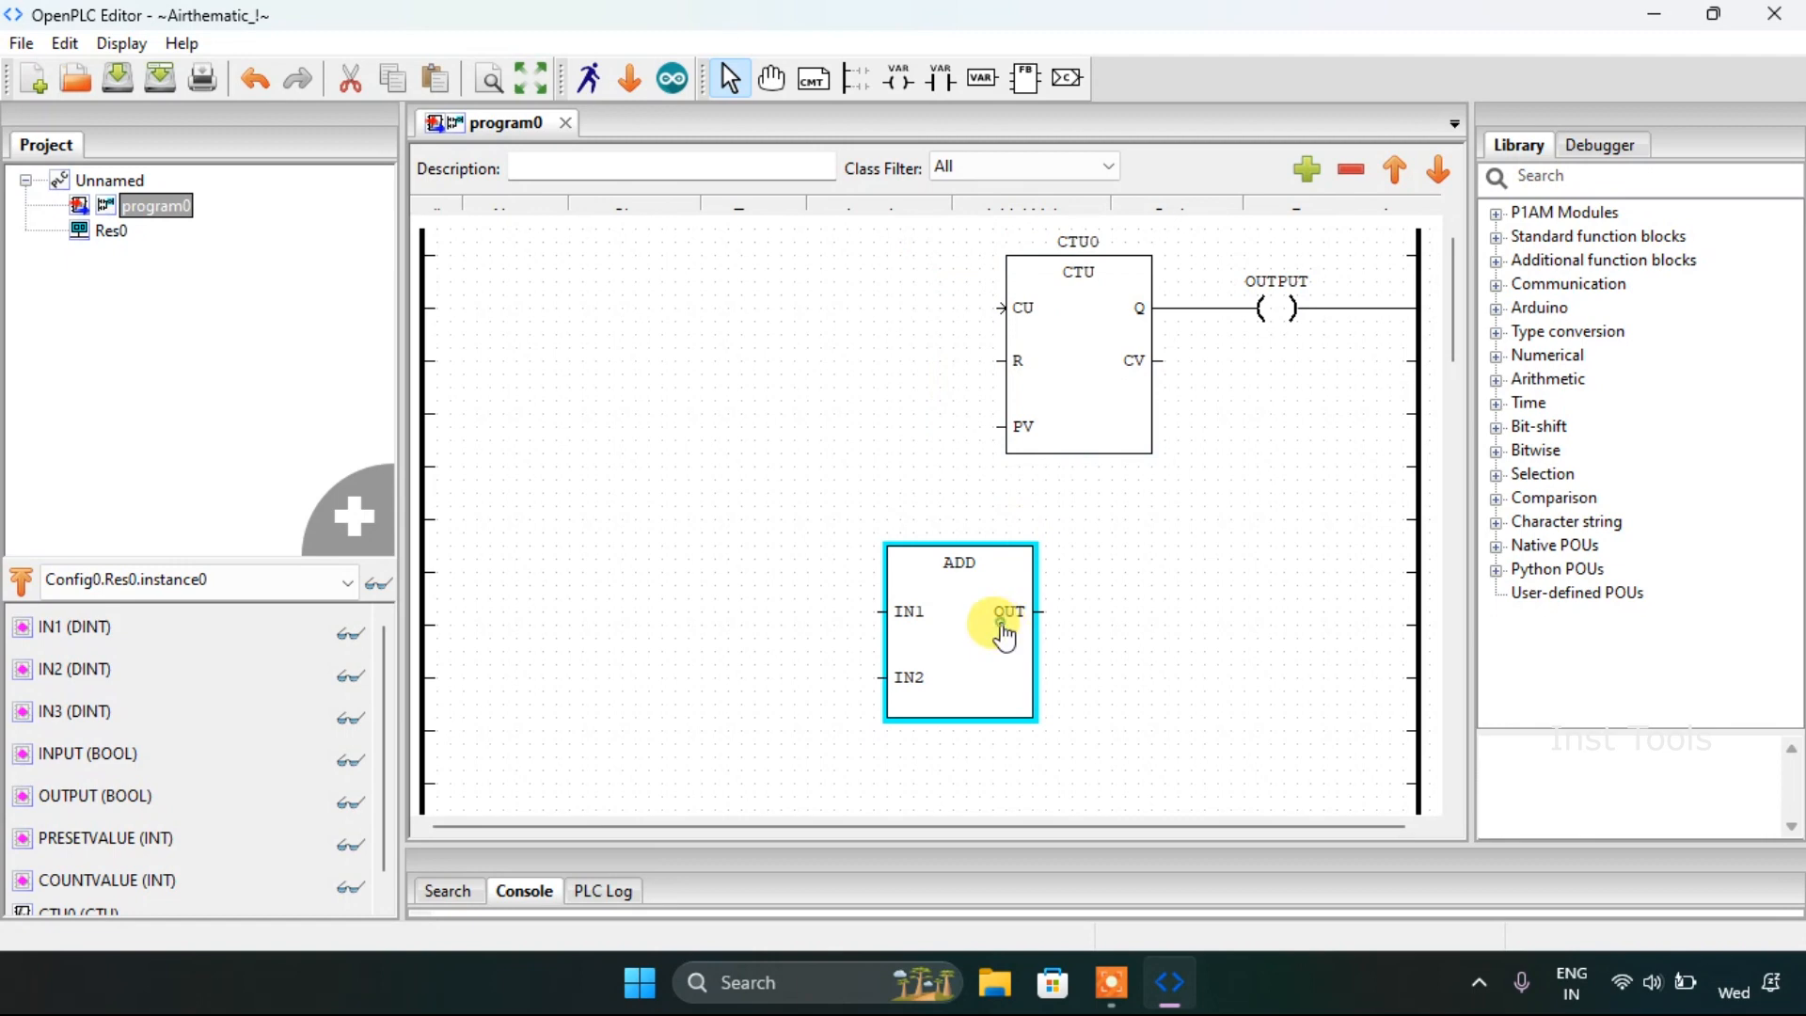
{"action": "left_click_drag", "start_coordinate": [959, 630], "coordinate": [1076, 617]}
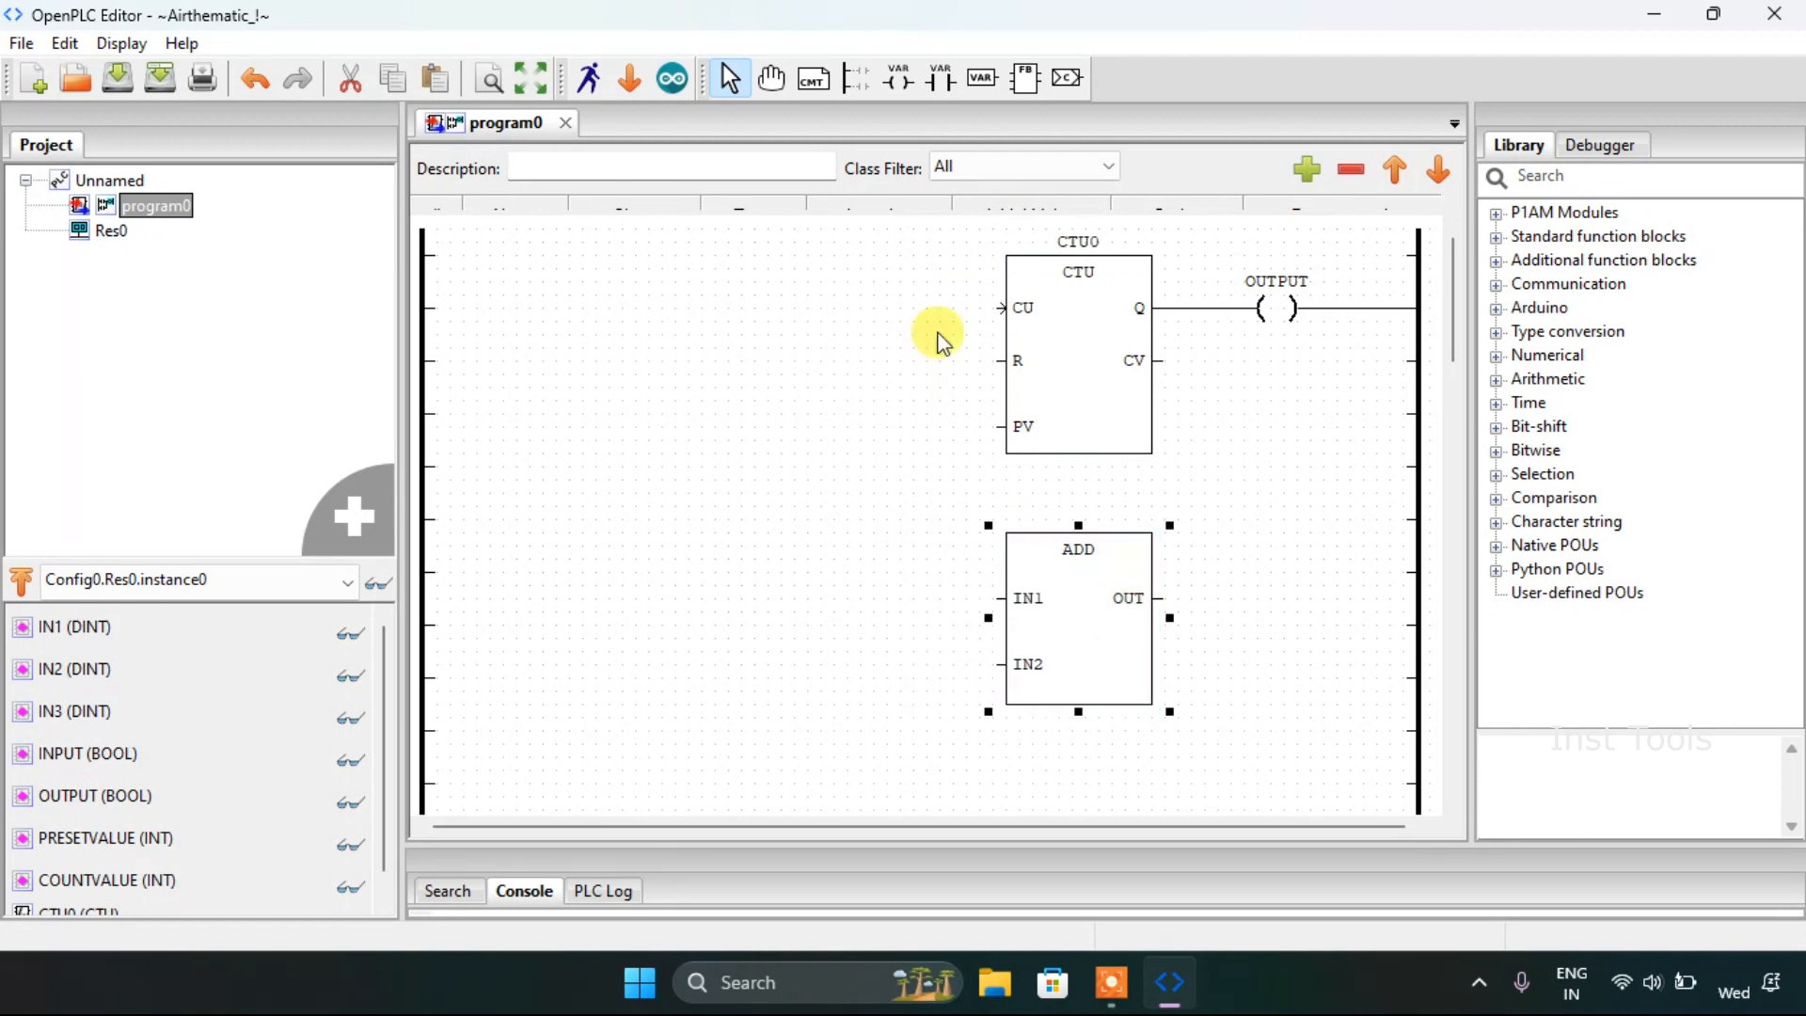
Step: Add an INPUT contact and connect it from the left rail to CTU0's CU input
{"action": "right_click", "coordinate": [938, 341]}
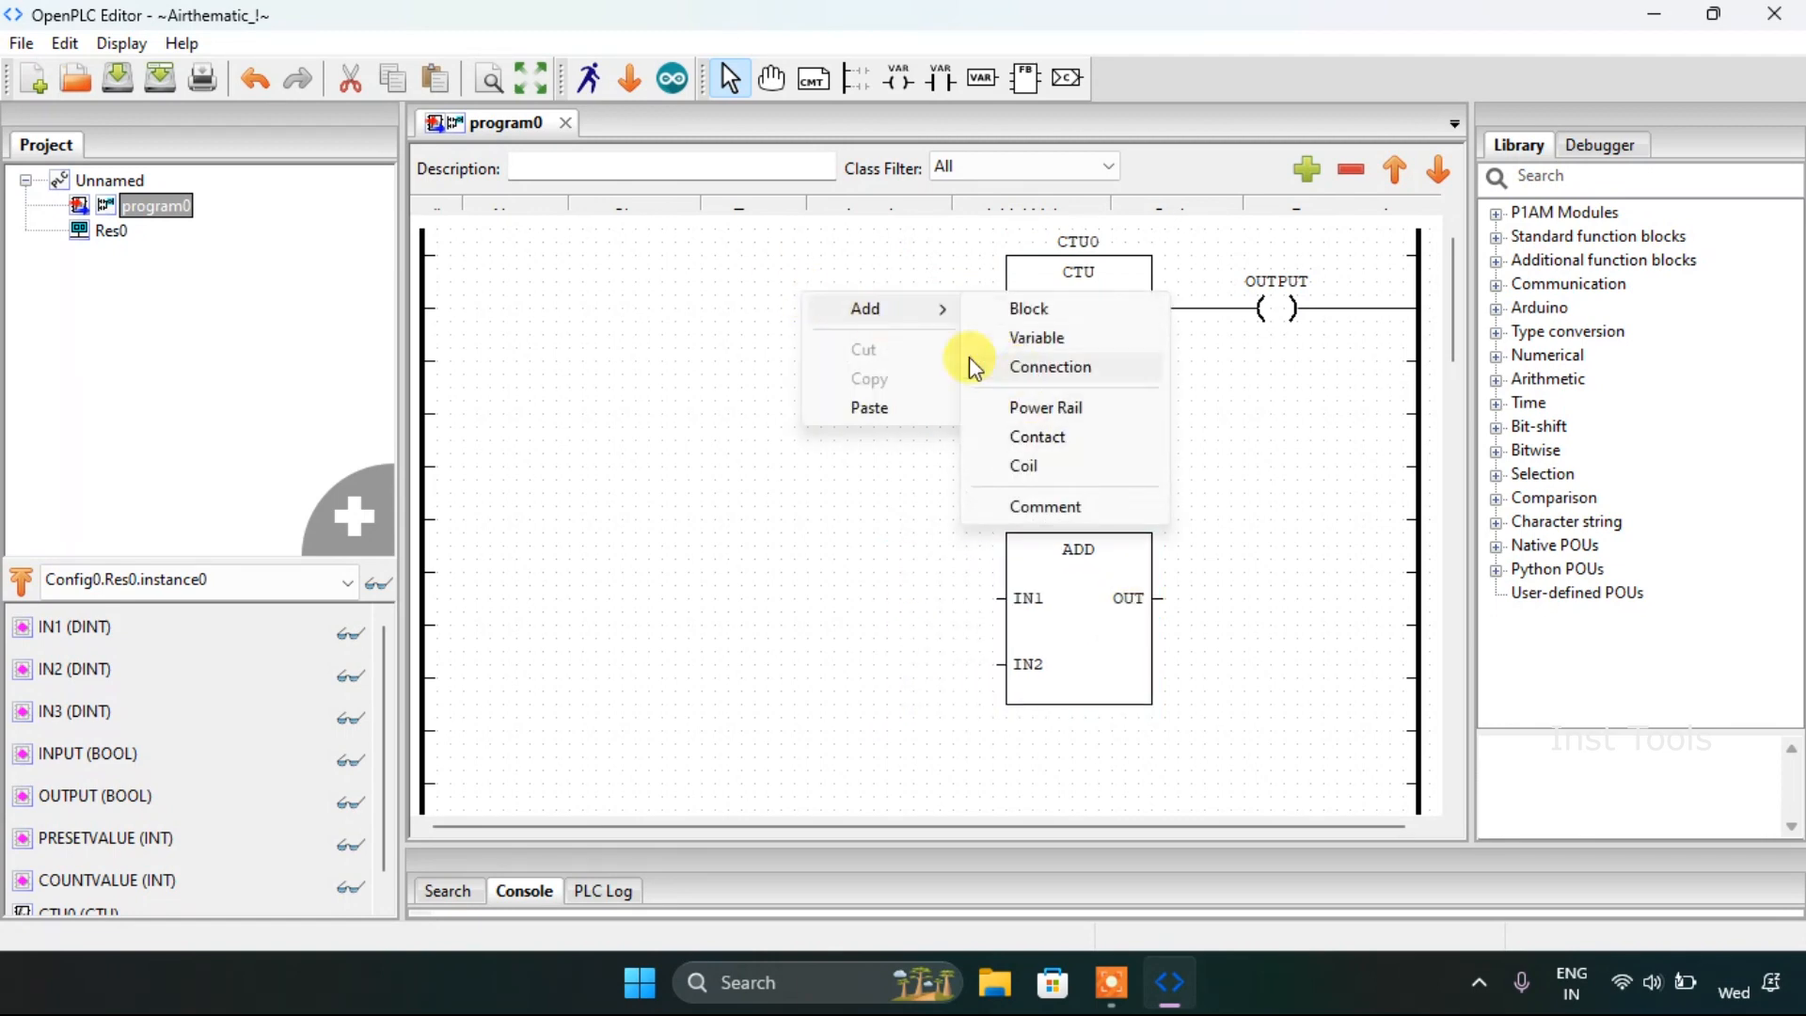
{"action": "mouse_move", "coordinate": [1036, 436]}
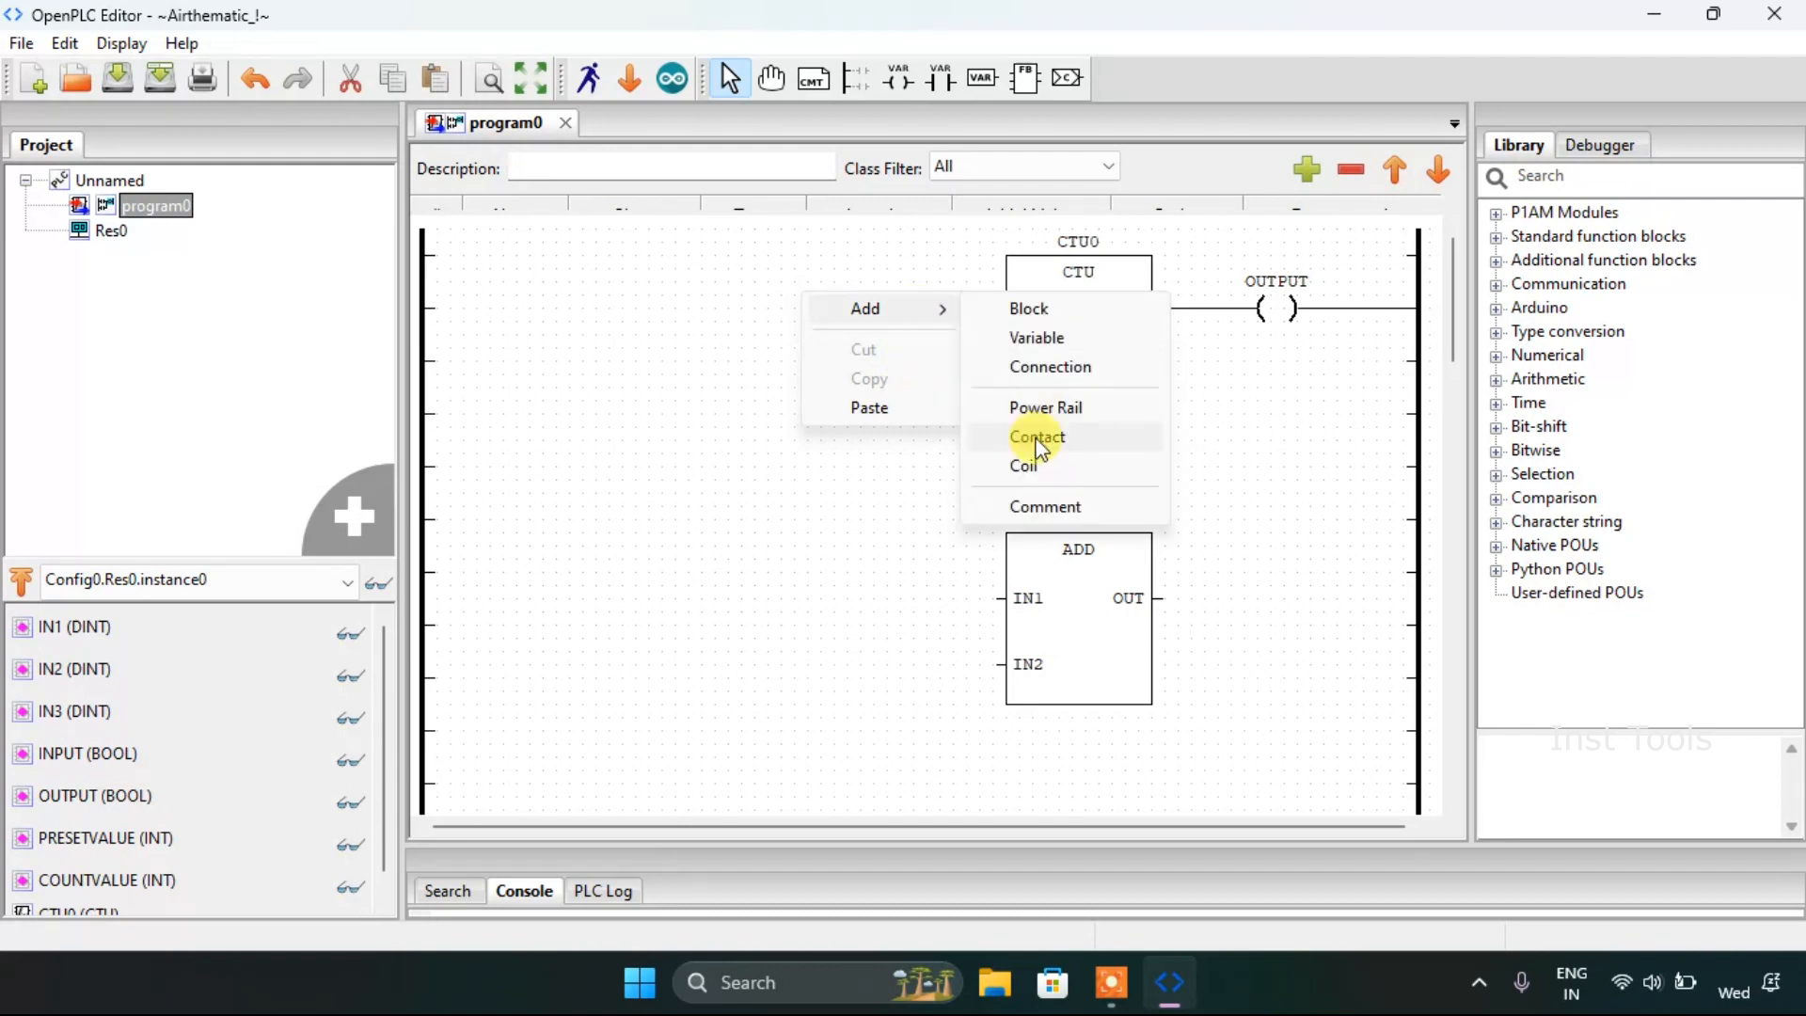
{"action": "left_click", "coordinate": [1034, 436]}
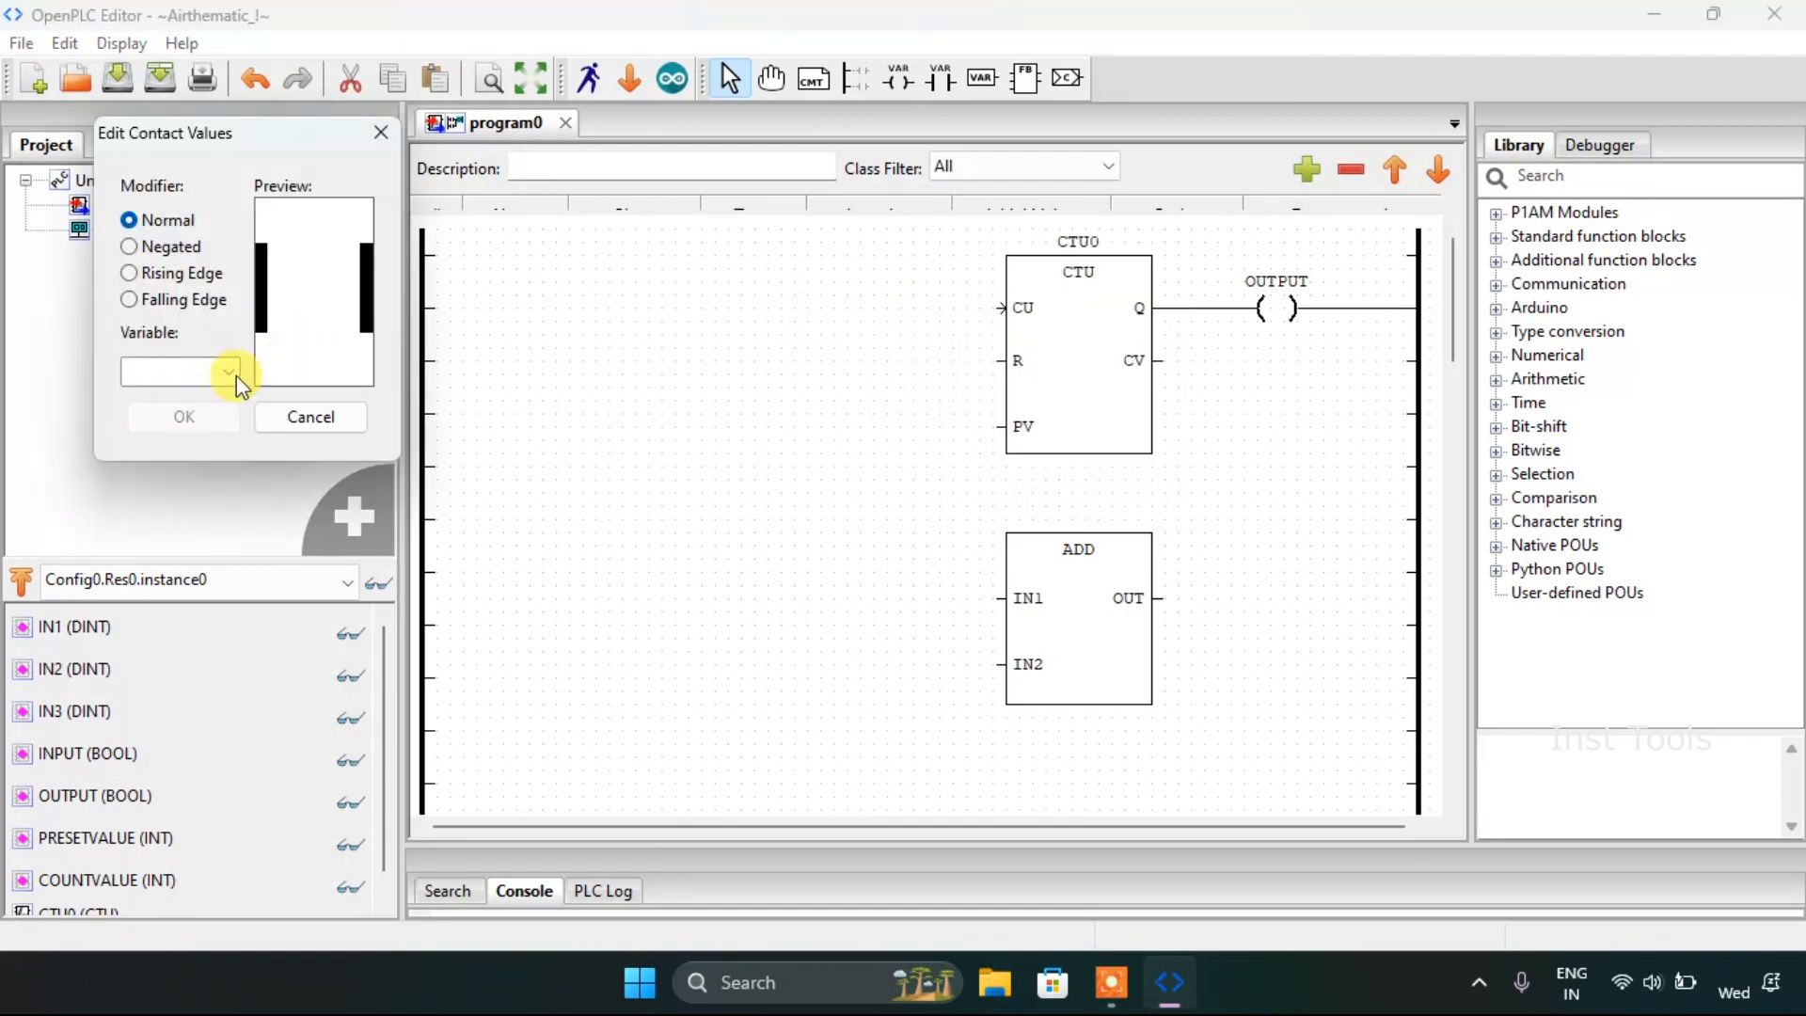
{"action": "left_click", "coordinate": [230, 371]}
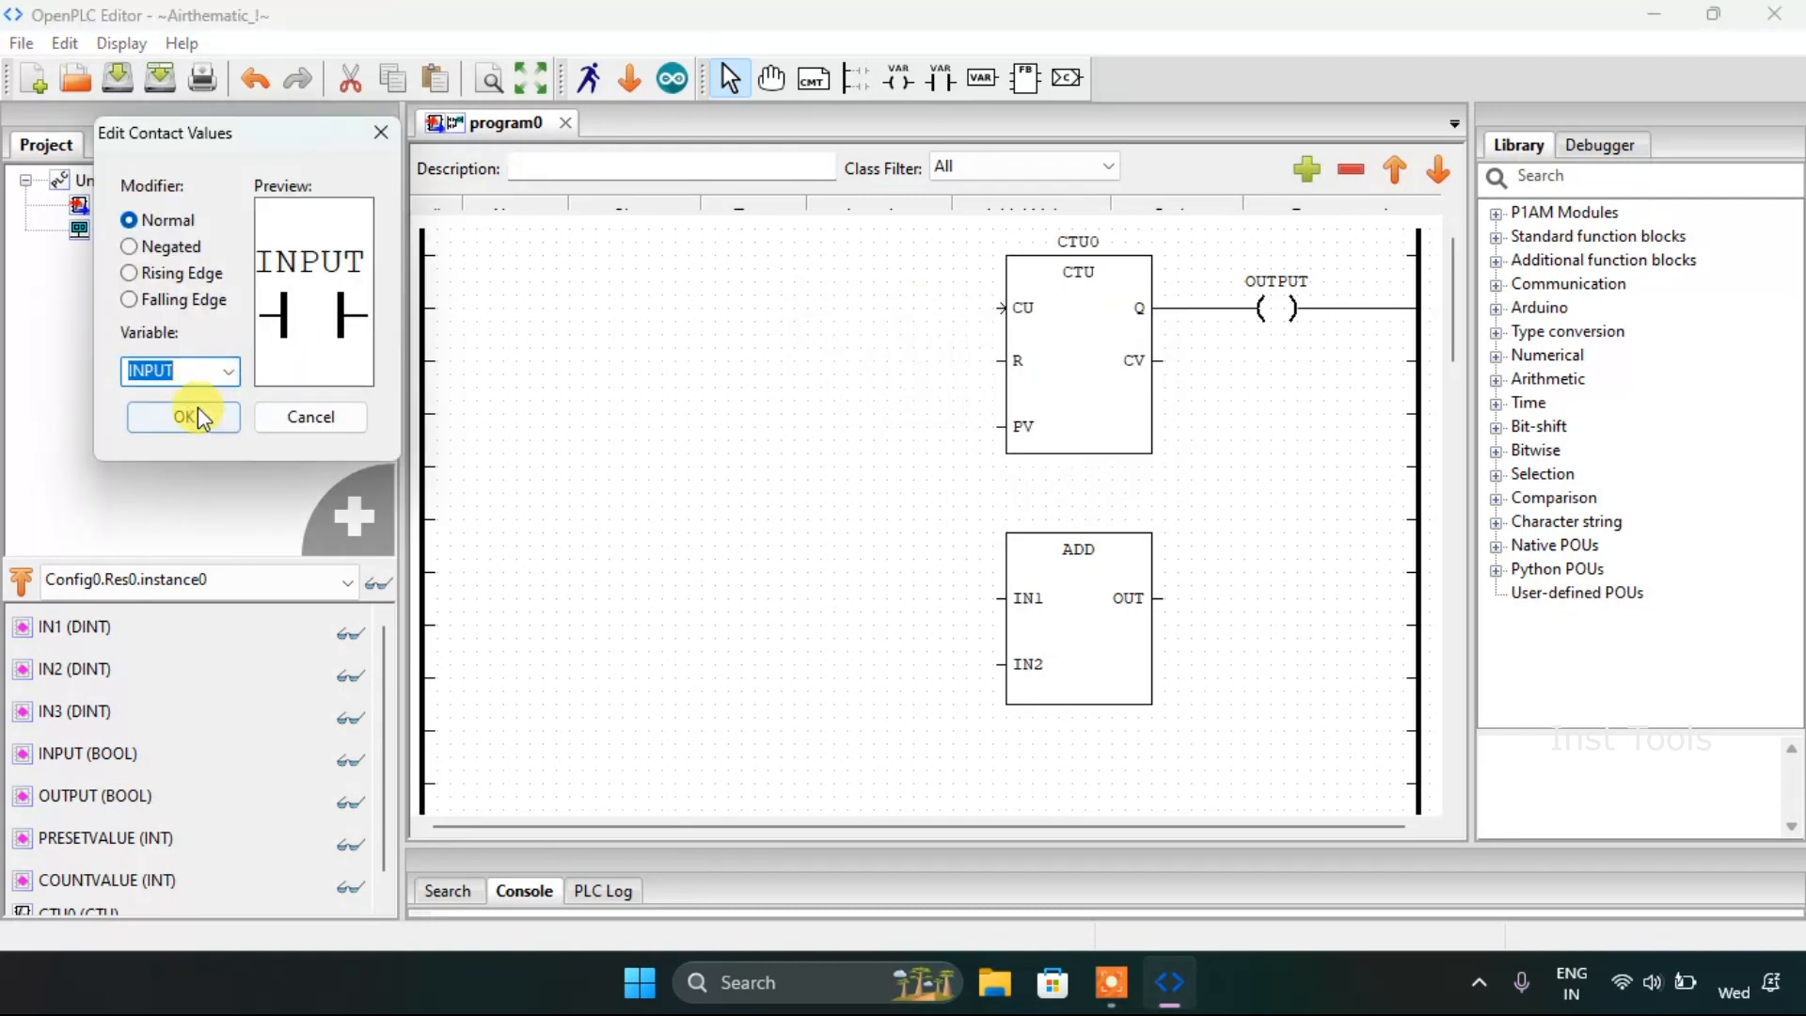
{"action": "left_click", "coordinate": [183, 417]}
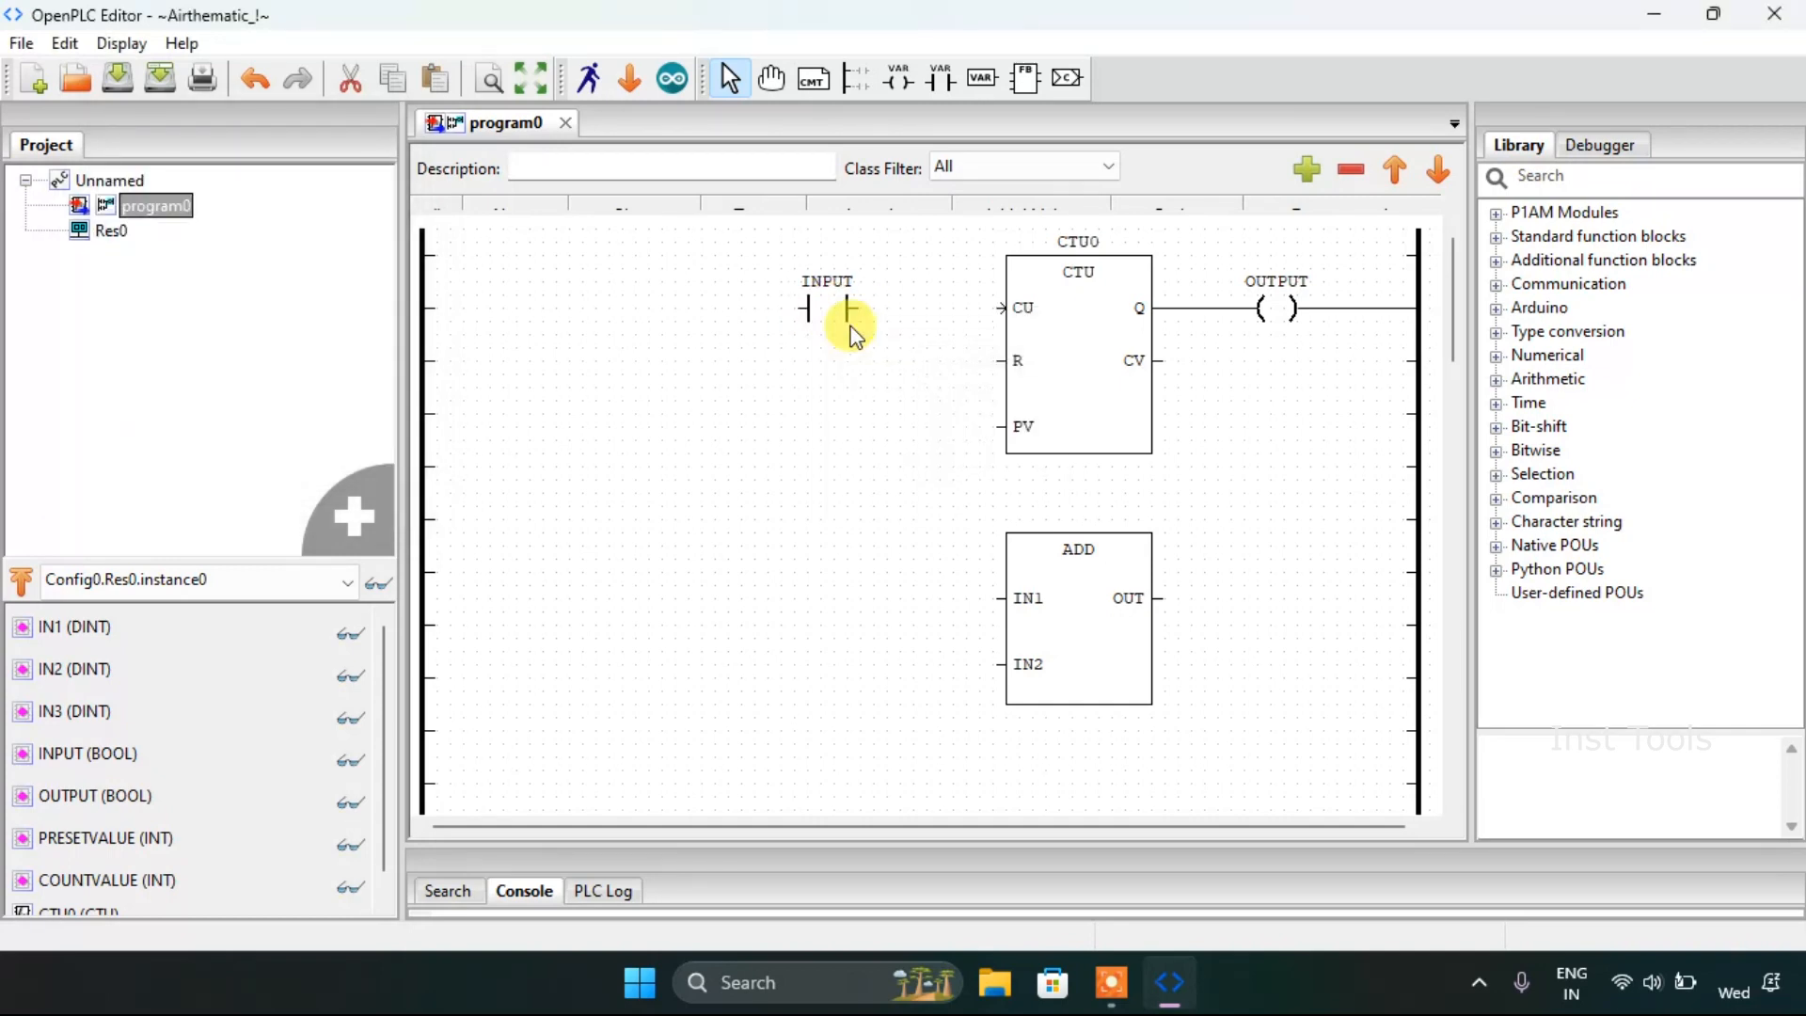
{"action": "left_click_drag", "start_coordinate": [846, 308], "coordinate": [1011, 307]}
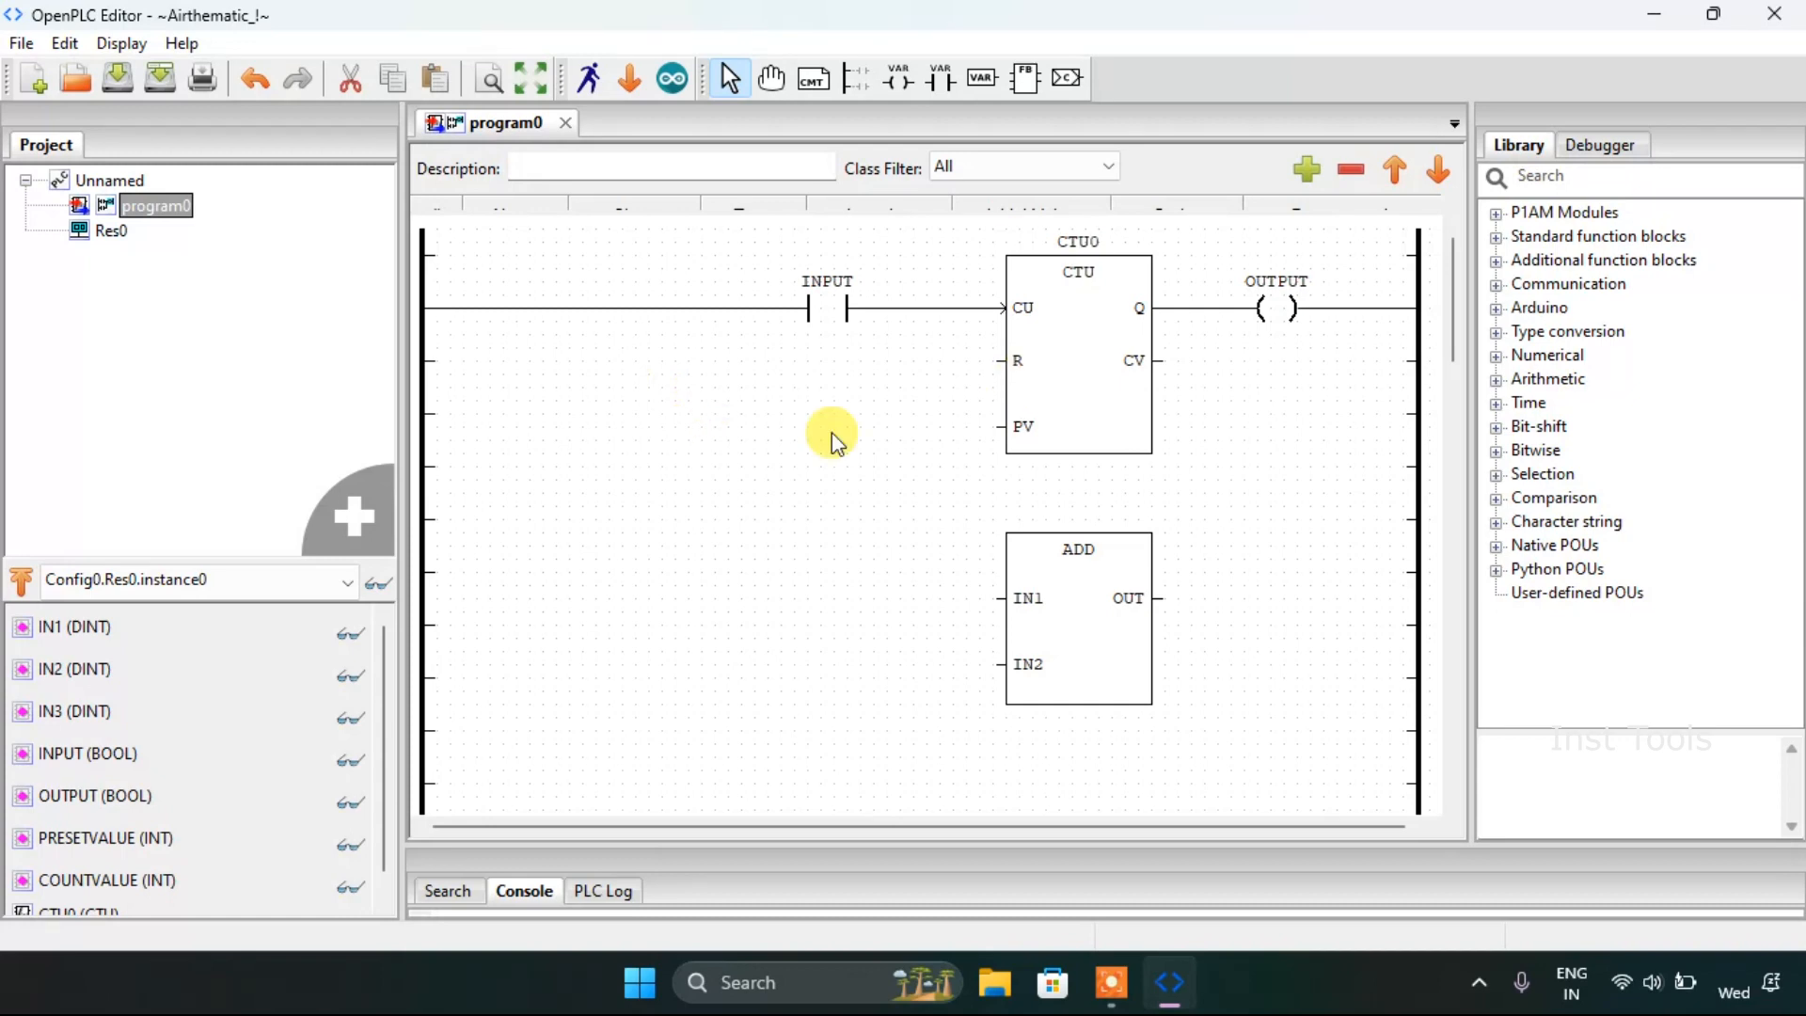
Step: Add a PRESETVALUE variable block feeding the counter's PV input
{"action": "right_click", "coordinate": [832, 440]}
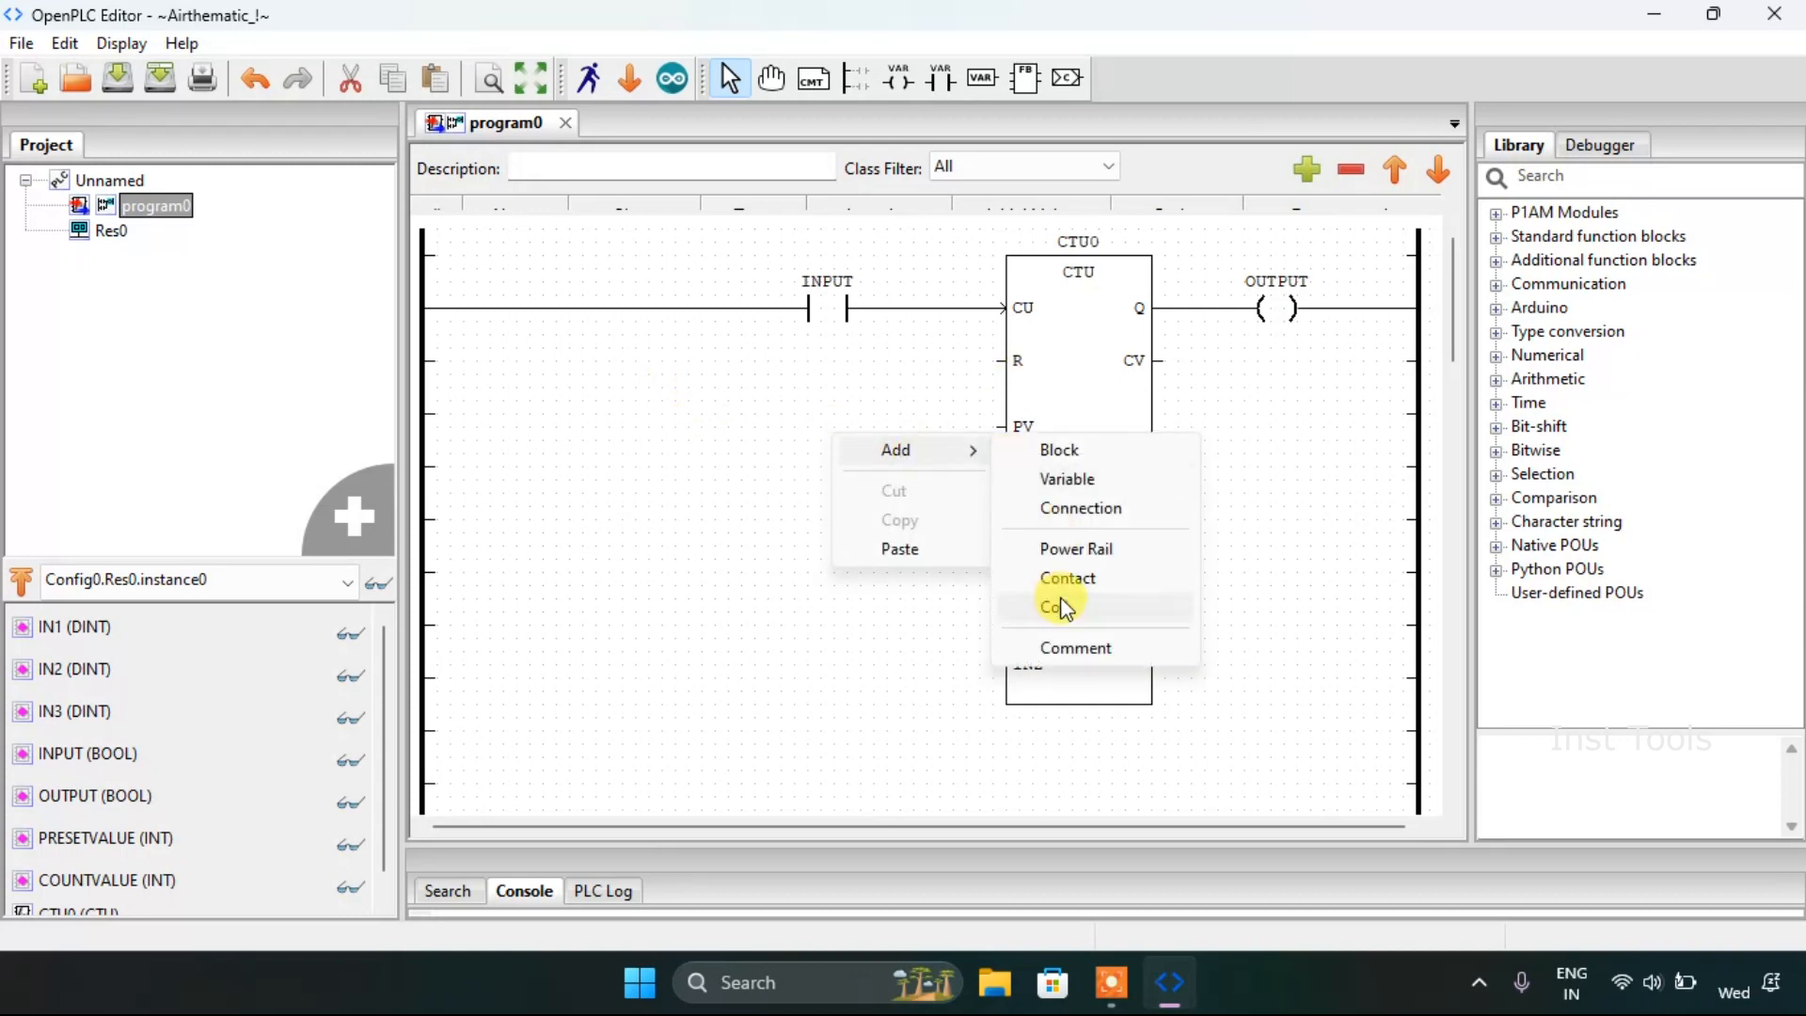
{"action": "left_click", "coordinate": [1065, 478]}
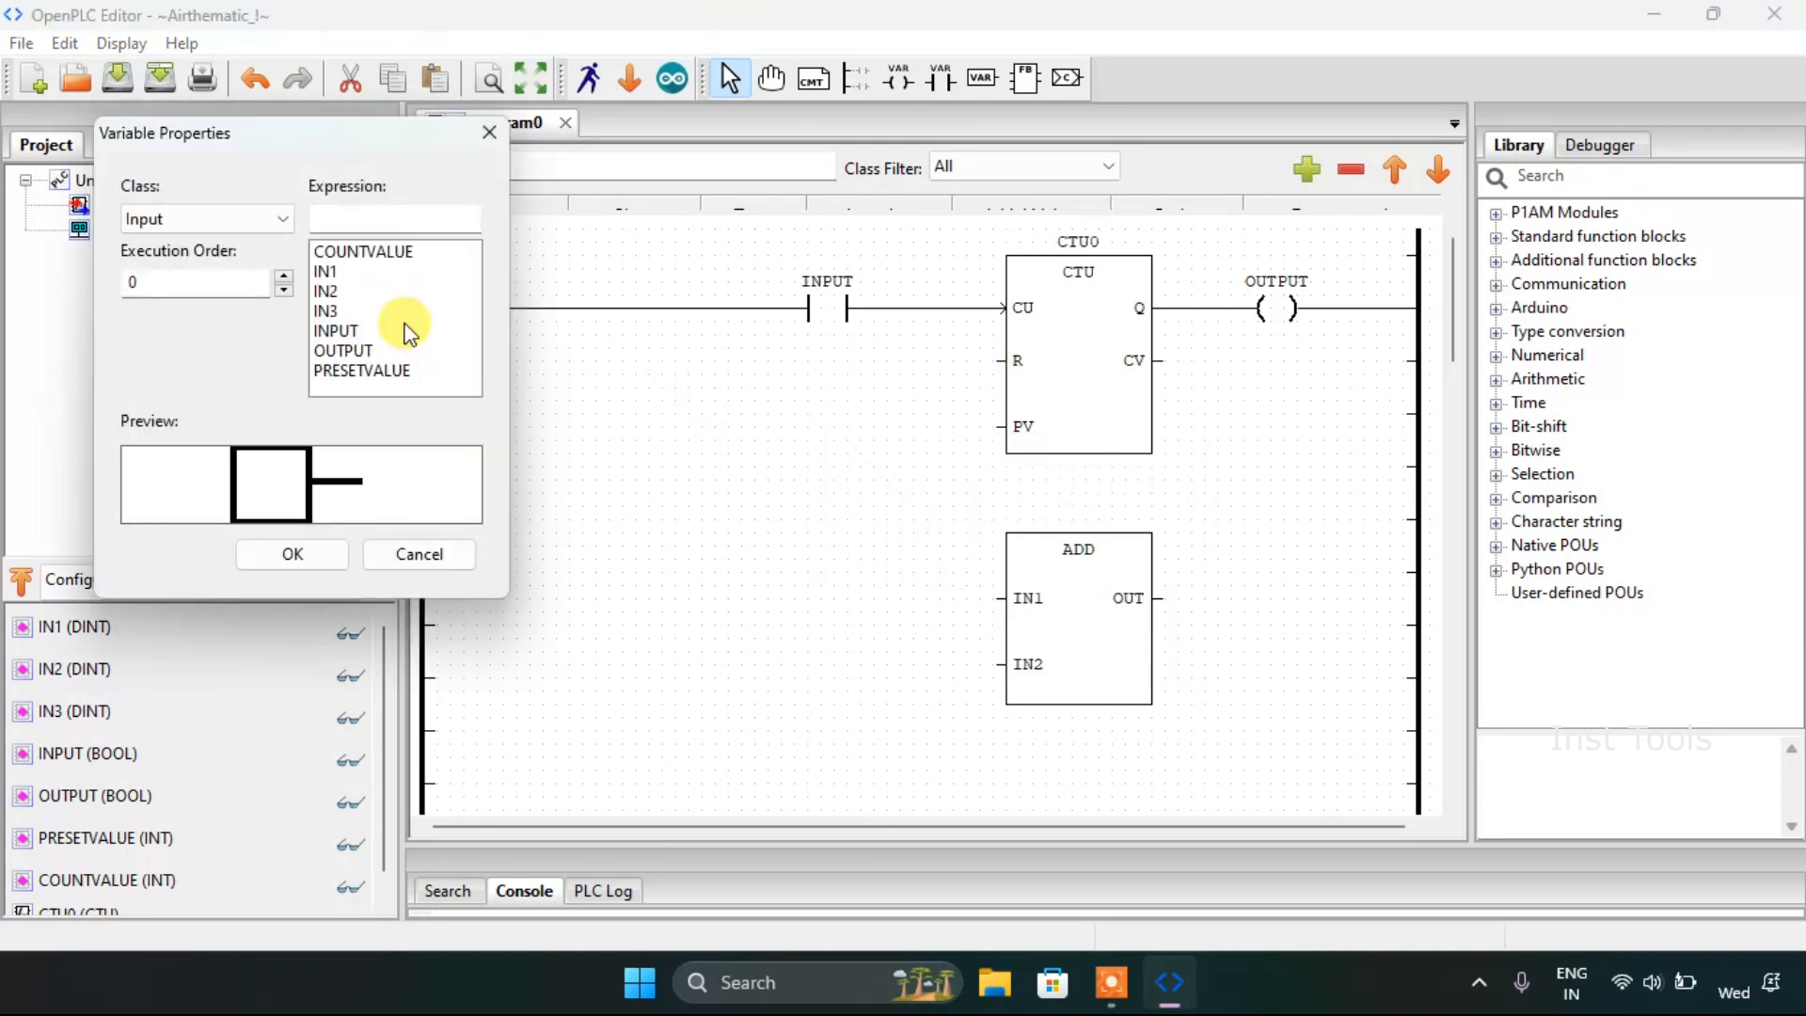
{"action": "left_click", "coordinate": [361, 371]}
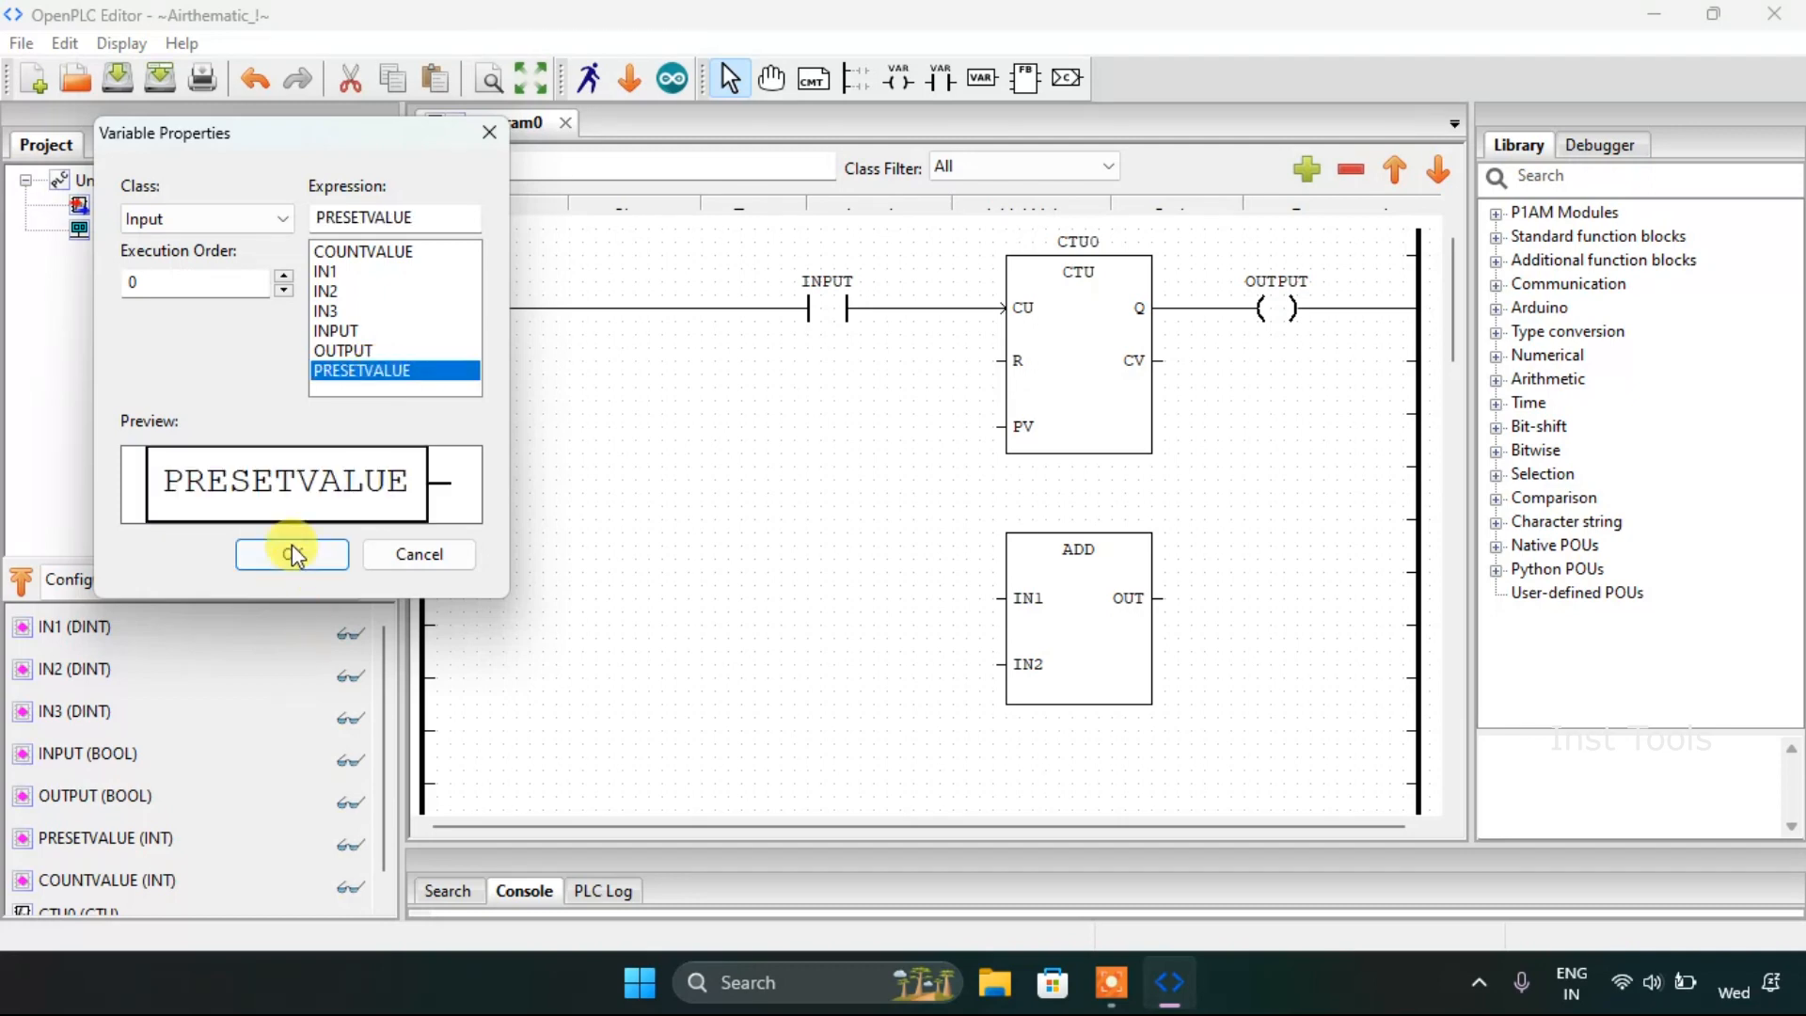
{"action": "left_click", "coordinate": [292, 553]}
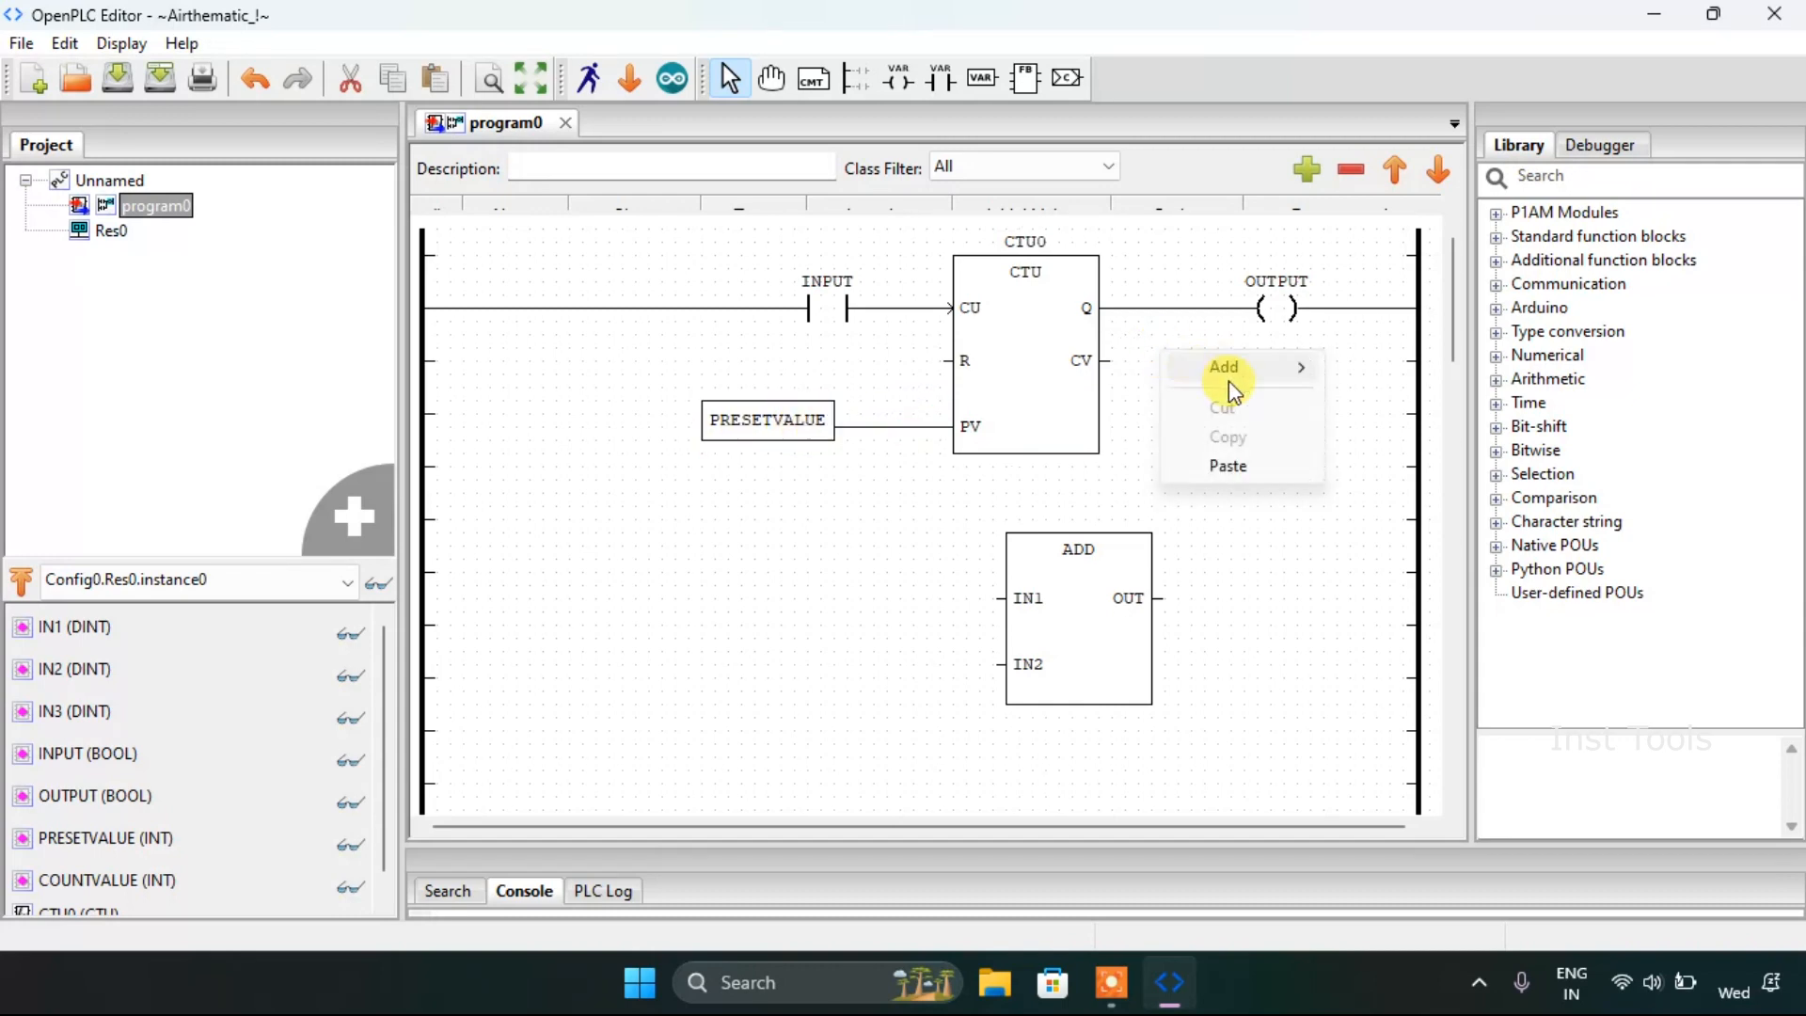
Step: Add a COUNTVALUE variable block and set its class to Output for the CV pin
{"action": "left_click", "coordinate": [1223, 367]}
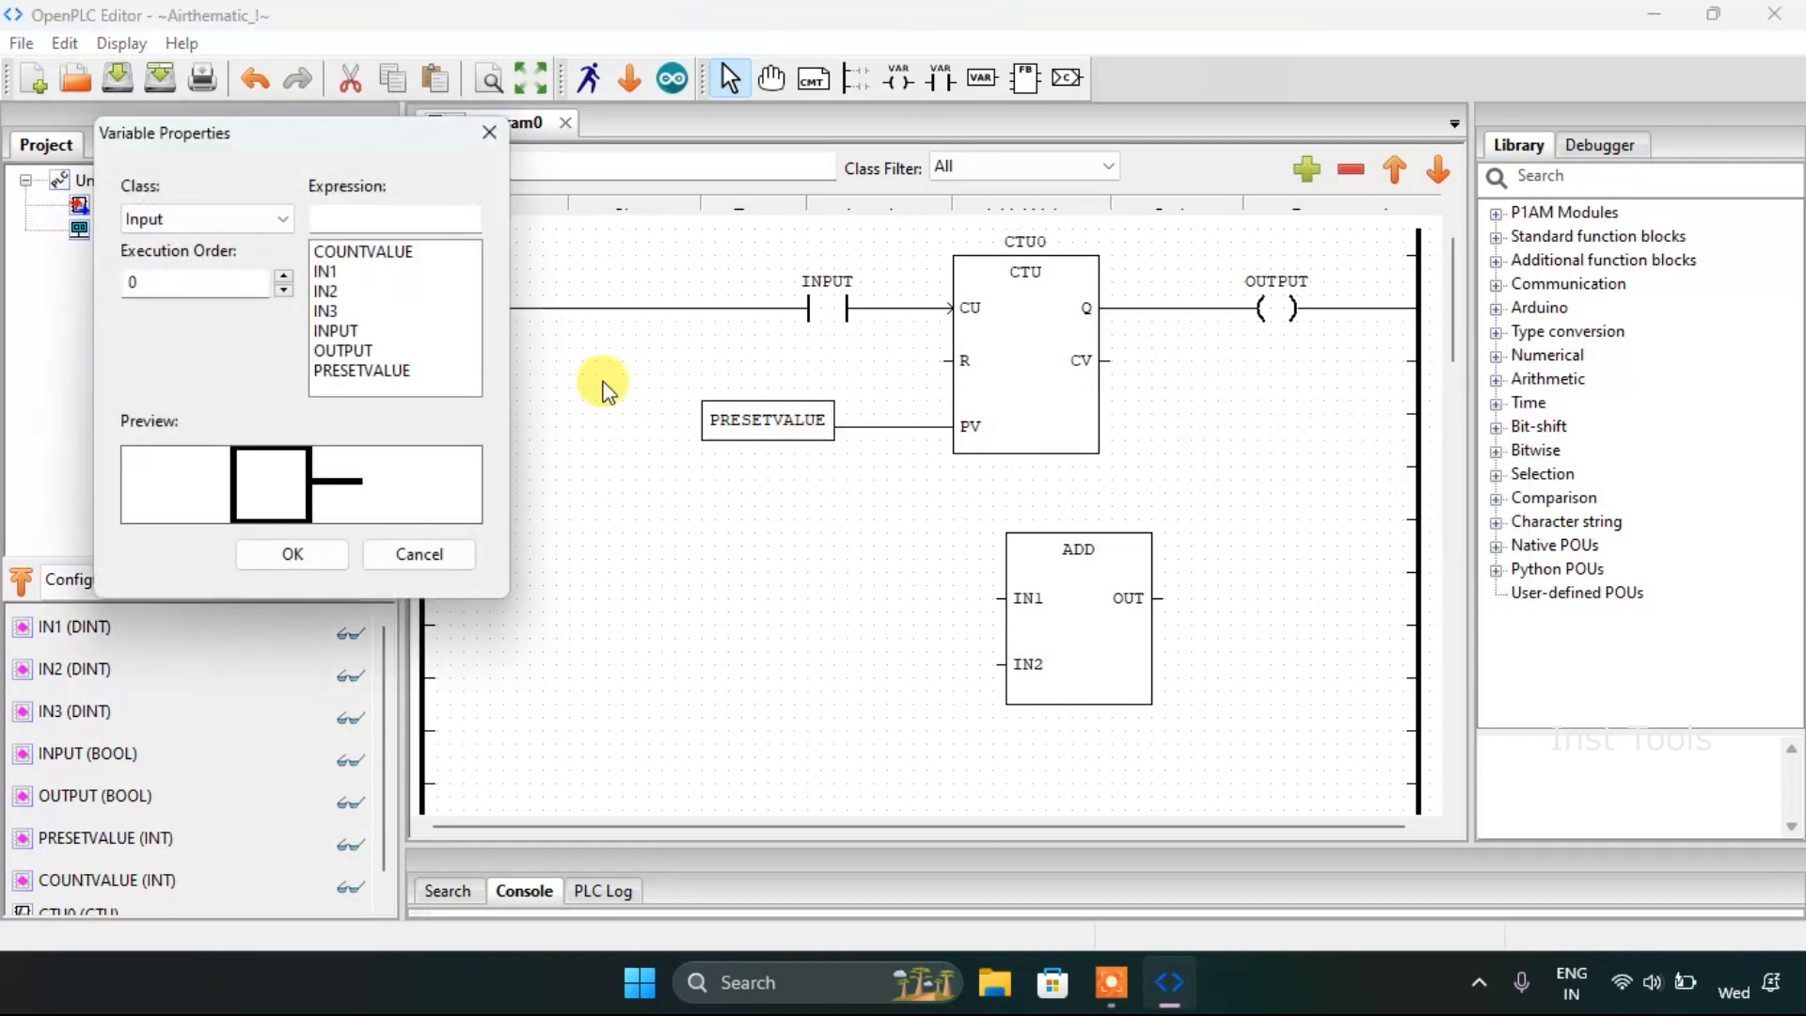
{"action": "left_click", "coordinate": [363, 250]}
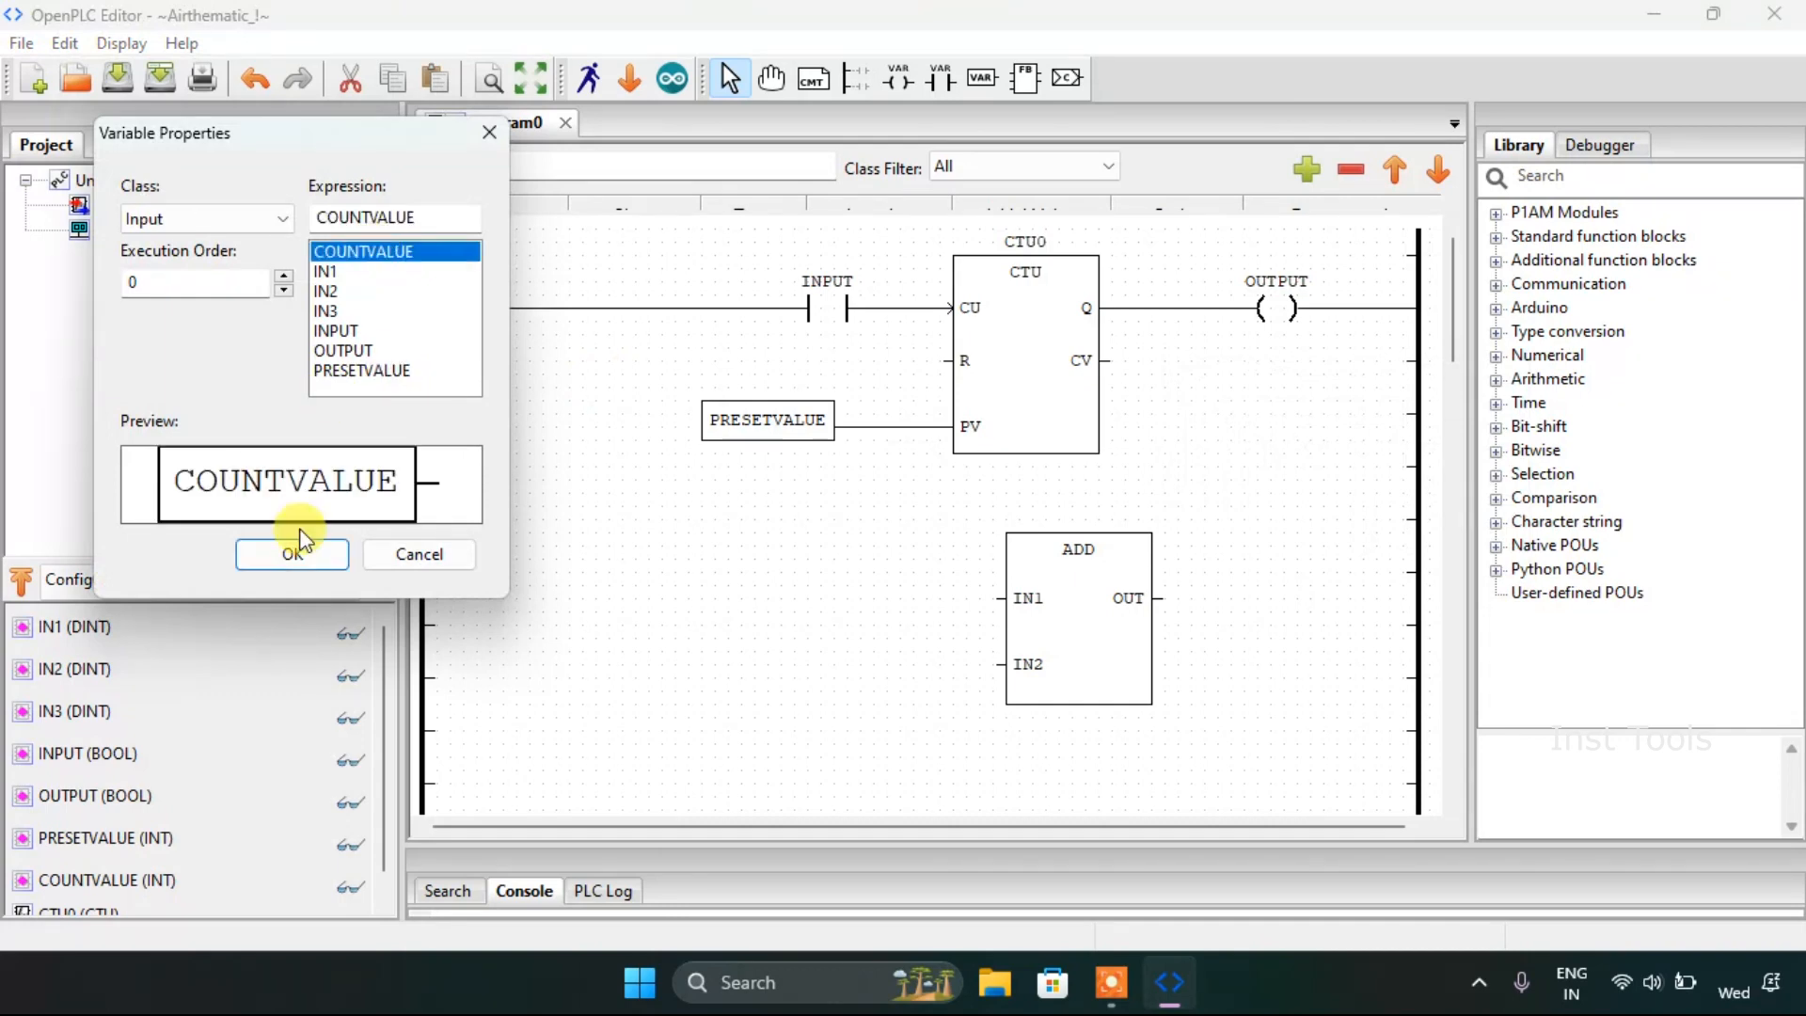
{"action": "left_click", "coordinate": [292, 553]}
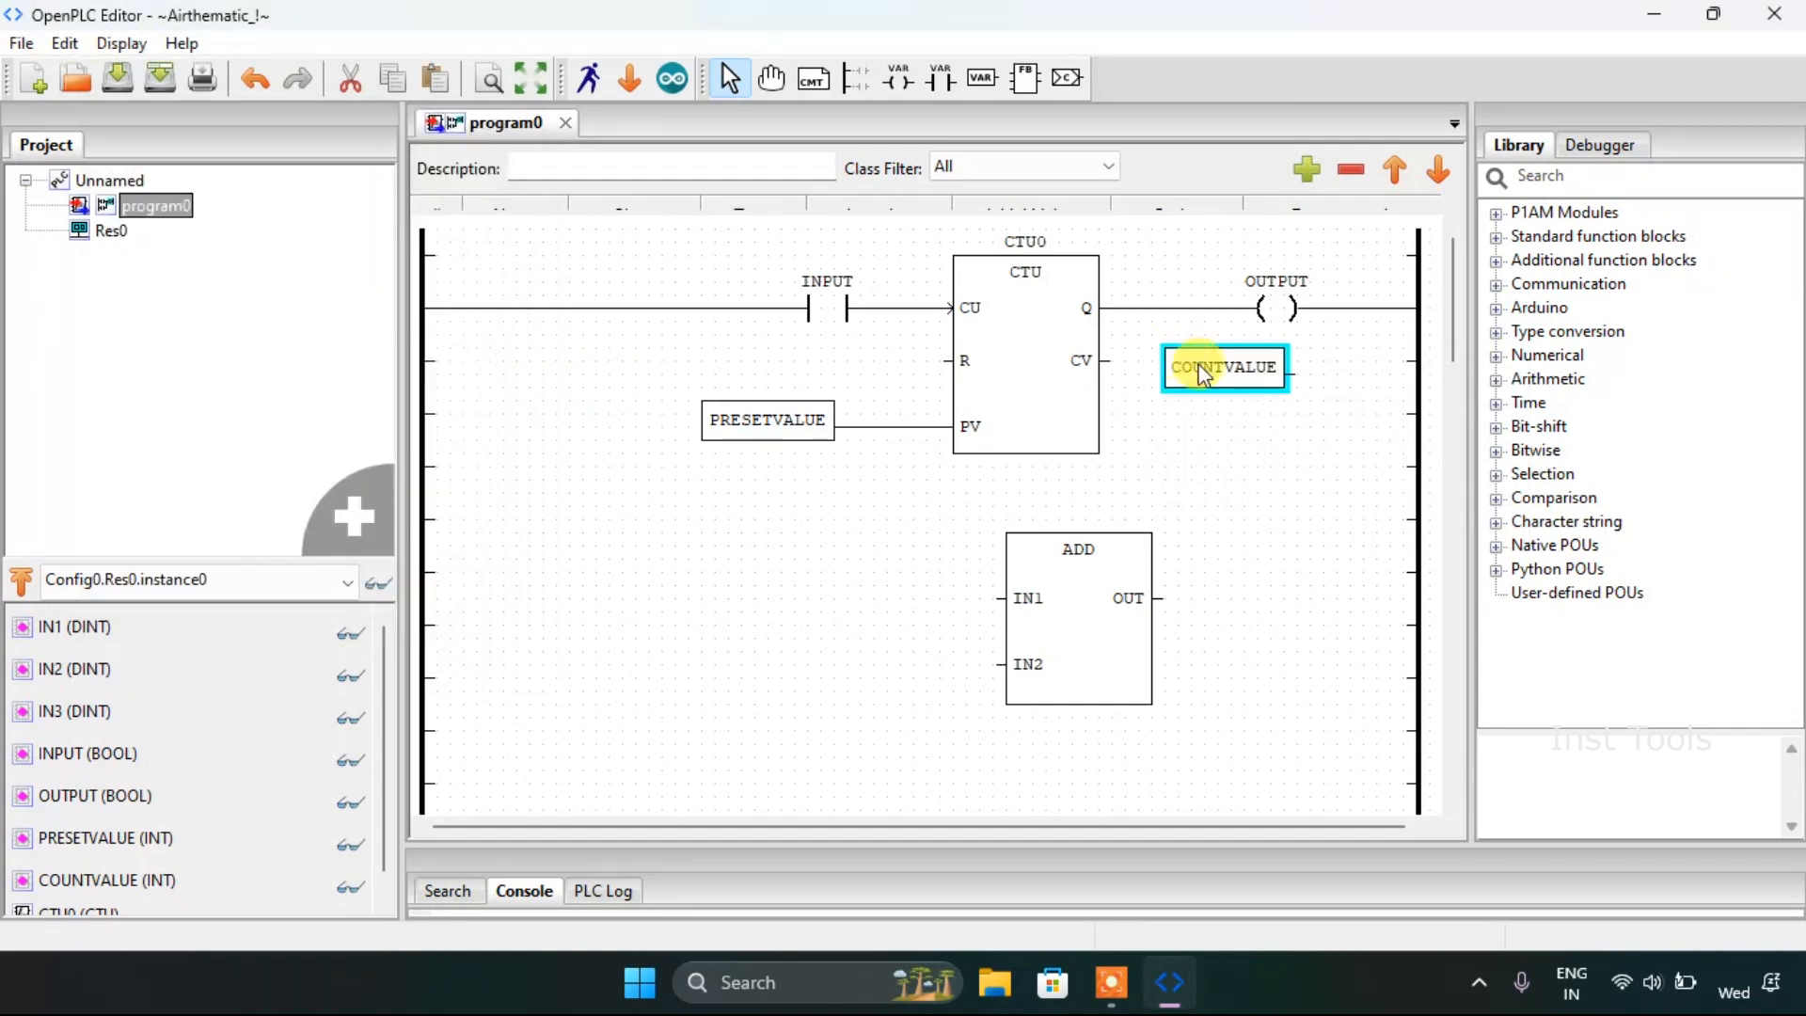
{"action": "double_click", "coordinate": [1223, 367]}
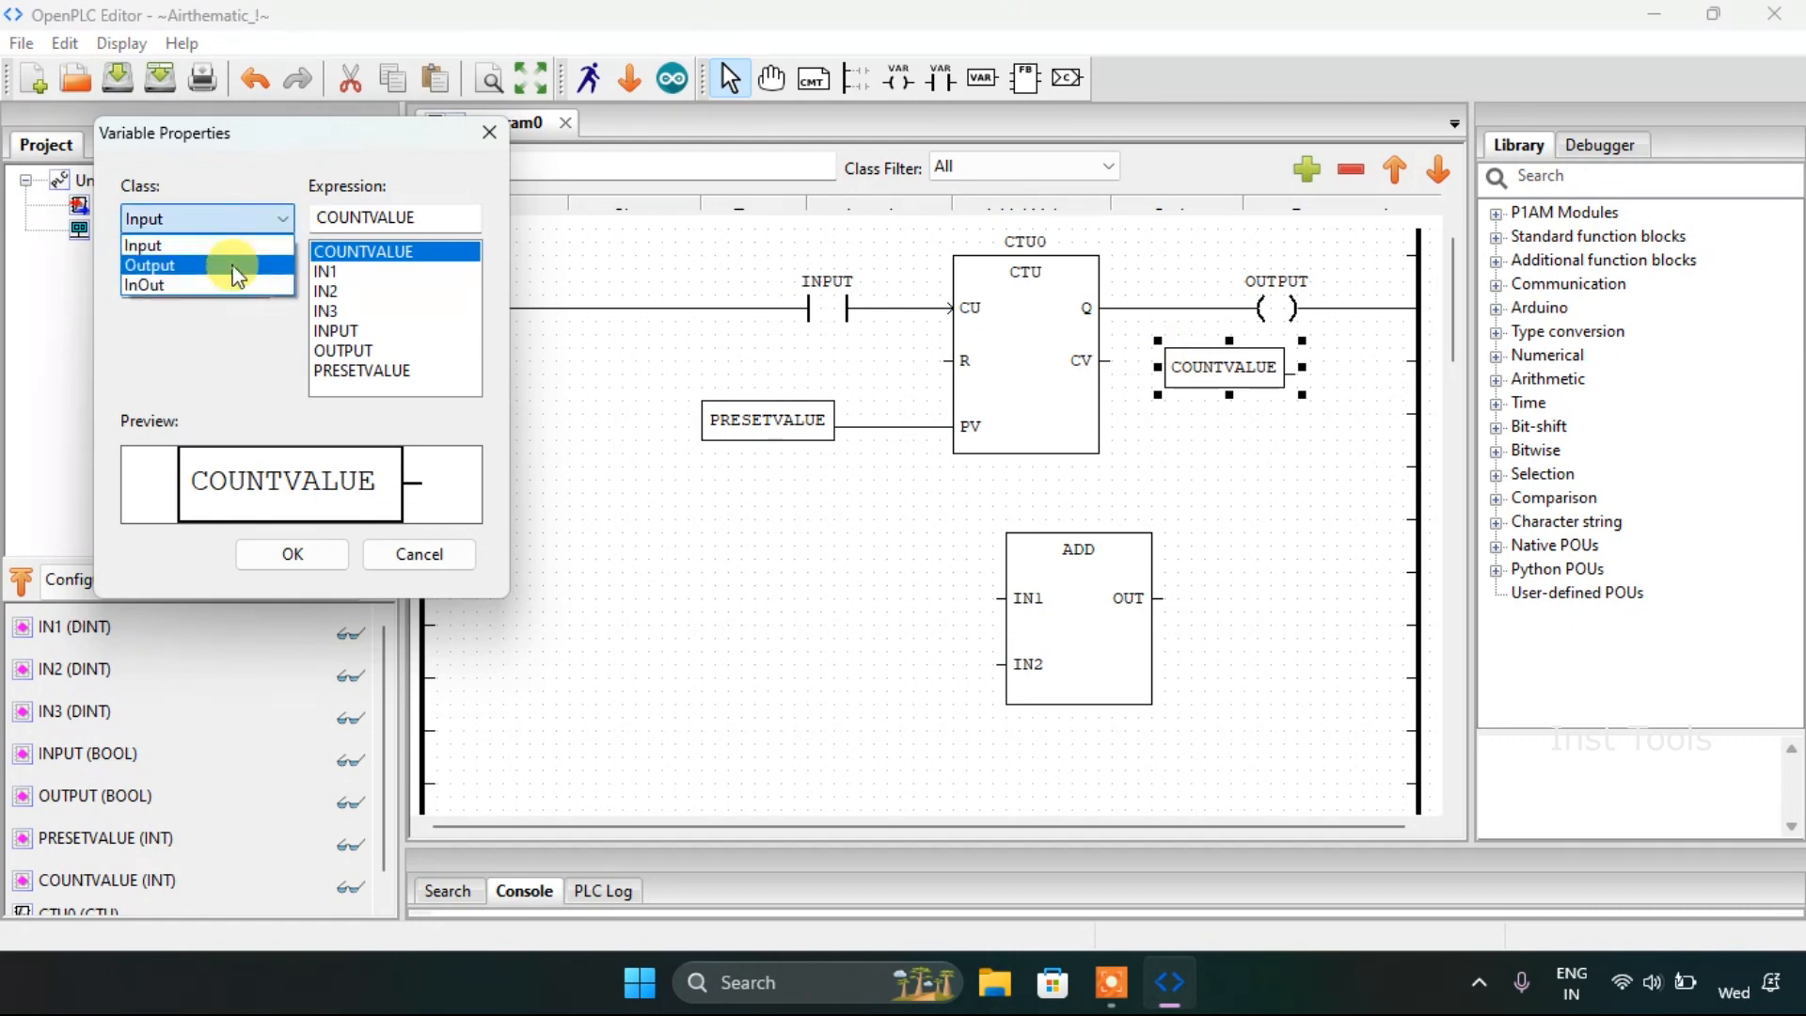
{"action": "left_click", "coordinate": [149, 265]}
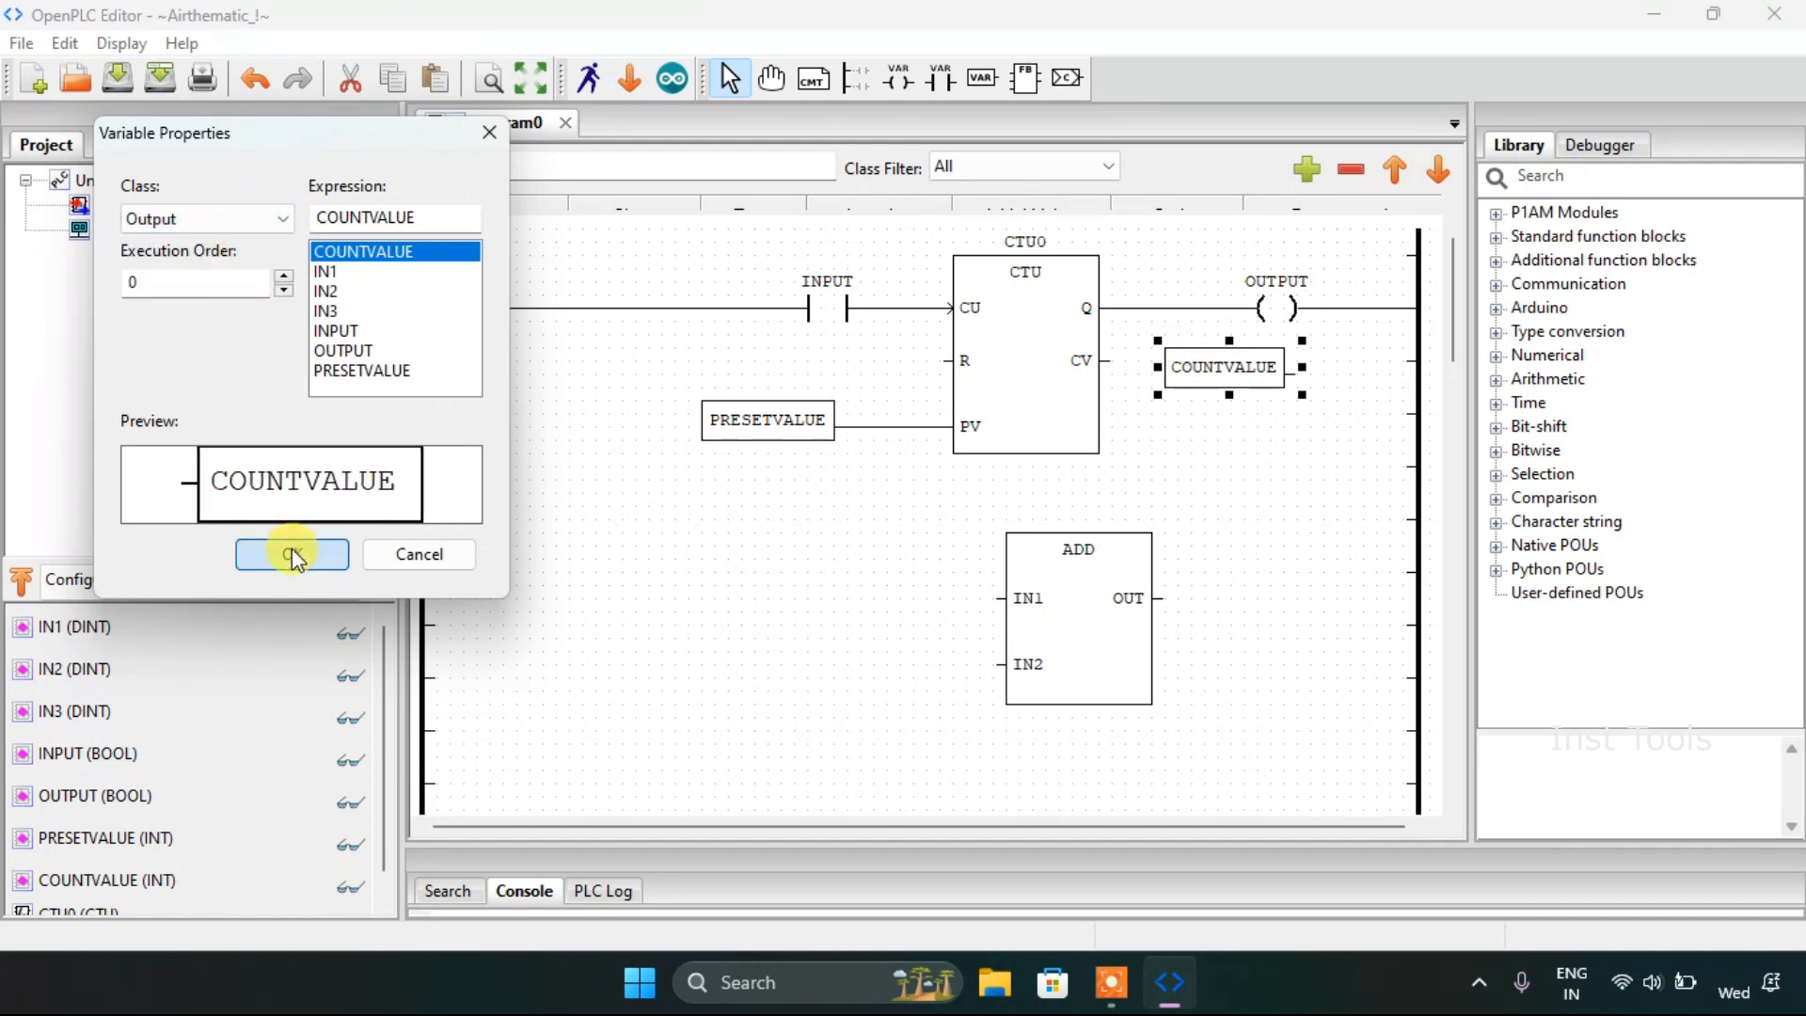
{"action": "left_click", "coordinate": [290, 553]}
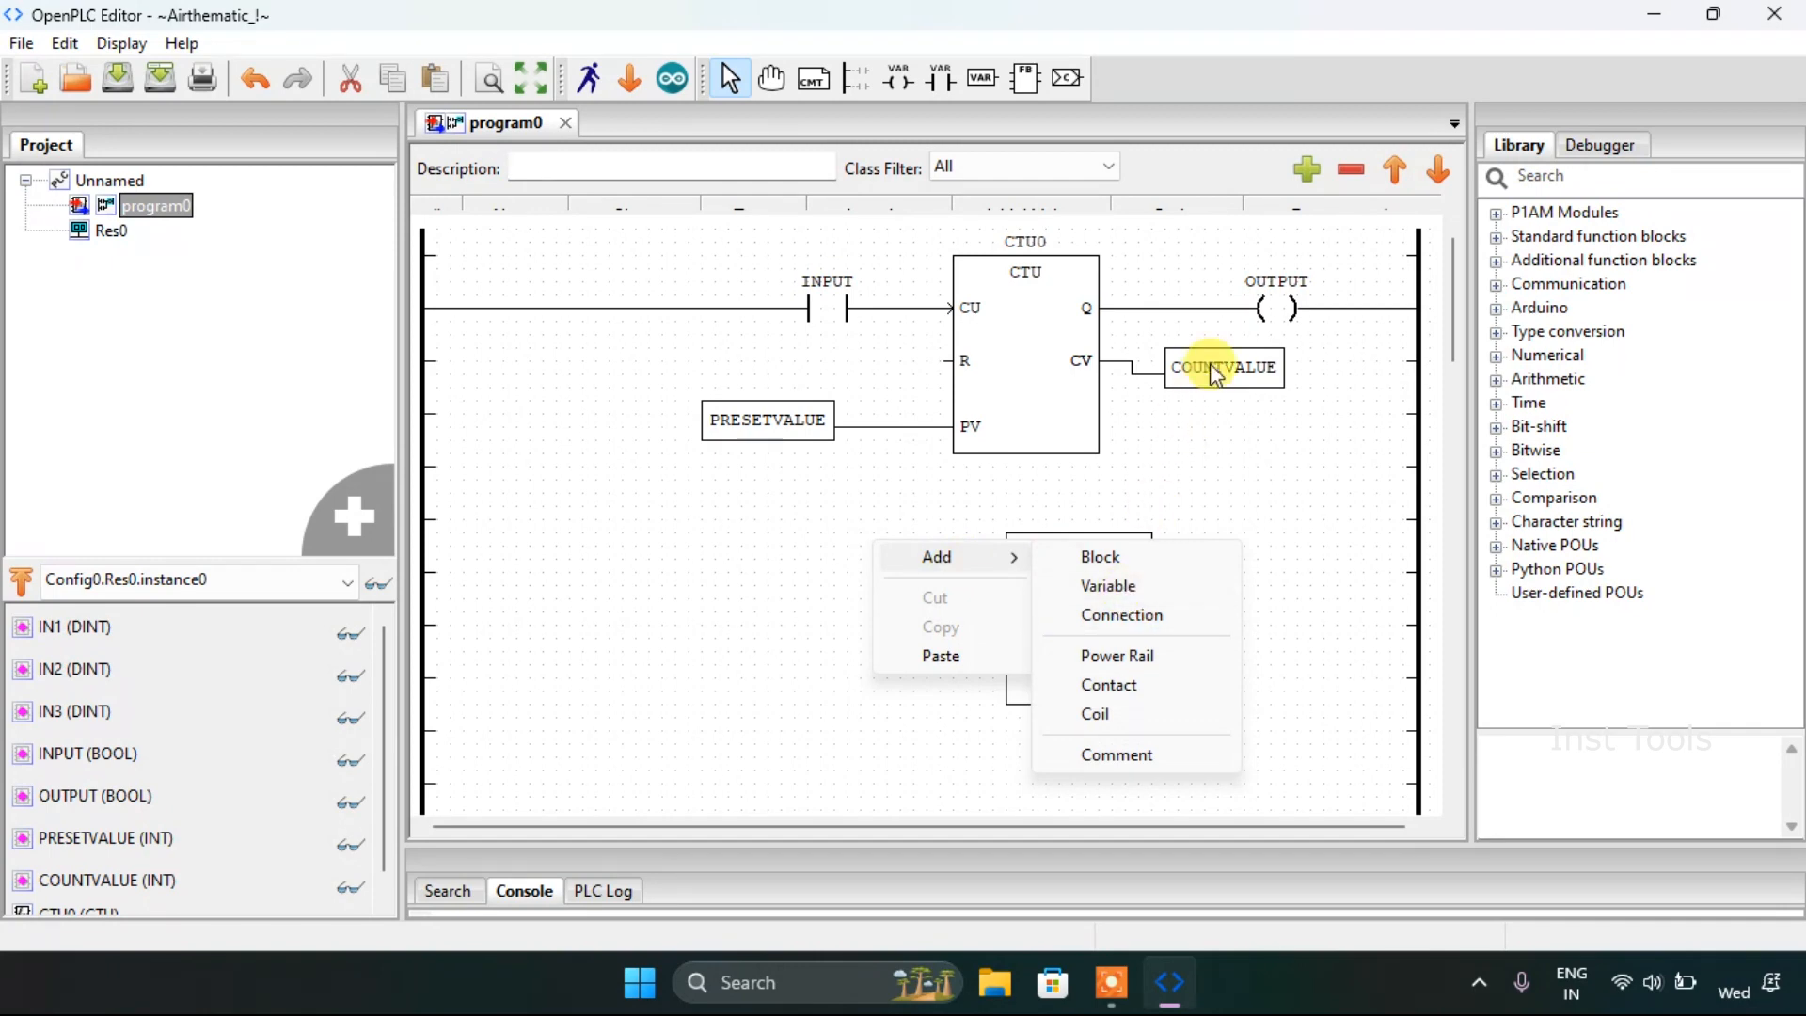
Step: Paste a COUNTVALUE copy as an input variable and wire it into the ADD block's IN1
{"action": "left_click", "coordinate": [1099, 557]}
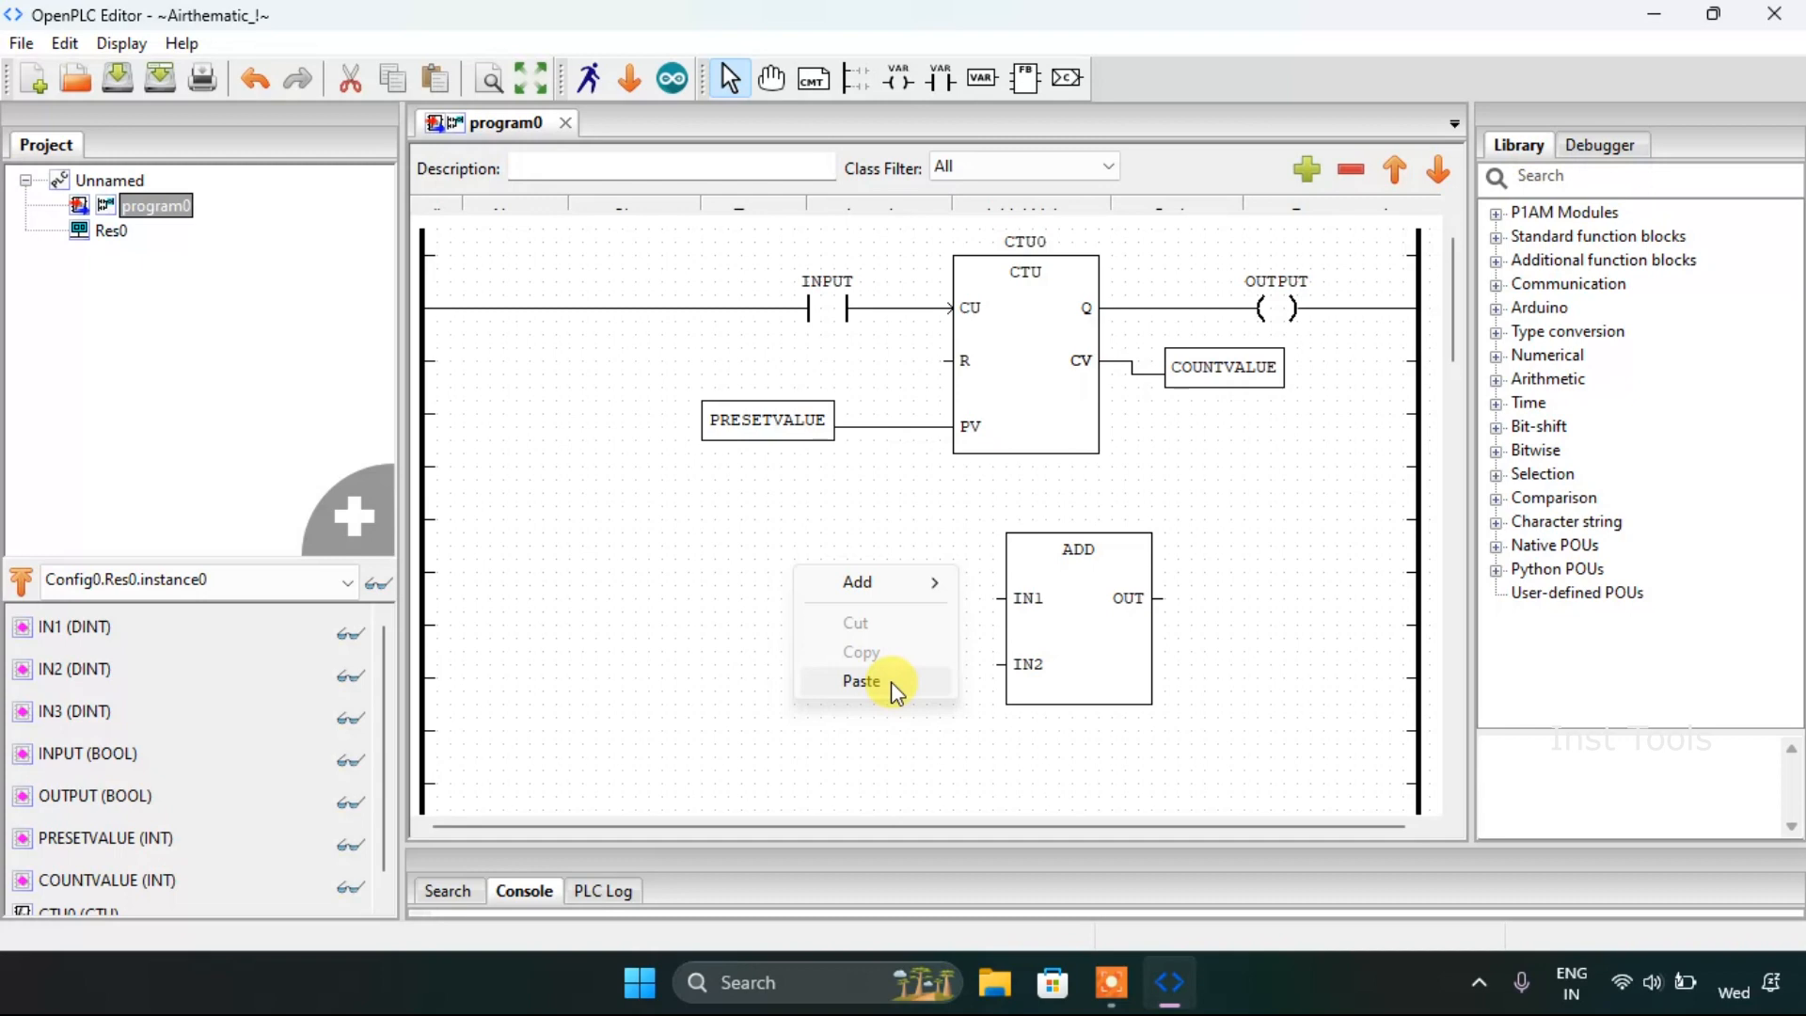
{"action": "left_click", "coordinate": [862, 681]}
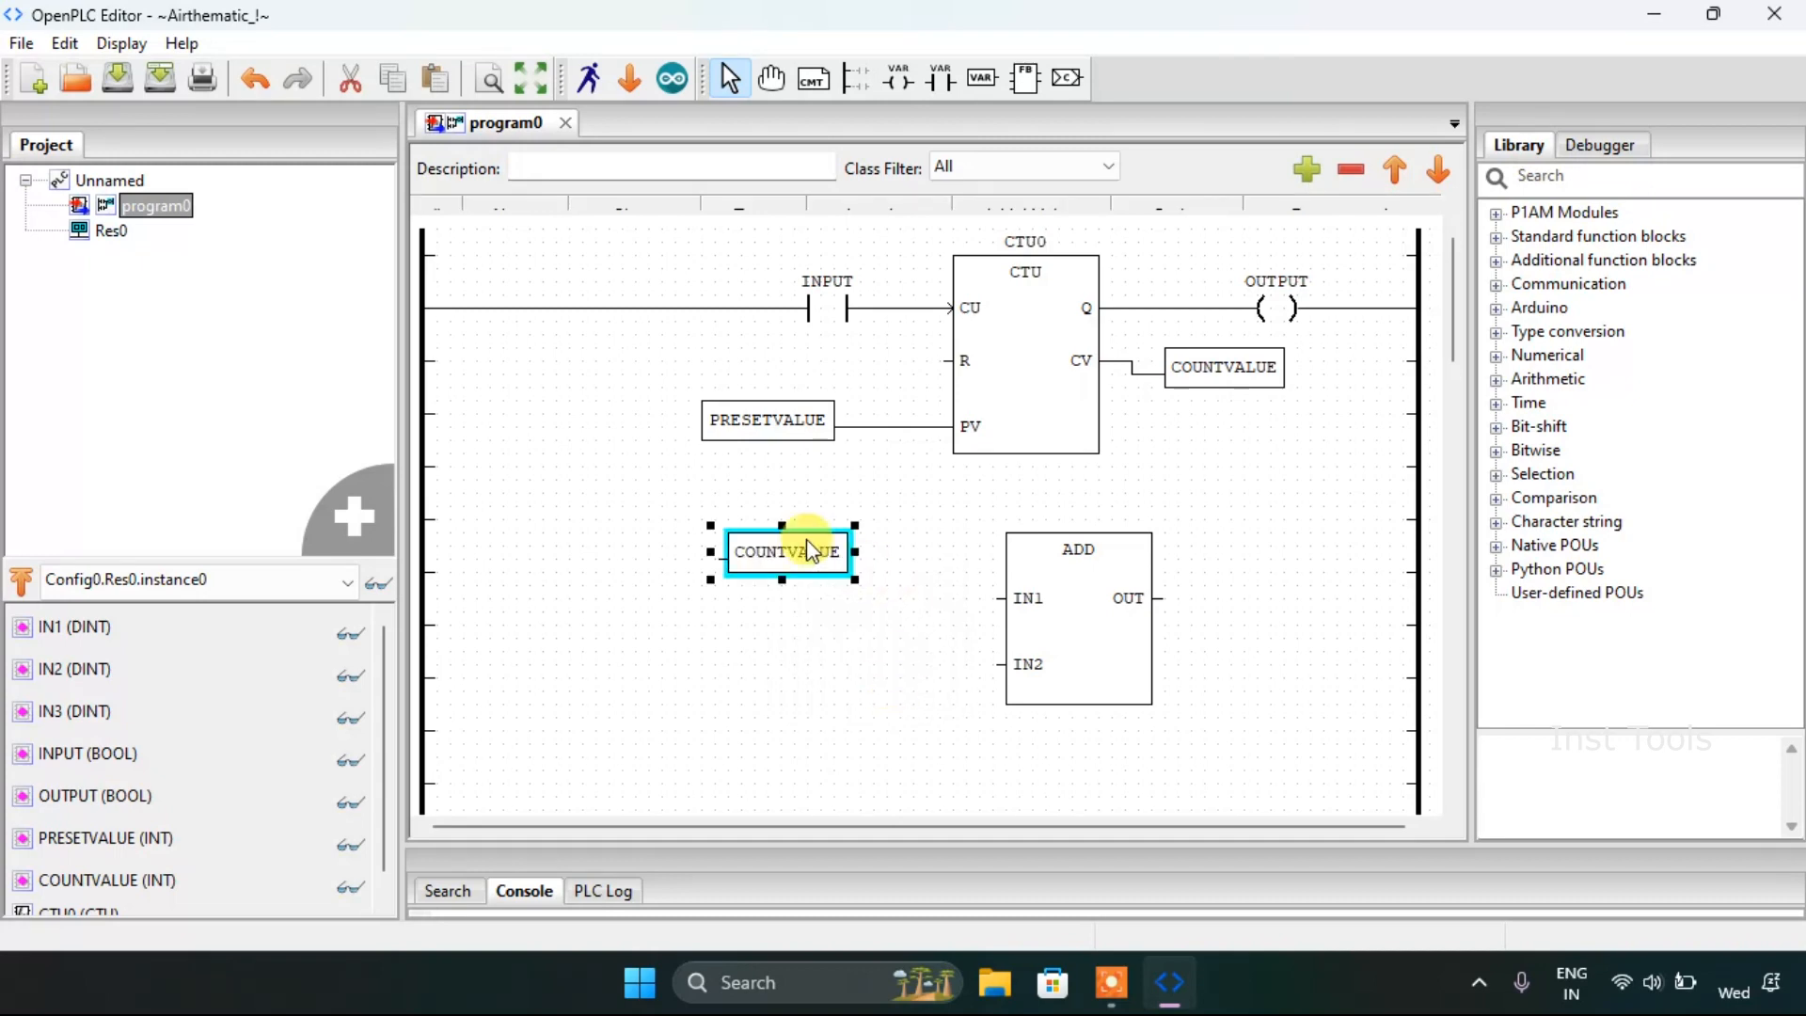
{"action": "left_click_drag", "start_coordinate": [788, 552], "coordinate": [852, 590]}
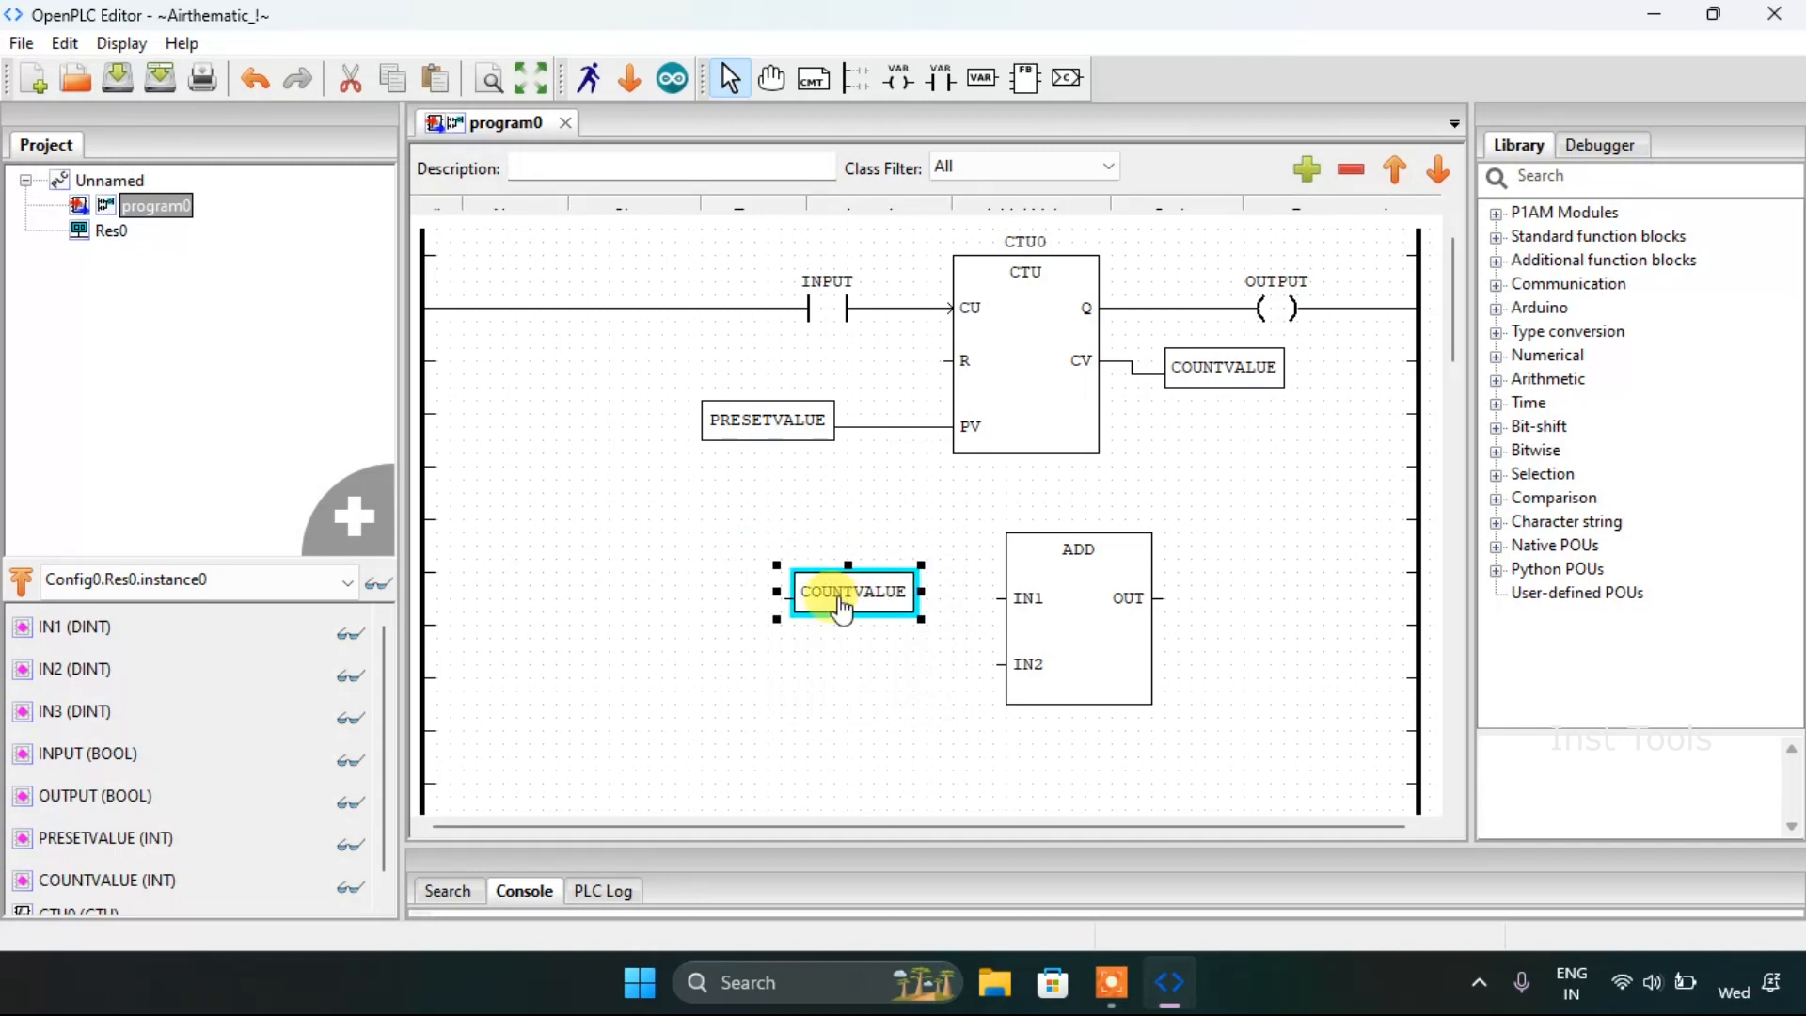
{"action": "double_click", "coordinate": [852, 591]}
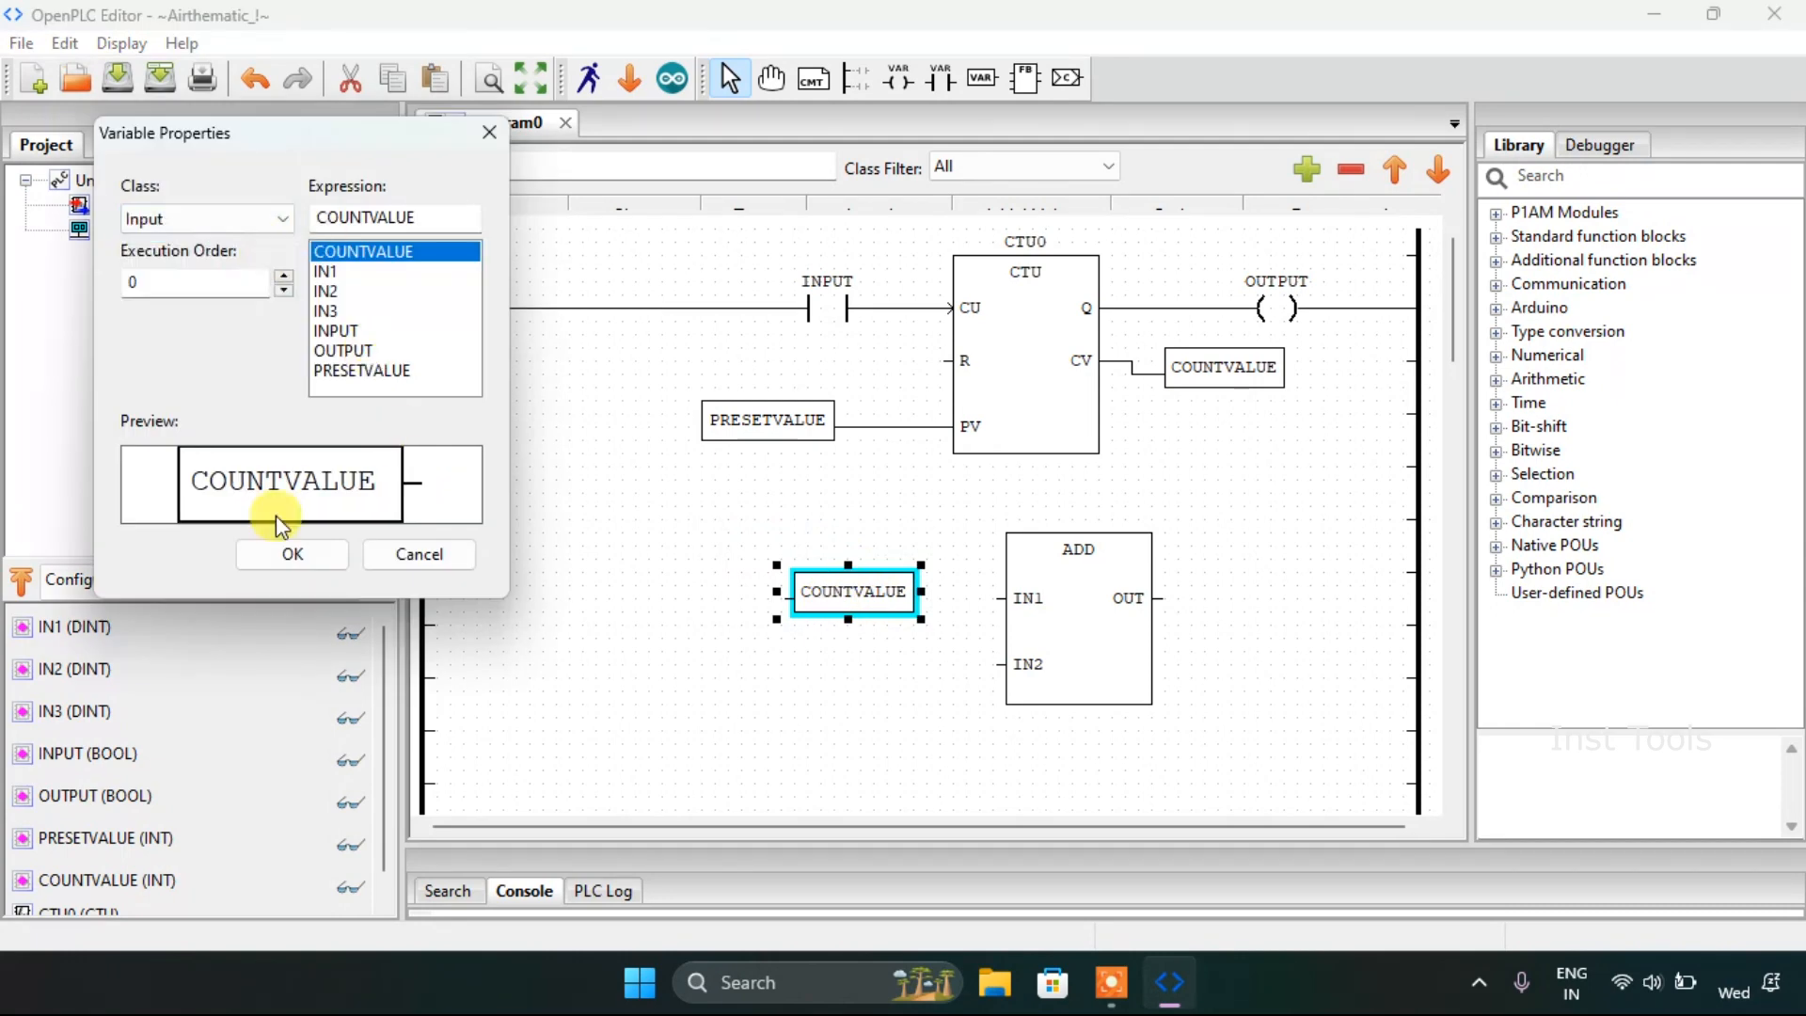
{"action": "left_click", "coordinate": [291, 553]}
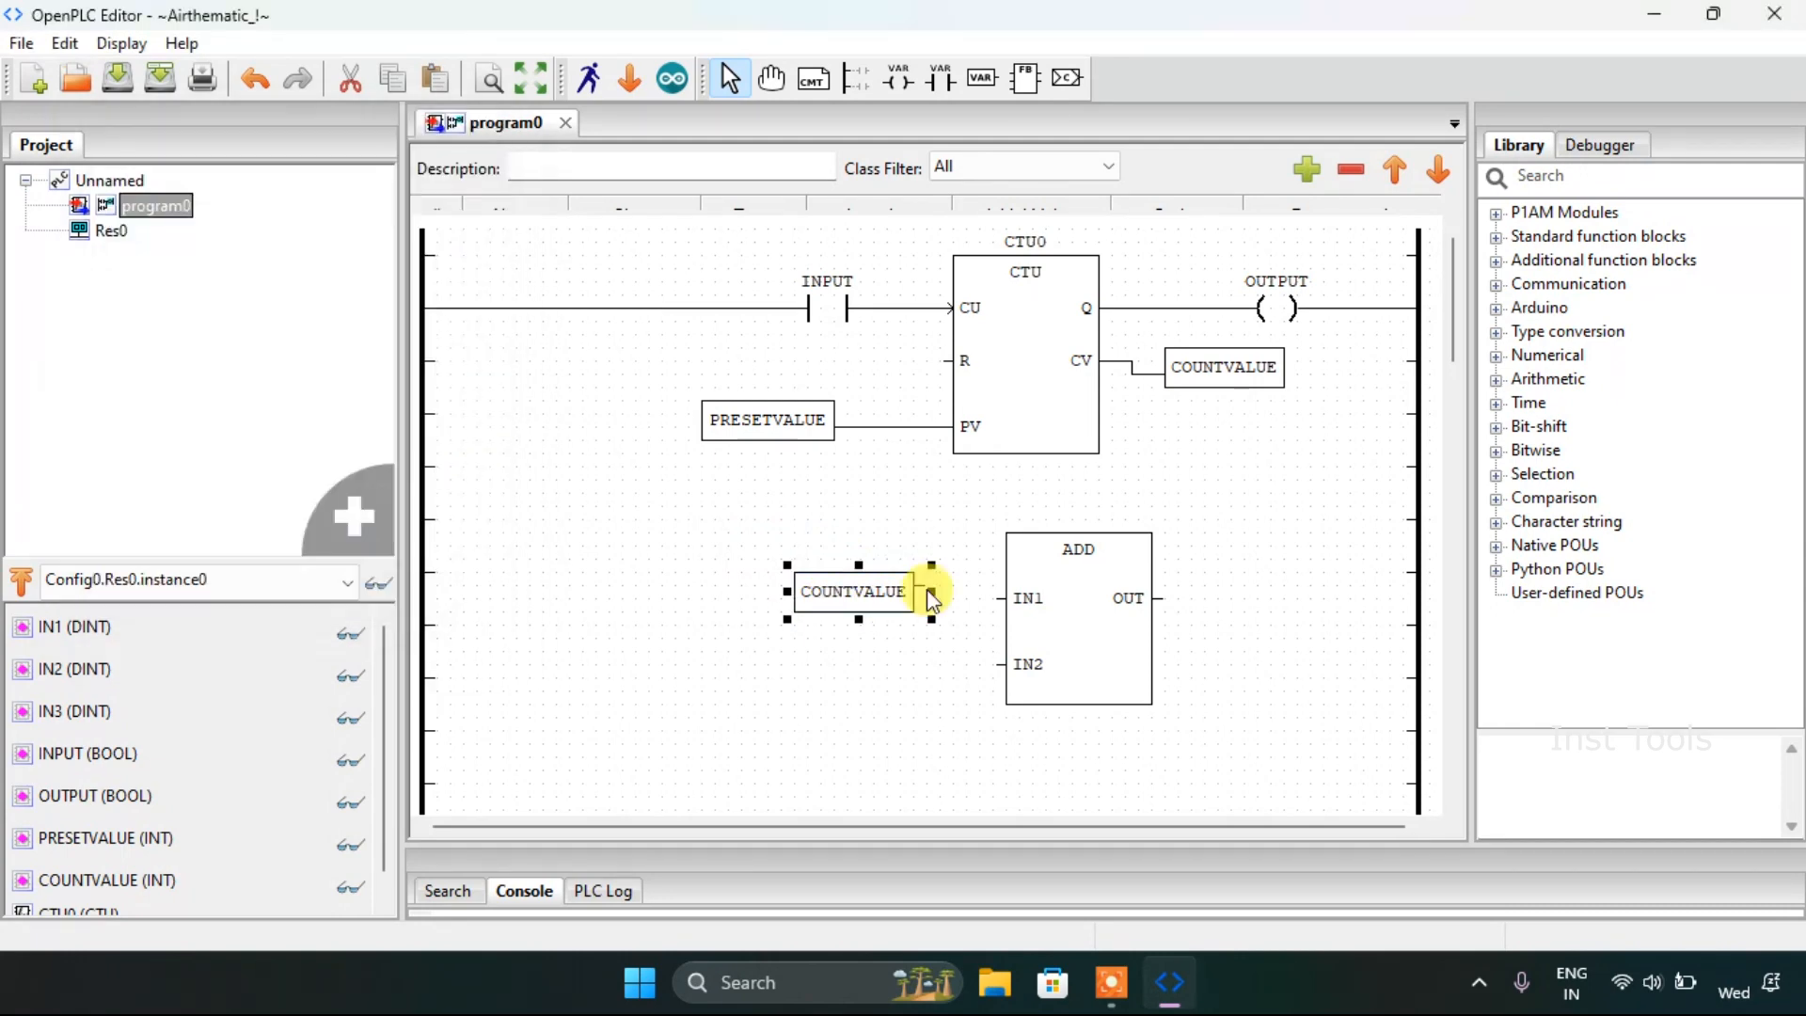
{"action": "left_click_drag", "start_coordinate": [931, 591], "coordinate": [999, 598]}
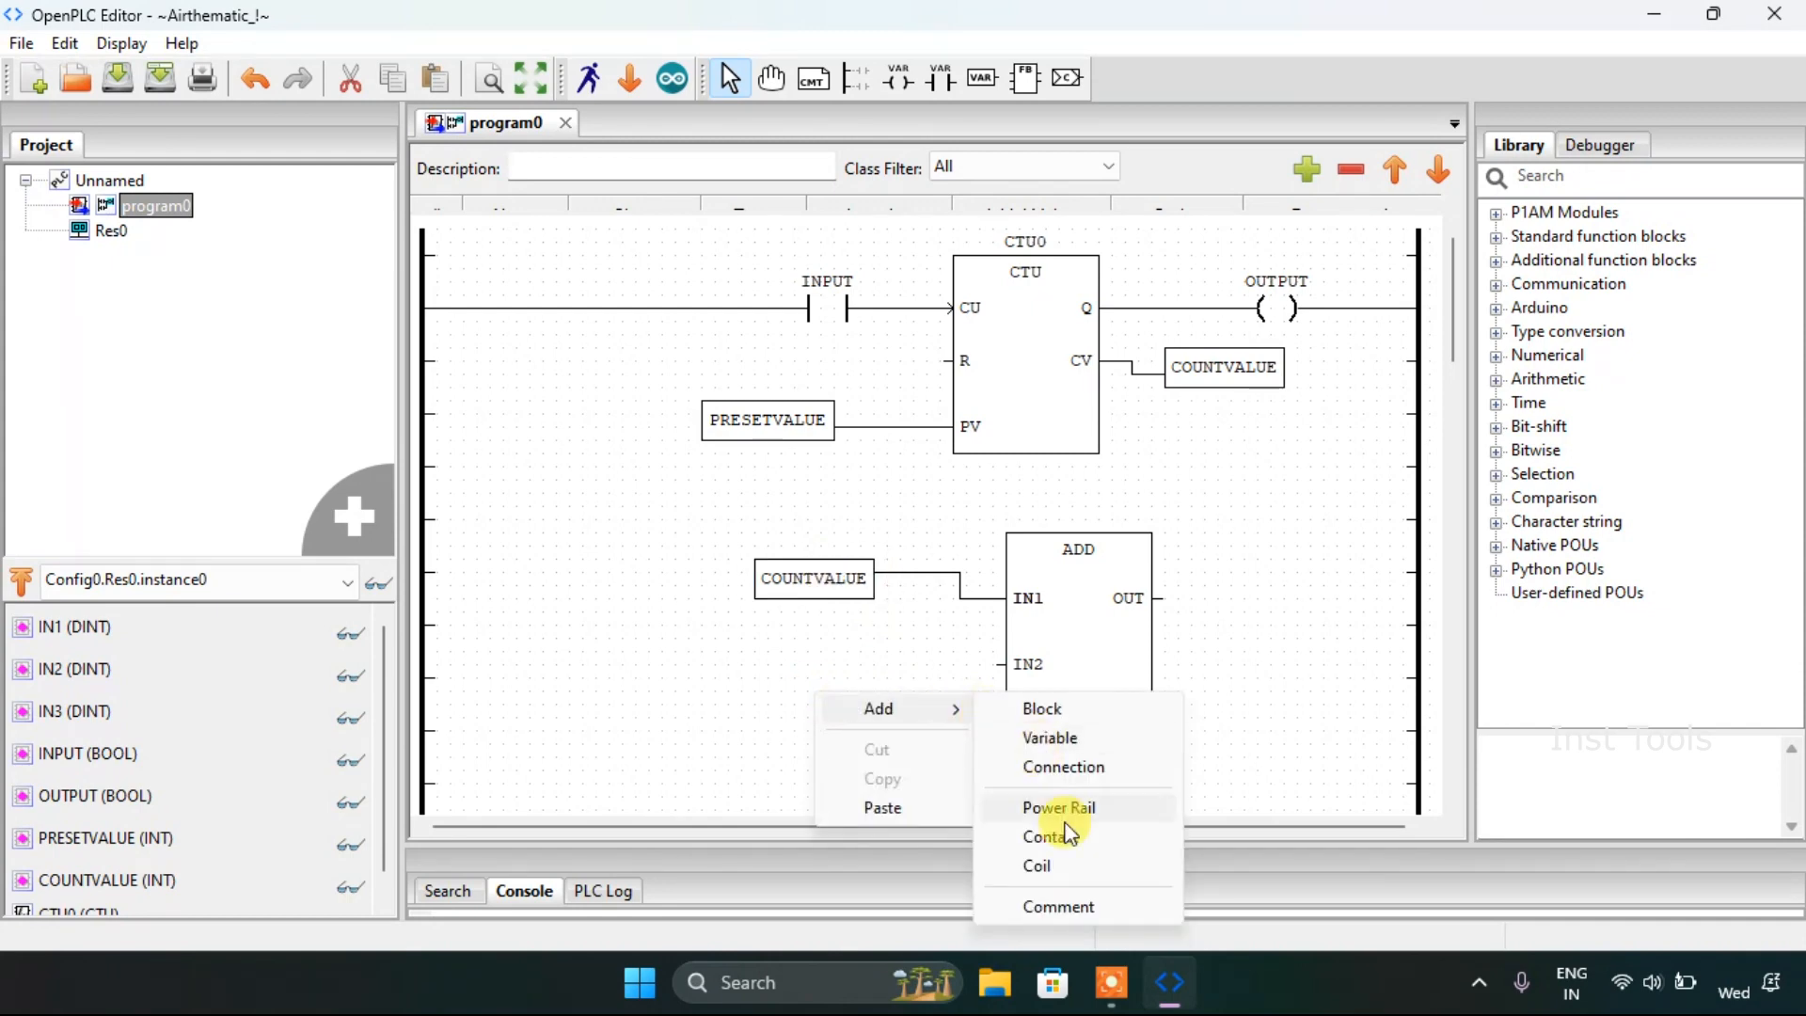
Step: Add an IN2 variable block for the ADD block's IN2 input
{"action": "left_click", "coordinate": [1050, 738]}
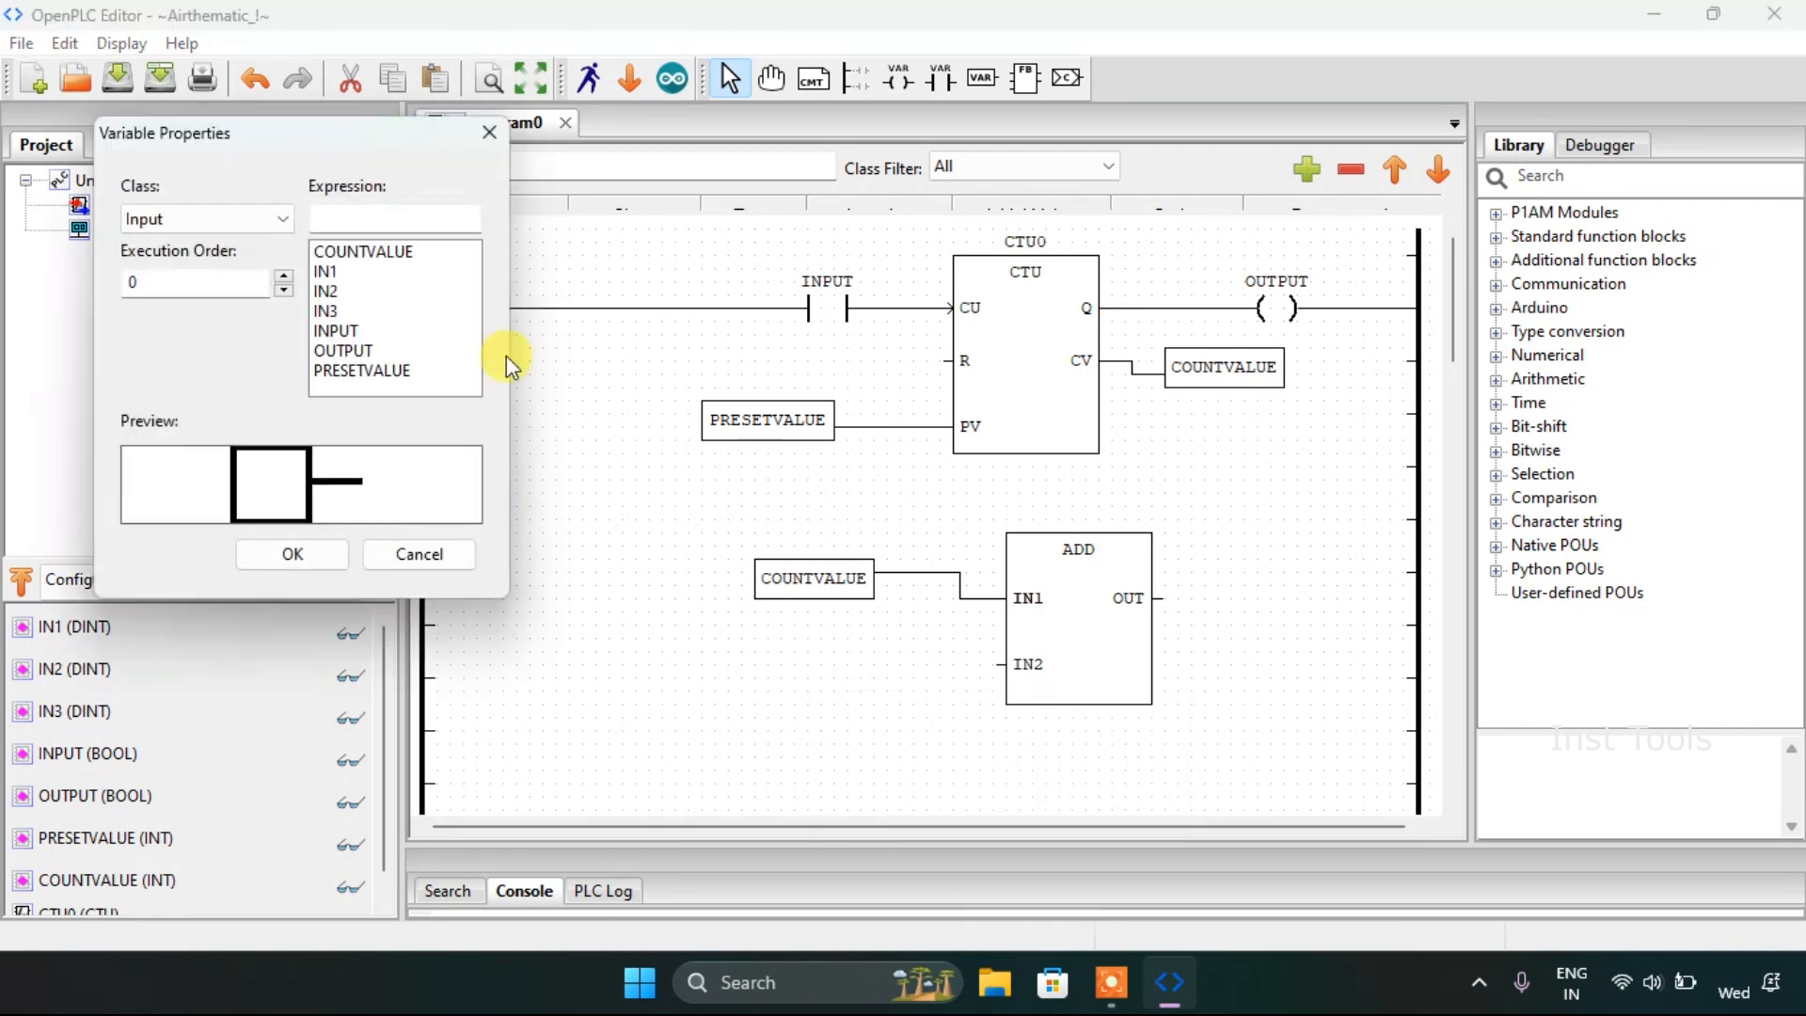
{"action": "left_click", "coordinate": [325, 290]}
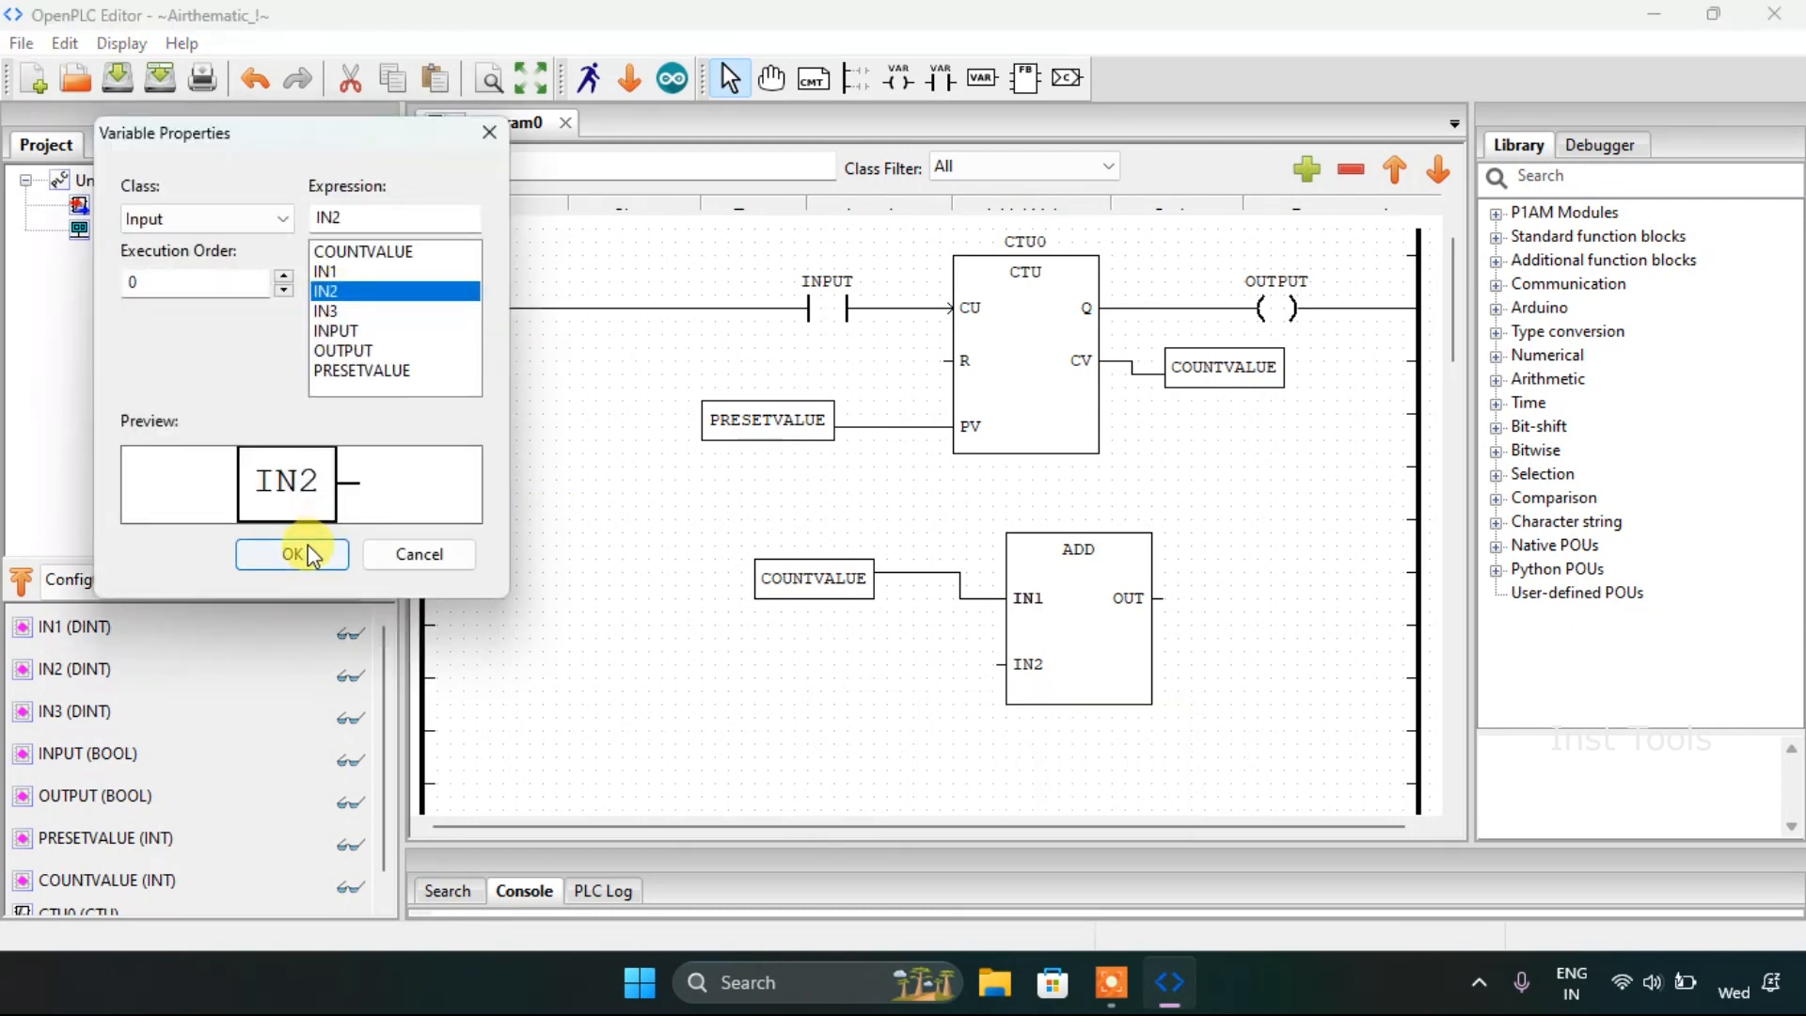
{"action": "left_click", "coordinate": [291, 553]}
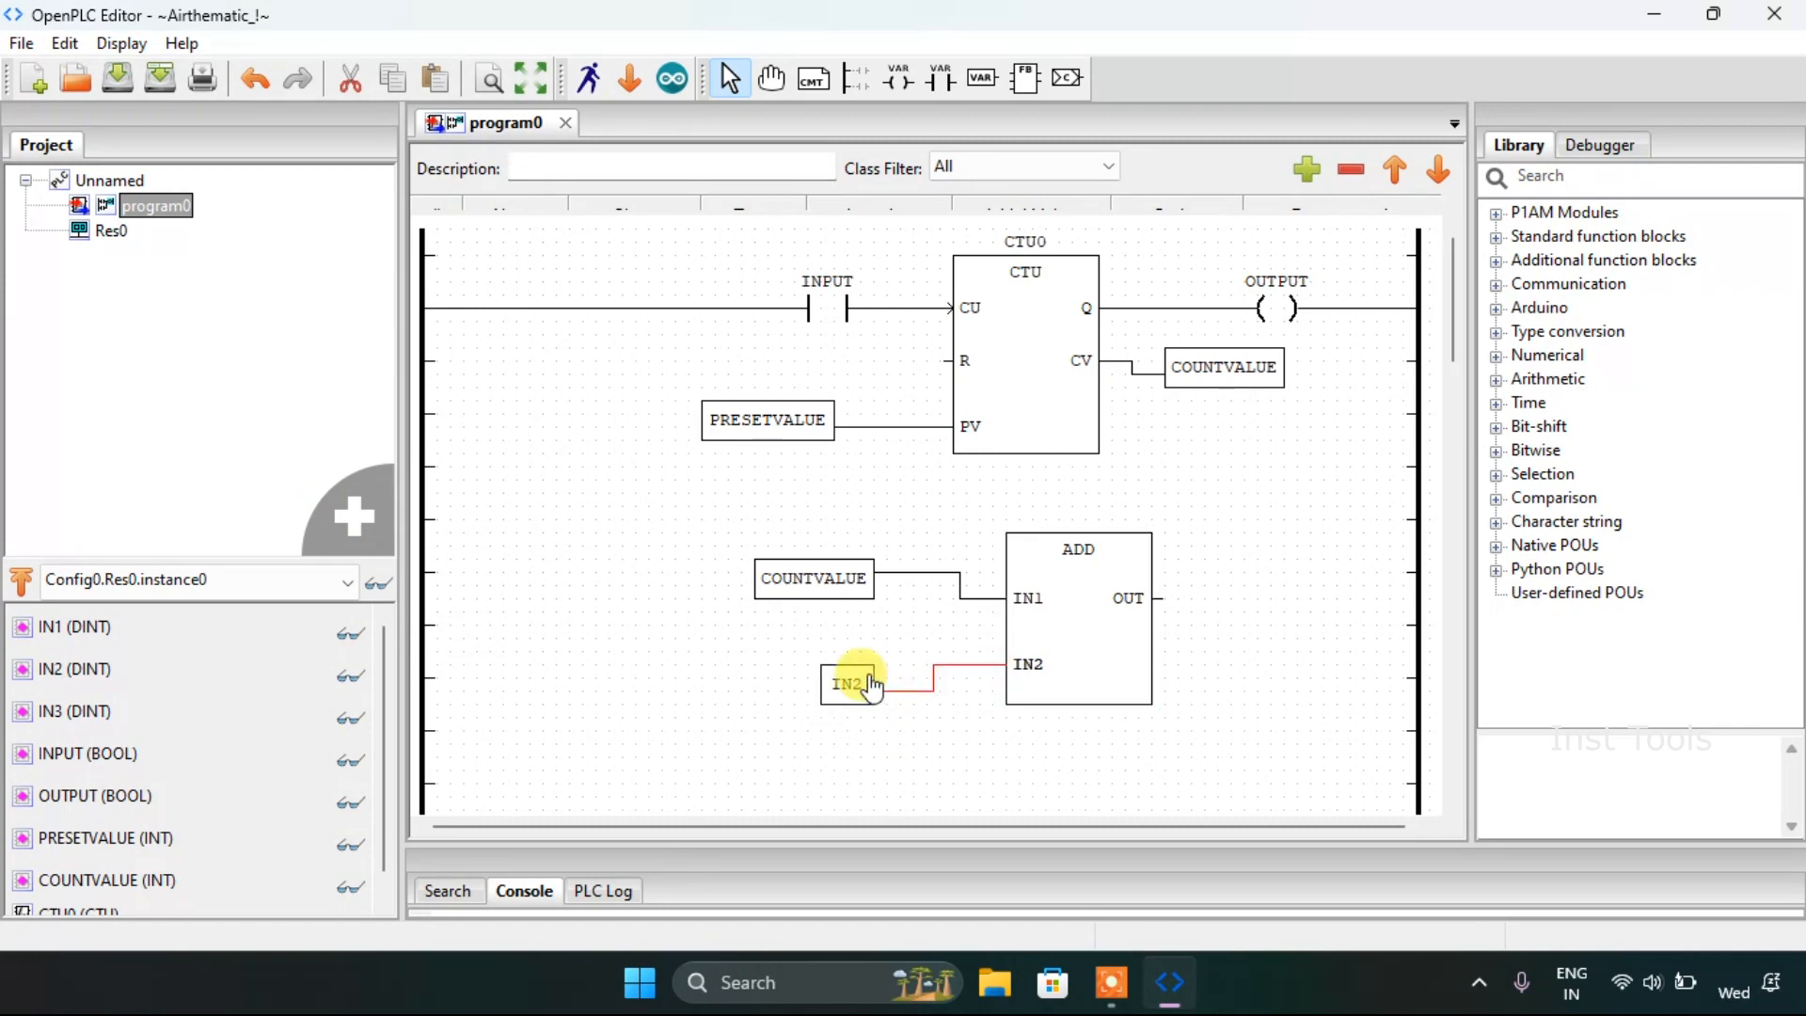
Step: Finish wiring IN2 into the ADD block and set IN2's type to INT
{"action": "left_click", "coordinate": [849, 685]}
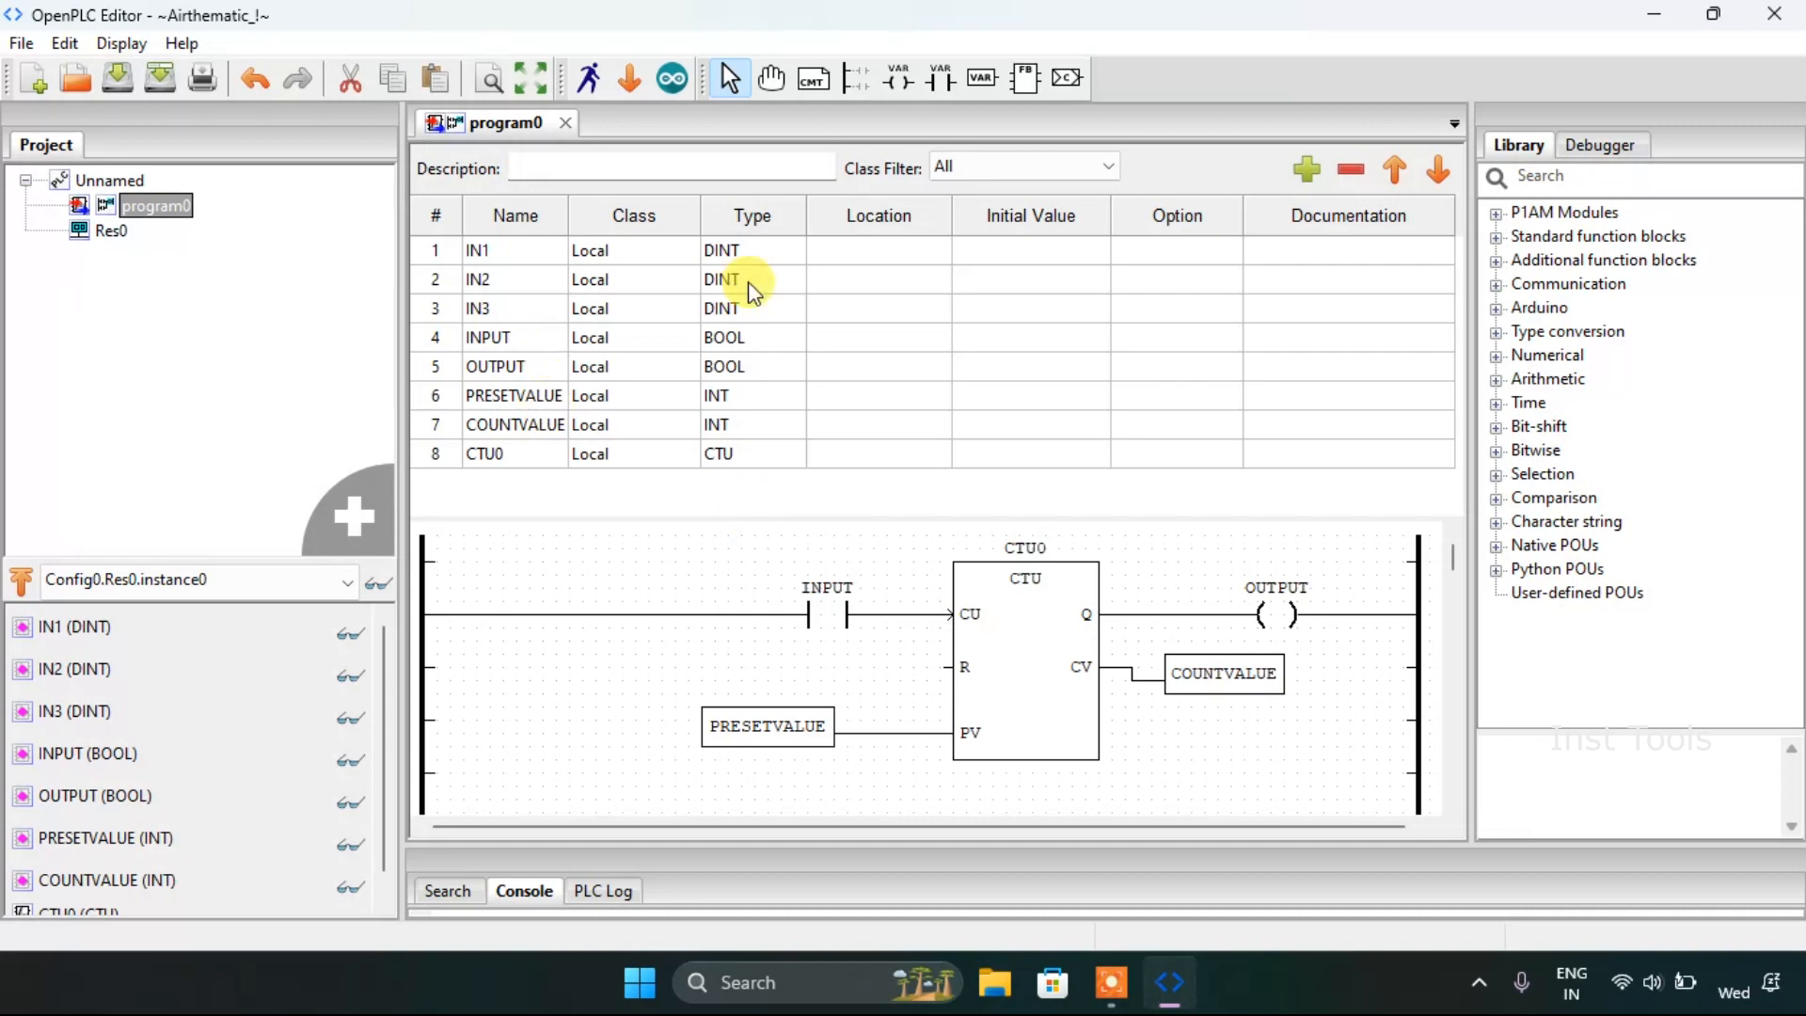
{"action": "left_click", "coordinate": [750, 280]}
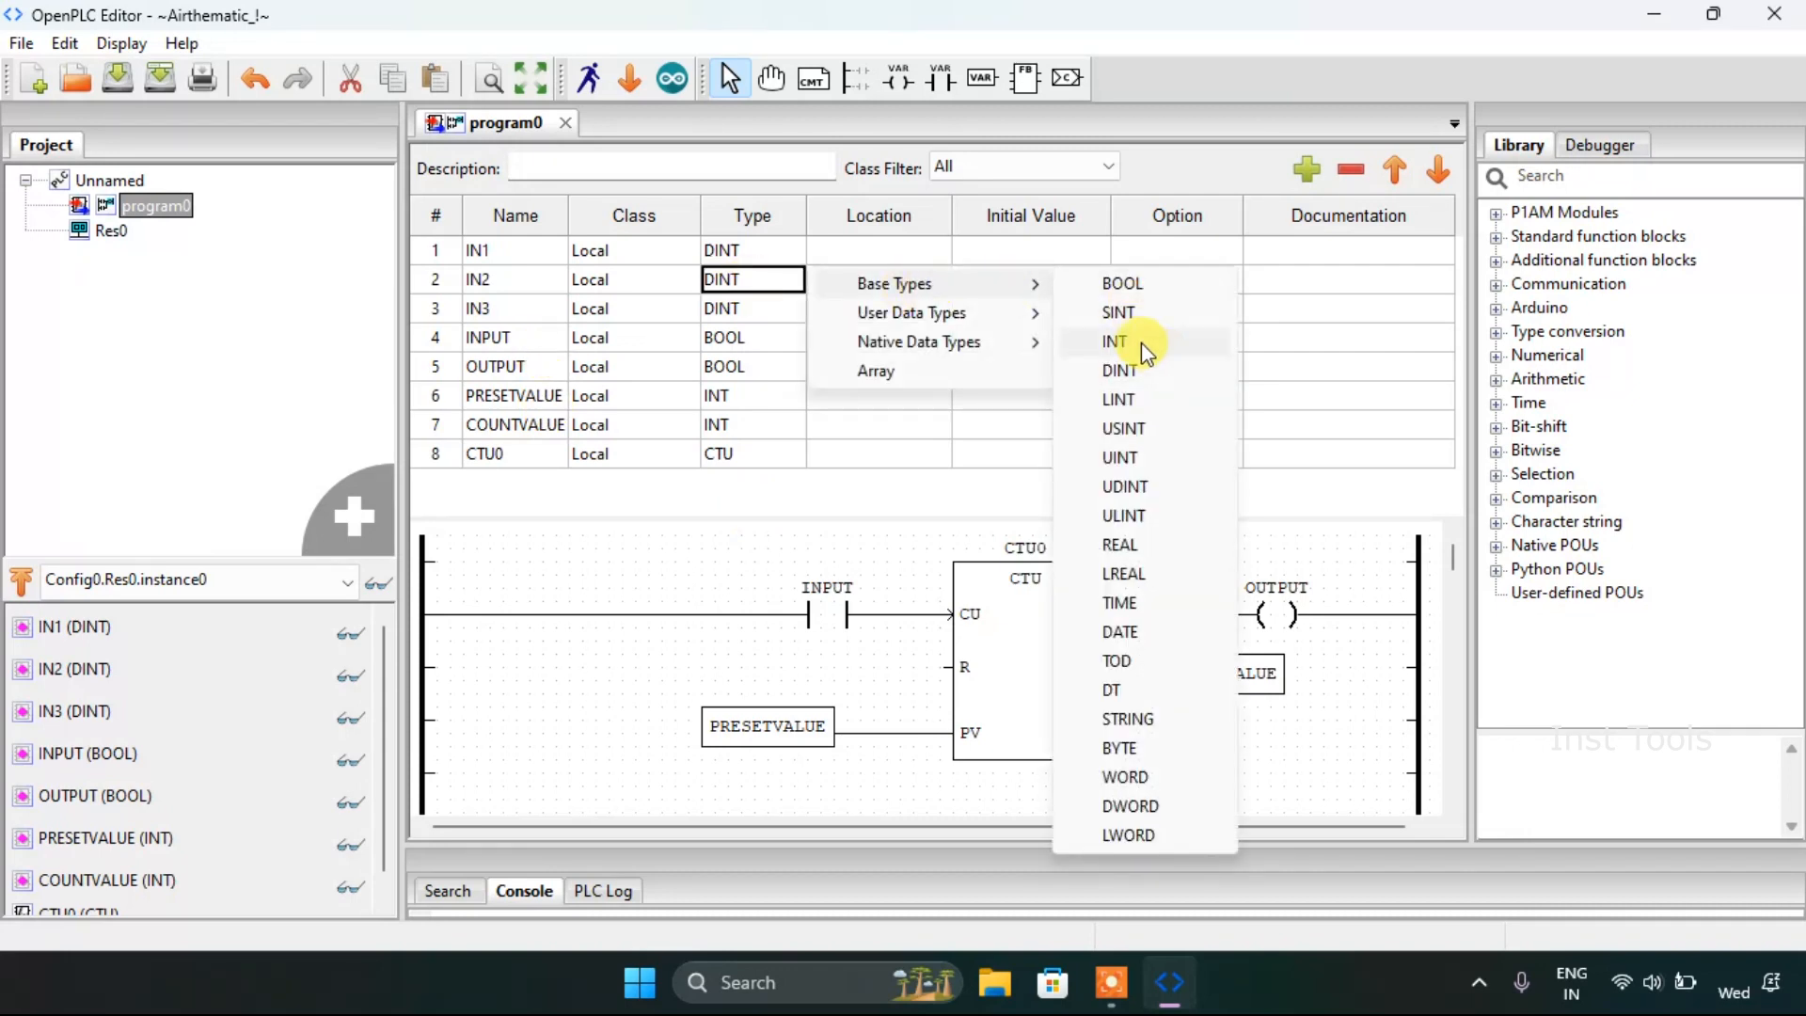
{"action": "left_click", "coordinate": [1113, 341]}
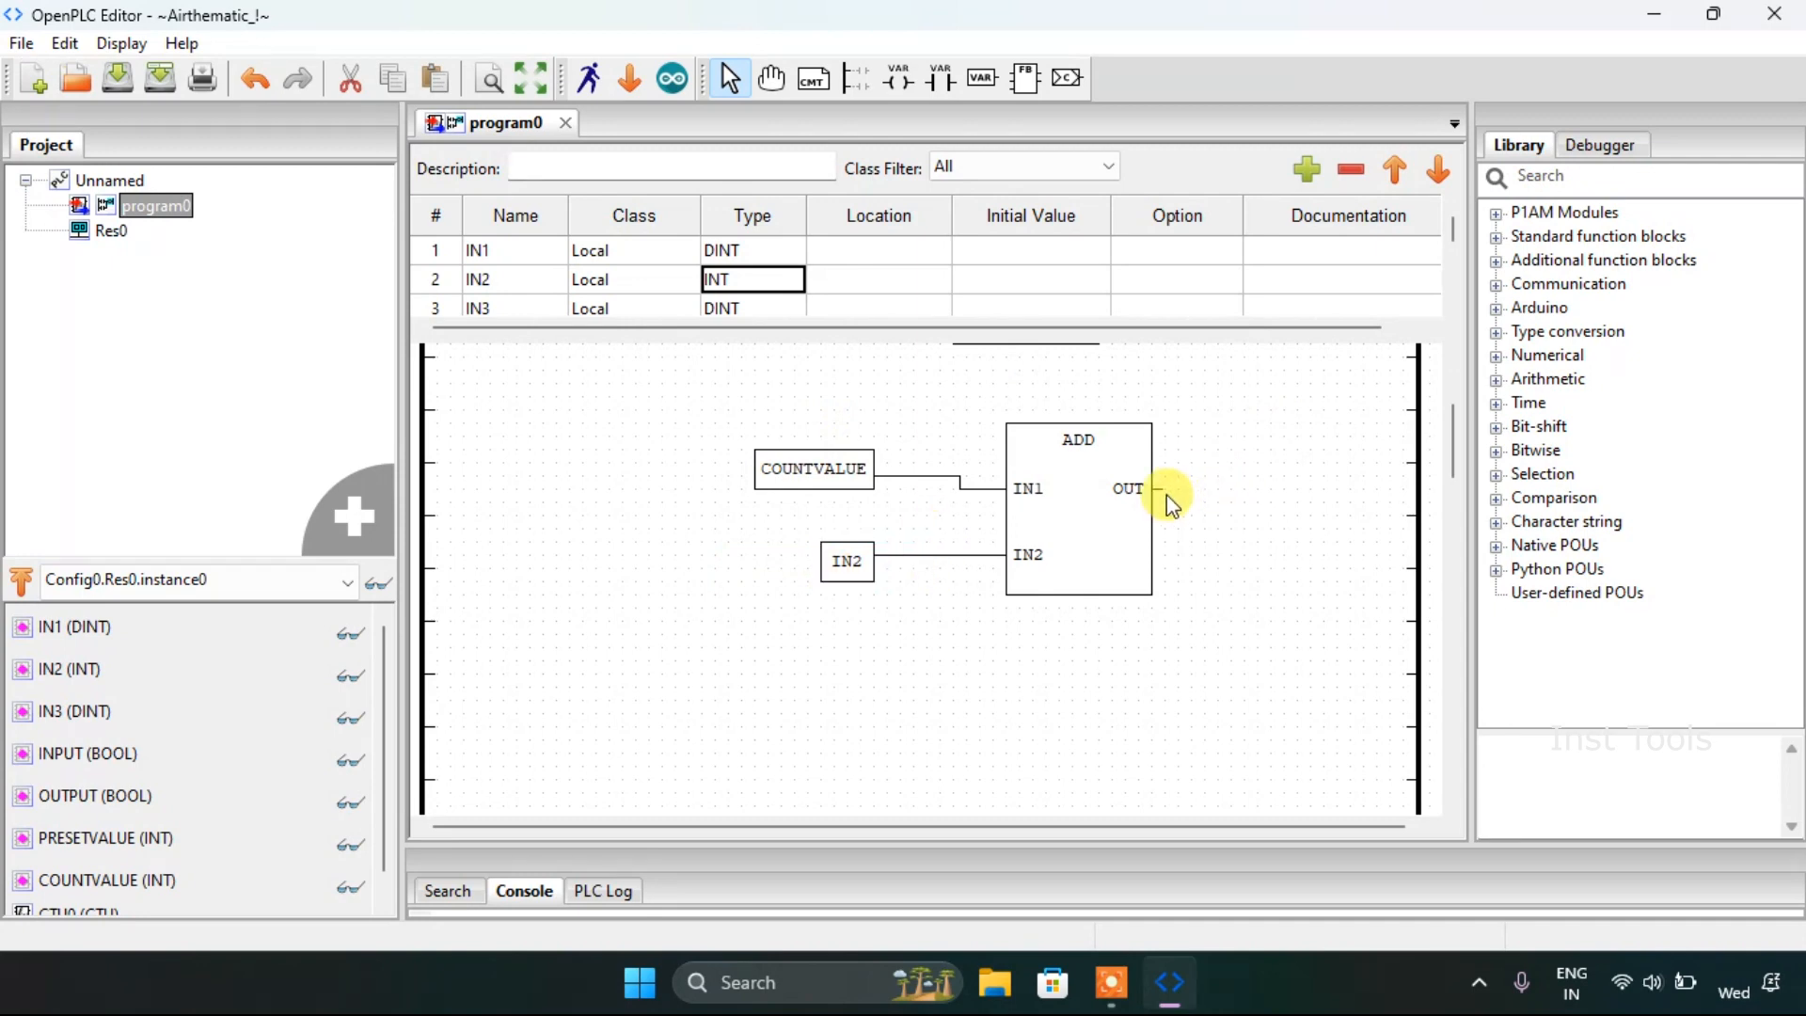
{"action": "mouse_move", "coordinate": [803, 352]}
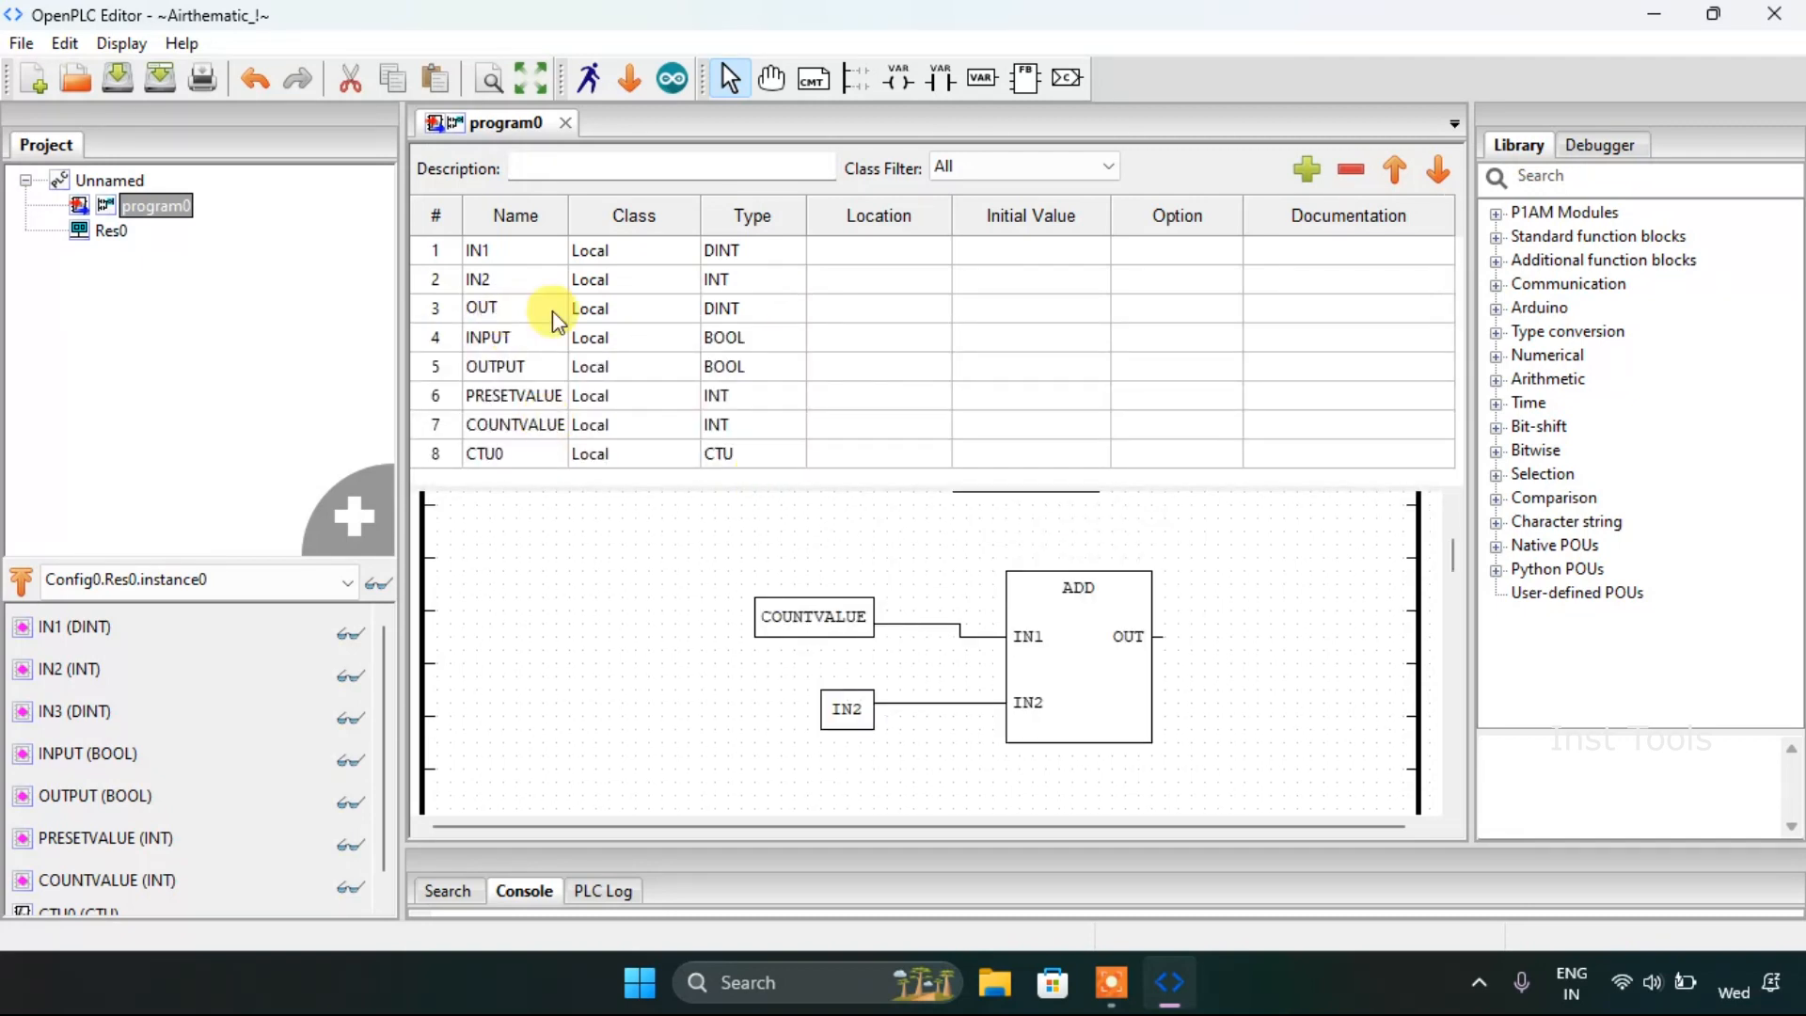
Step: Rename IN3 to OUT and set its type to INT from the base types
{"action": "double_click", "coordinate": [752, 306]}
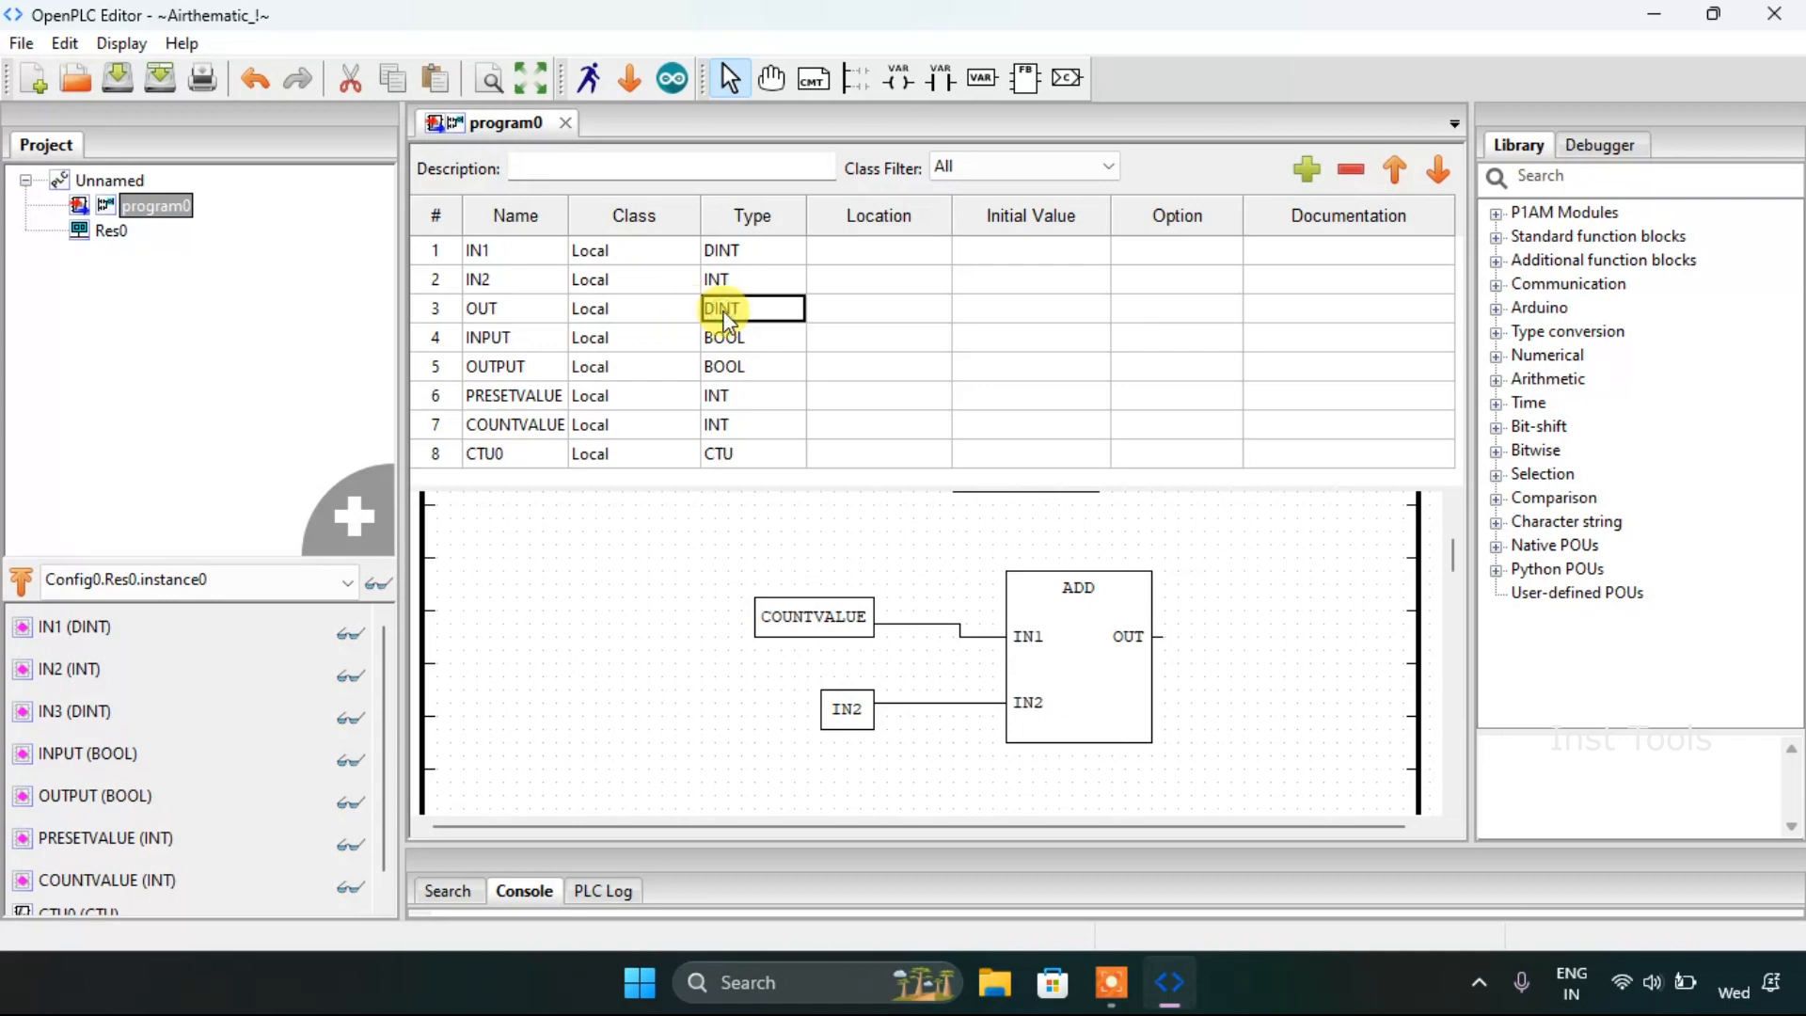
{"action": "left_click", "coordinate": [722, 306]}
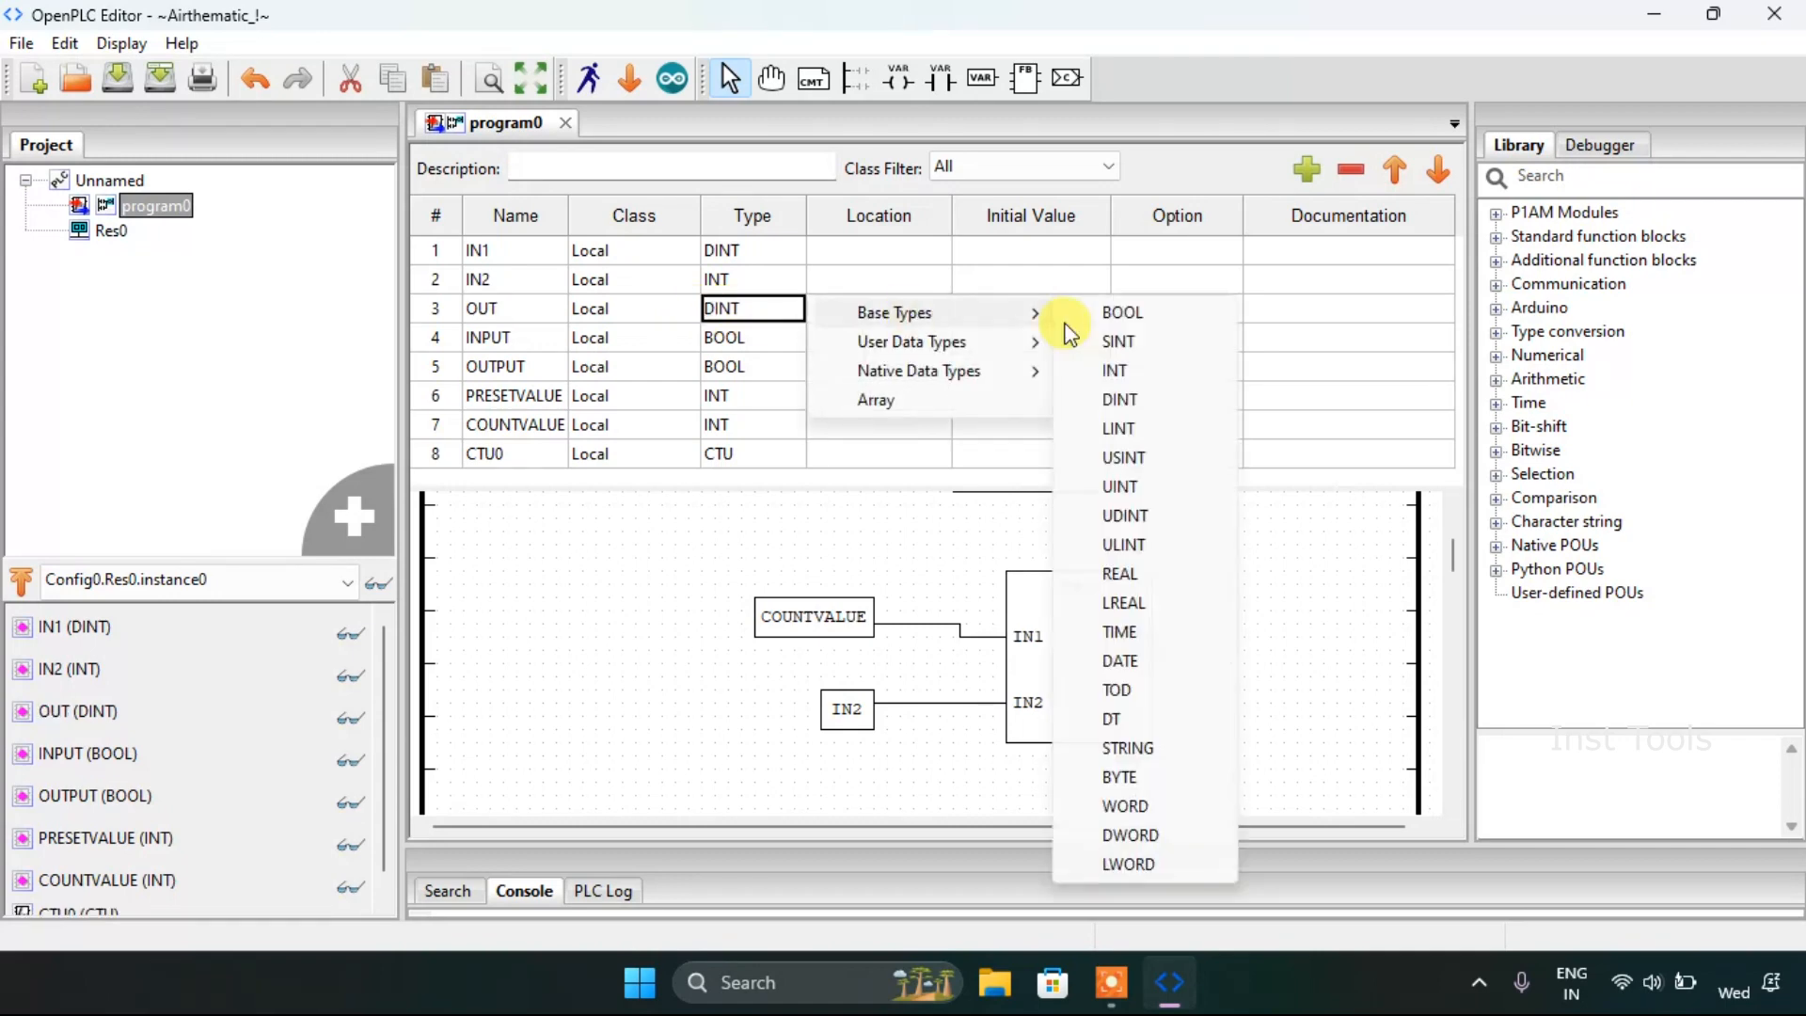
{"action": "left_click", "coordinate": [1112, 371]}
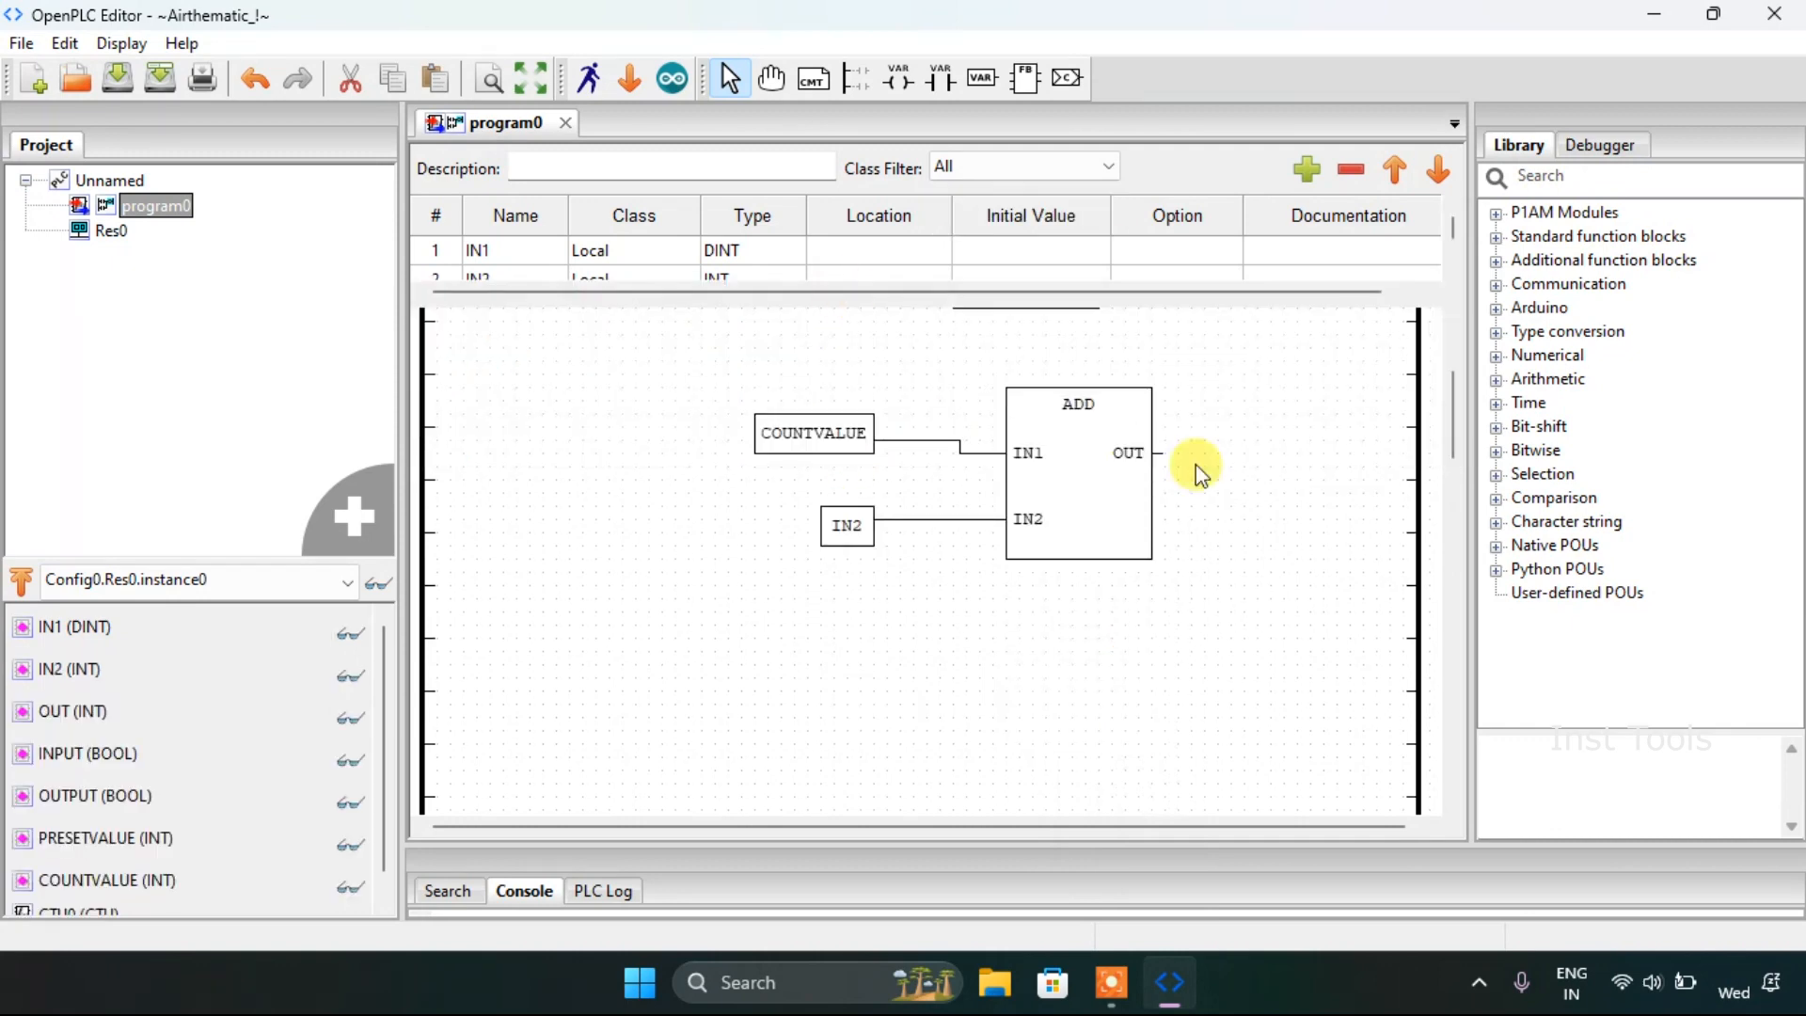
Step: Add an OUT variable block beside the ADD block's output
{"action": "right_click", "coordinate": [1195, 465]}
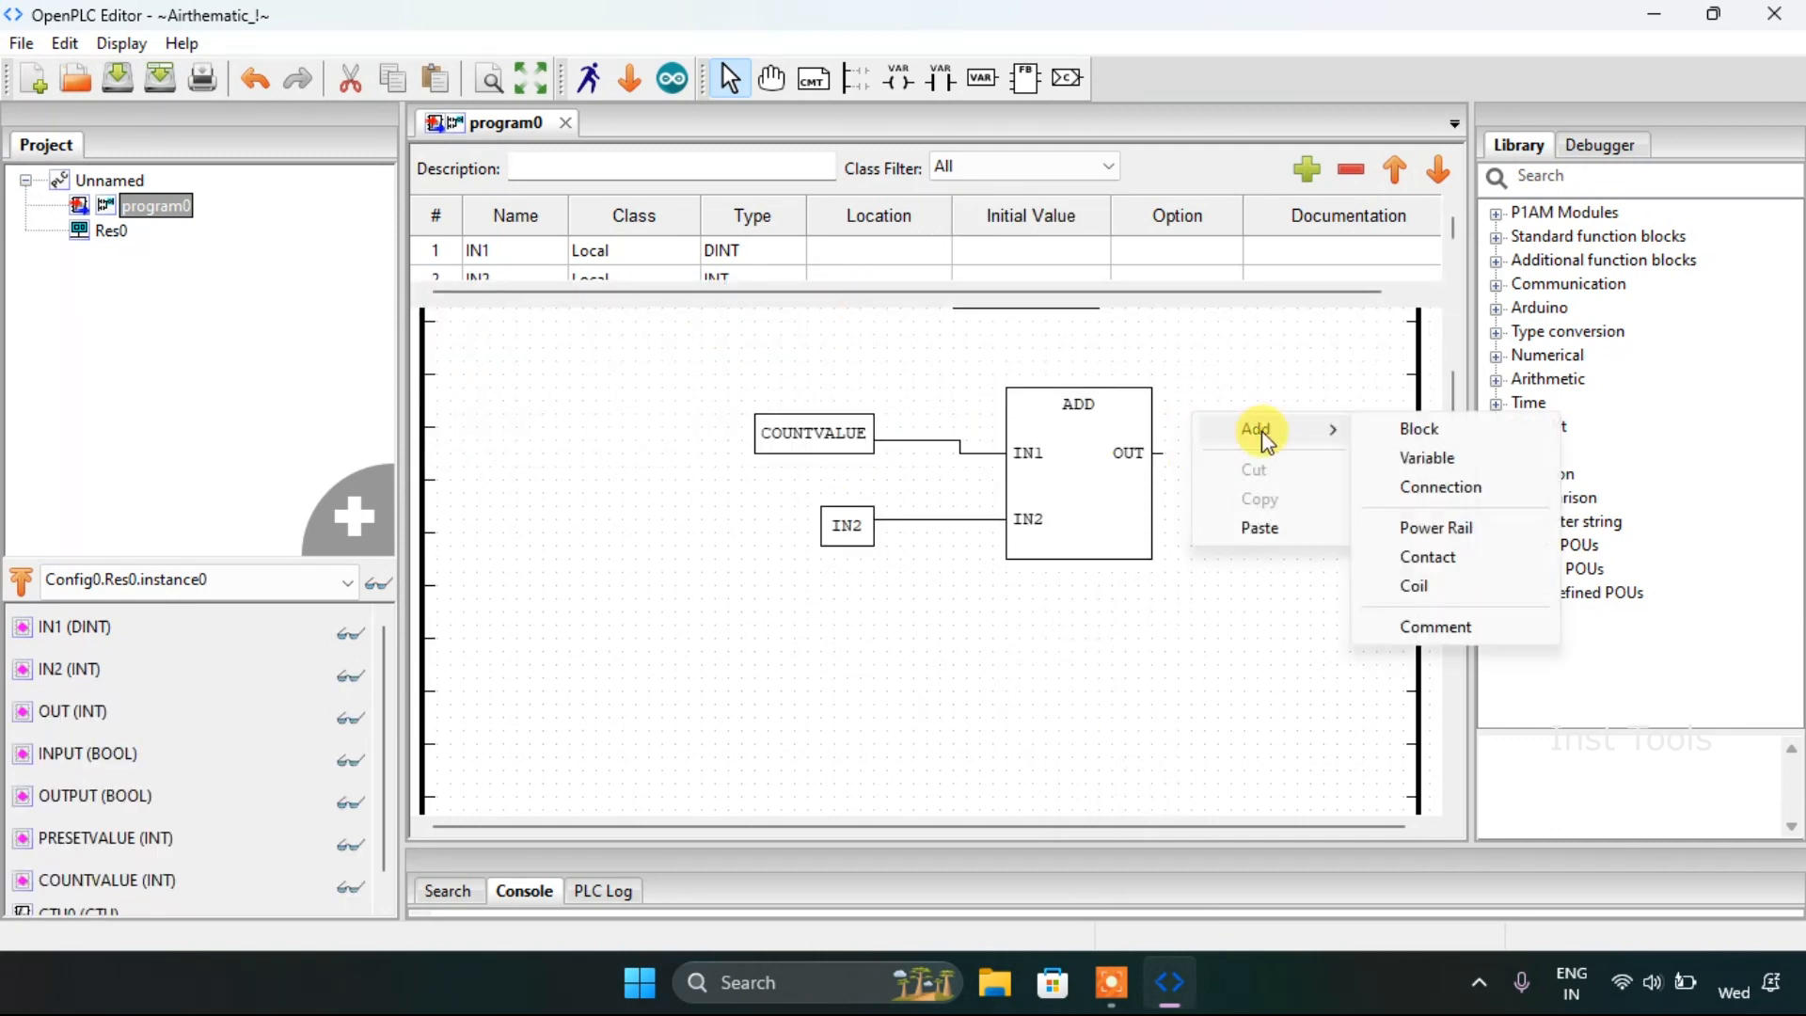
{"action": "left_click", "coordinate": [1427, 457]}
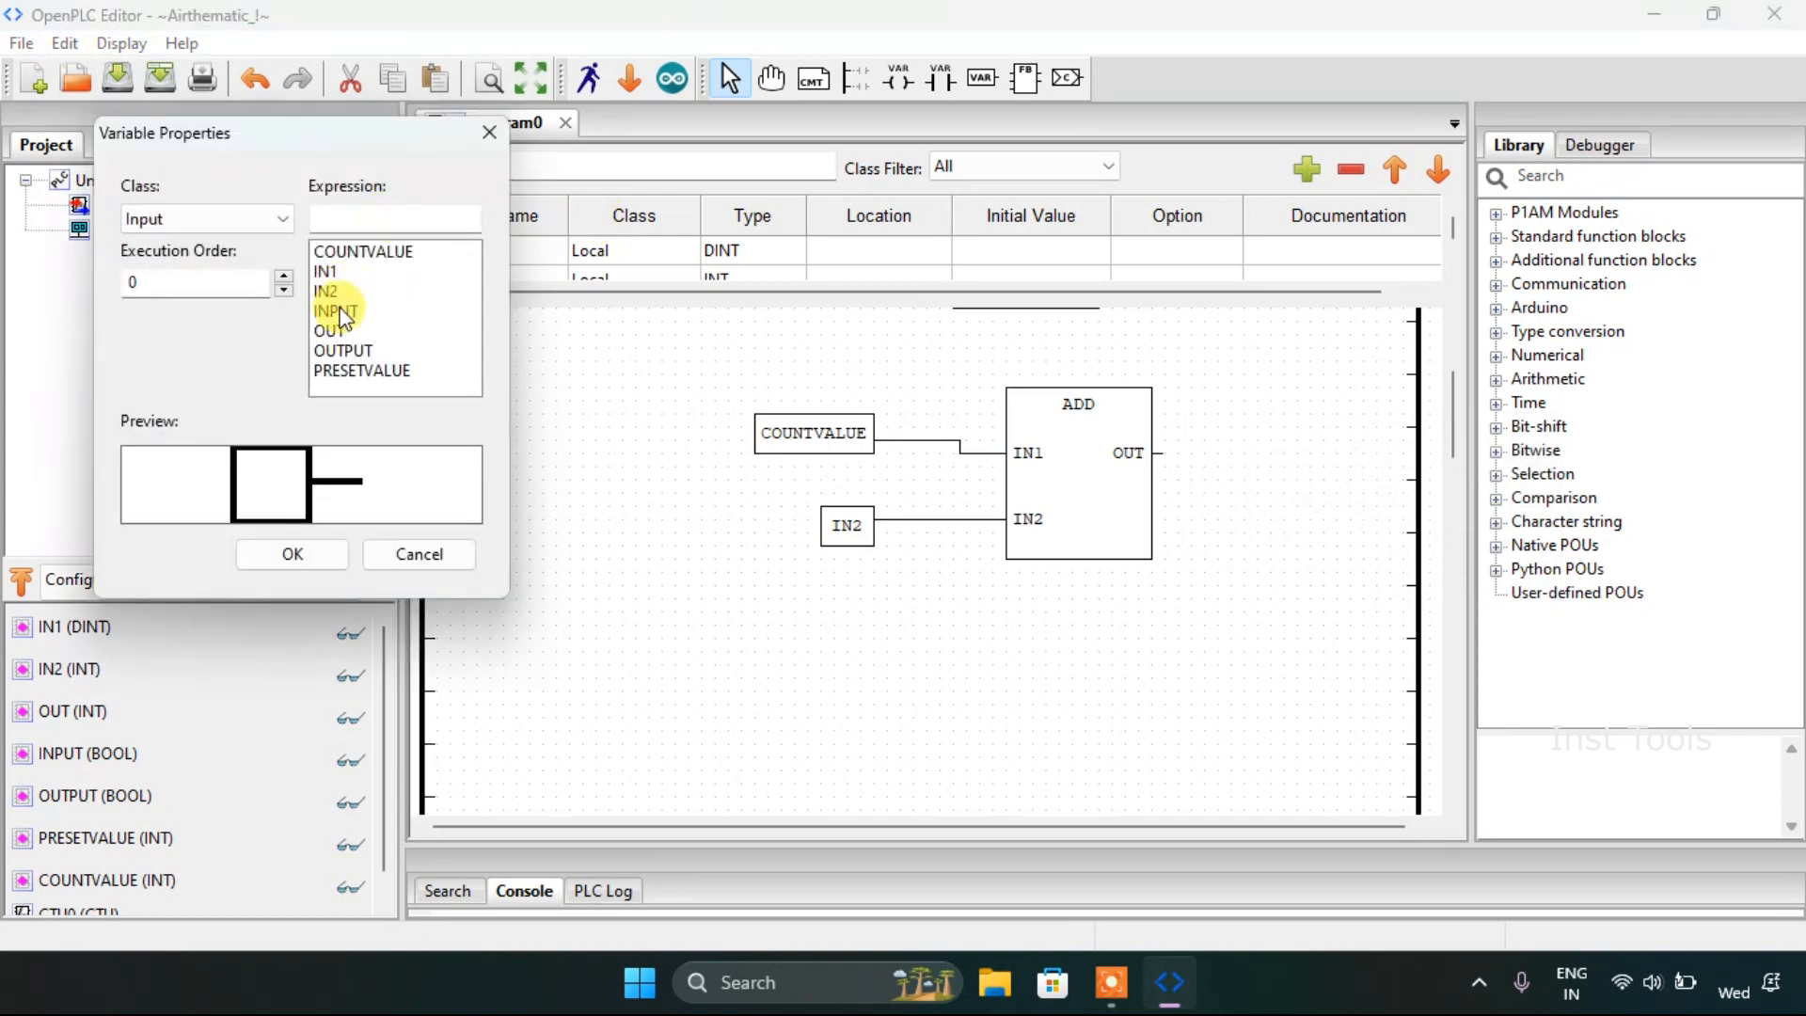
{"action": "left_click", "coordinate": [332, 331]}
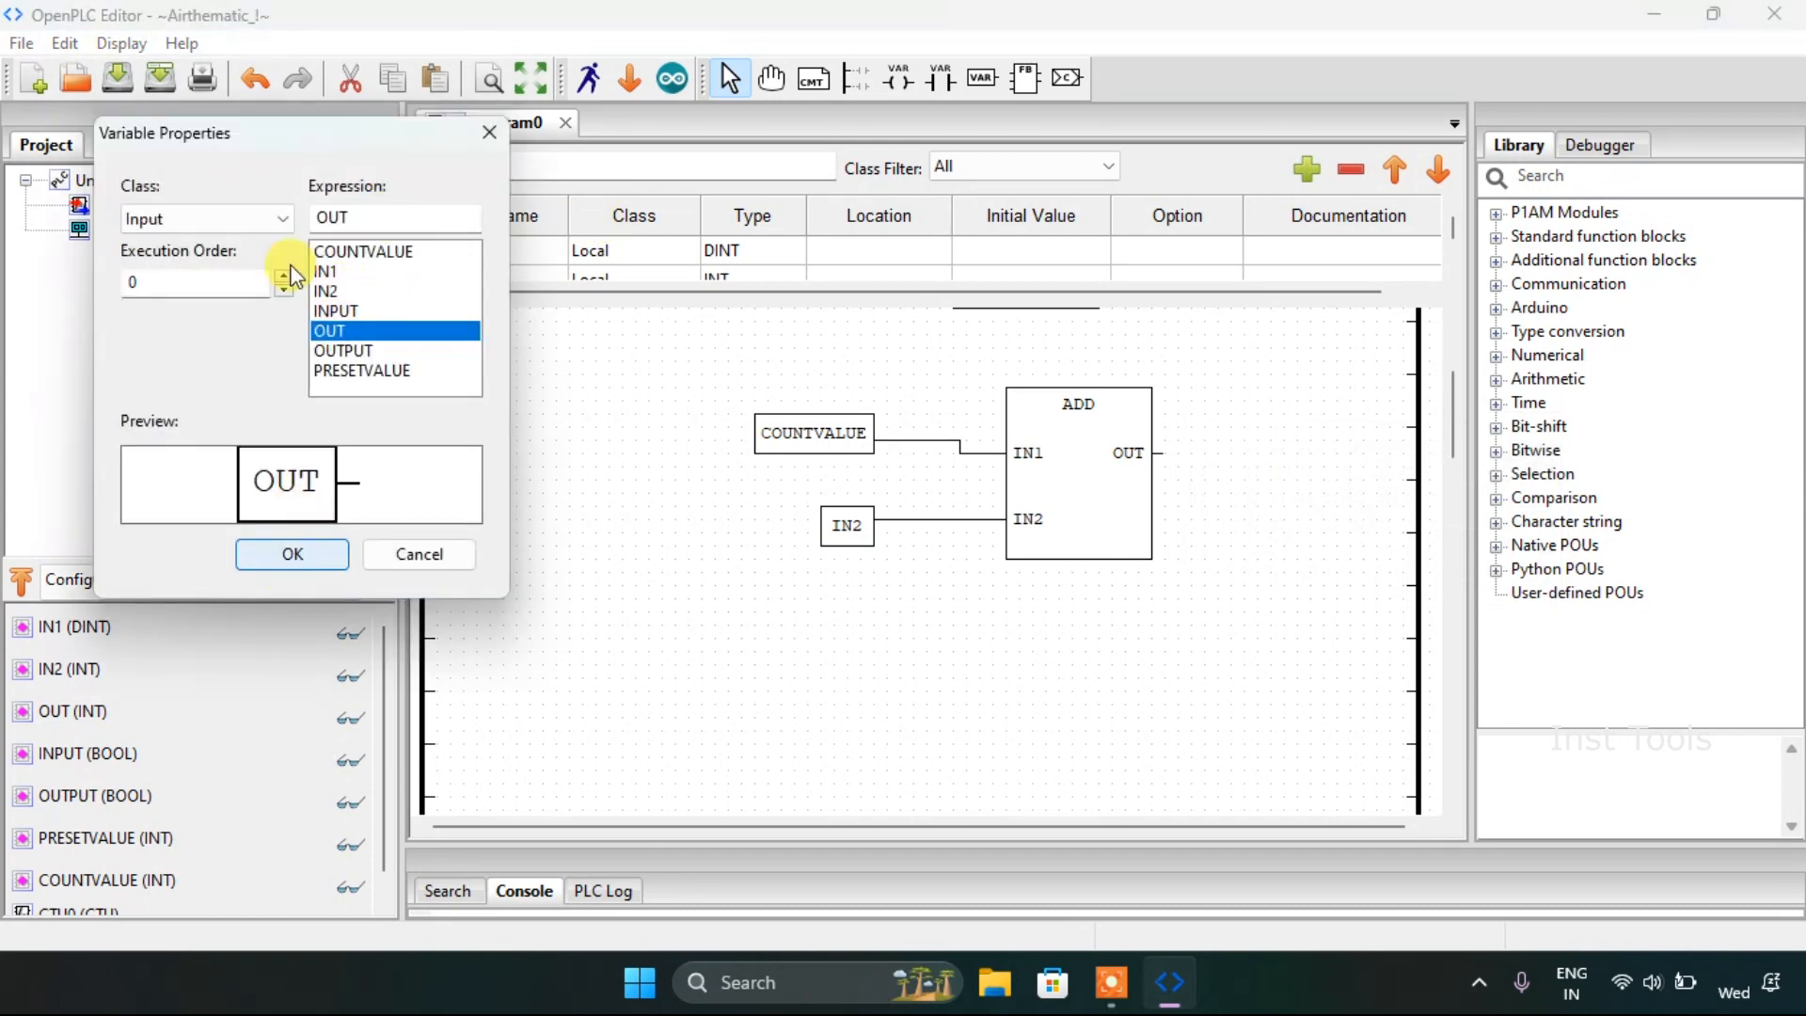
{"action": "left_click", "coordinate": [205, 218]}
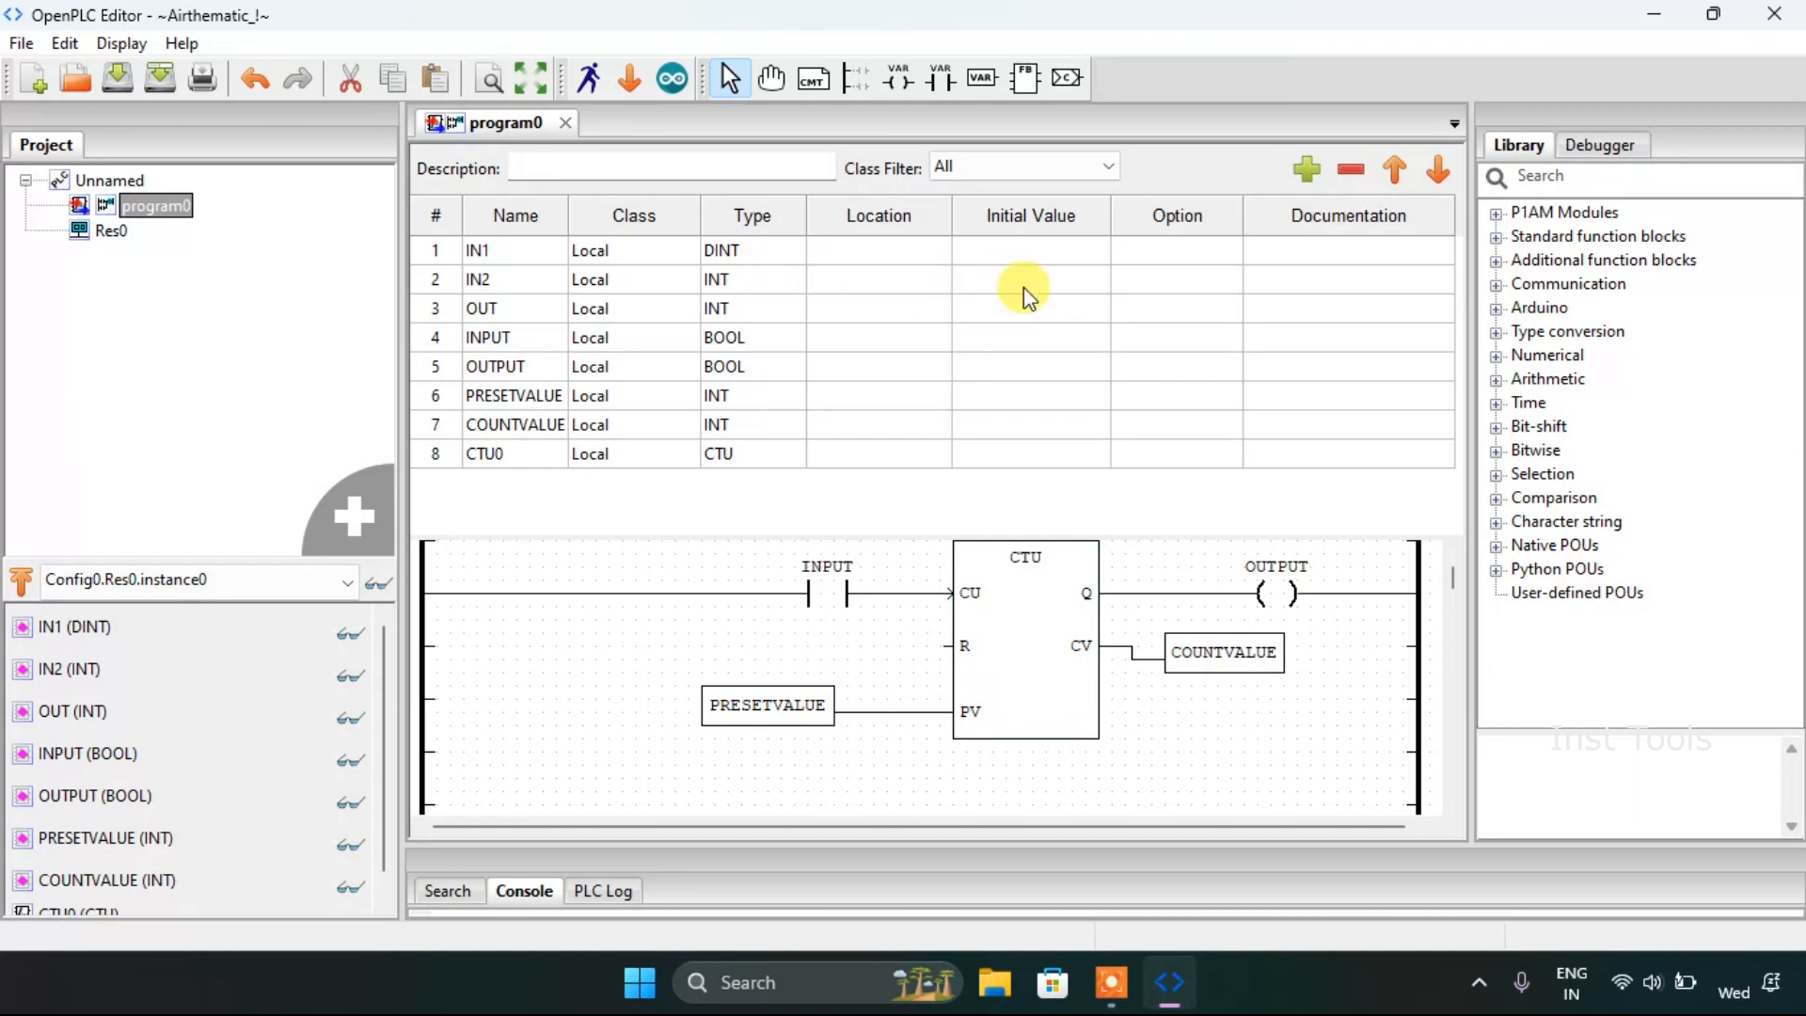
Step: Set IN2's initial value to 5 and PRESETVALUE's initial value to 15
{"action": "left_click", "coordinate": [1029, 278]}
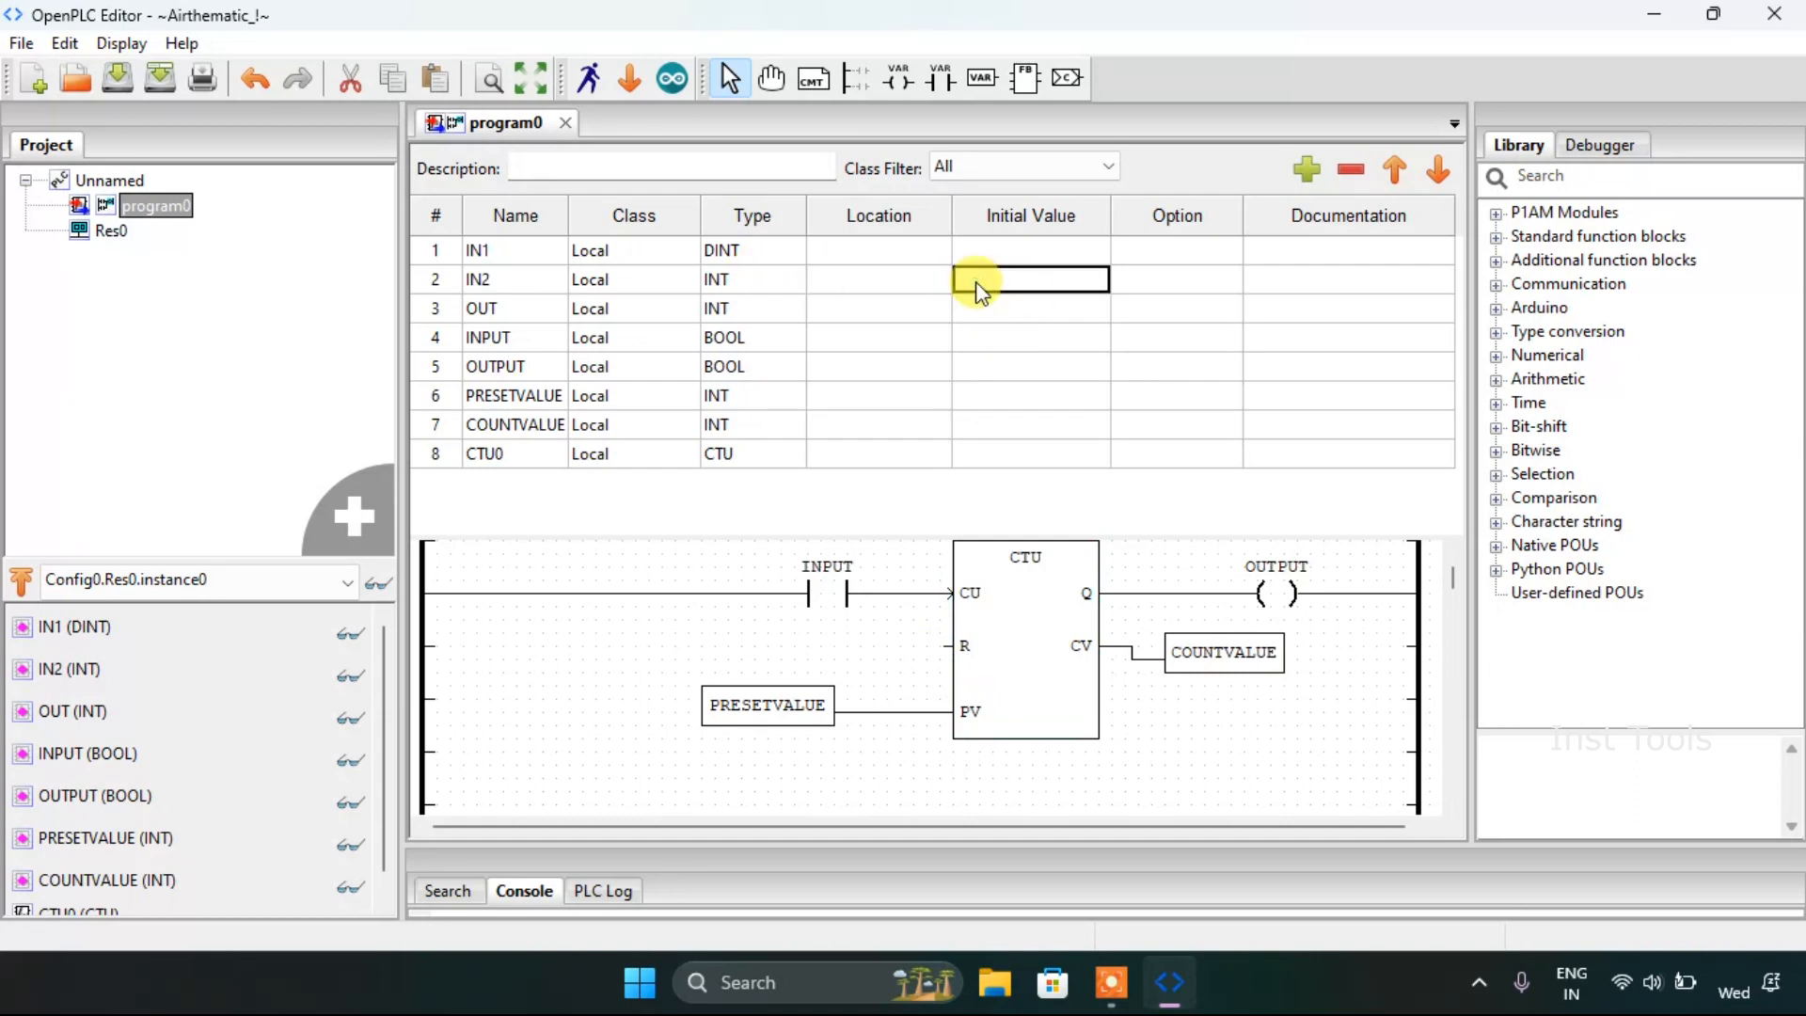
{"action": "type", "text": "5"}
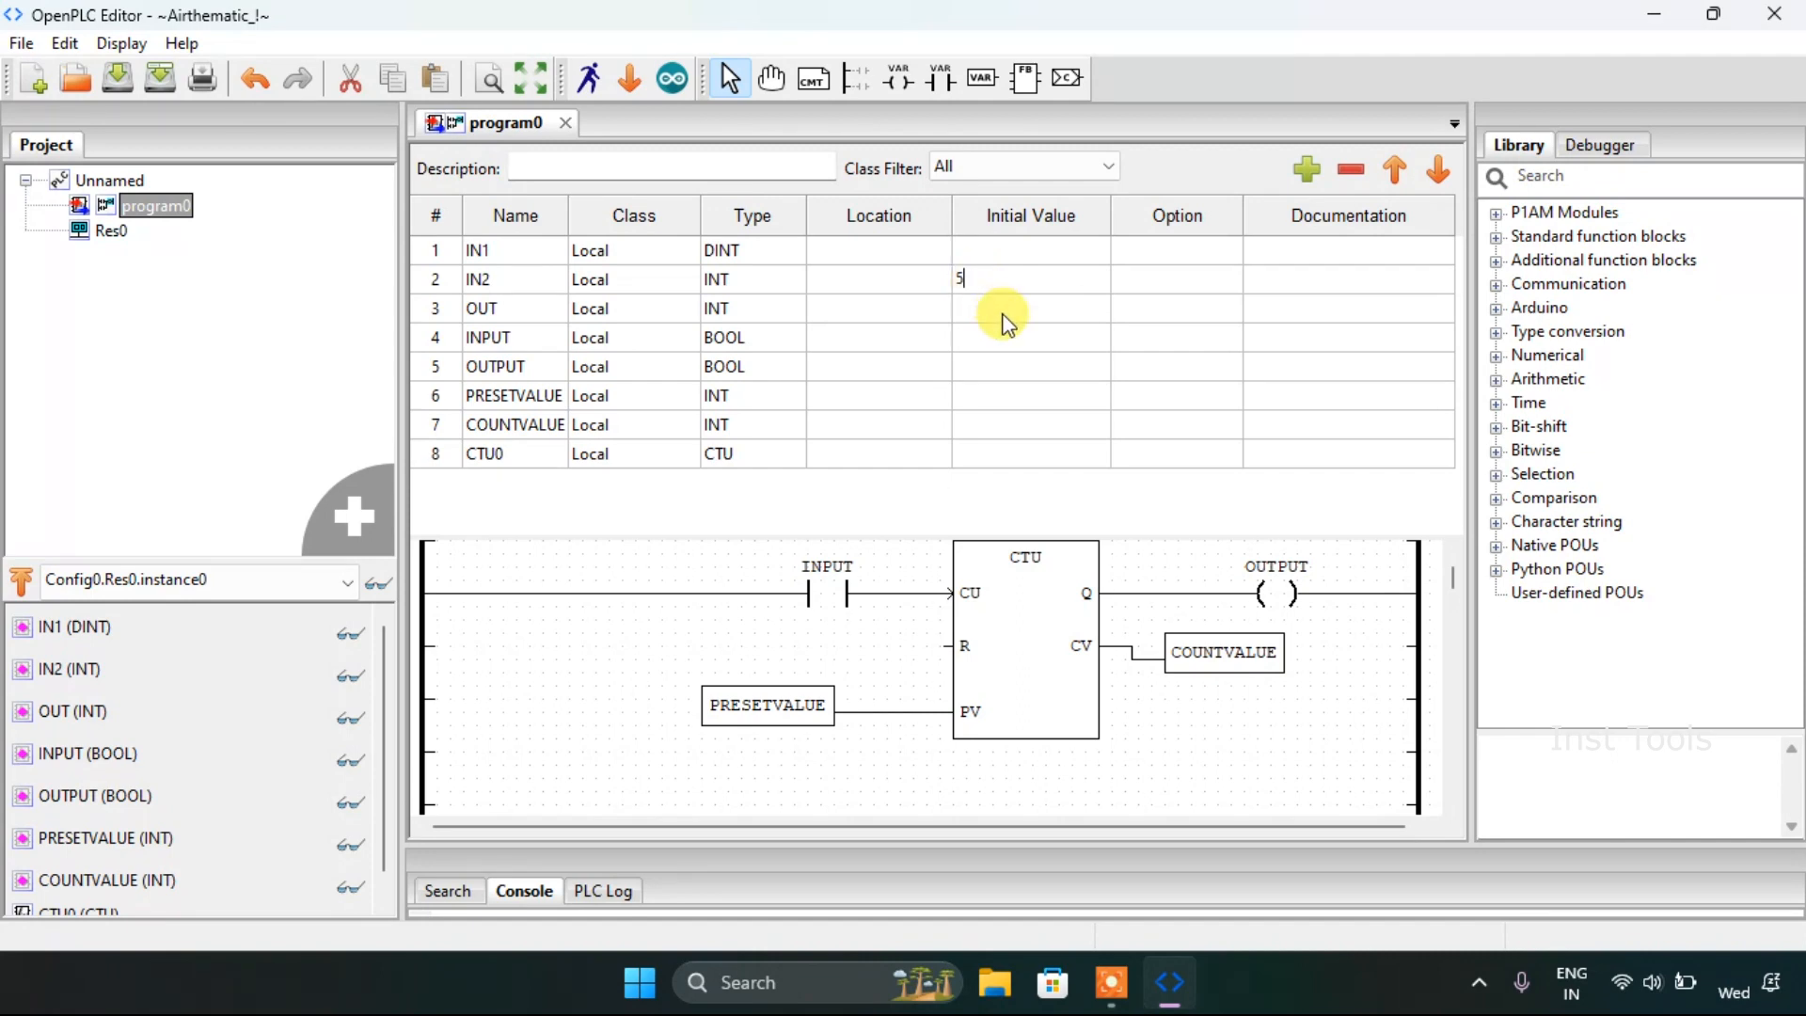
{"action": "left_click", "coordinate": [1029, 307]}
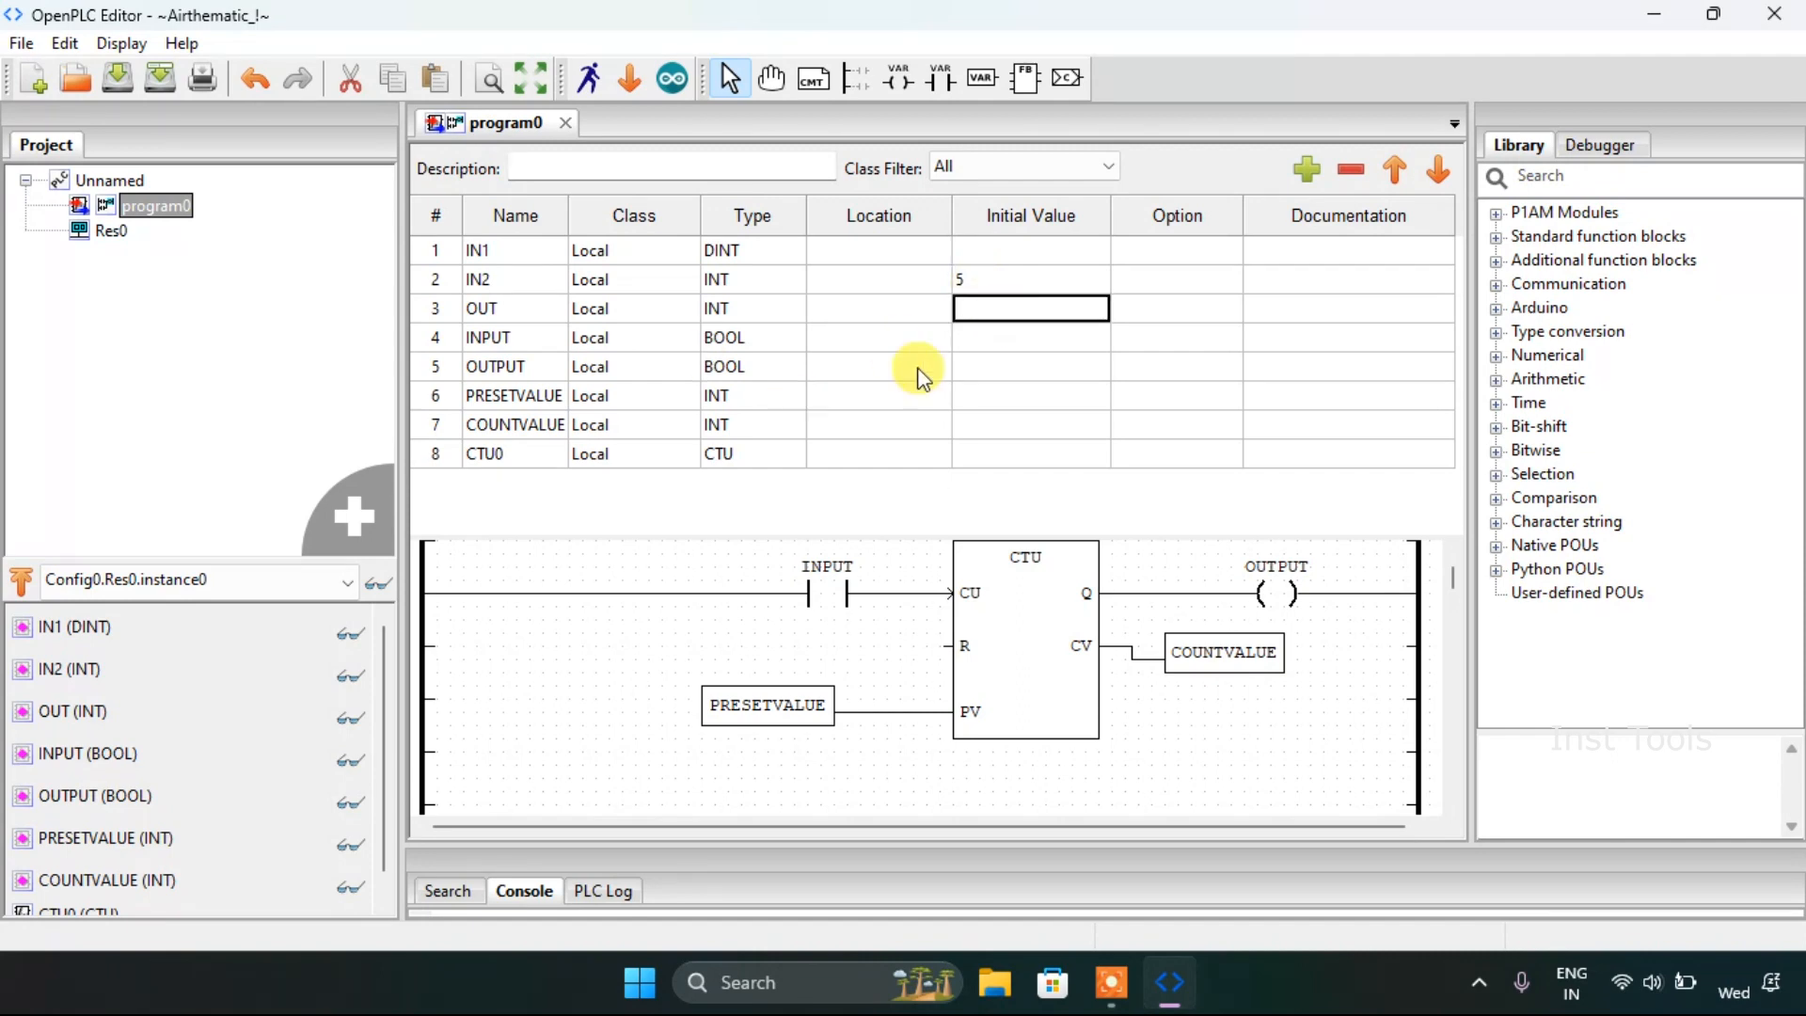
{"action": "mouse_move", "coordinate": [991, 448]}
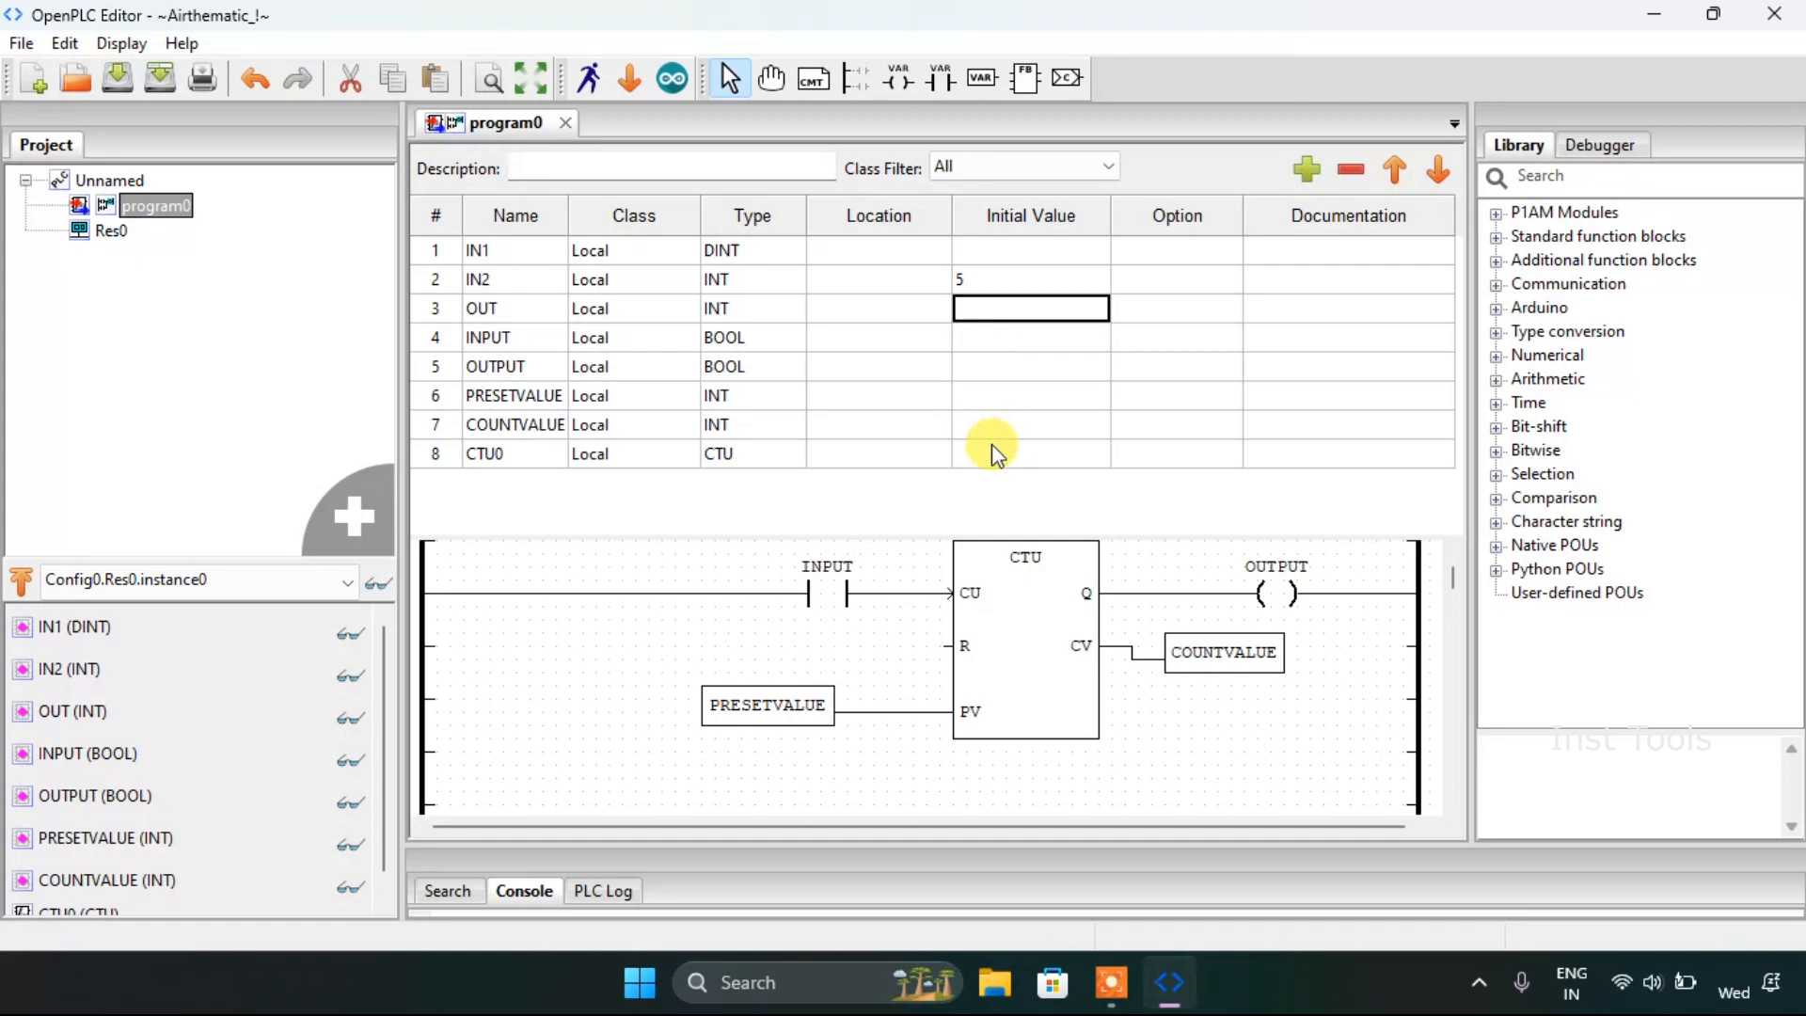
{"action": "mouse_move", "coordinate": [1008, 397]}
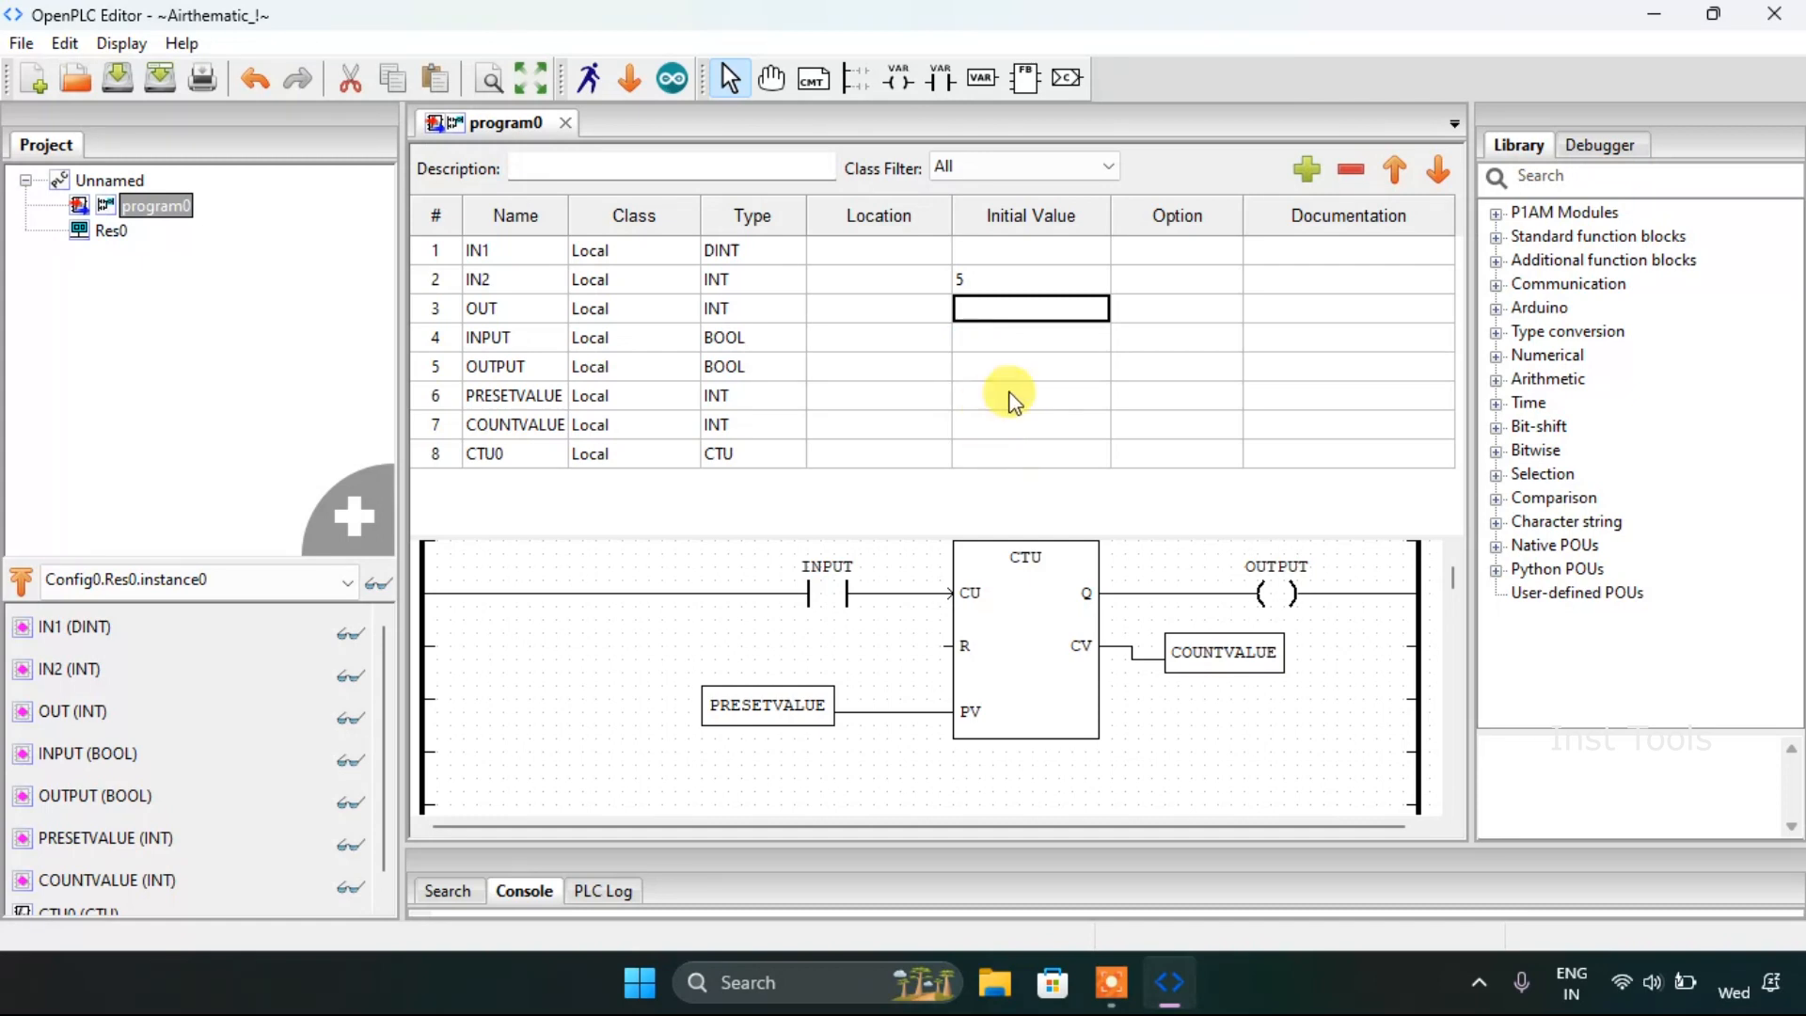
{"action": "left_click", "coordinate": [1029, 395]}
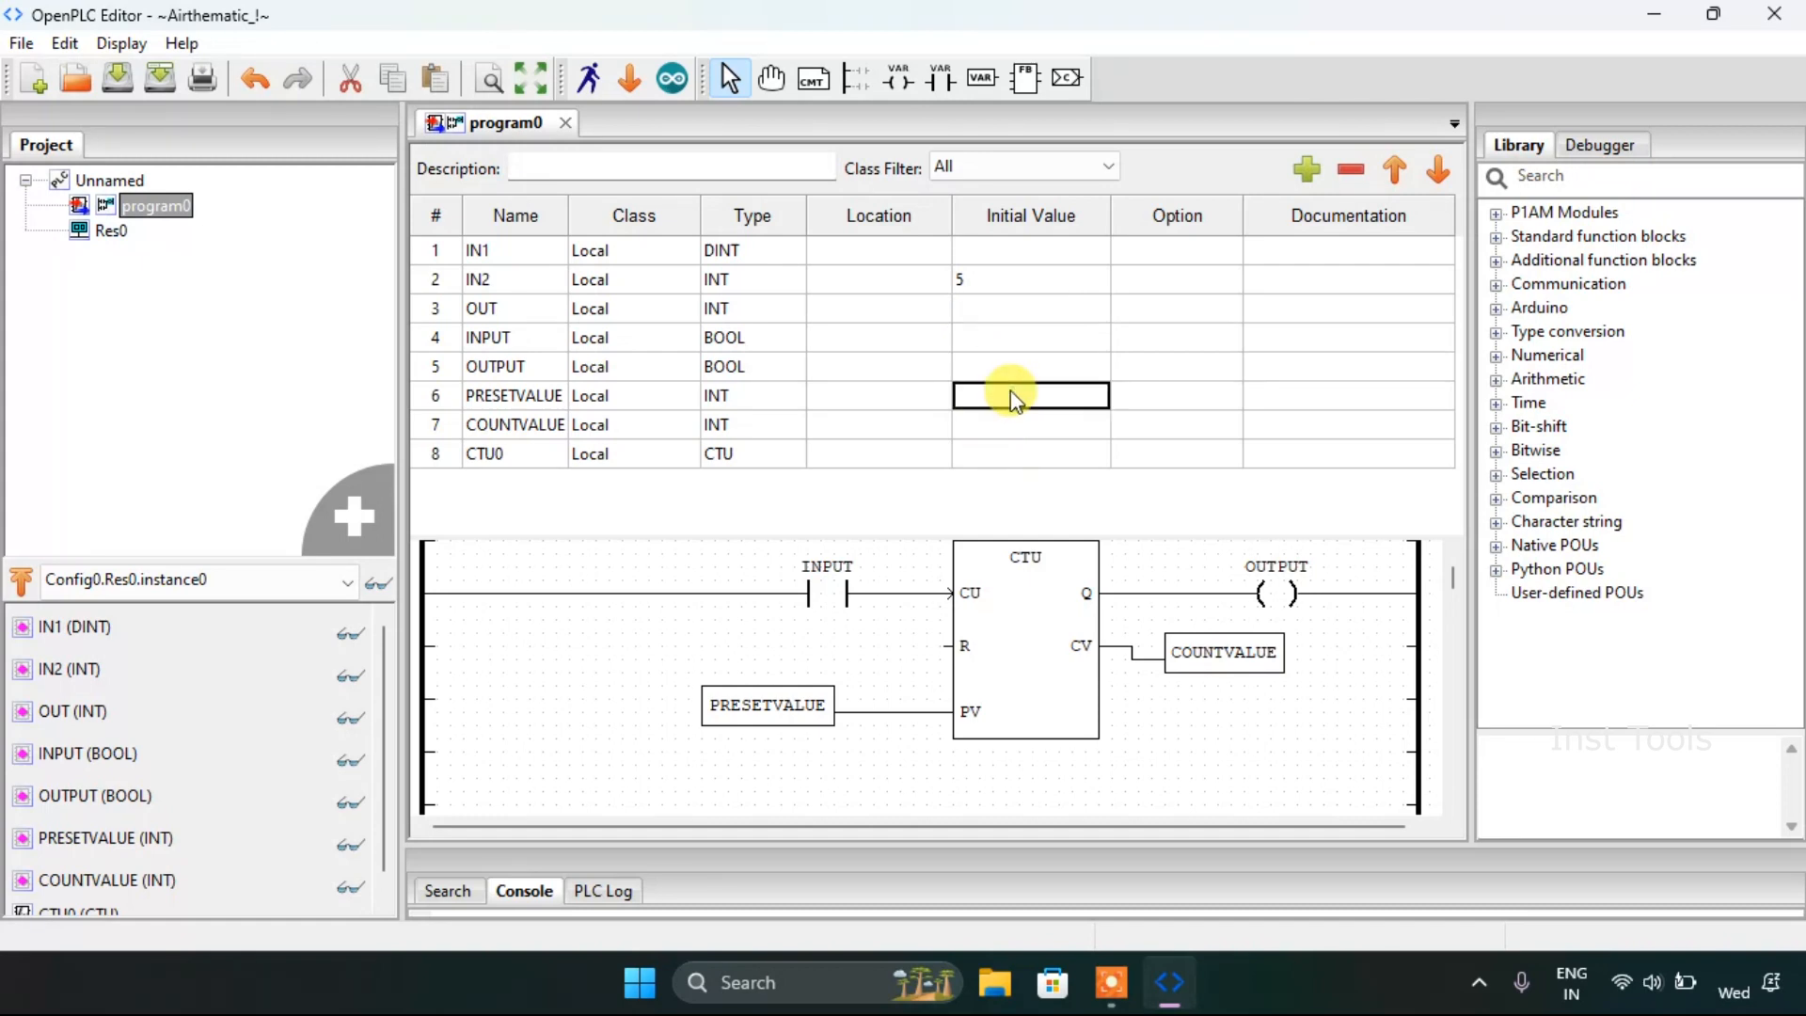
{"action": "type", "text": "15"}
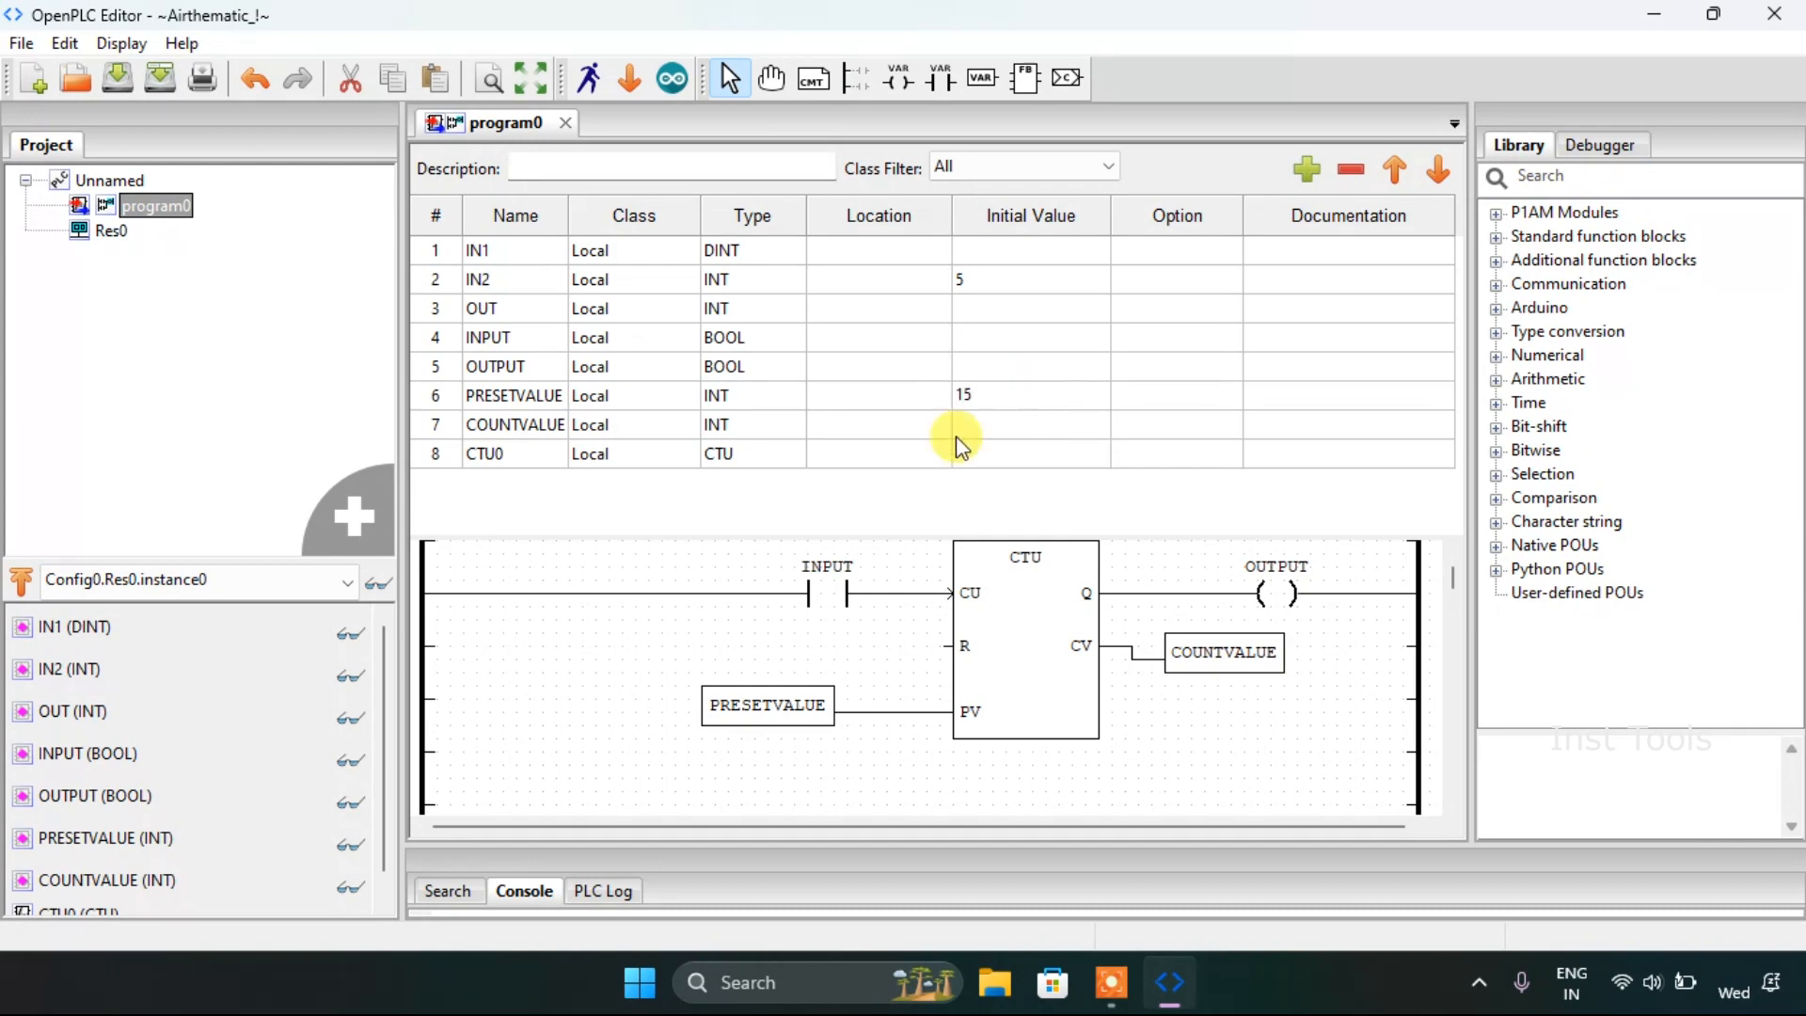
{"action": "mouse_move", "coordinate": [734, 515]}
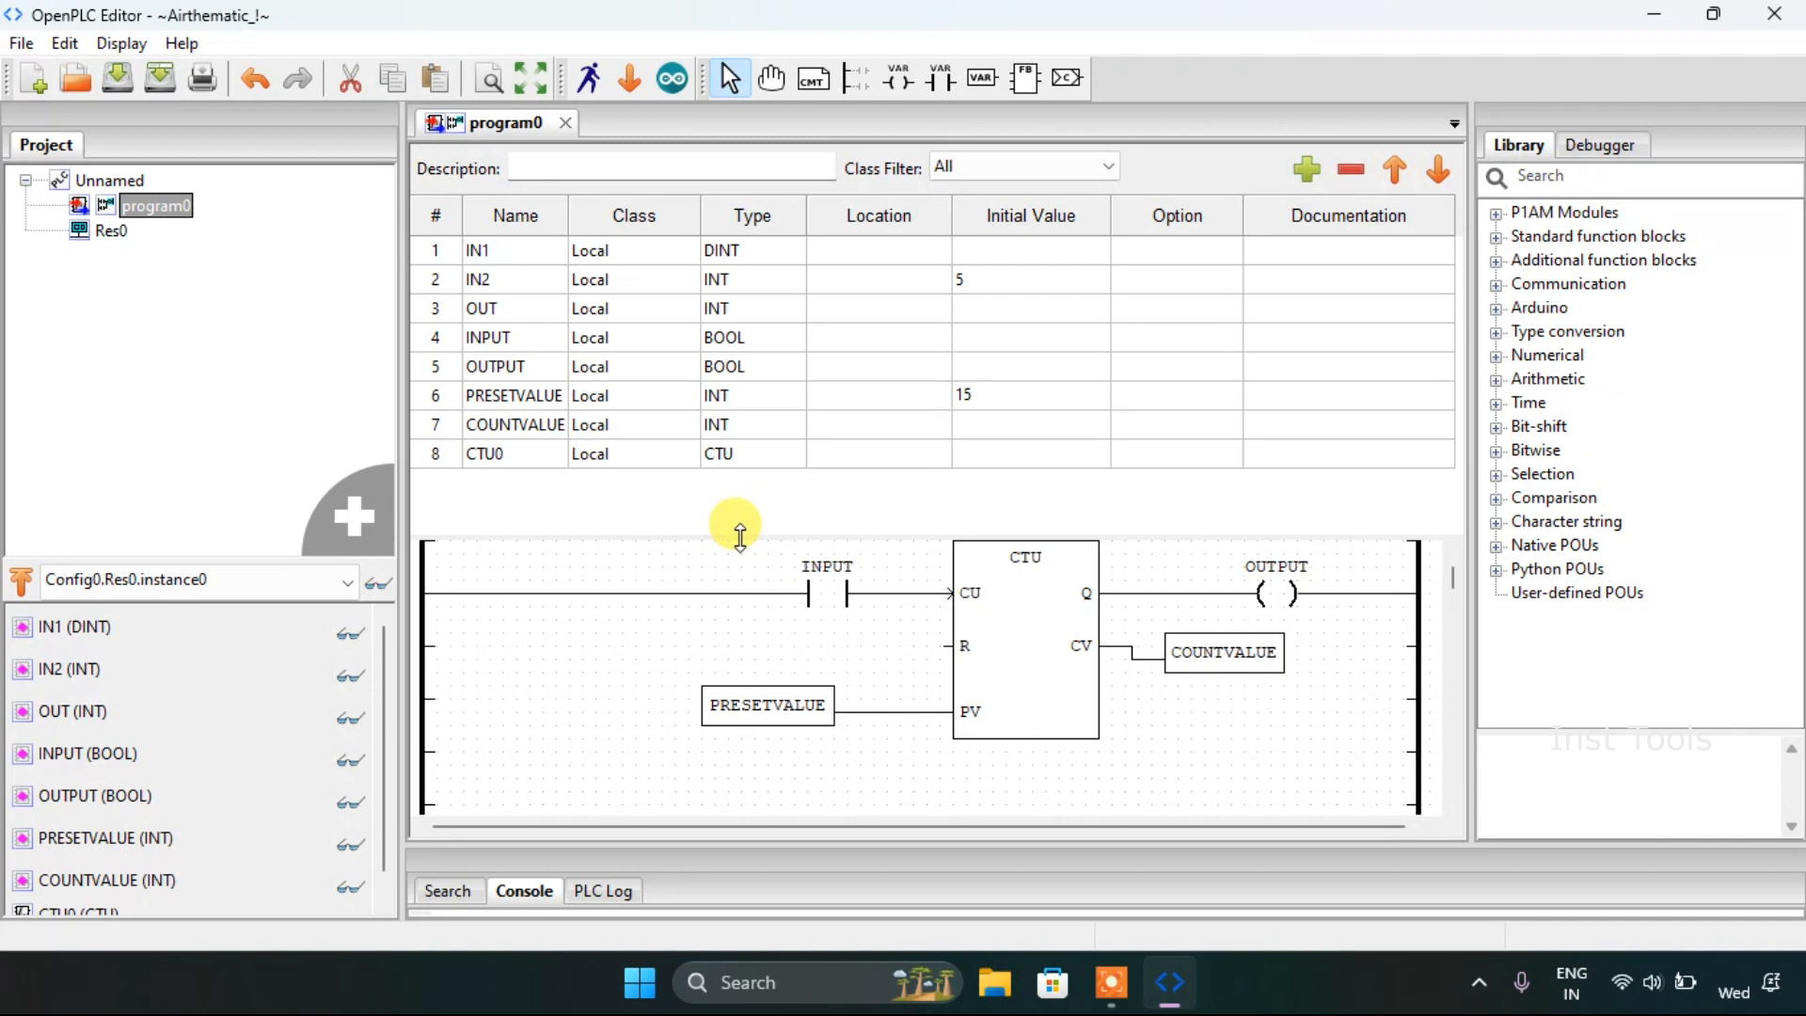
{"action": "scroll", "scroll_direction": "down", "scroll_amount": 3}
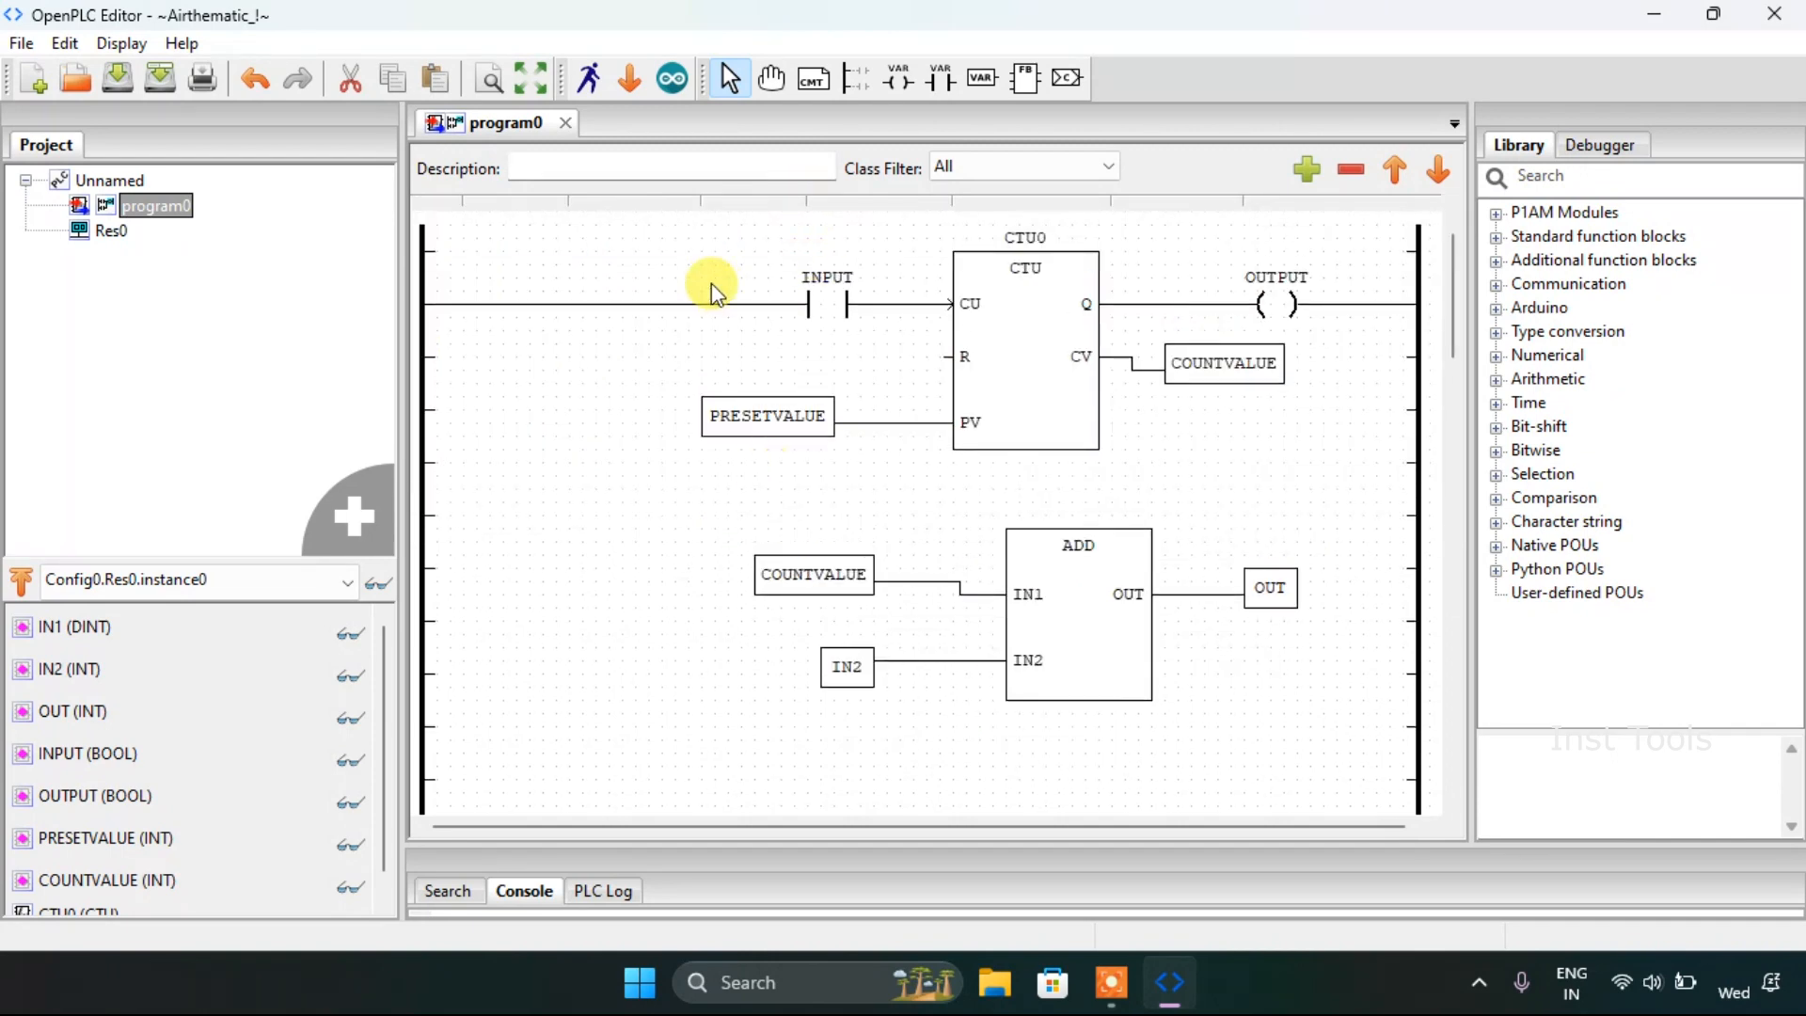
Step: Build the program, start the local PLC, and debug Config0.Res0.instance0
{"action": "left_click", "coordinate": [1076, 614]}
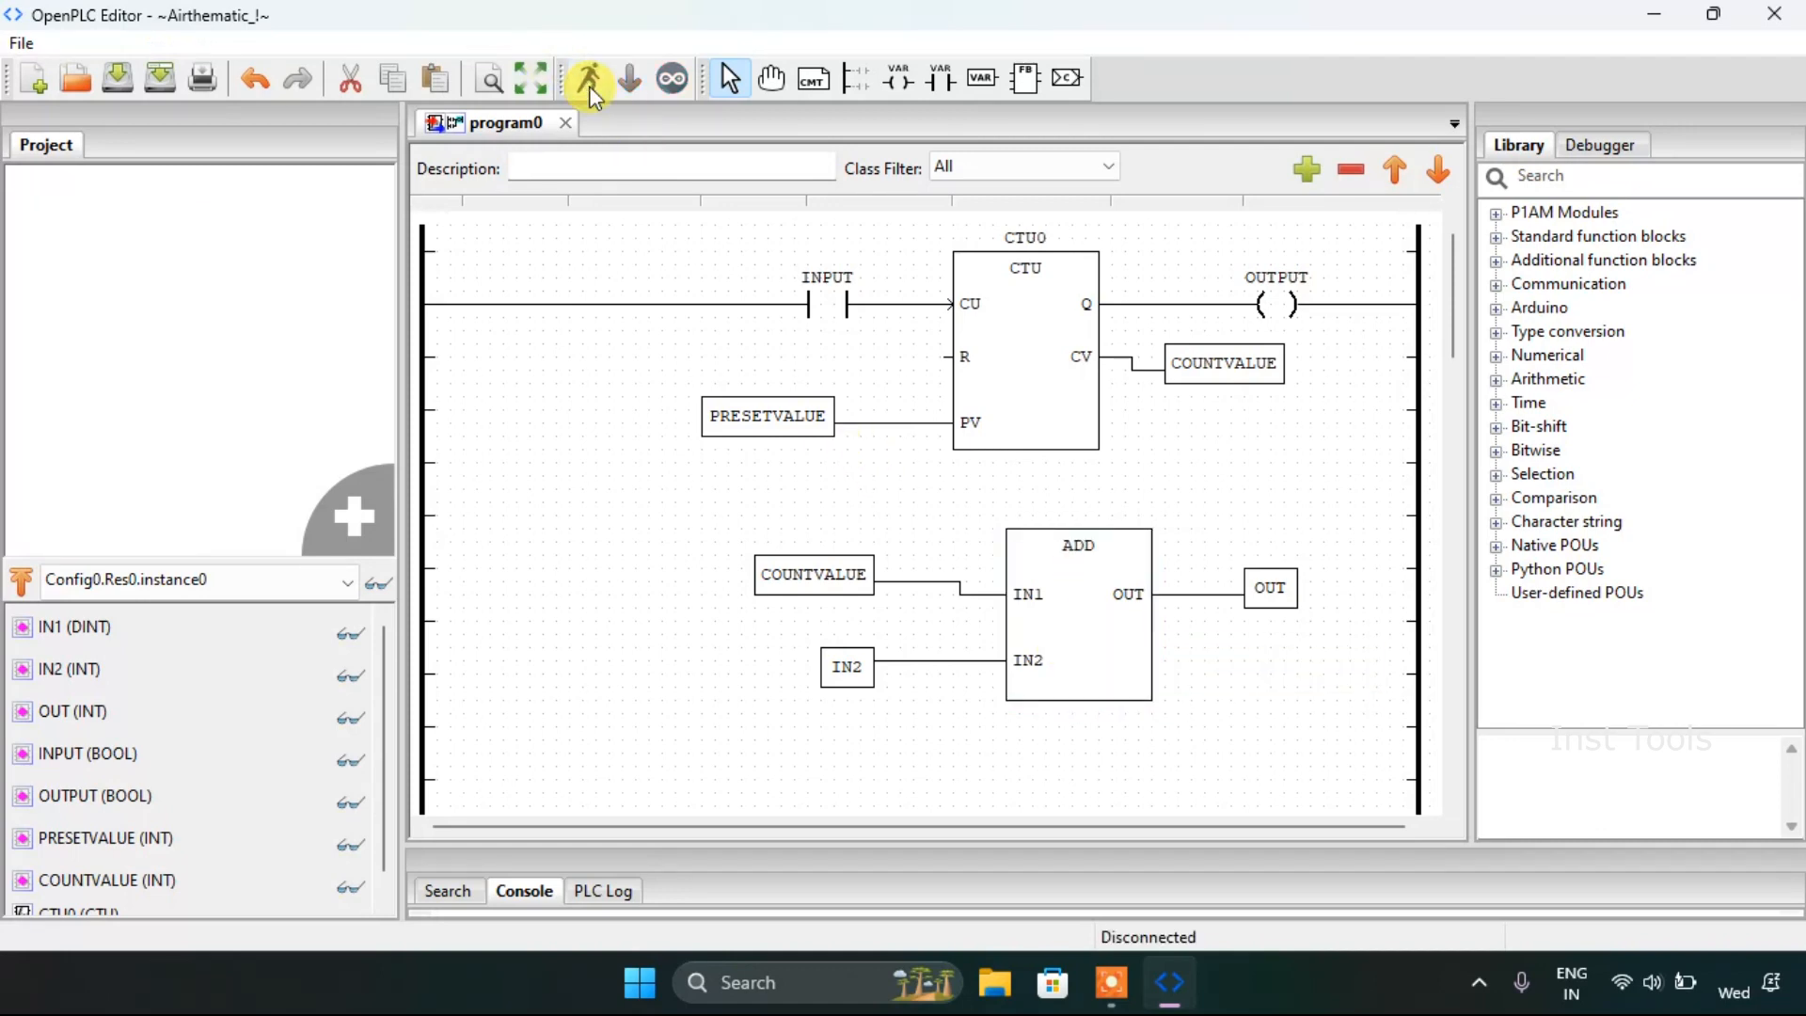
{"action": "left_click", "coordinate": [589, 79]}
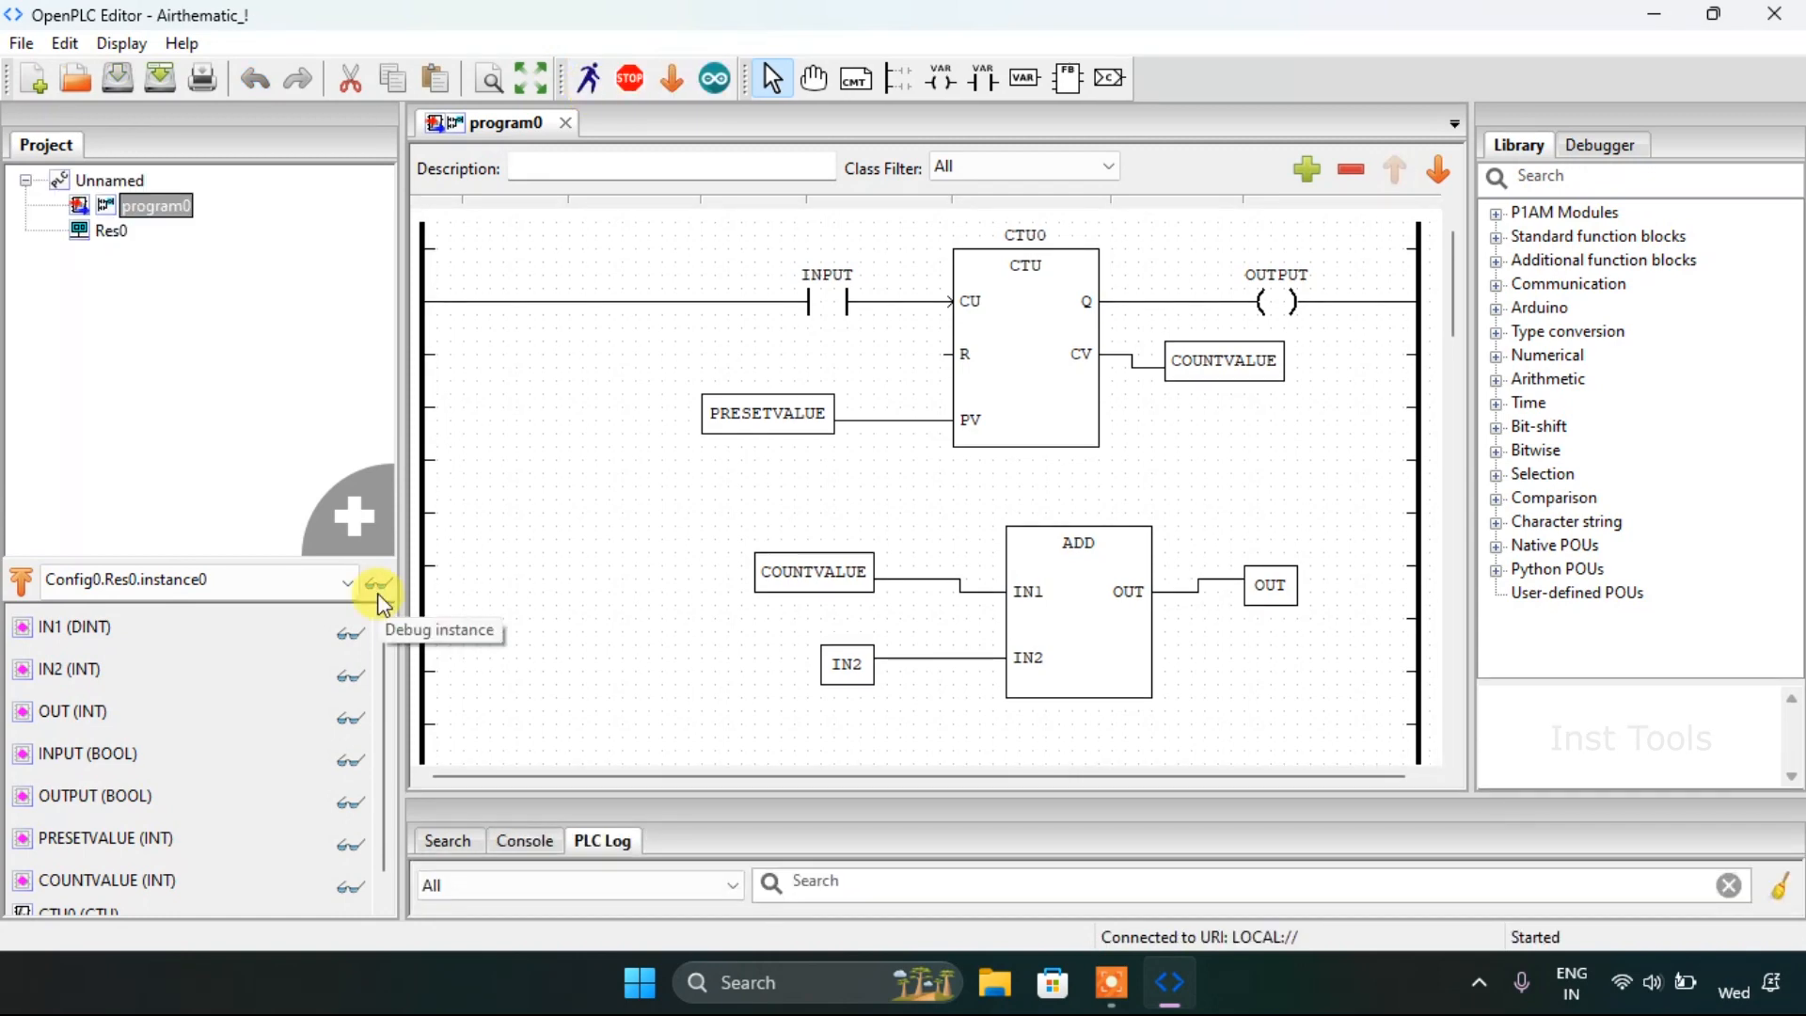
{"action": "mouse_move", "coordinate": [380, 598]}
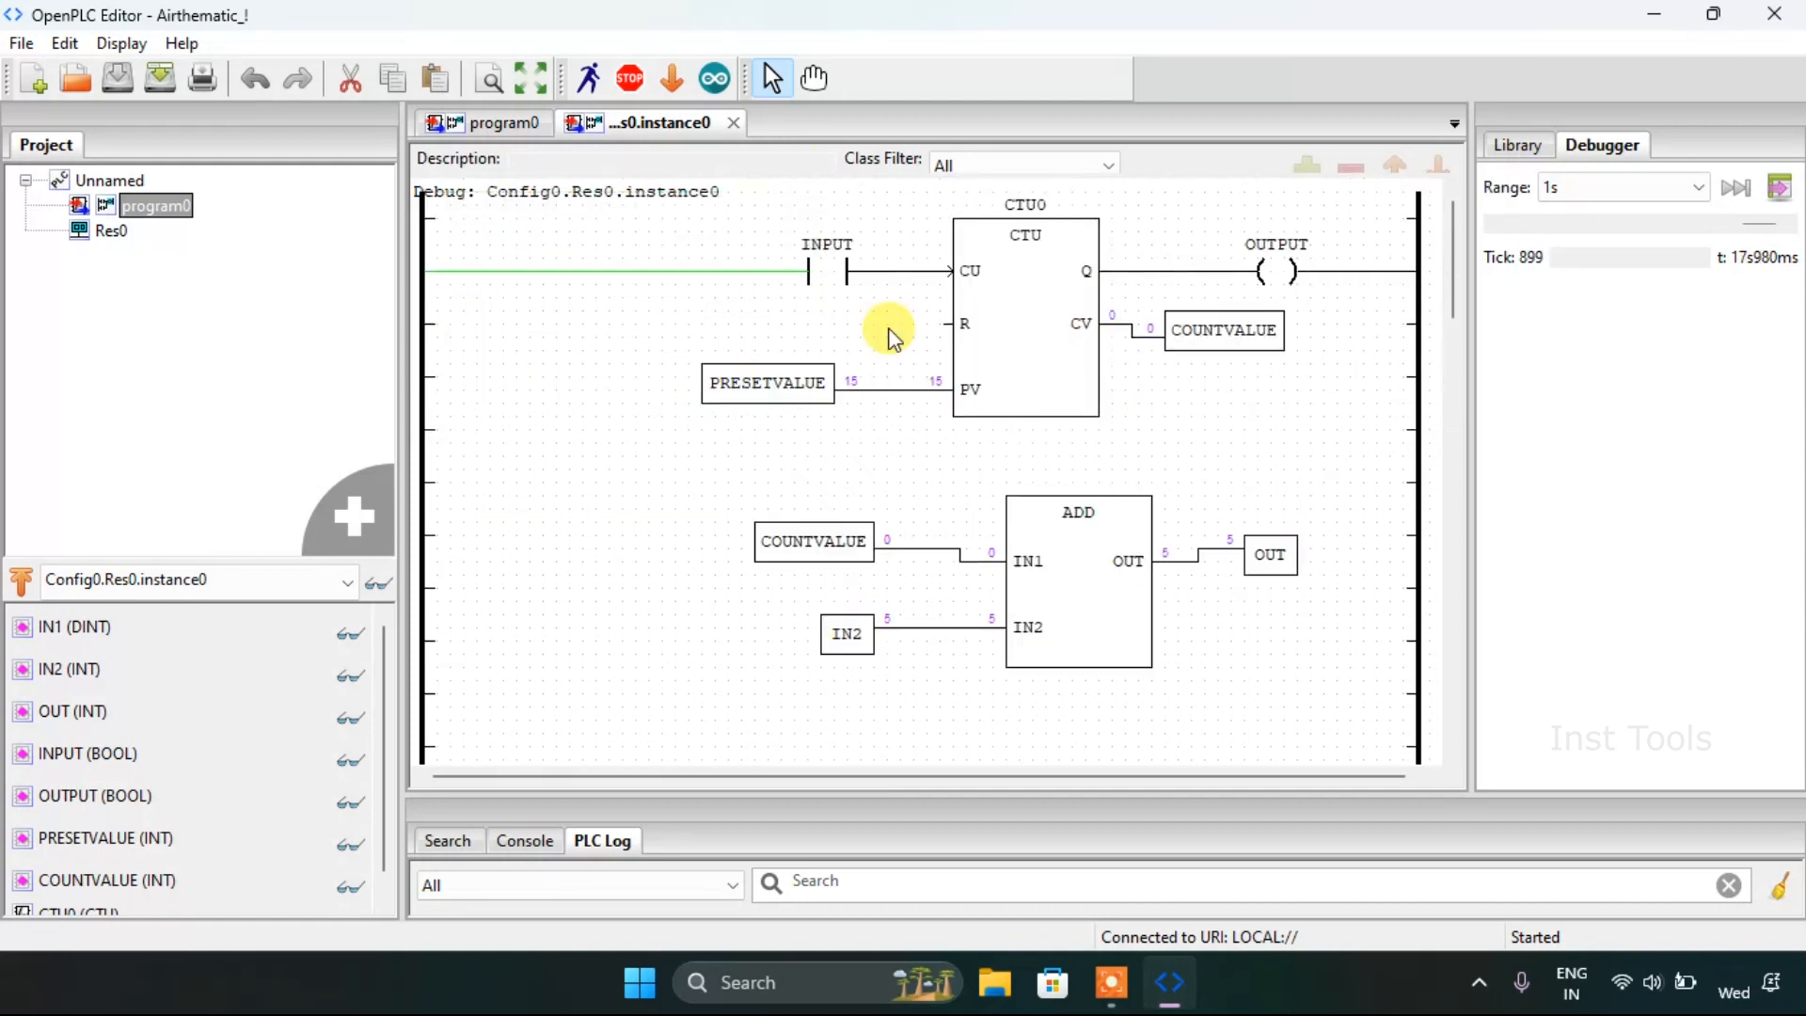
{"action": "left_click", "coordinate": [812, 542]}
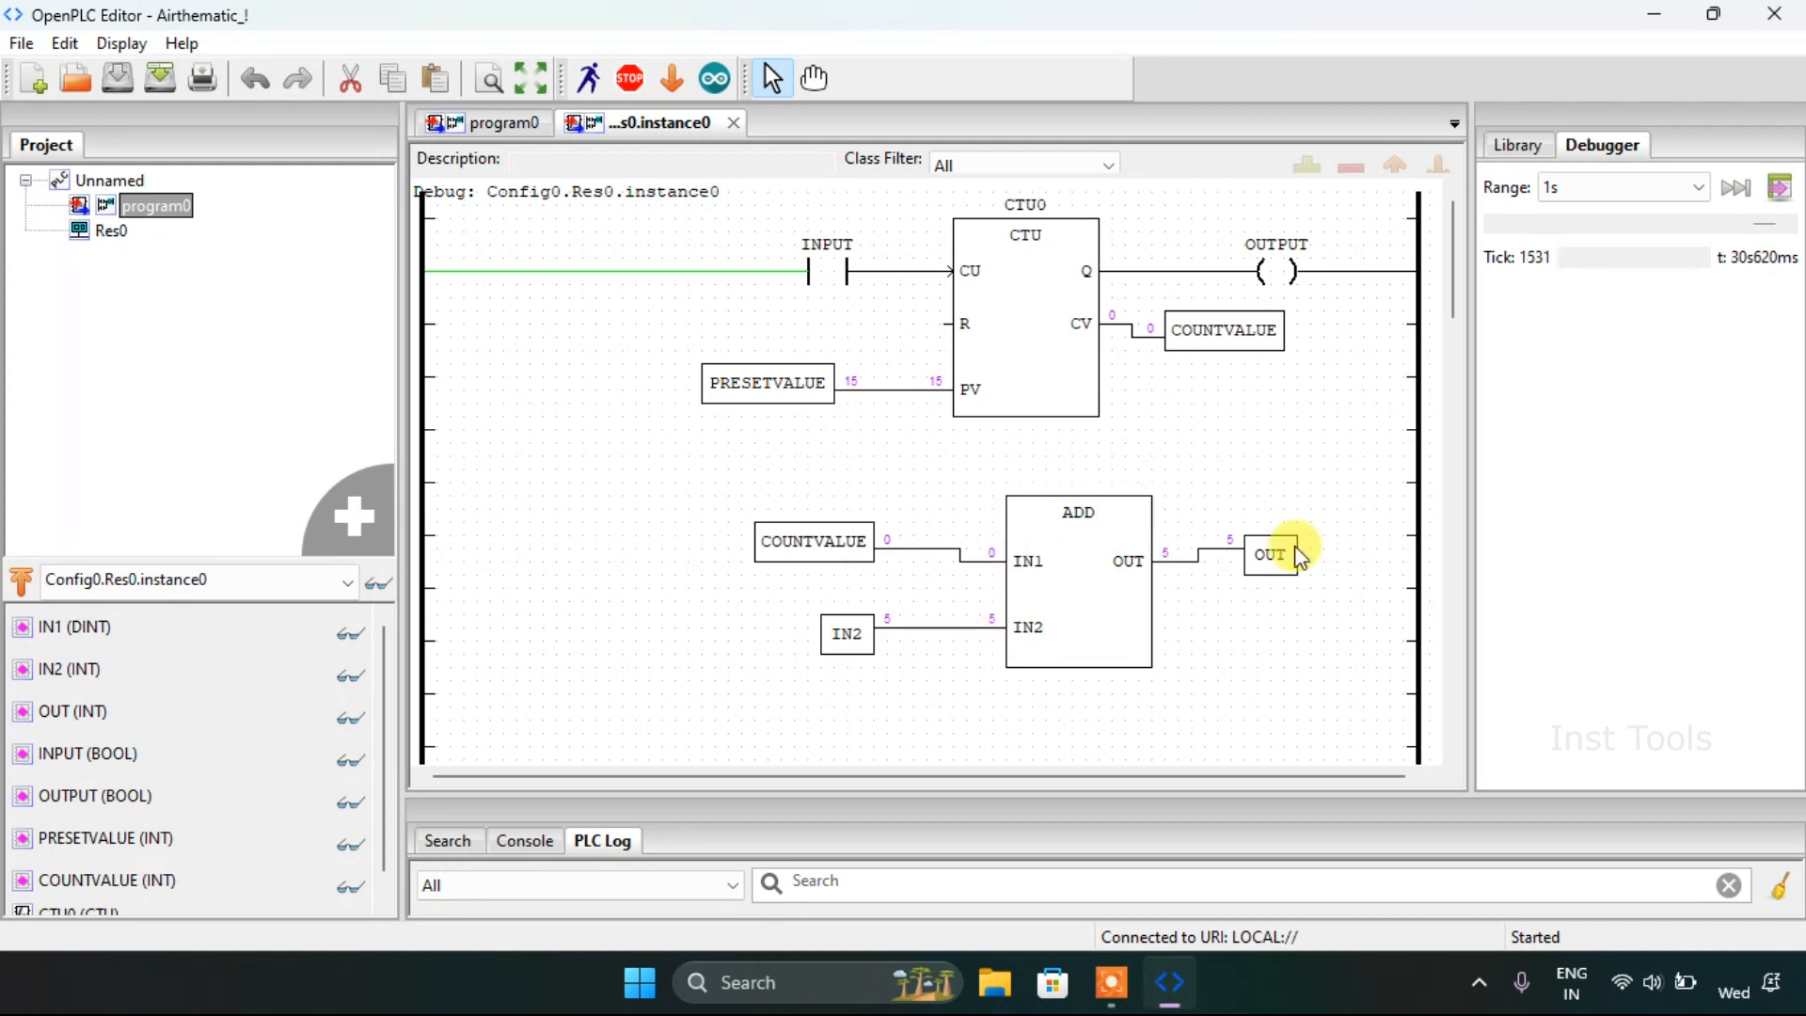
{"action": "mouse_move", "coordinate": [1249, 552]}
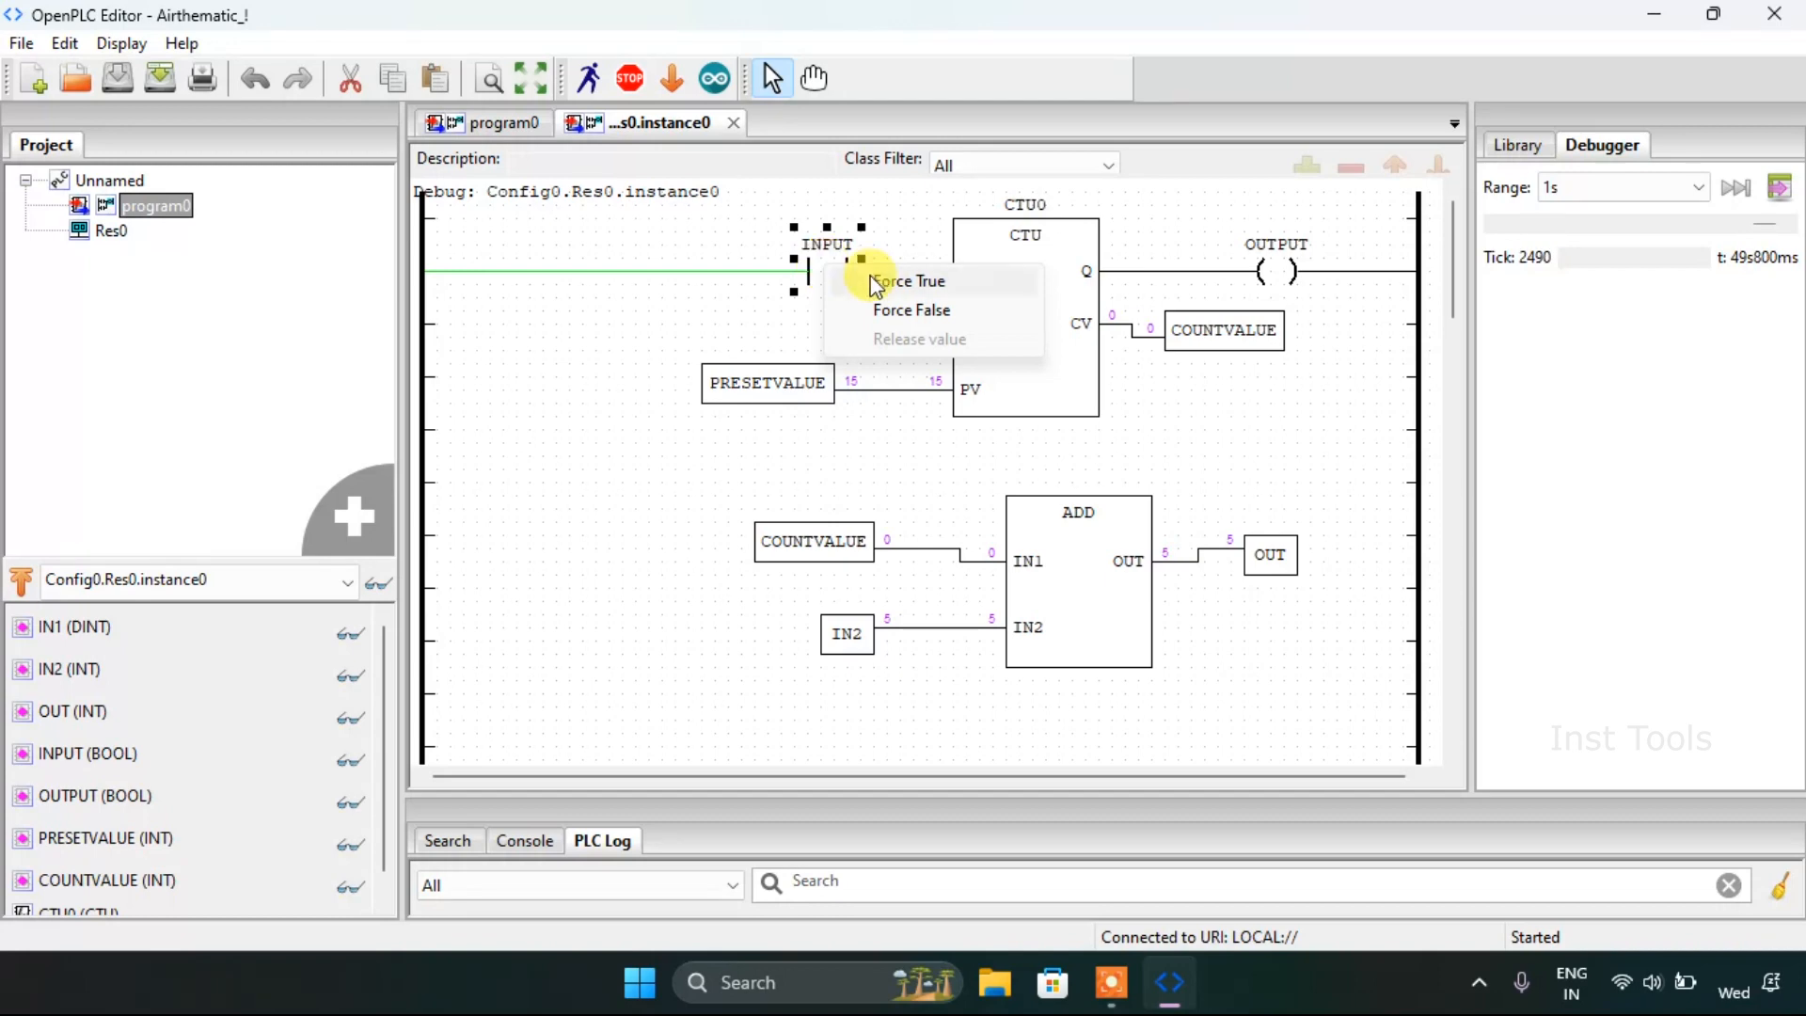
Step: Force INPUT true then false, watching COUNTVALUE and OUT increment on the ADD block
{"action": "left_click", "coordinate": [910, 280]}
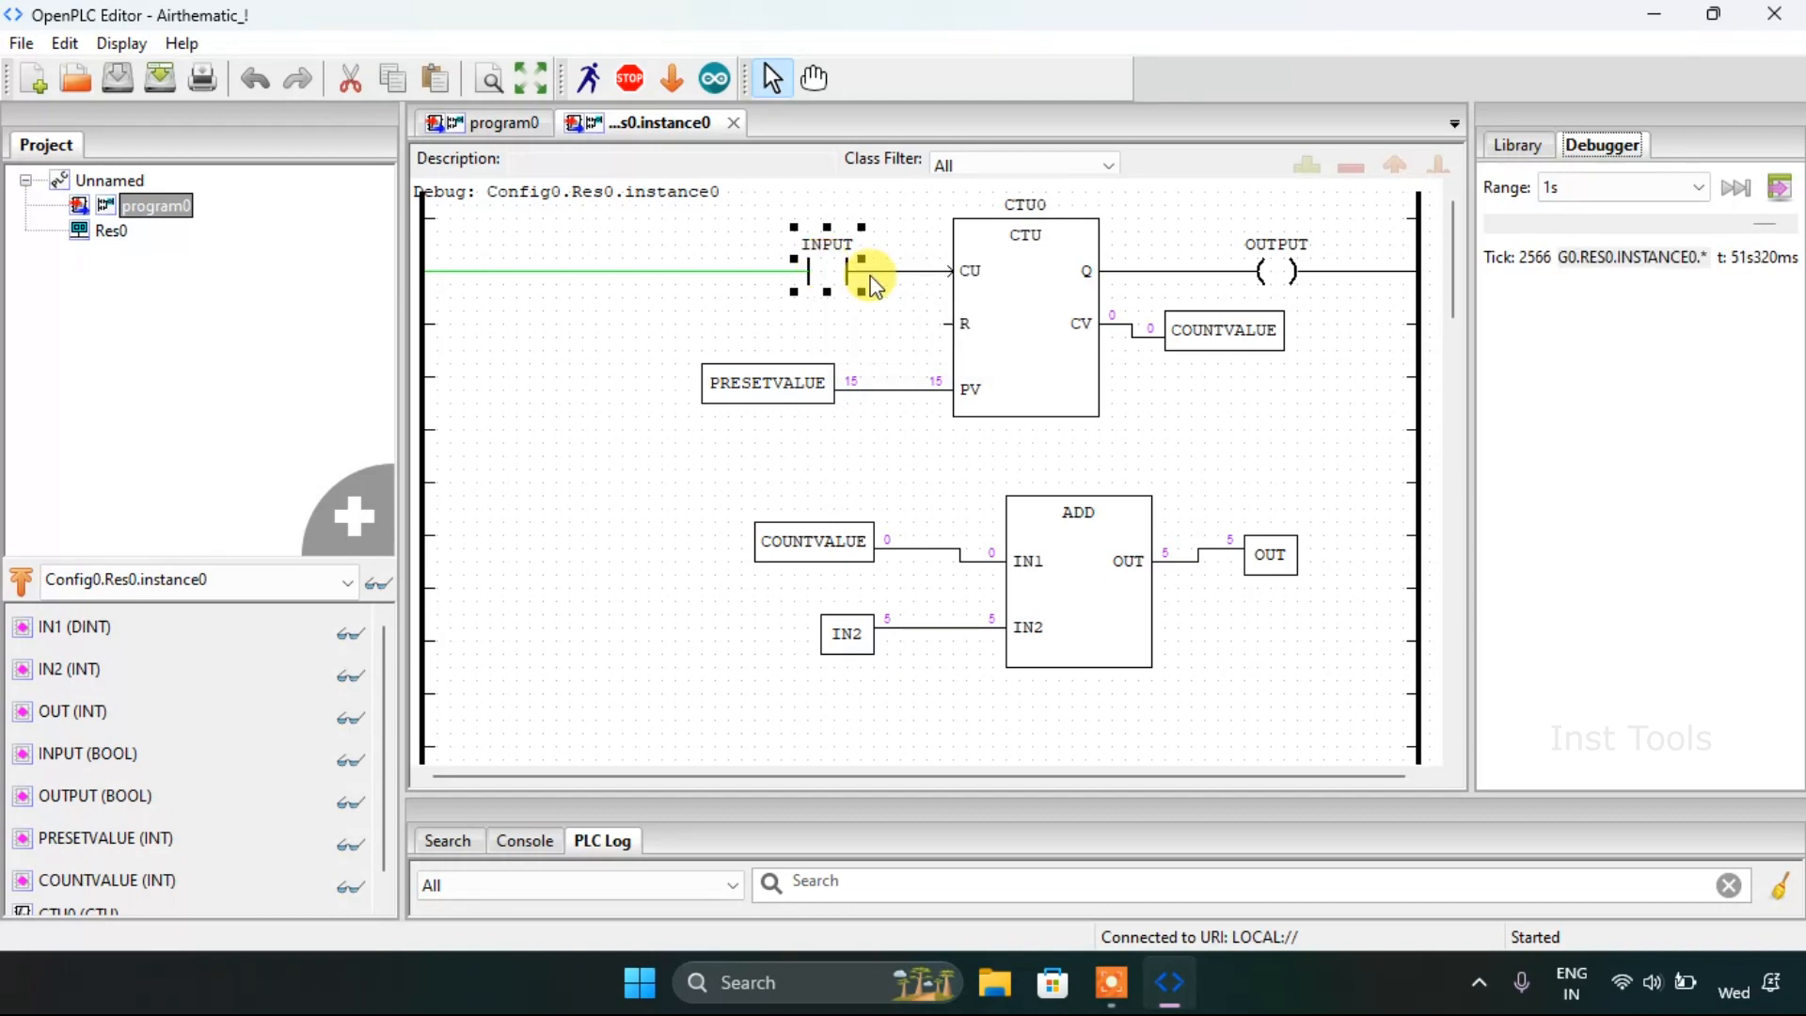
{"action": "left_click", "coordinate": [827, 272]}
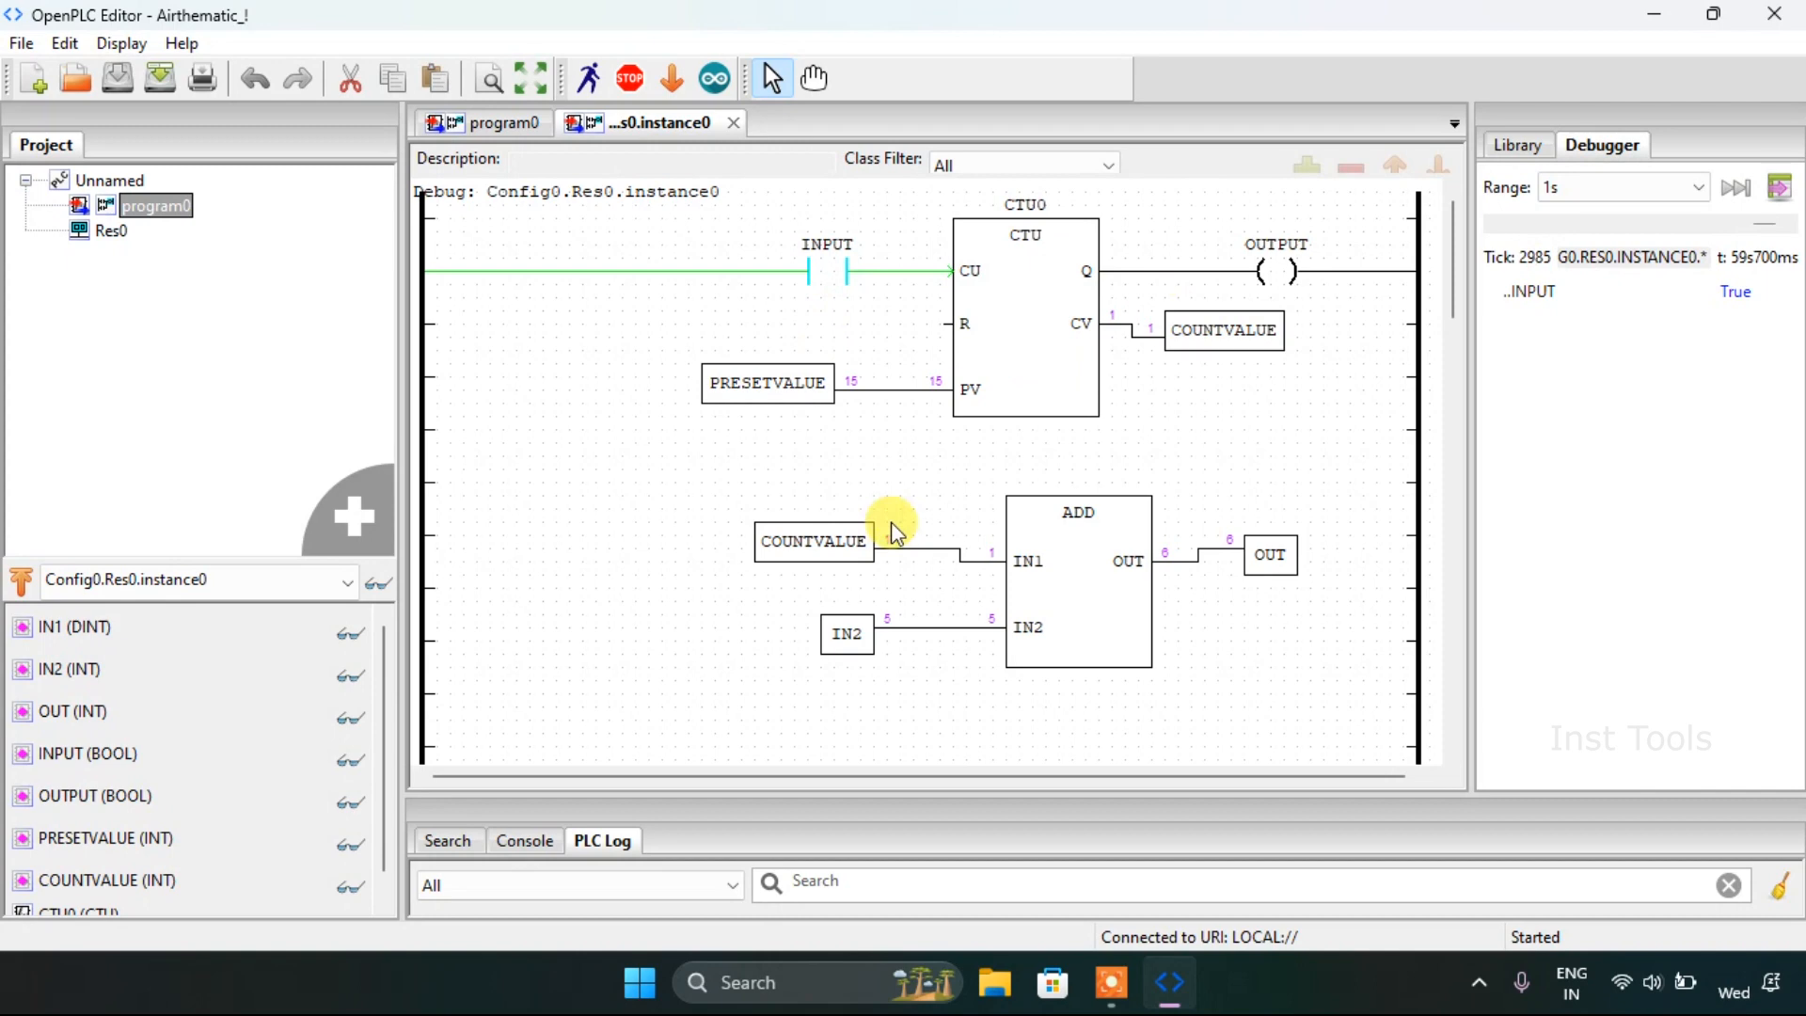
{"action": "left_click", "coordinate": [813, 542]}
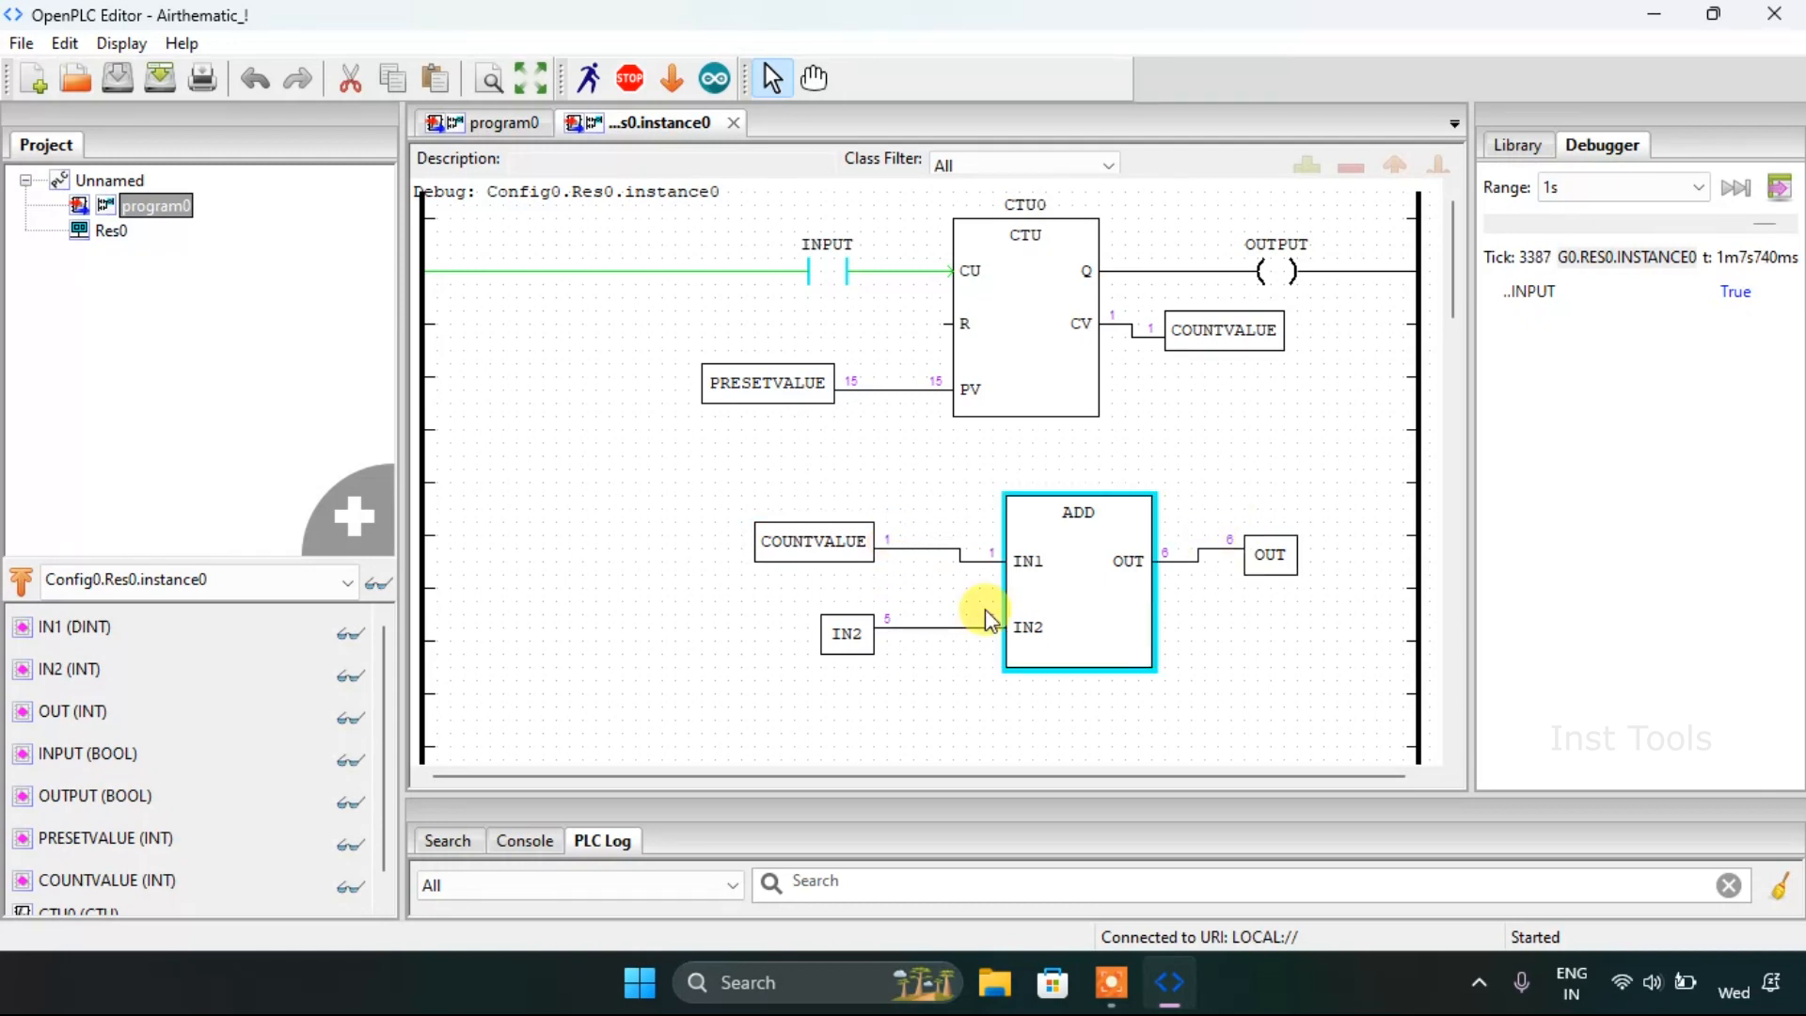
{"action": "mouse_move", "coordinate": [1163, 570]}
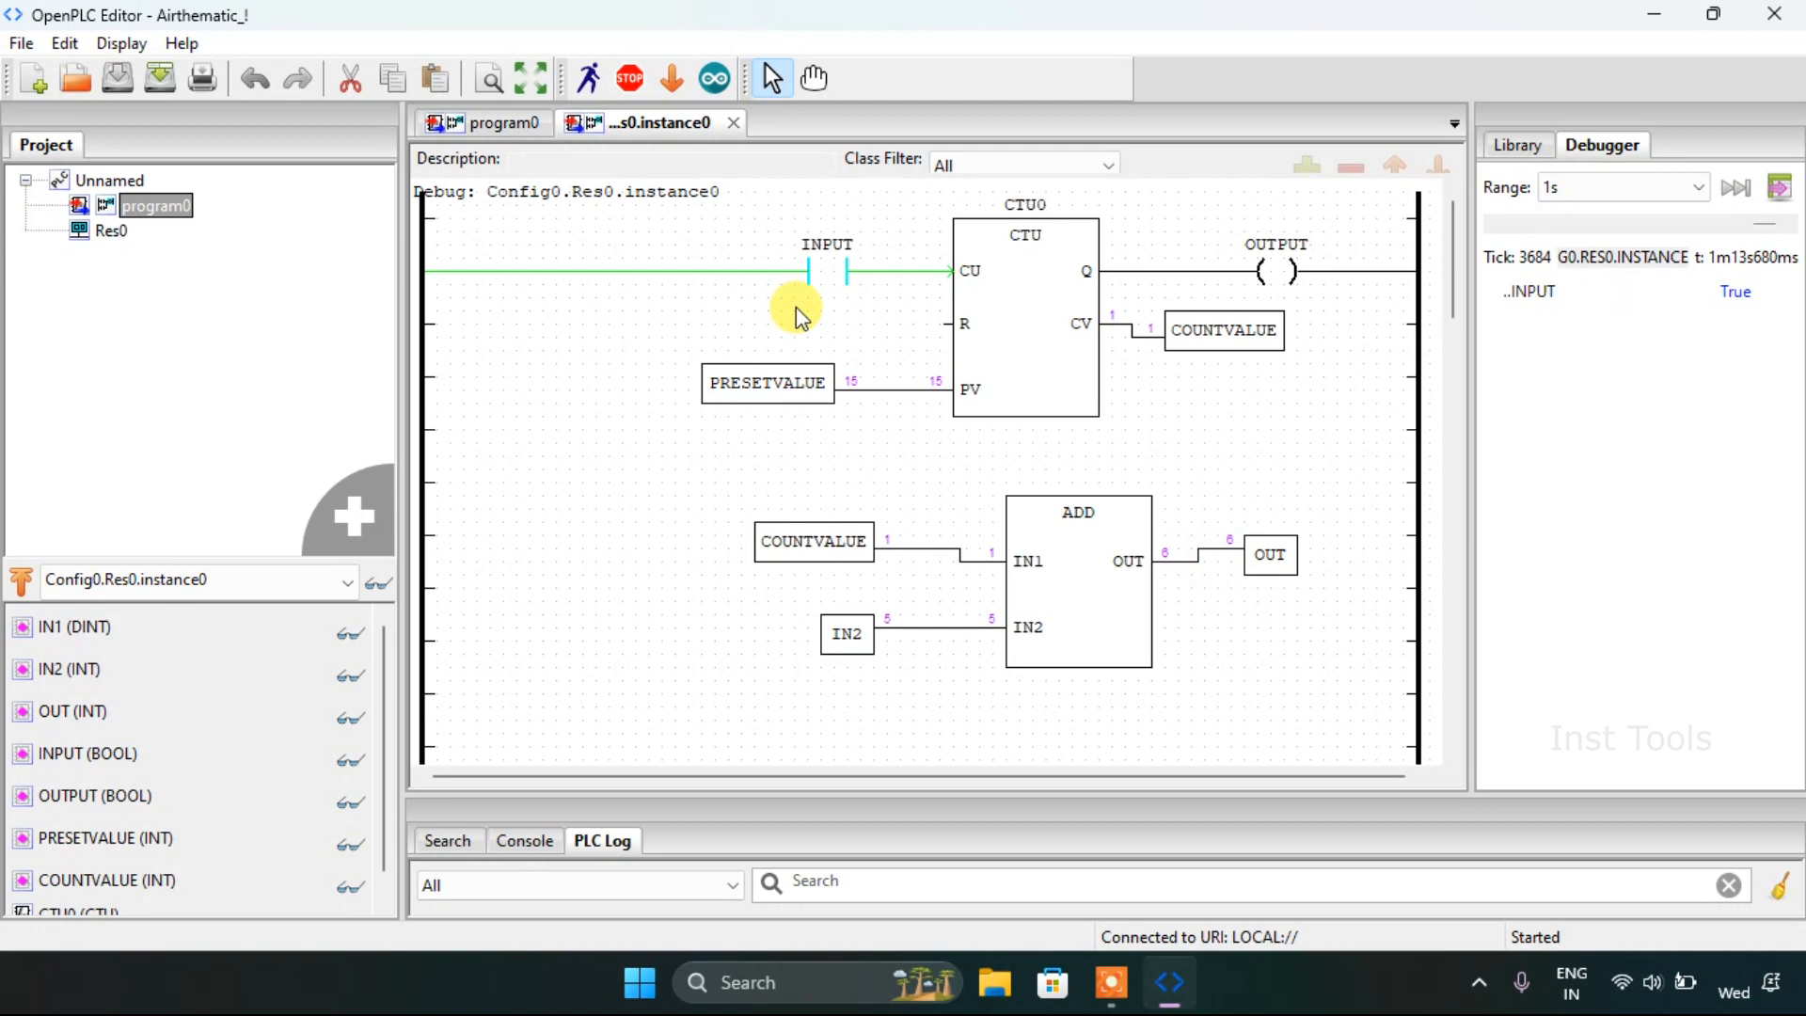
{"action": "right_click", "coordinate": [807, 271]}
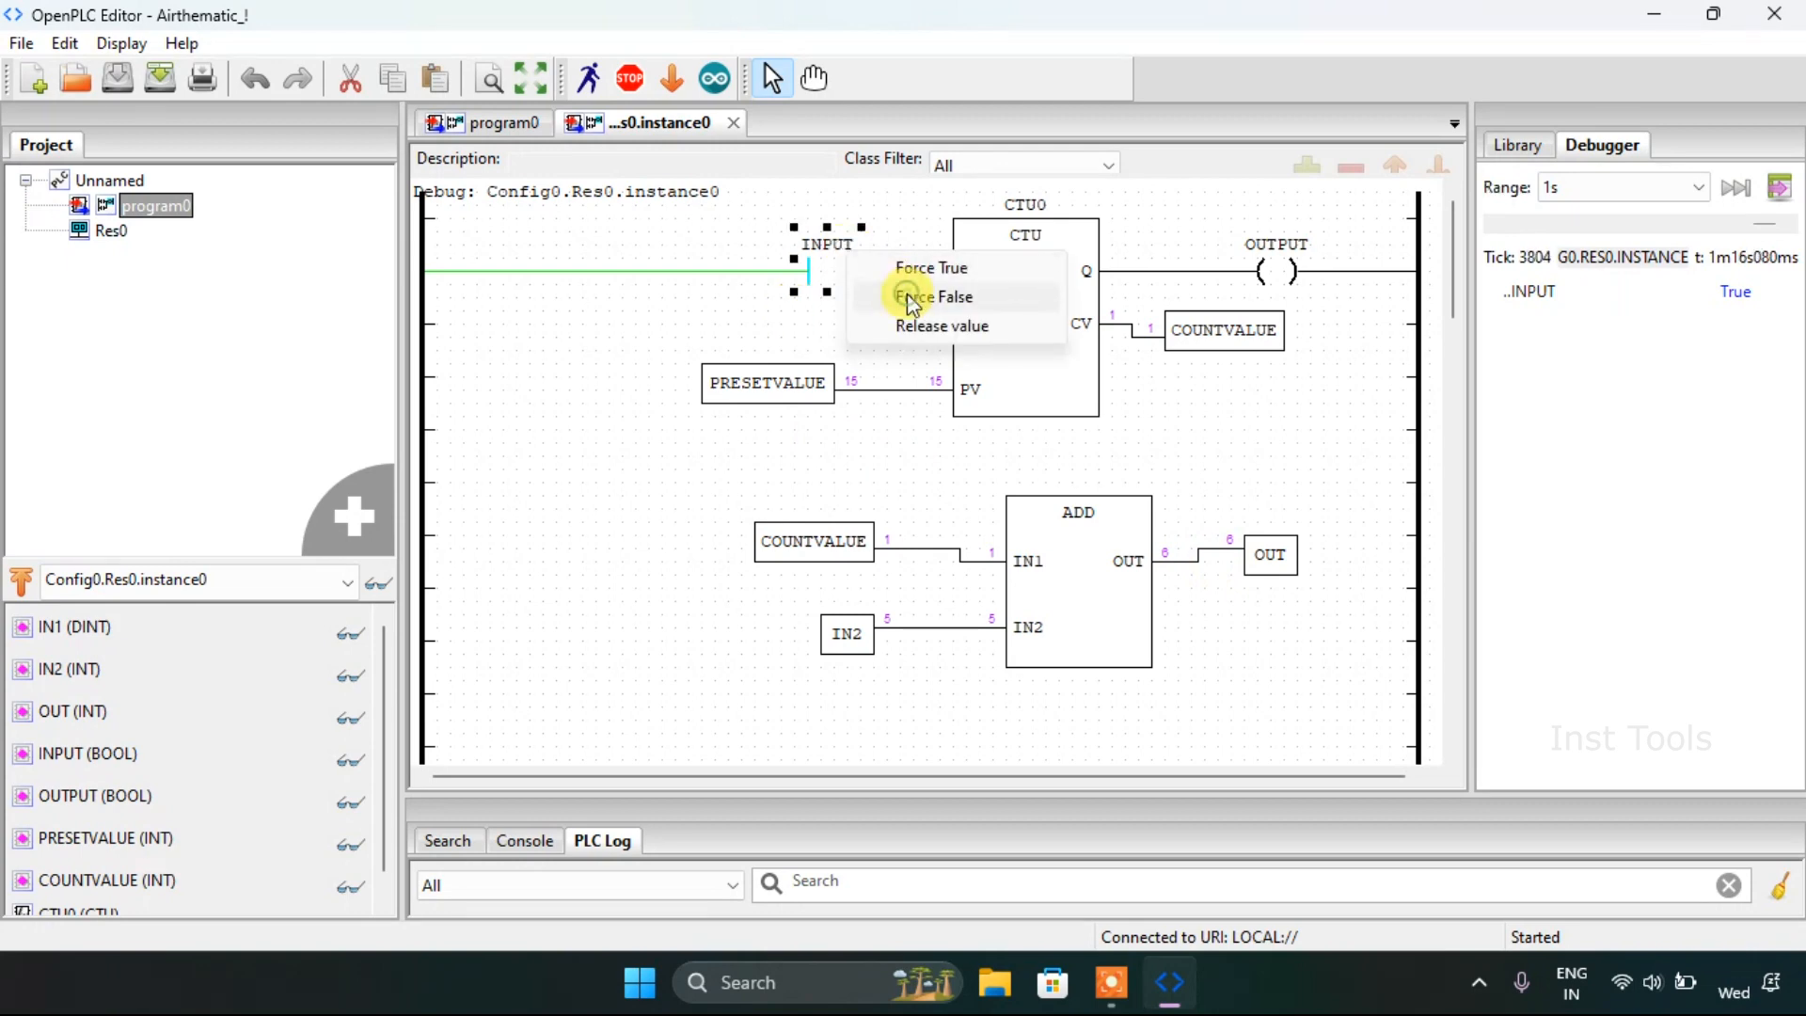
{"action": "left_click", "coordinate": [931, 296]}
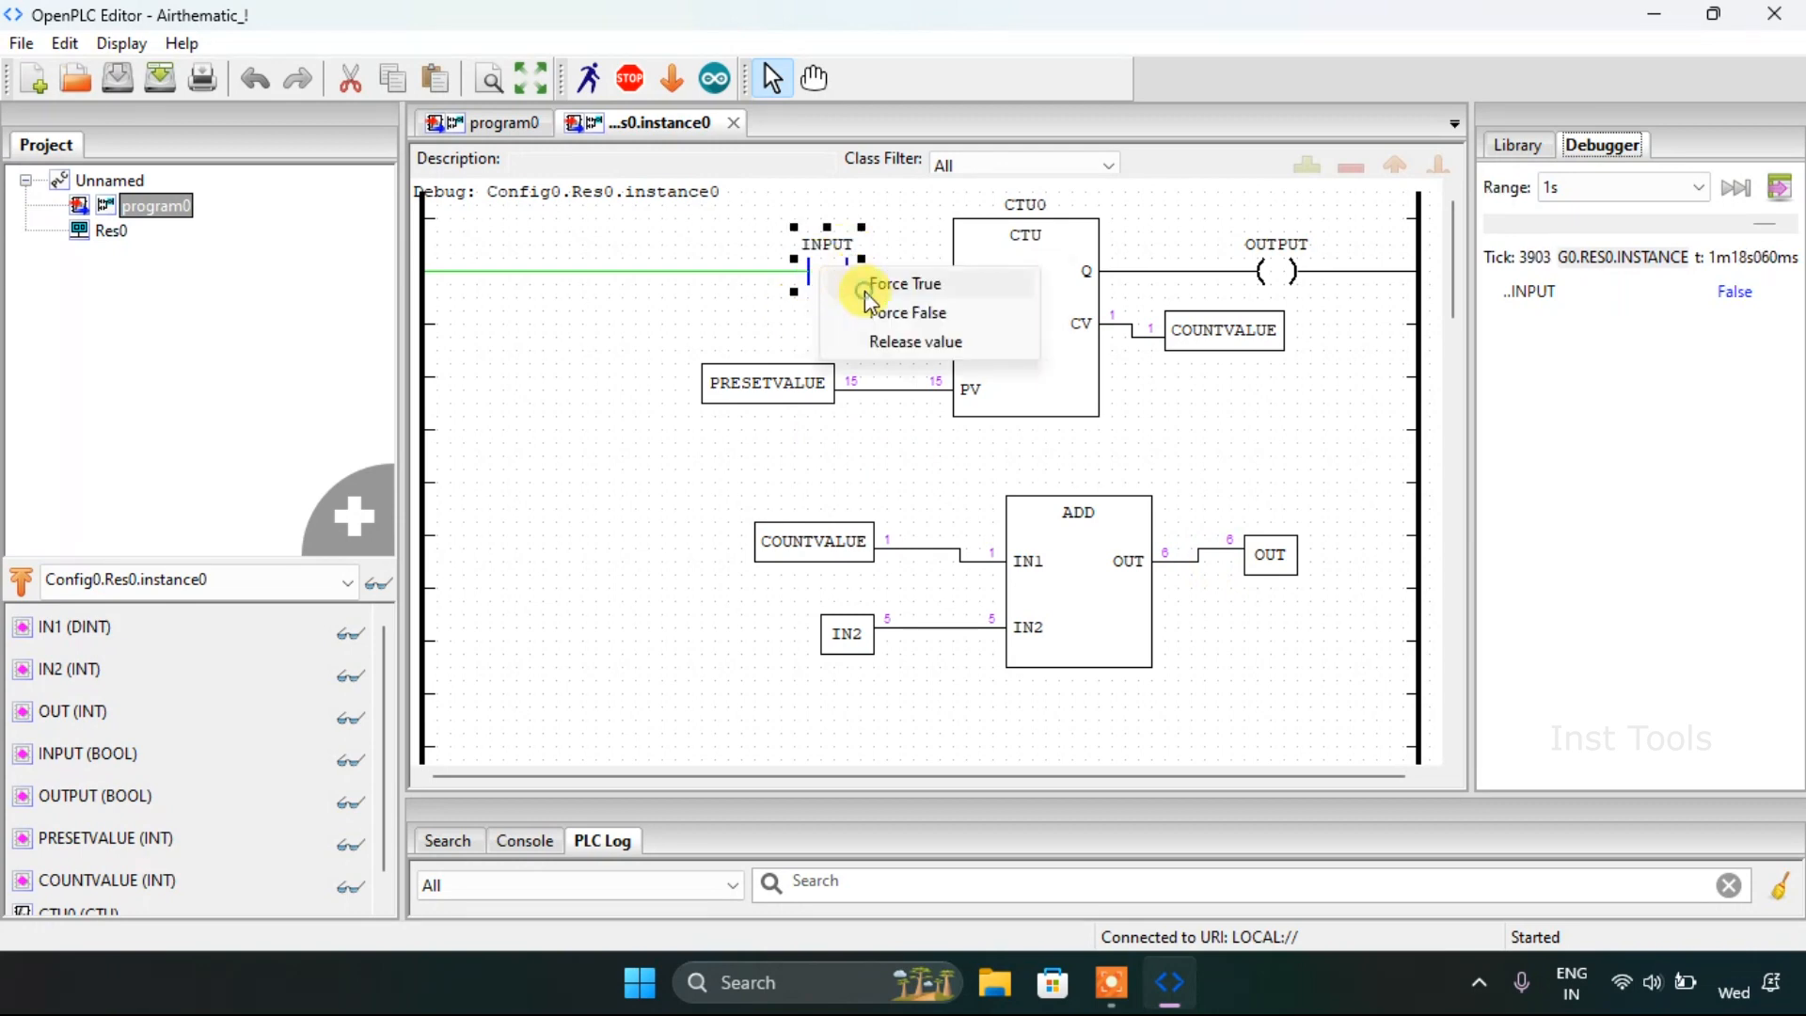
{"action": "left_click", "coordinate": [904, 284]}
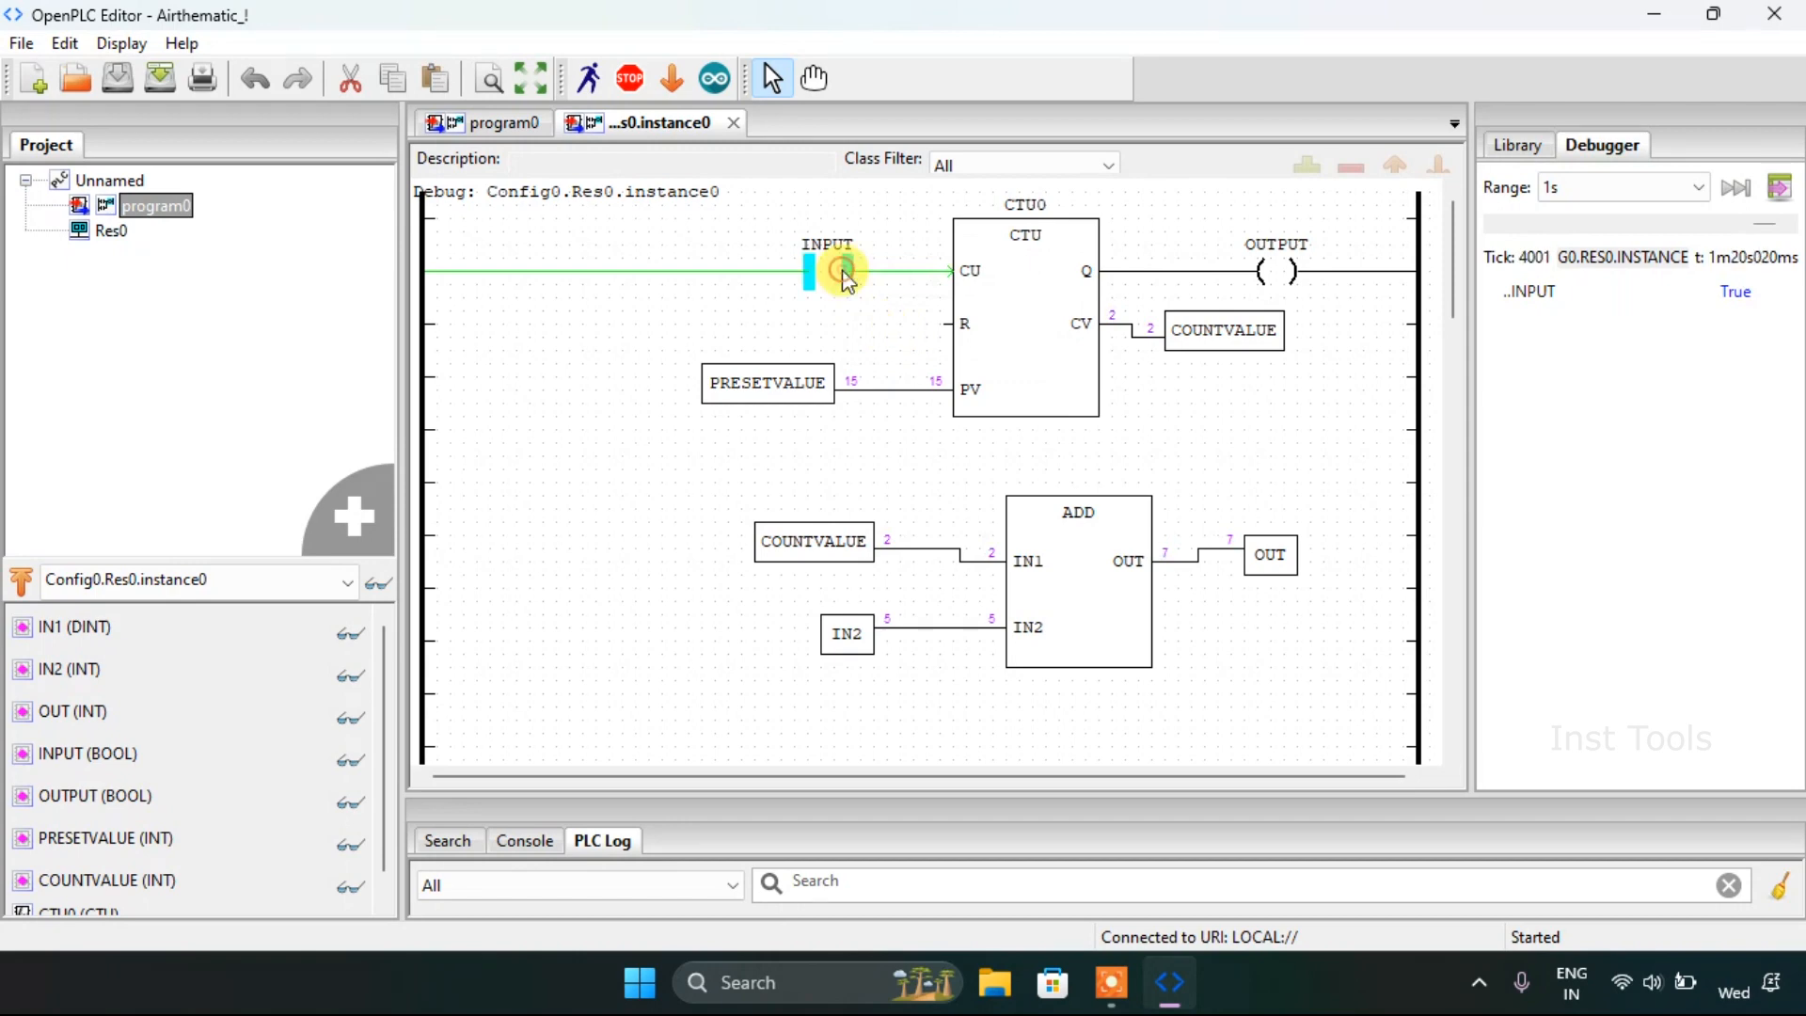
{"action": "right_click", "coordinate": [827, 269]}
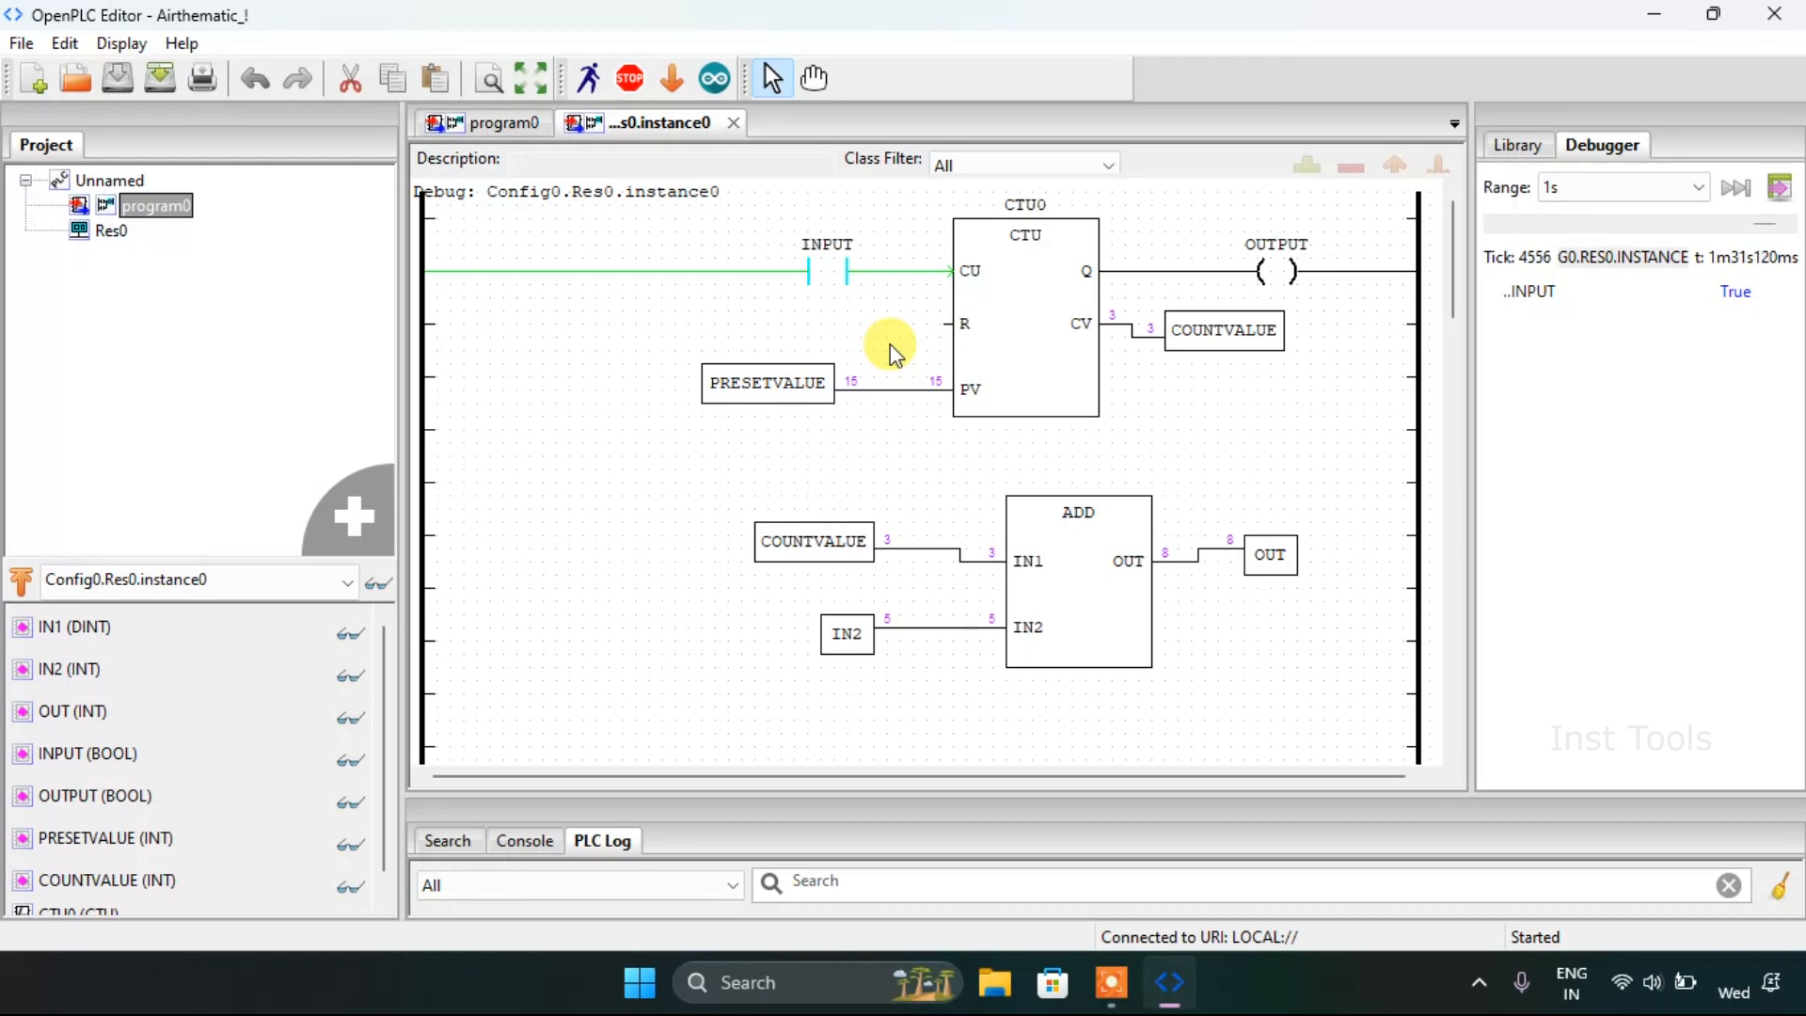
Step: Keep alternating INPUT true/false until COUNTVALUE reaches 5 and OUT reaches 10
{"action": "right_click", "coordinate": [806, 272]}
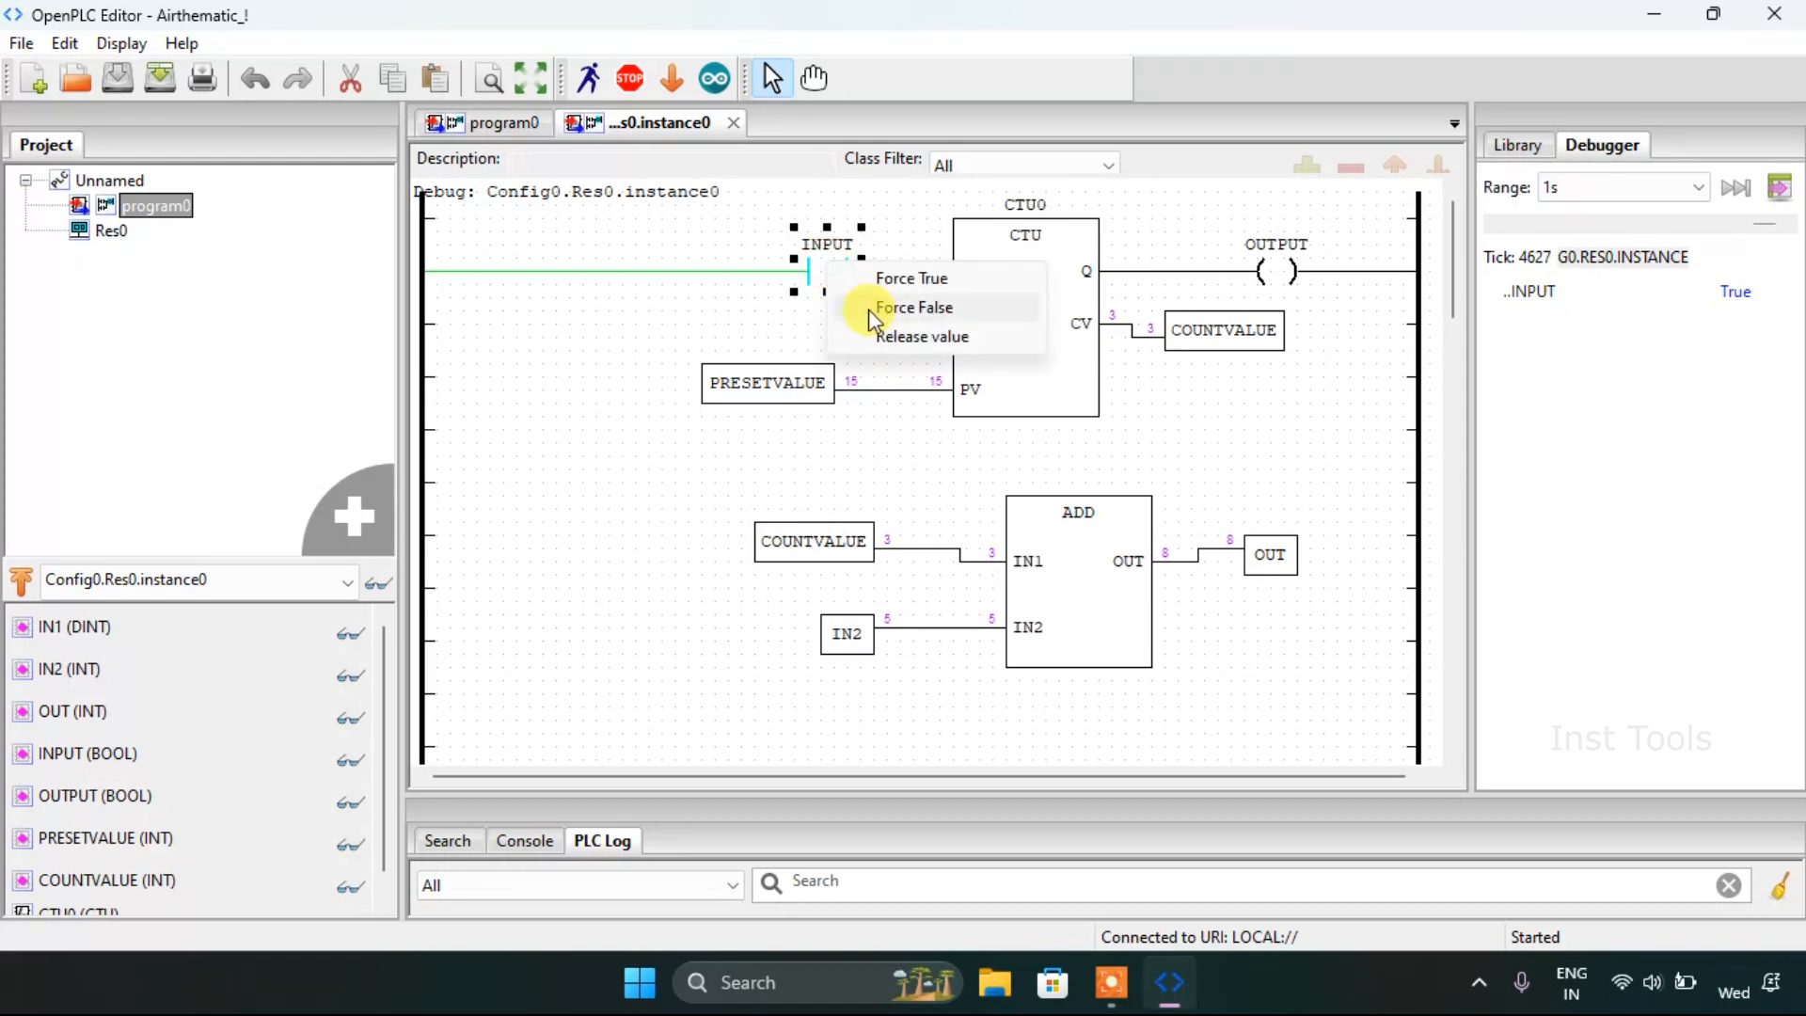
{"action": "left_click", "coordinate": [912, 307]}
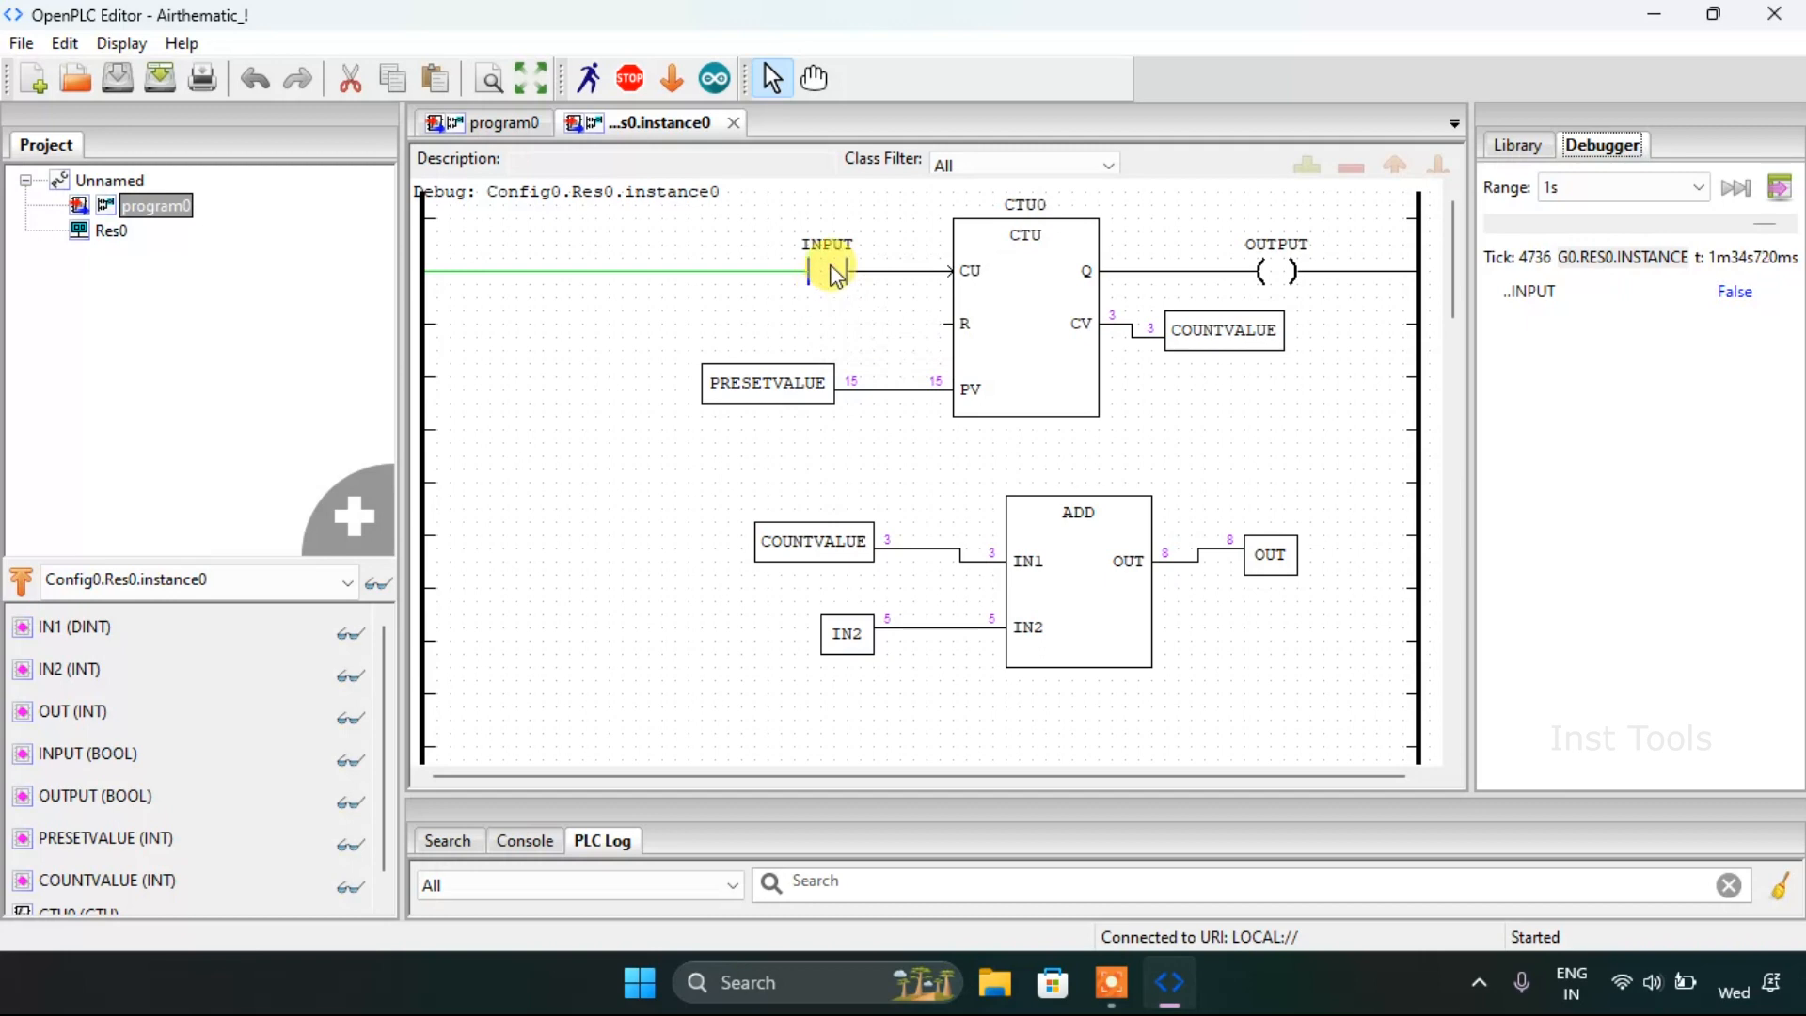
{"action": "left_click", "coordinate": [827, 271]}
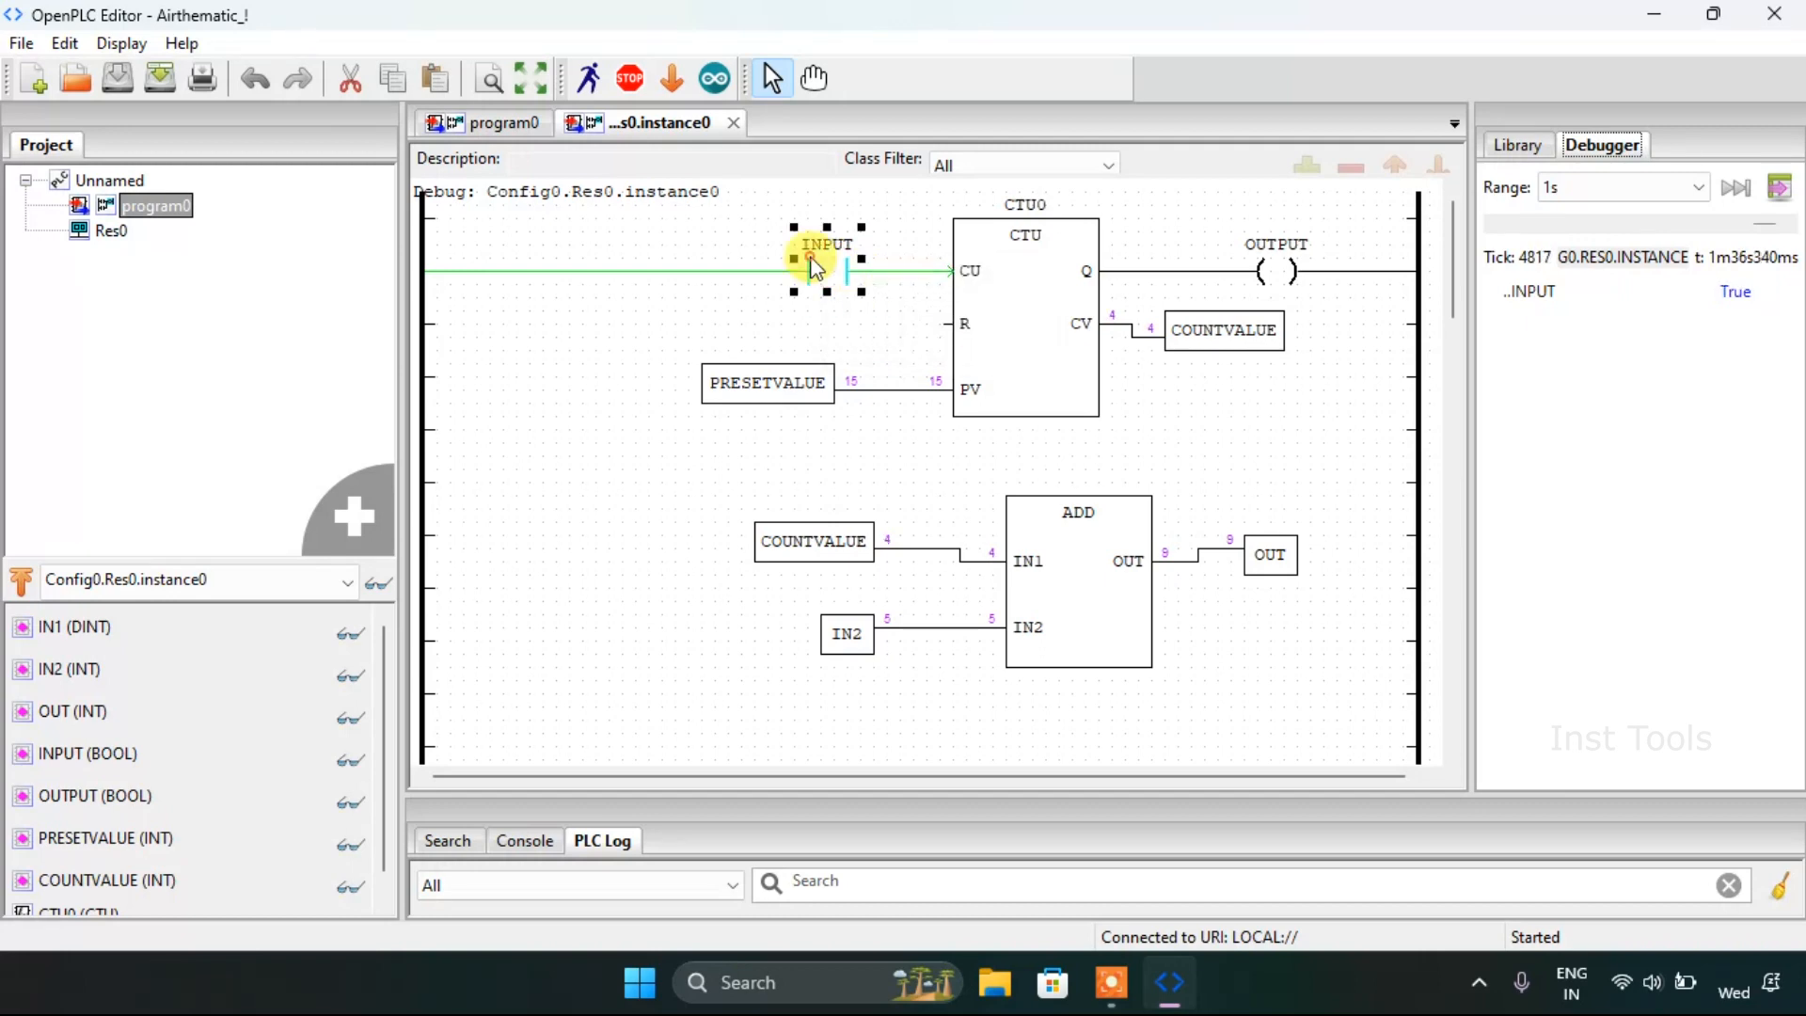
{"action": "right_click", "coordinate": [827, 271]}
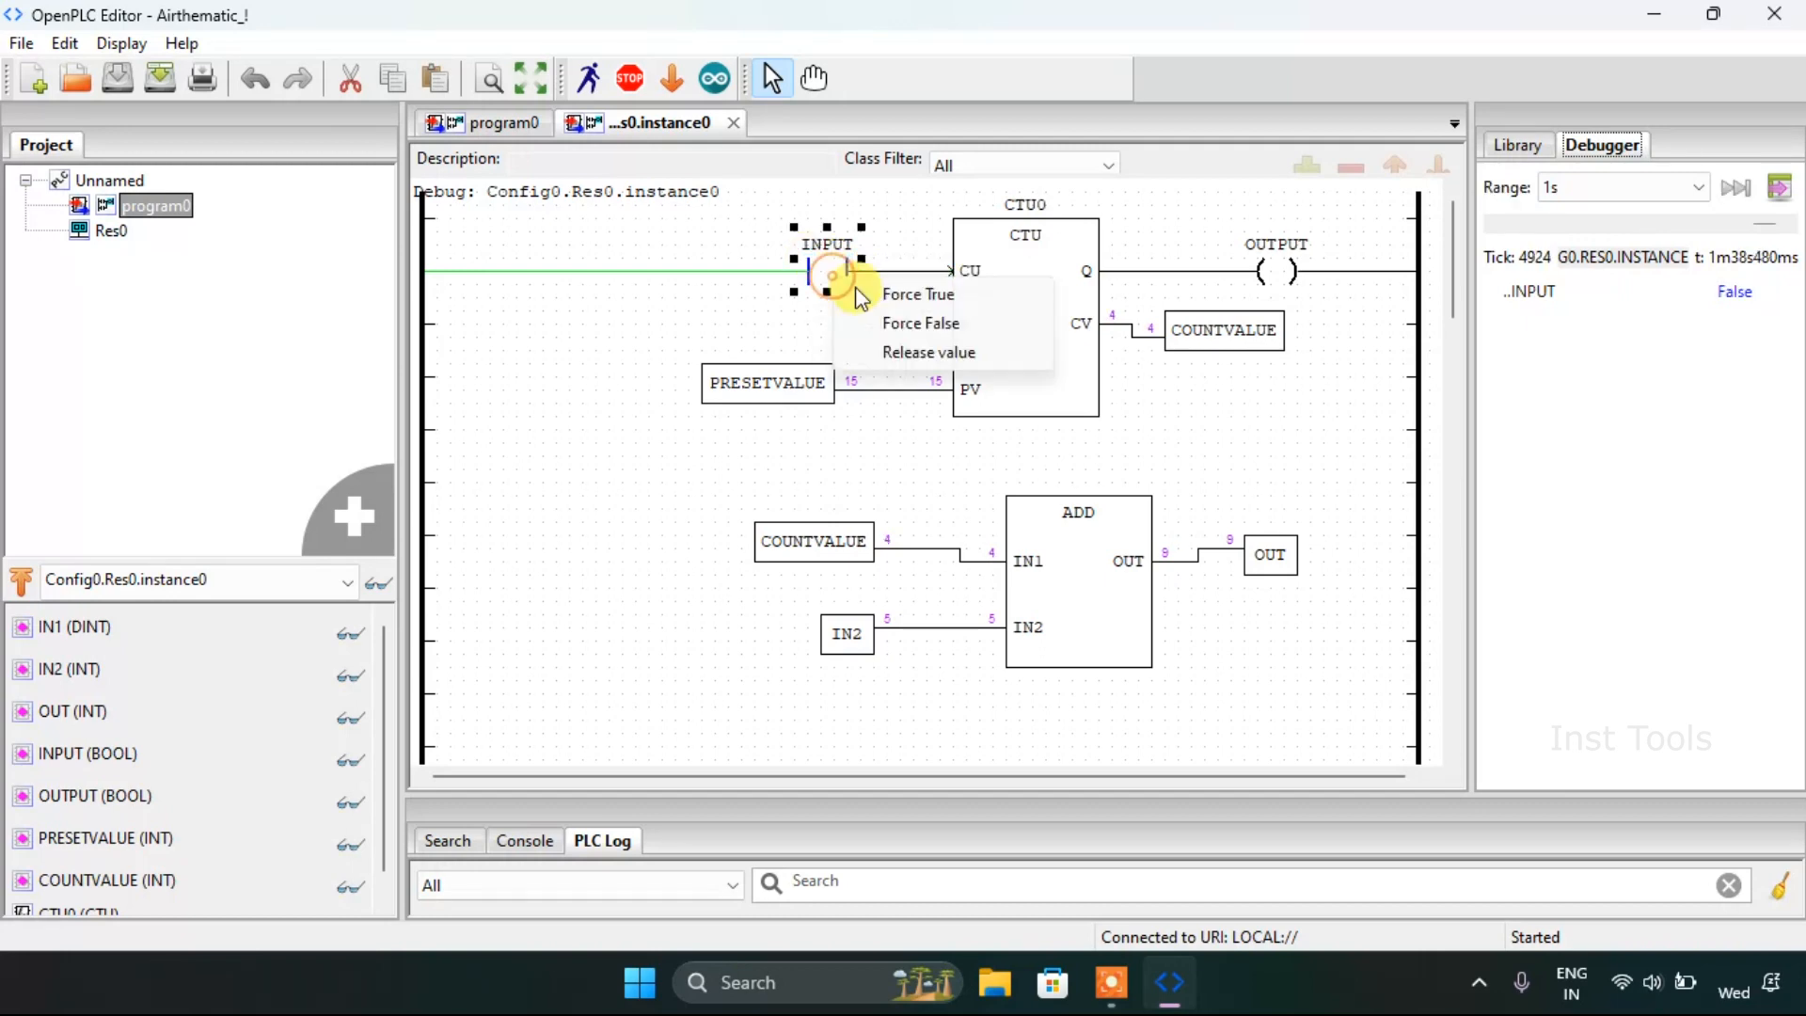
{"action": "left_click", "coordinate": [916, 294]}
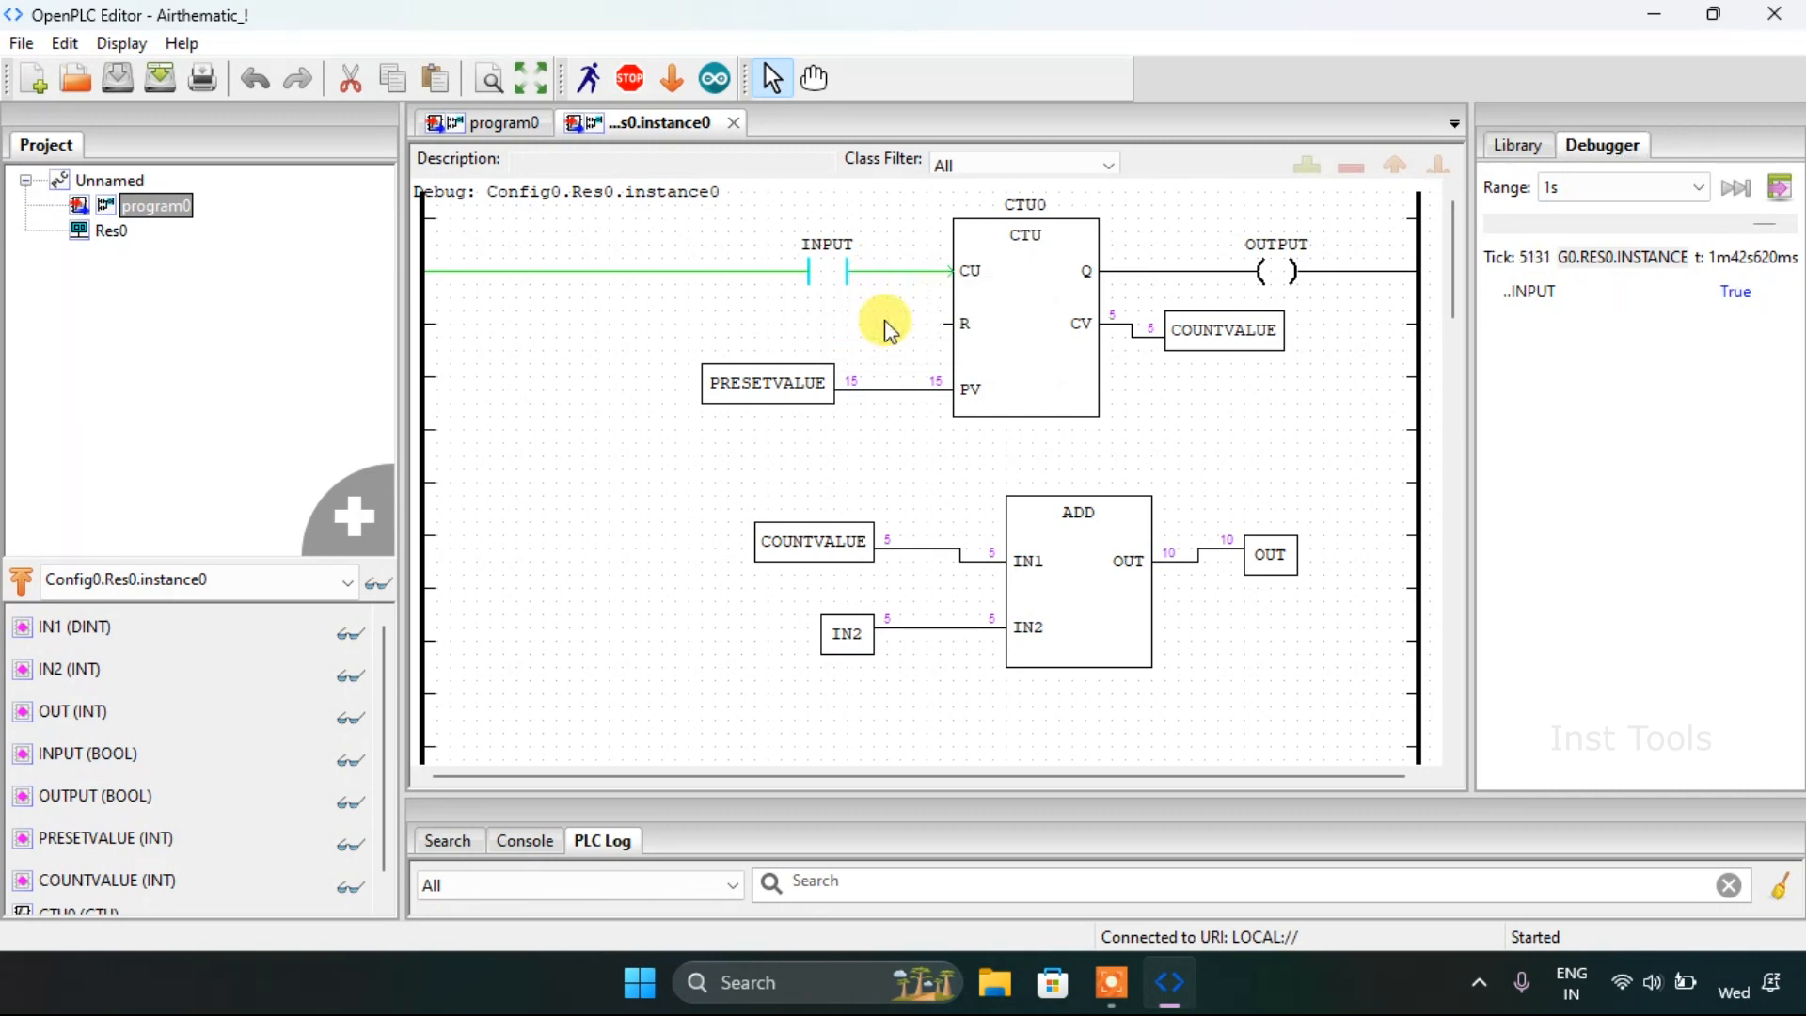
{"action": "right_click", "coordinate": [827, 273]}
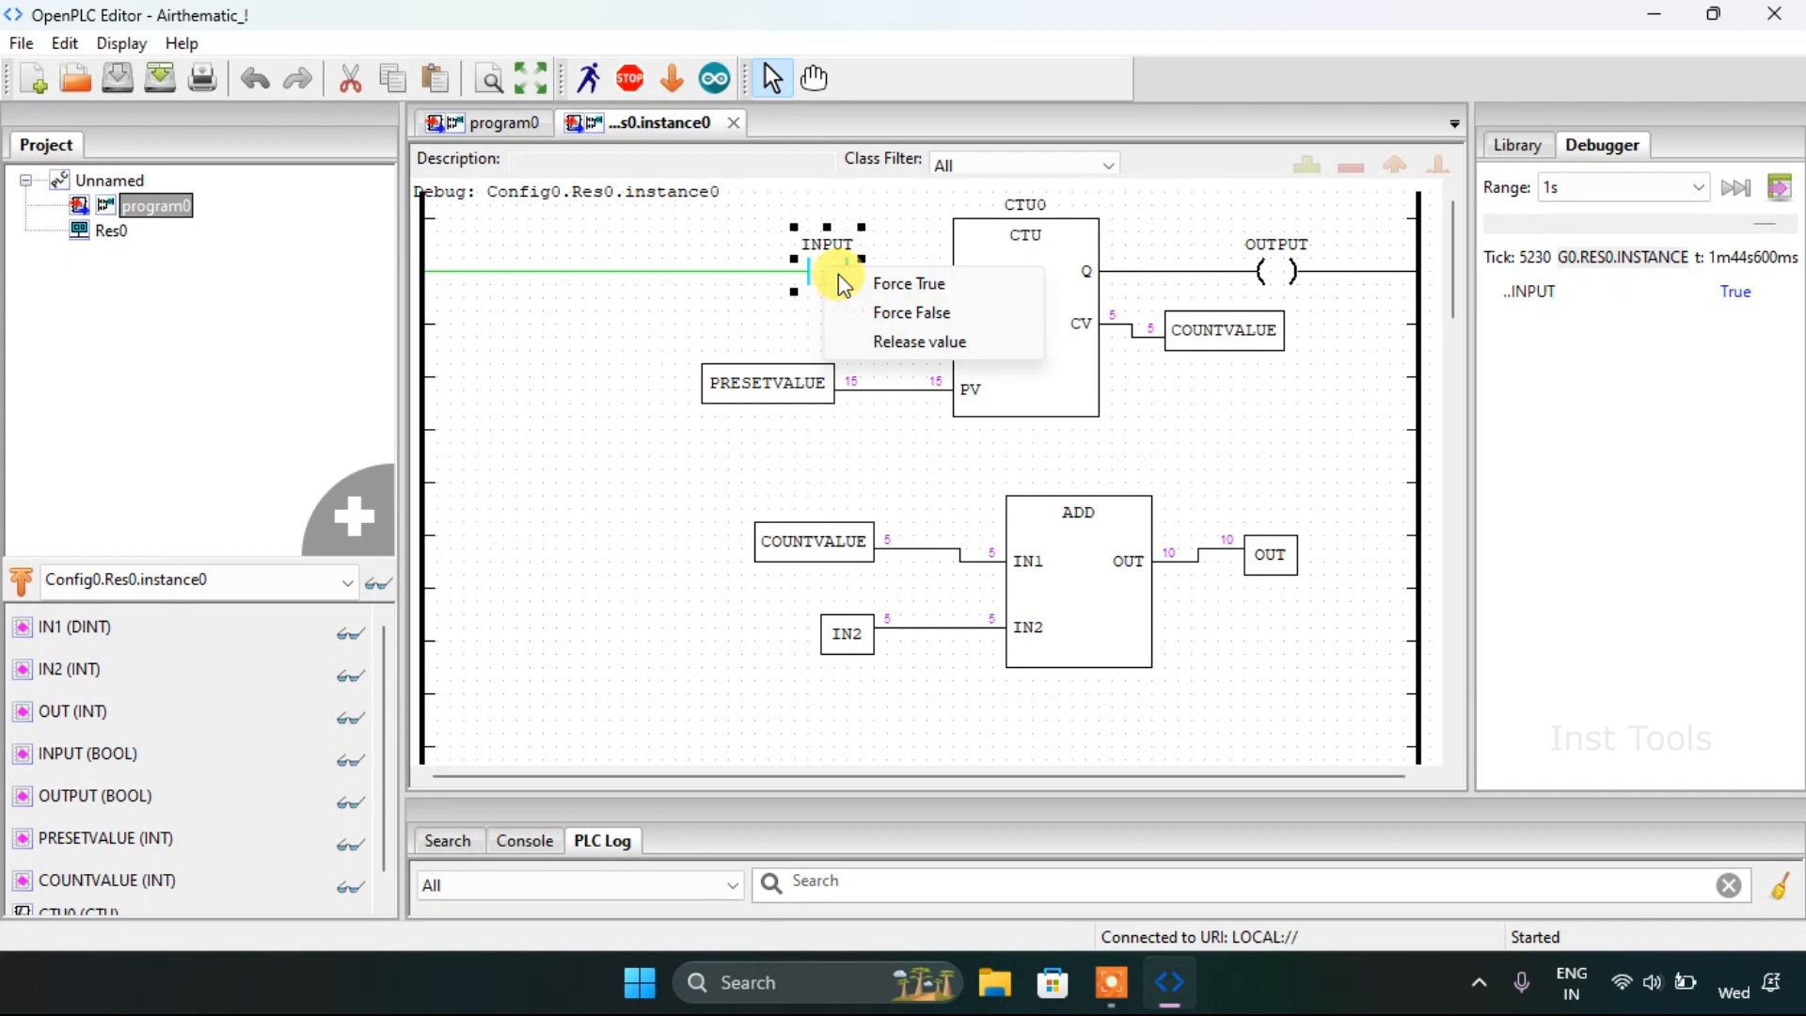
{"action": "left_click", "coordinate": [910, 313]}
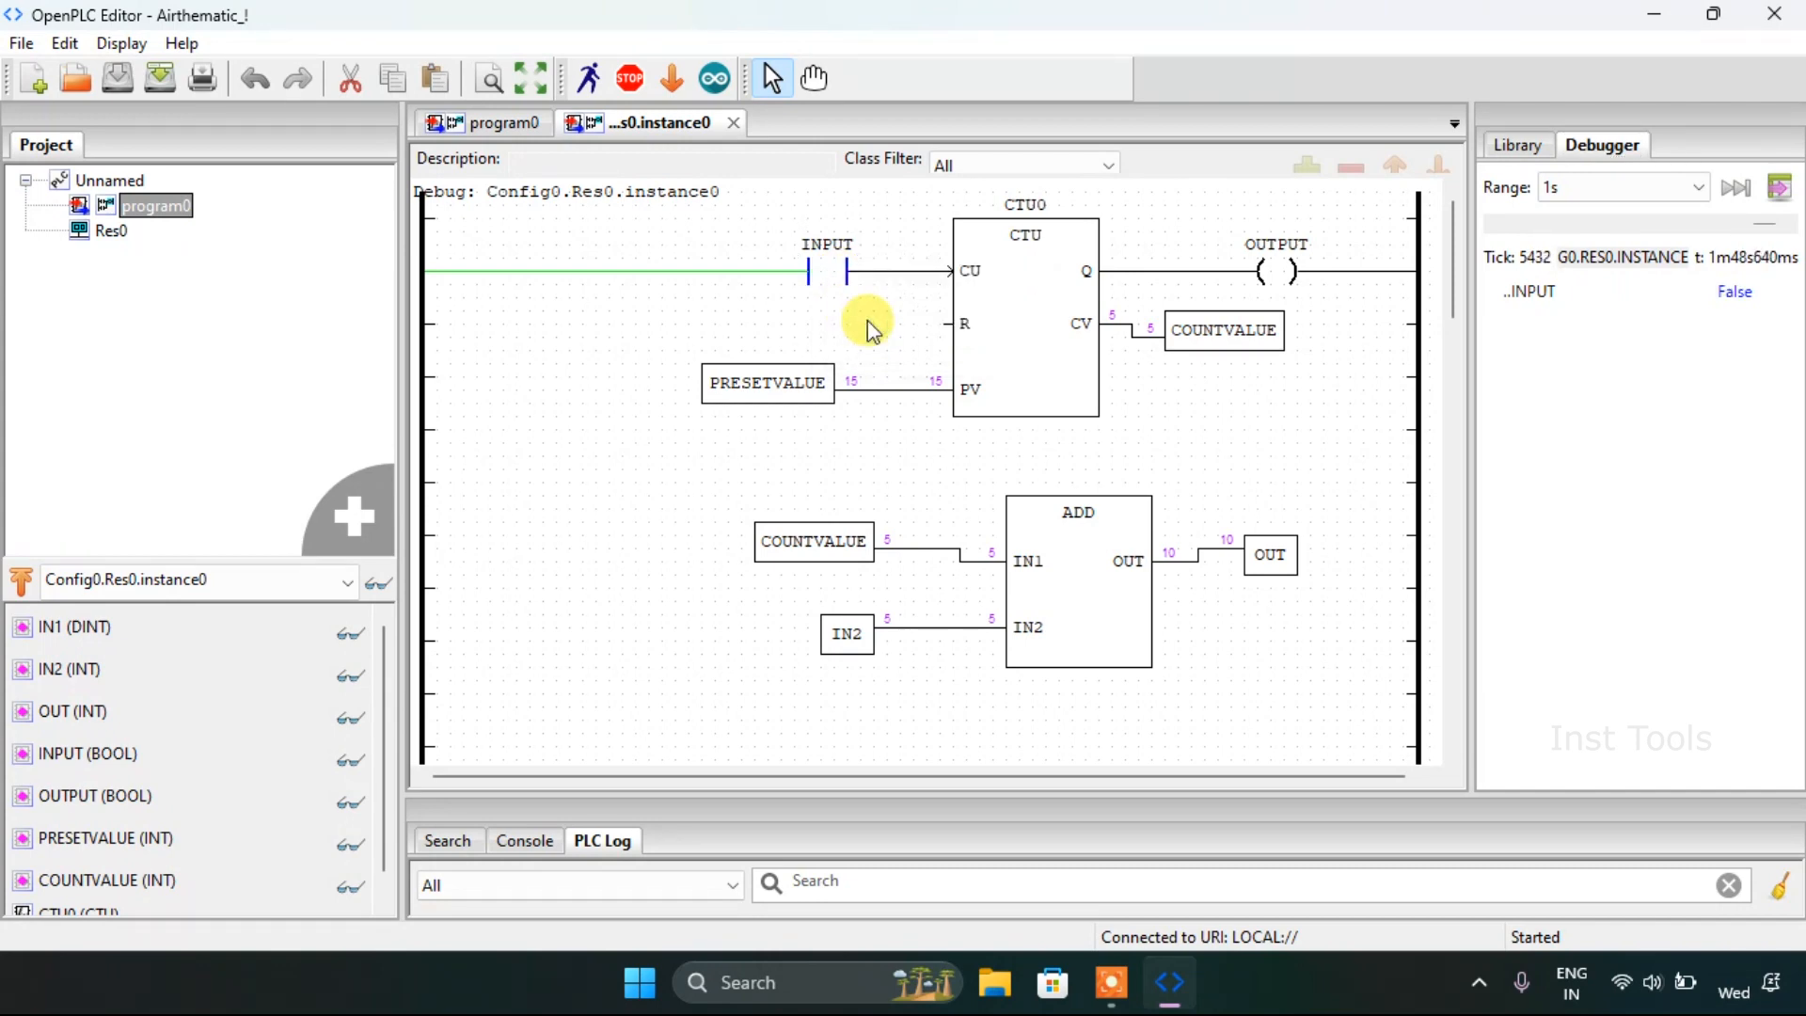
{"action": "mouse_move", "coordinate": [1044, 553]}
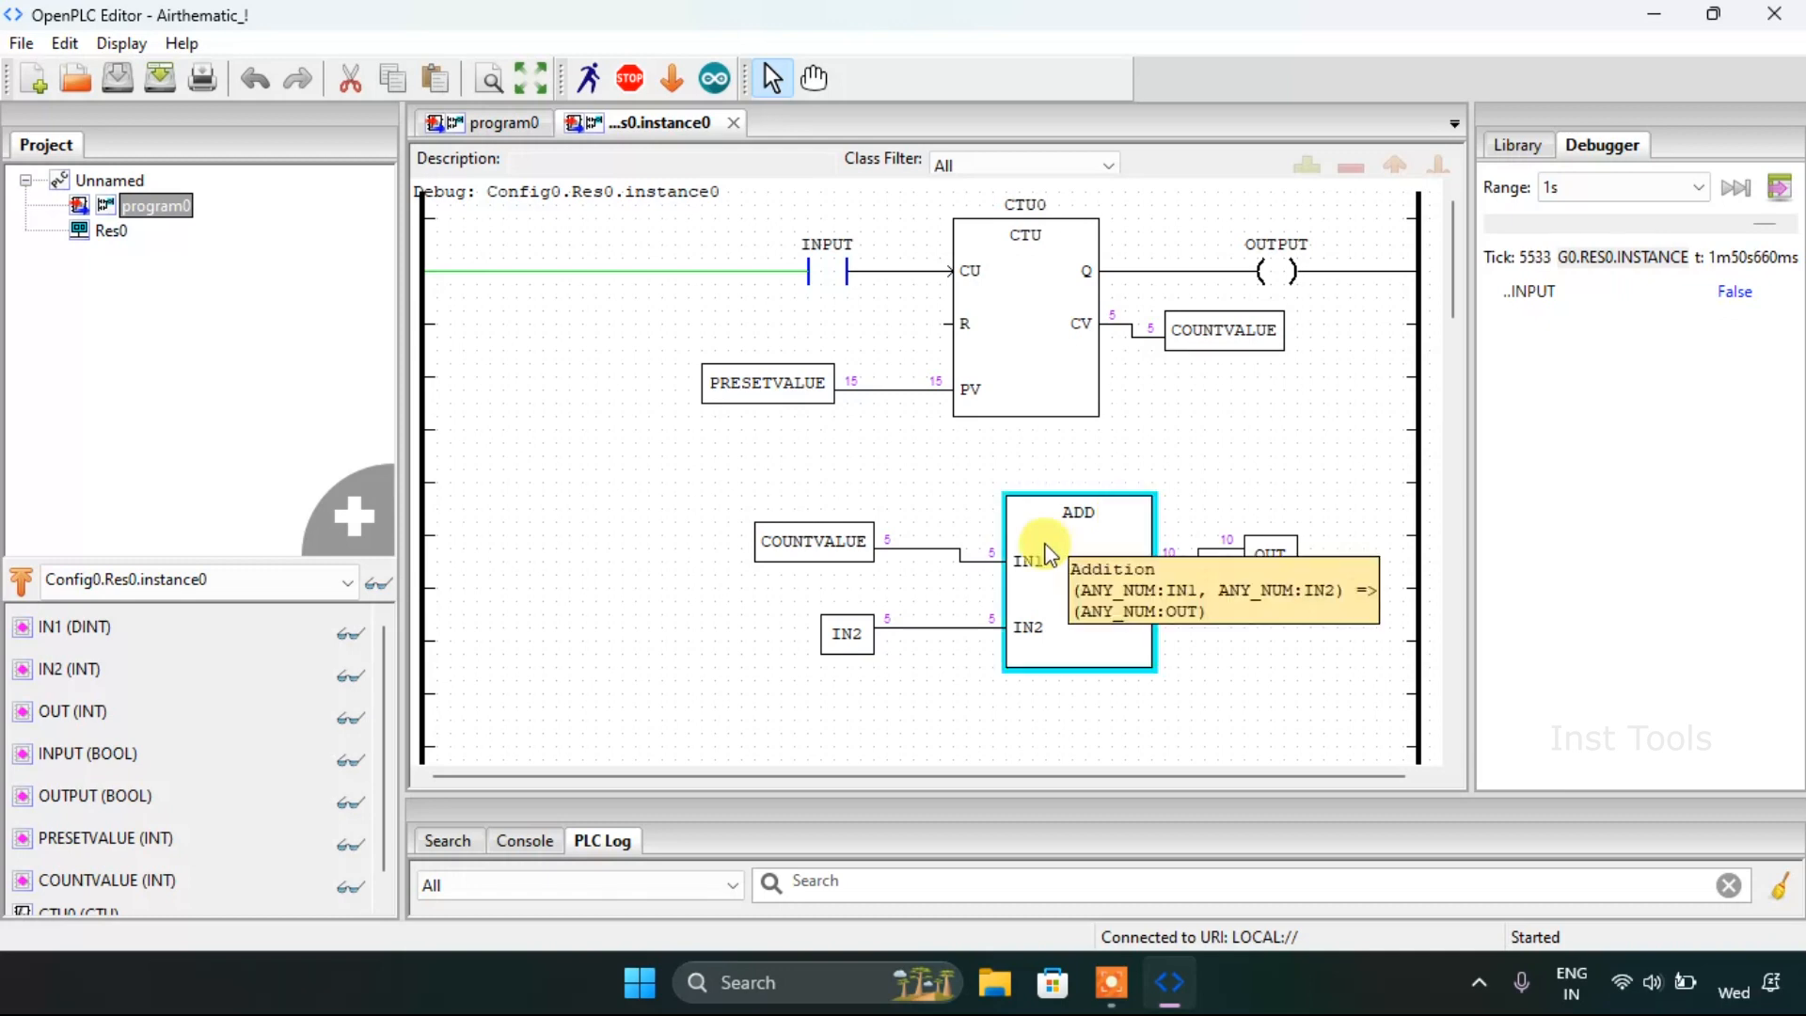
{"action": "mouse_move", "coordinate": [815, 413]}
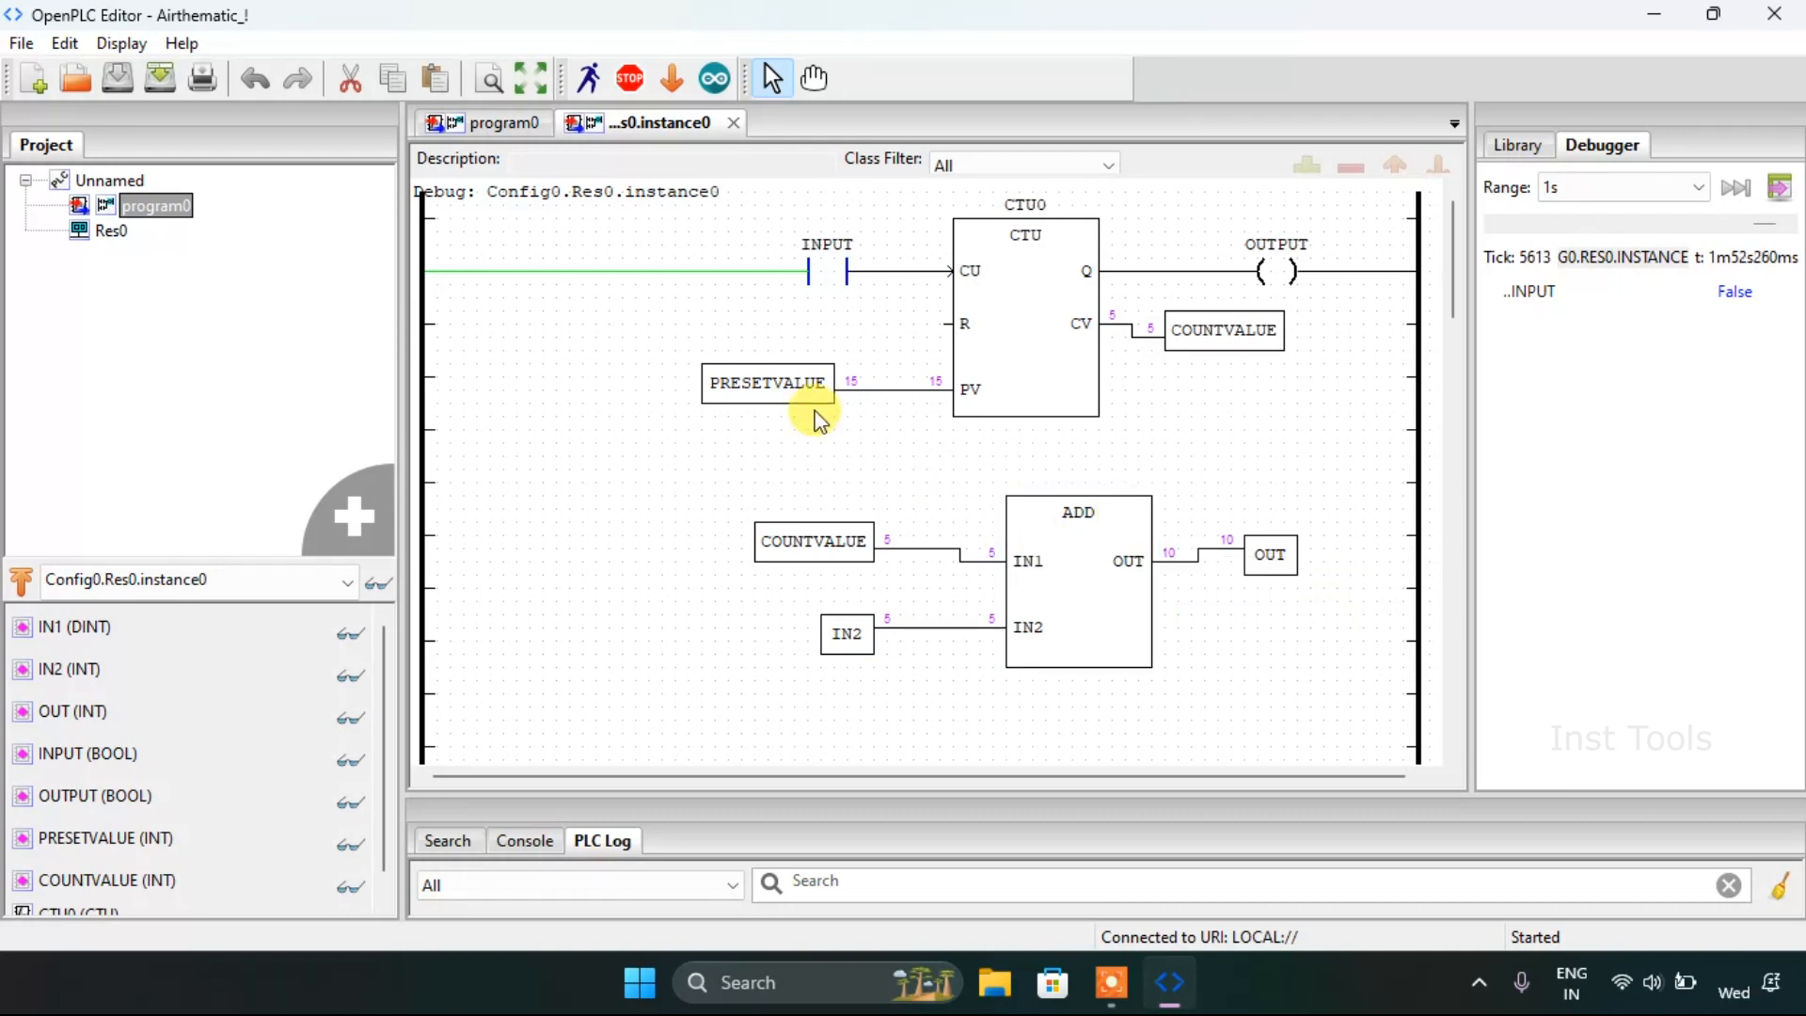